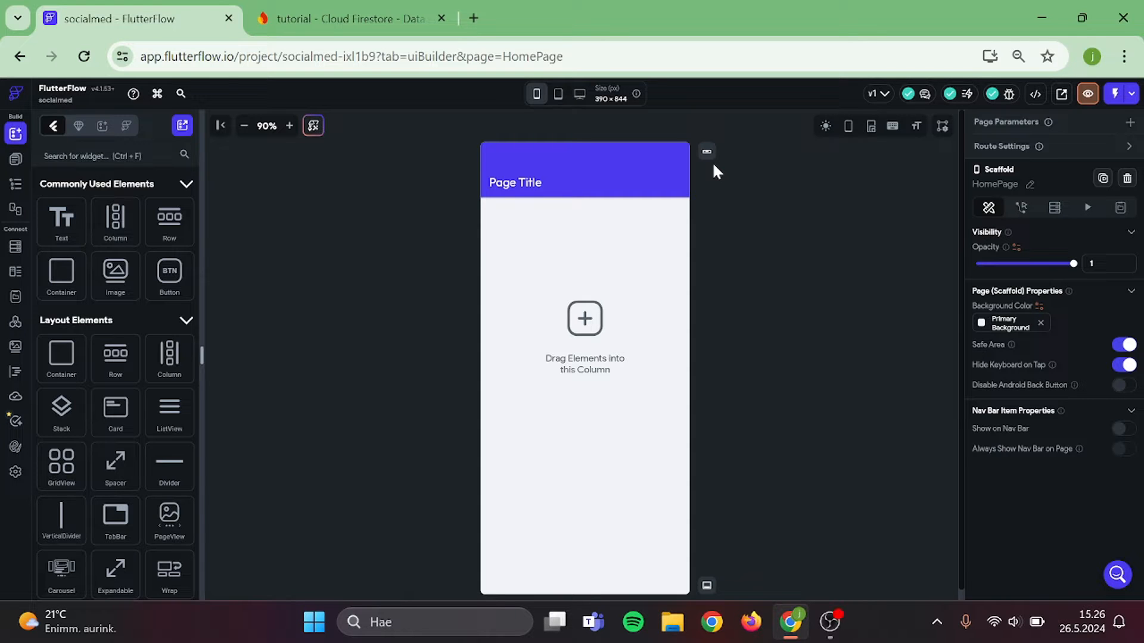
Copy the project ID tutorial-e24d9 from Firebase Console project settings and return to FlutterFlow
click(343, 18)
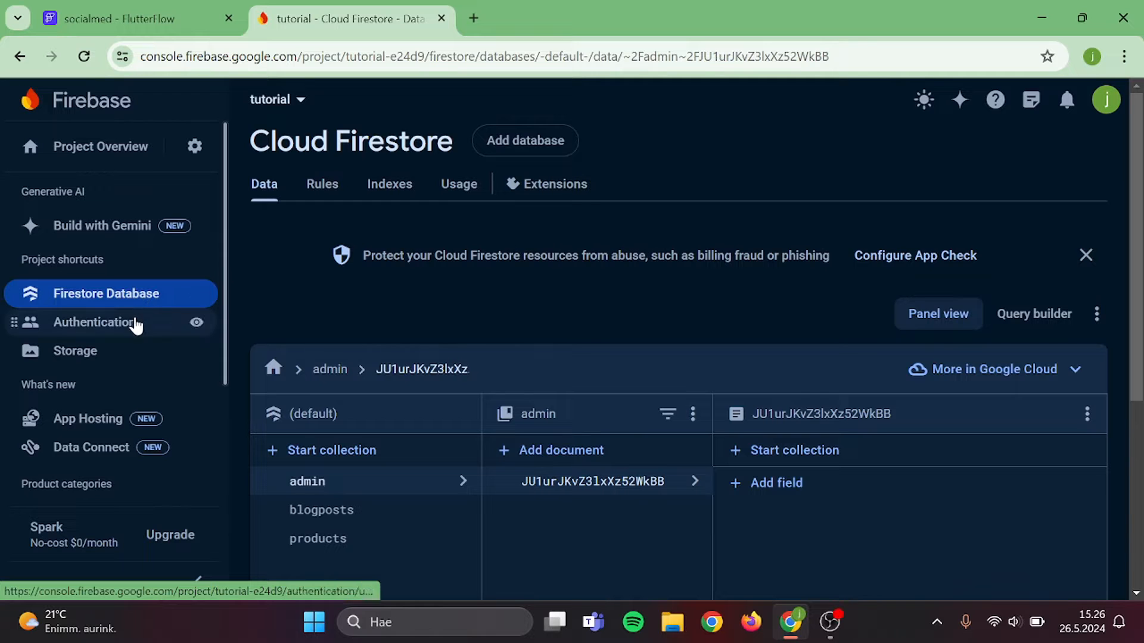
mouse_move(167, 225)
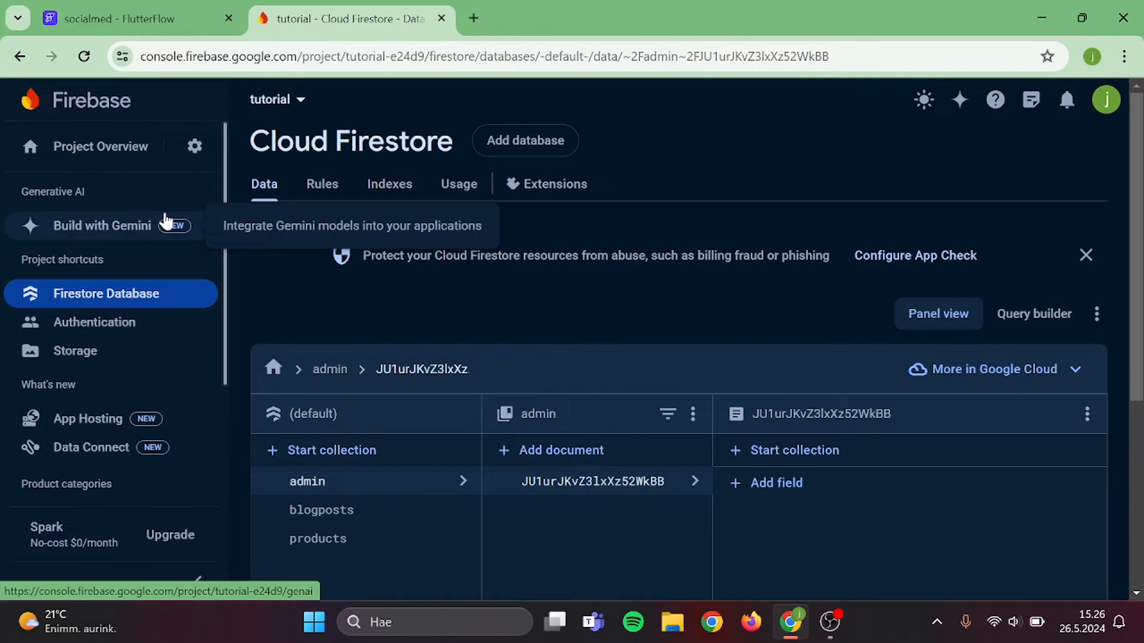
click(194, 146)
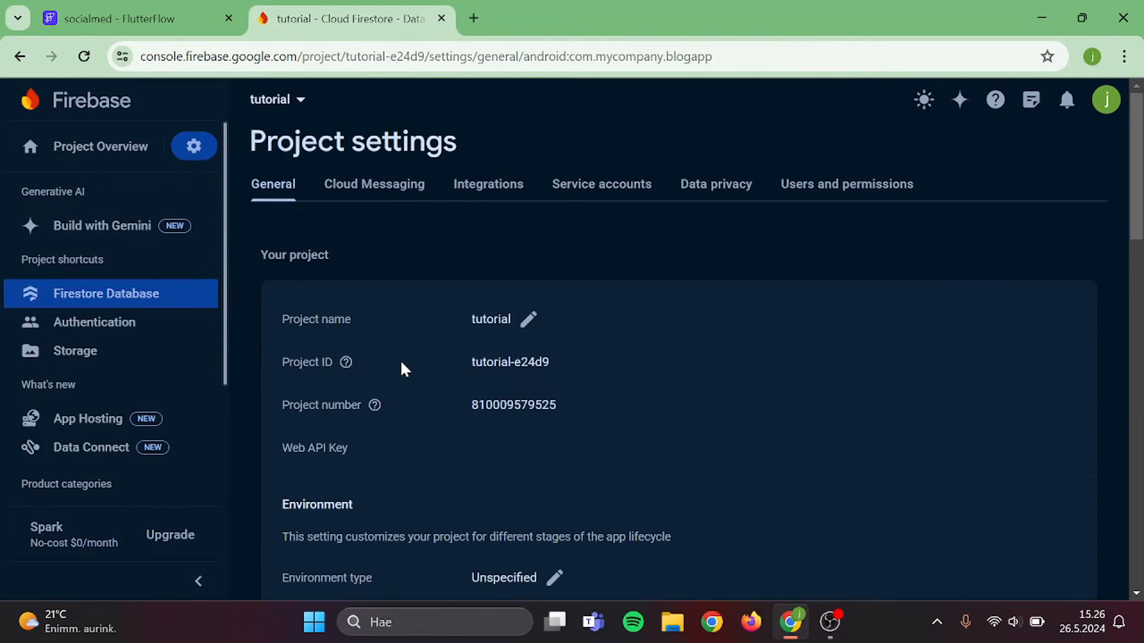
double_click(510, 362)
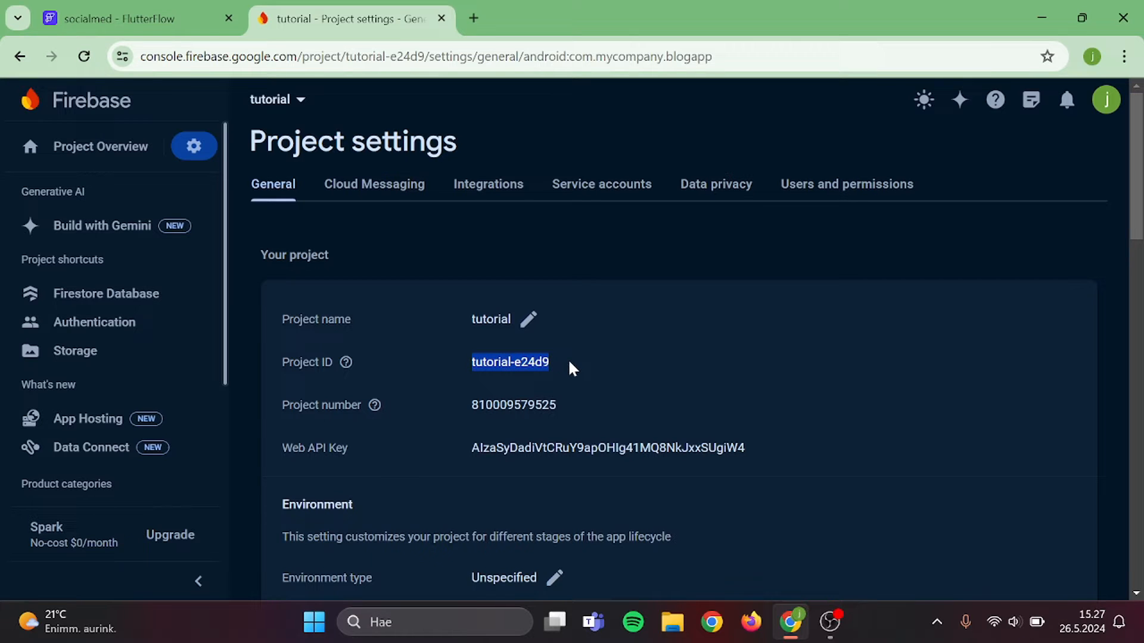
click(131, 18)
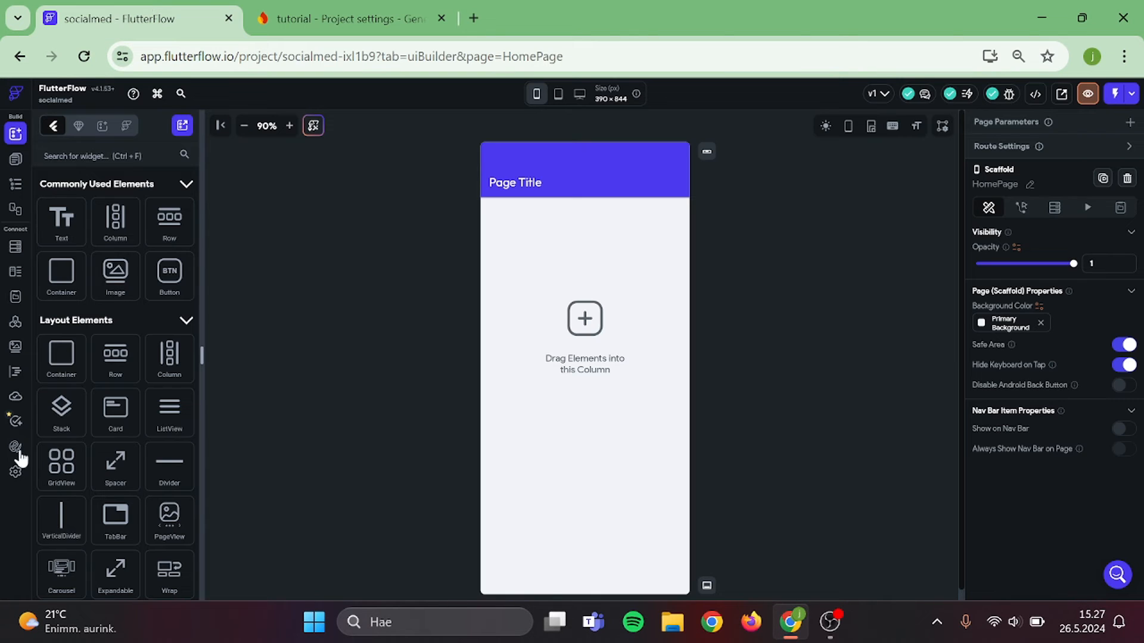
Connect FlutterFlow to Firebase project tutorial-e24d9 and generate its config files
click(16, 472)
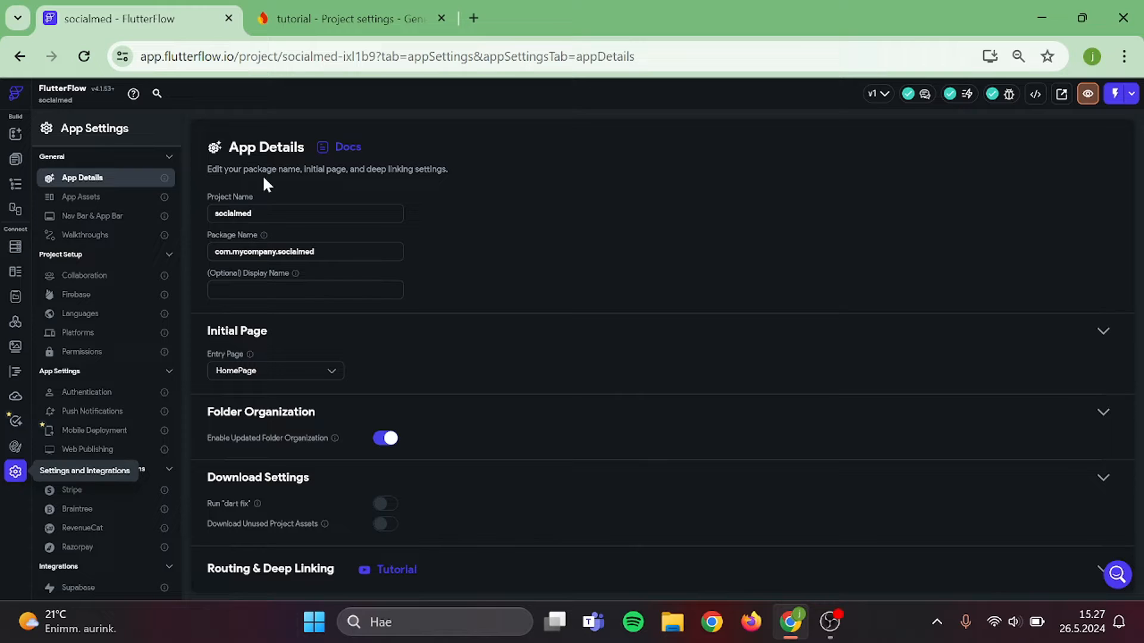
mouse_move(122, 299)
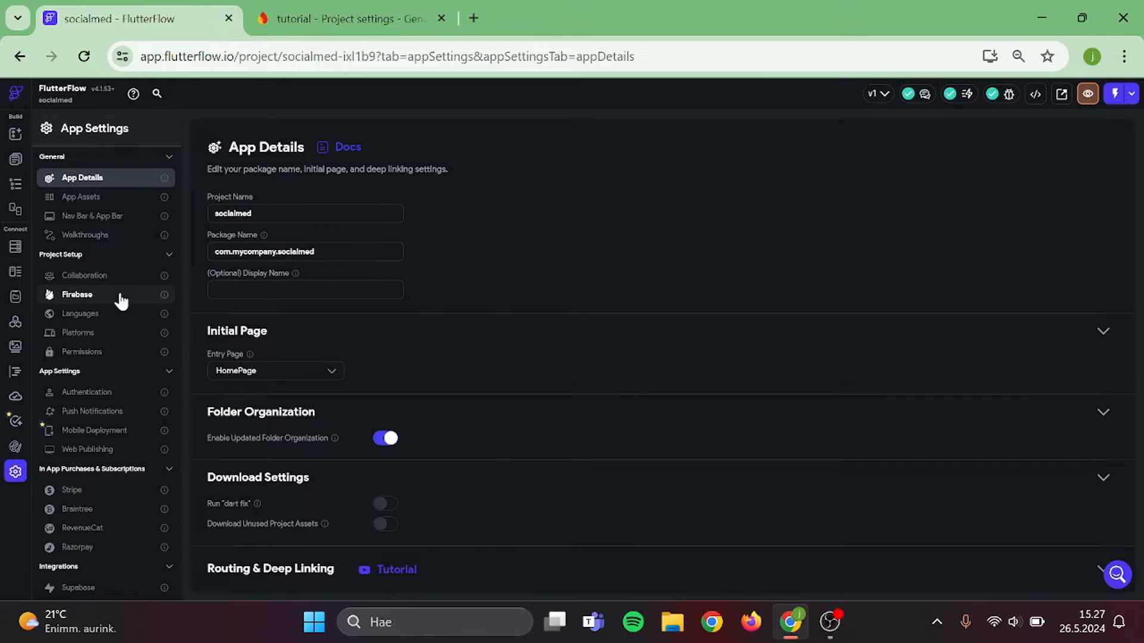
click(77, 294)
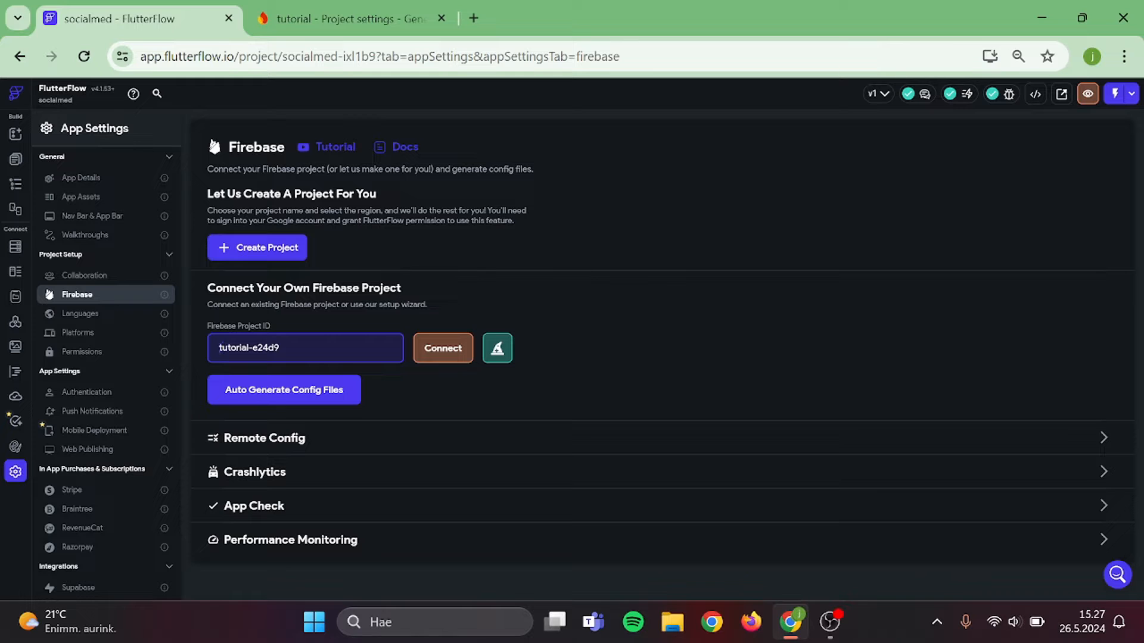
click(444, 348)
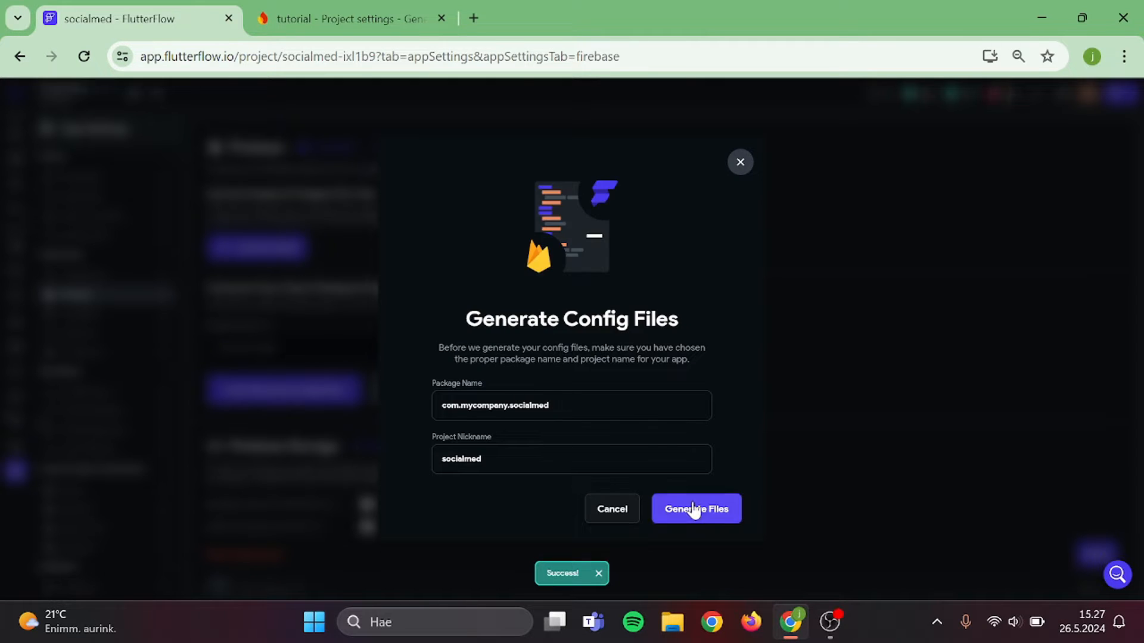
click(694, 509)
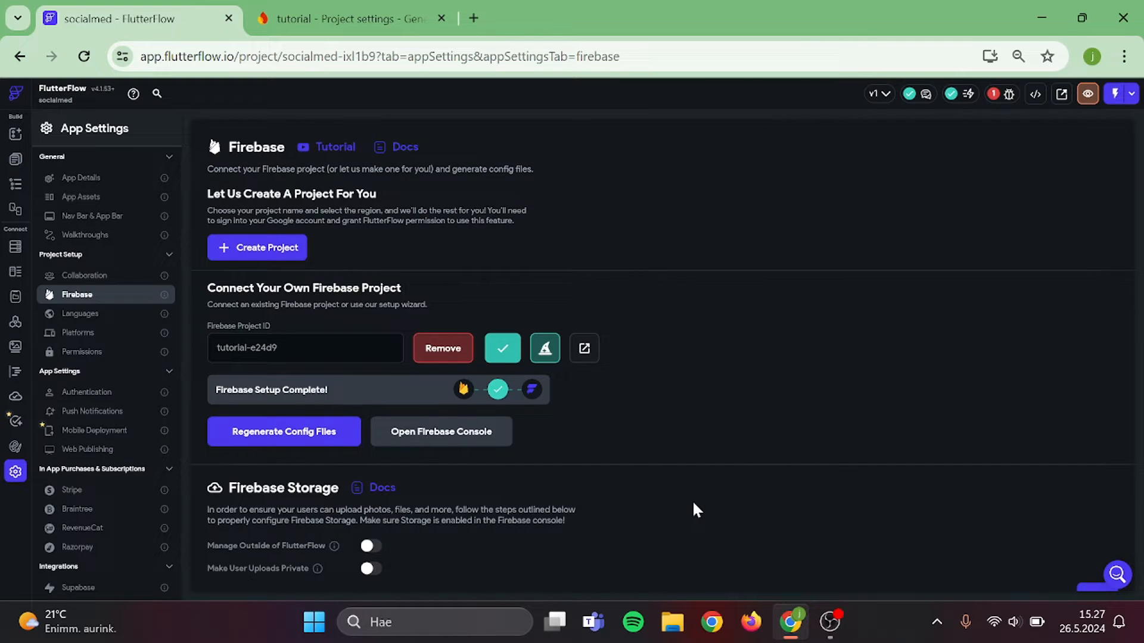
Deploy the Firebase storage rules, confirming Yes, and return to the home page's widget tree
scroll(down, 3)
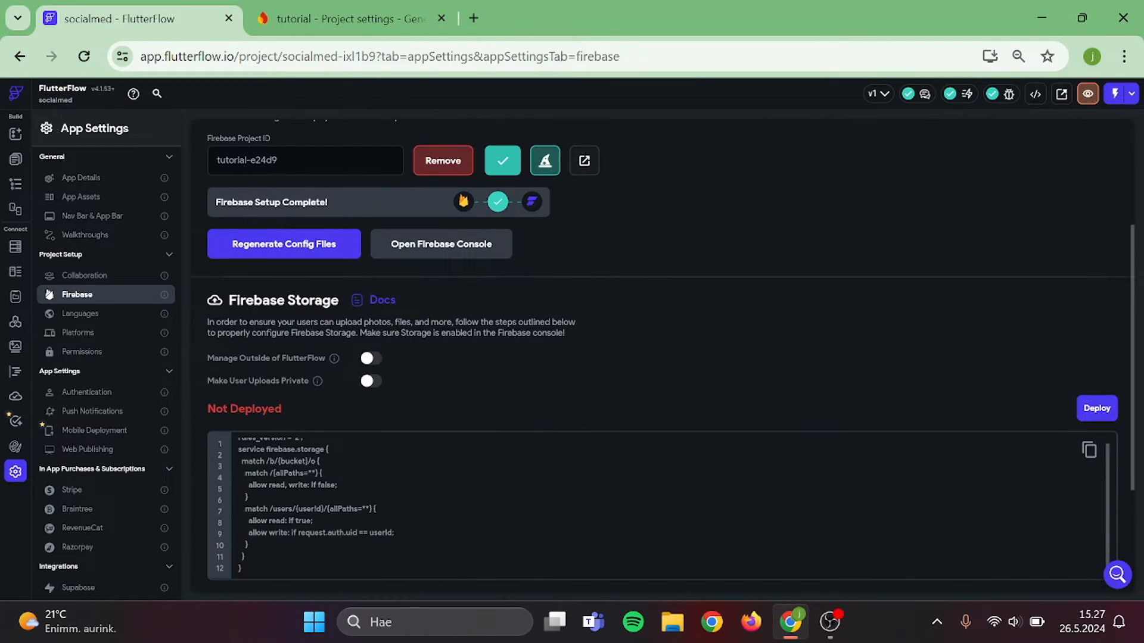
click(1096, 407)
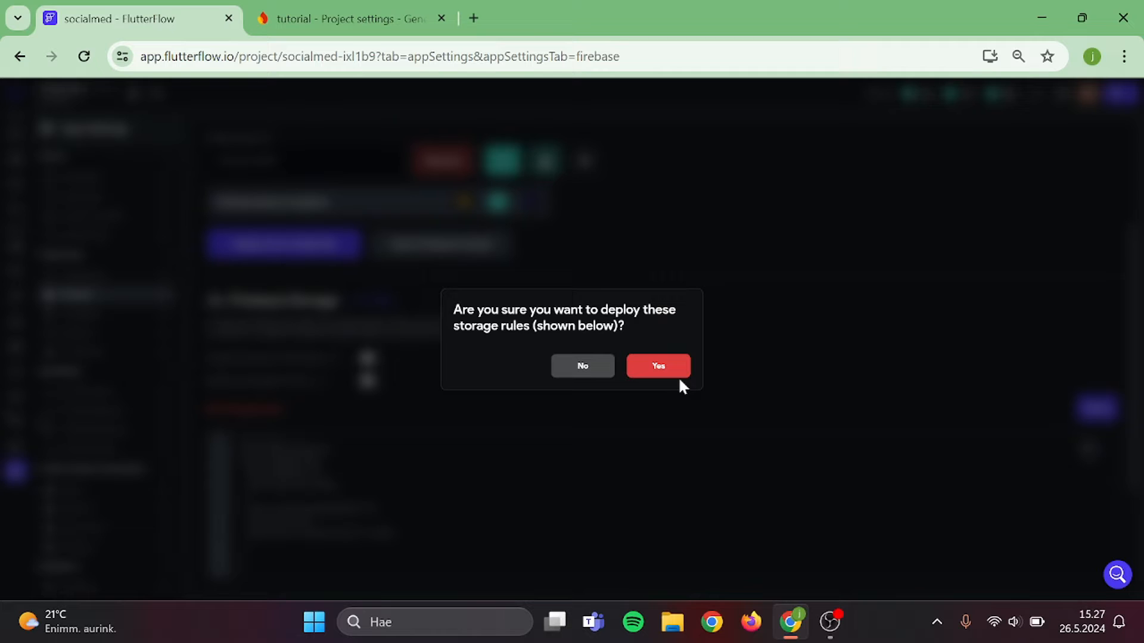
click(658, 366)
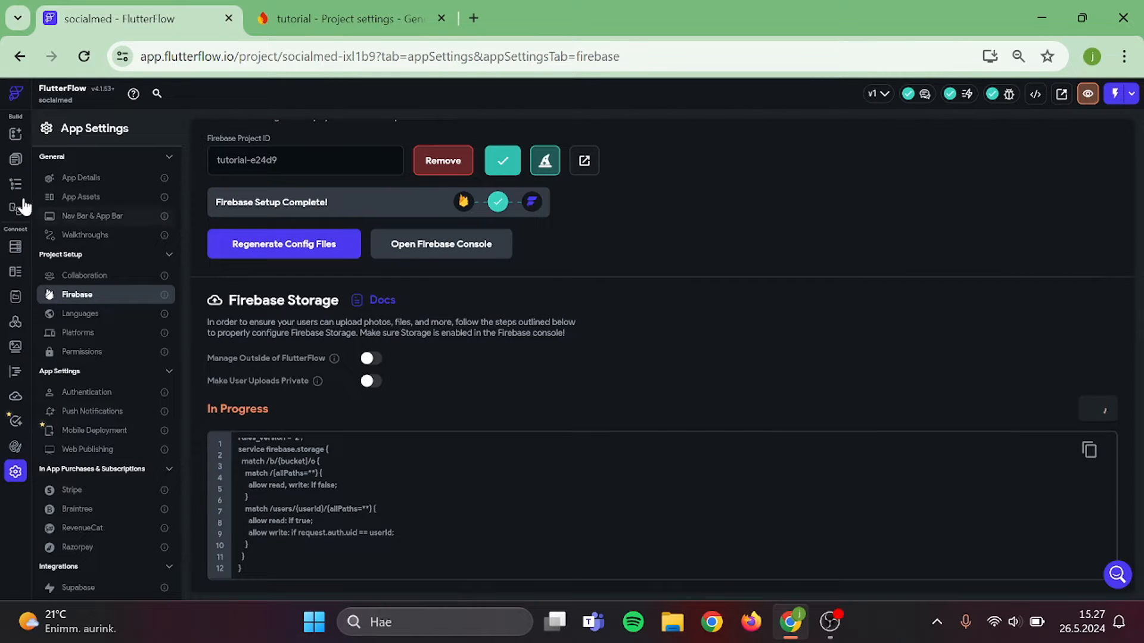
click(14, 184)
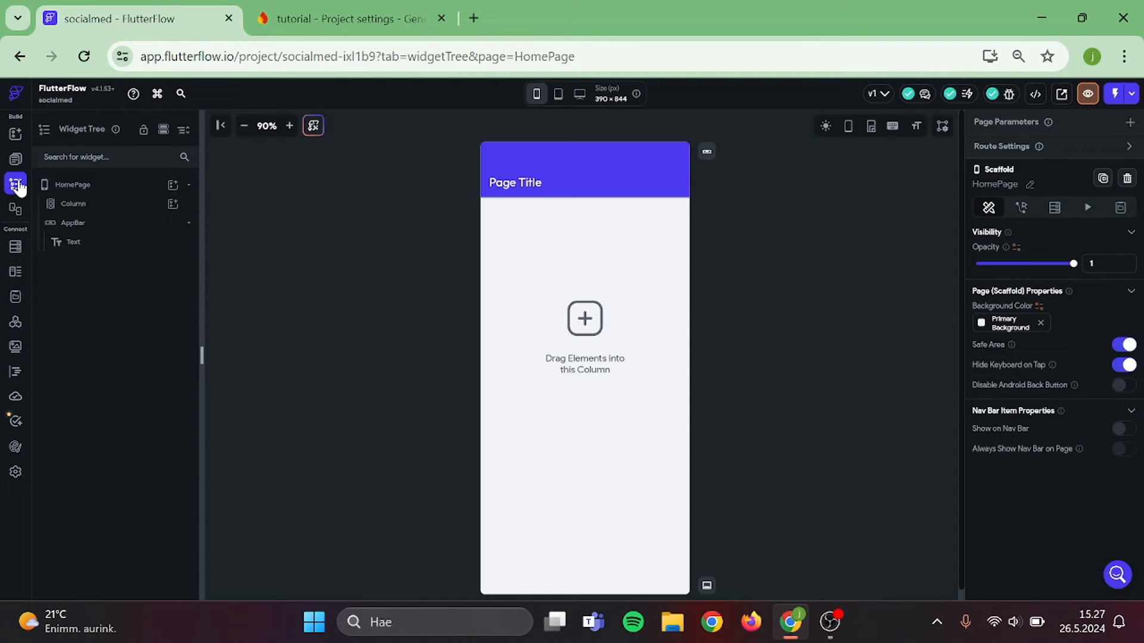
Create a Firestore users collection prefilled with the default user fields
click(14, 245)
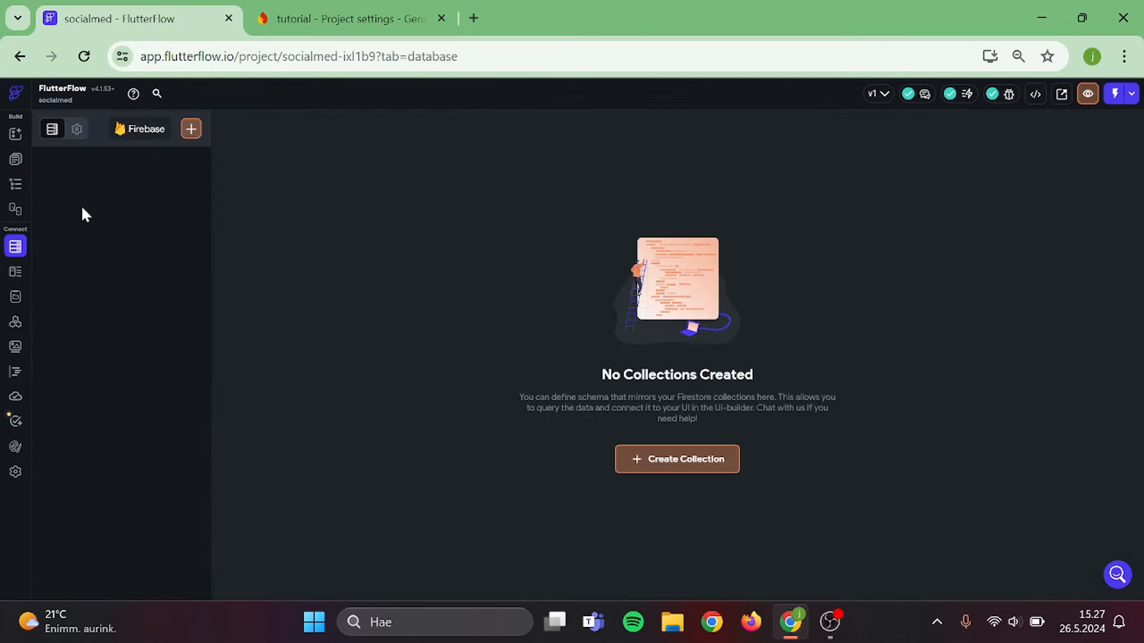
mouse_move(674, 459)
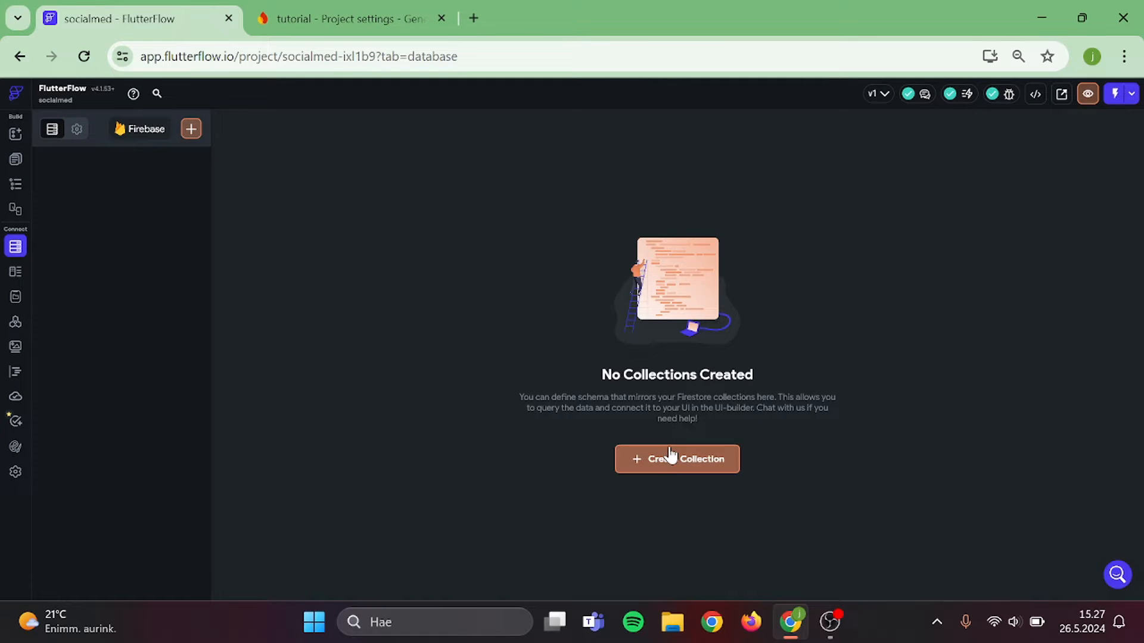
click(677, 459)
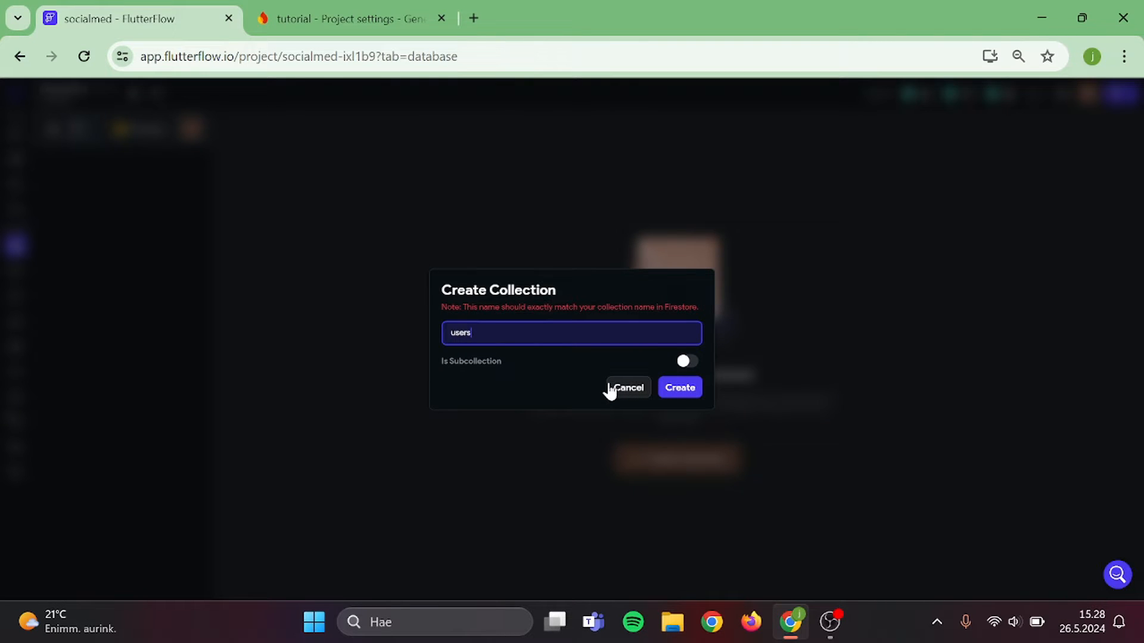
click(677, 387)
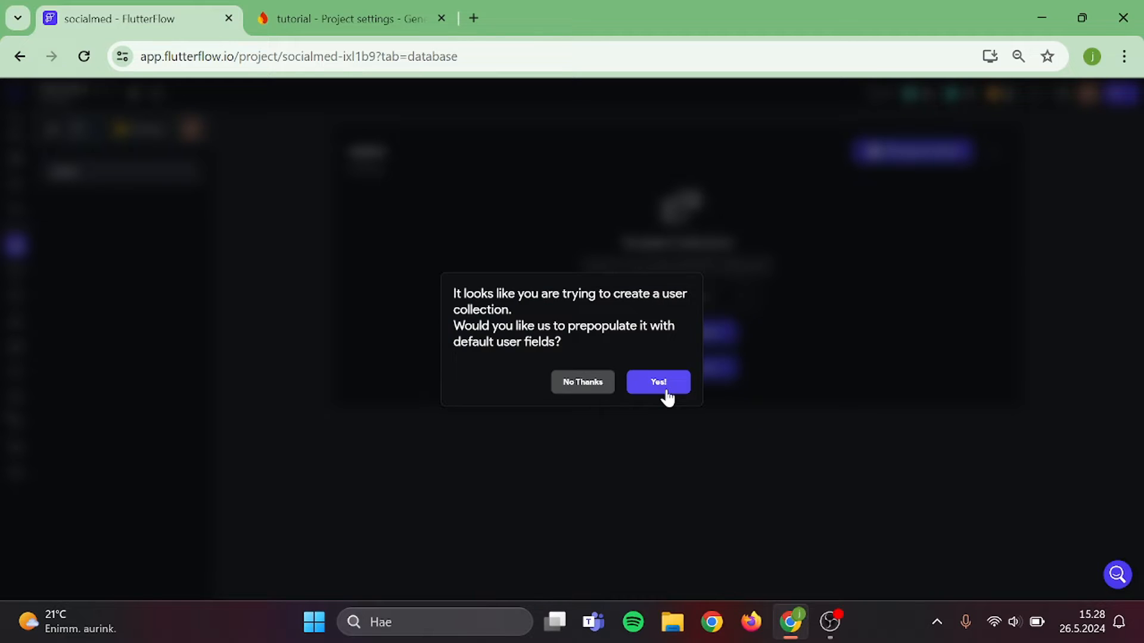
click(658, 383)
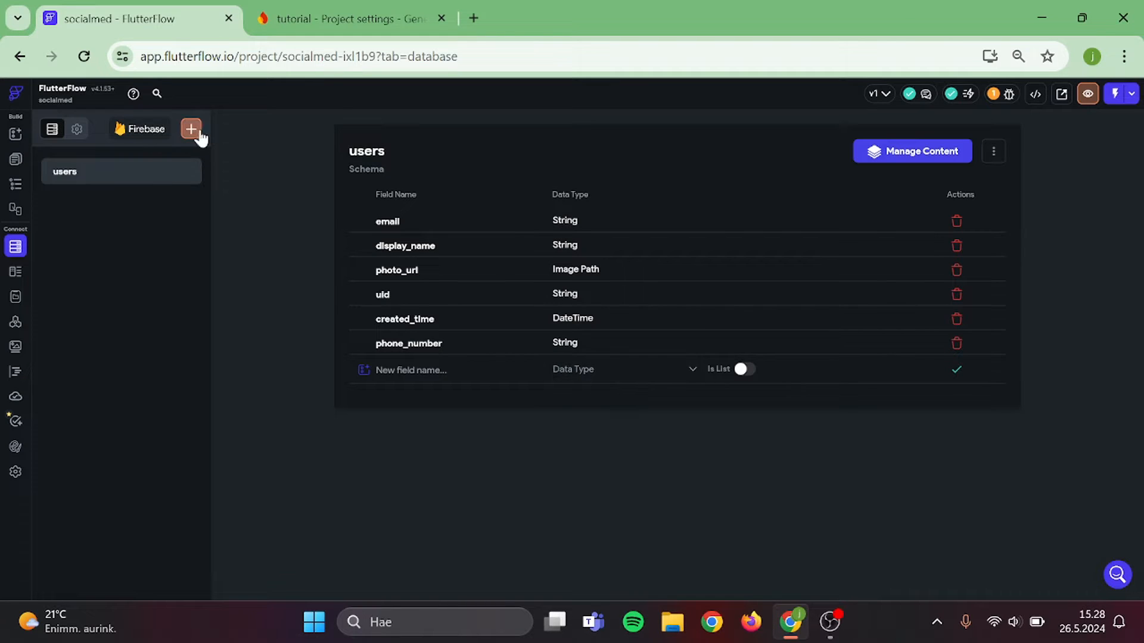
Create a second Firestore collection named posts
click(190, 129)
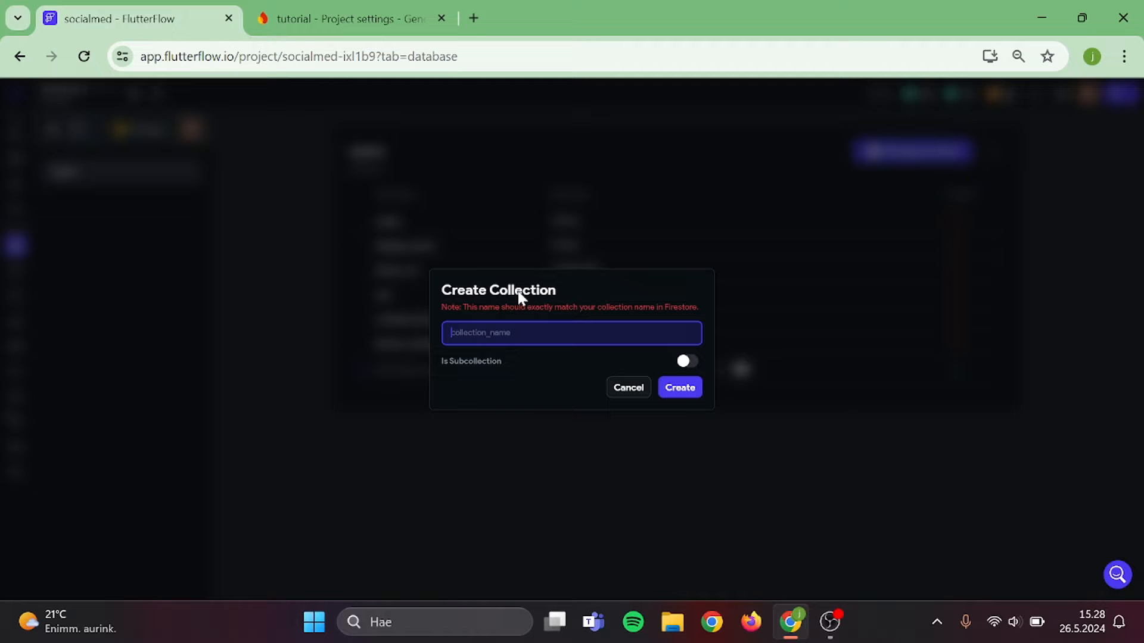
text(posts)
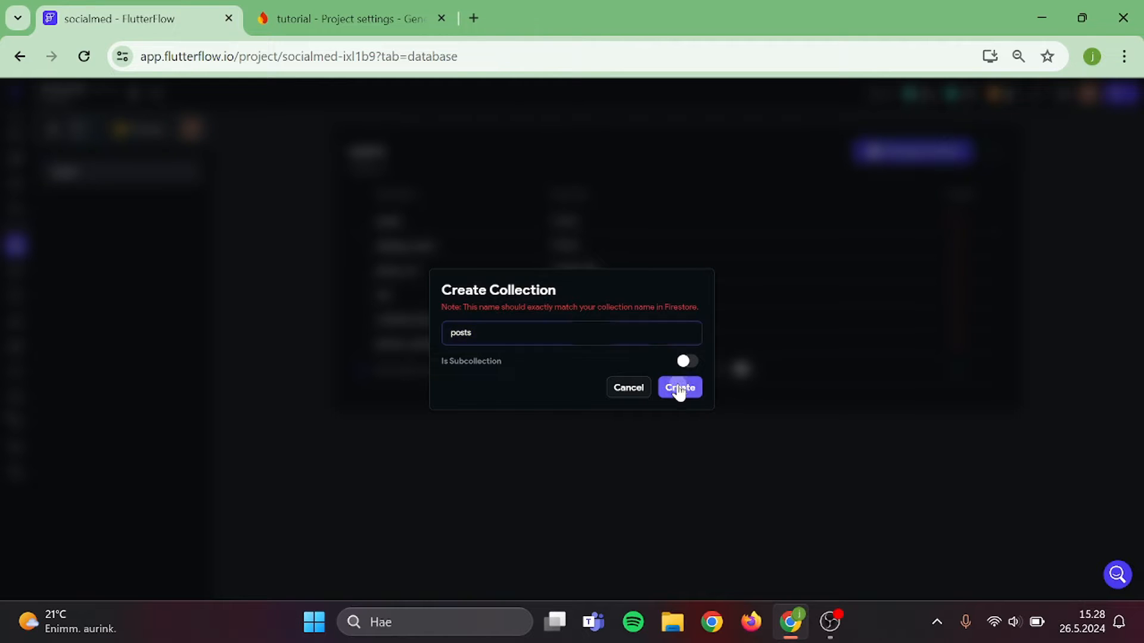
click(677, 387)
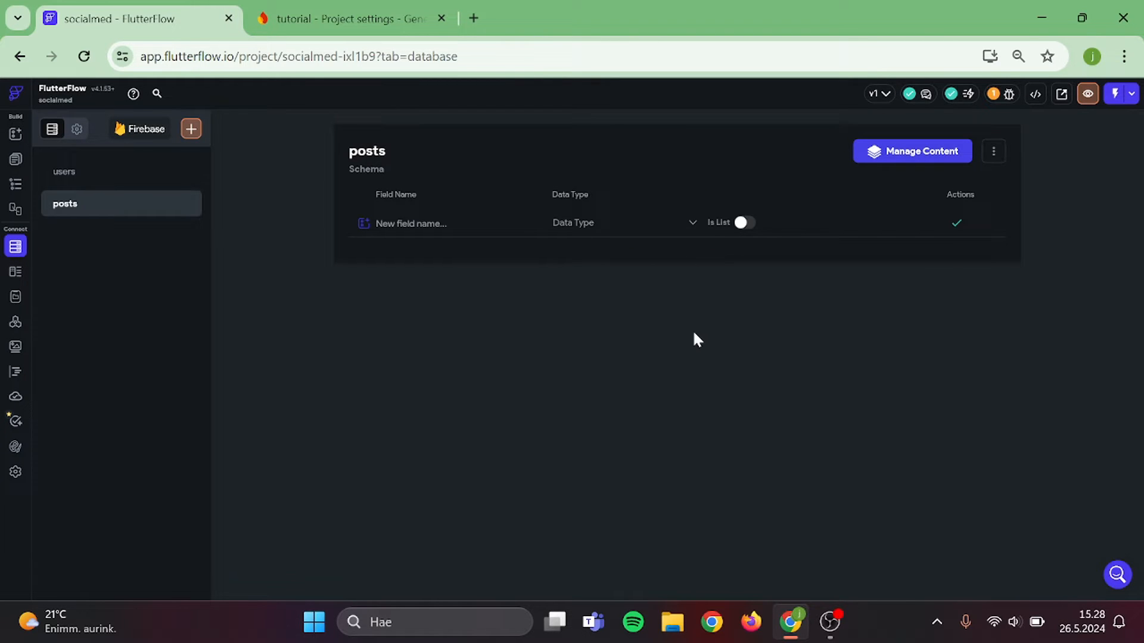
Add a topic String field and a poster field referencing the users collection to posts
text(topic)
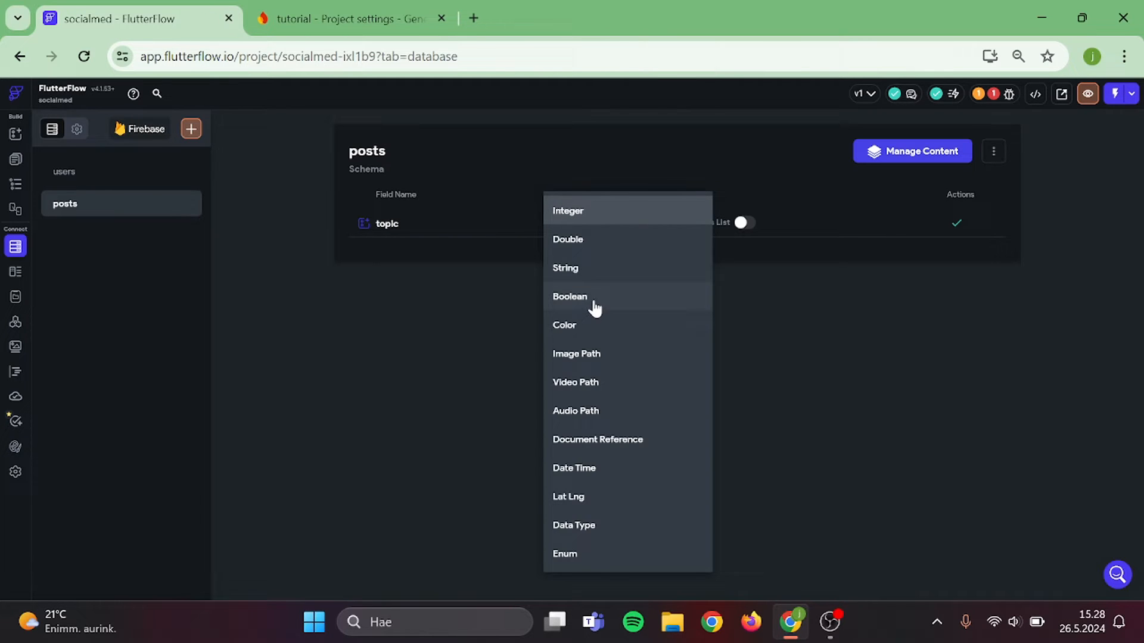
click(565, 268)
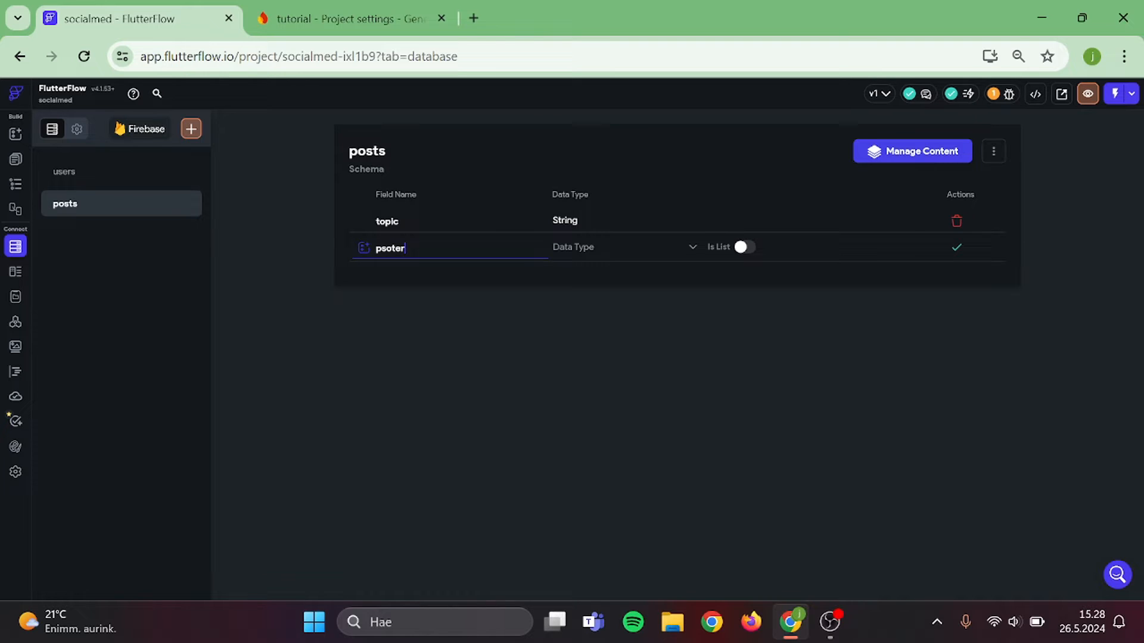
text(potser)
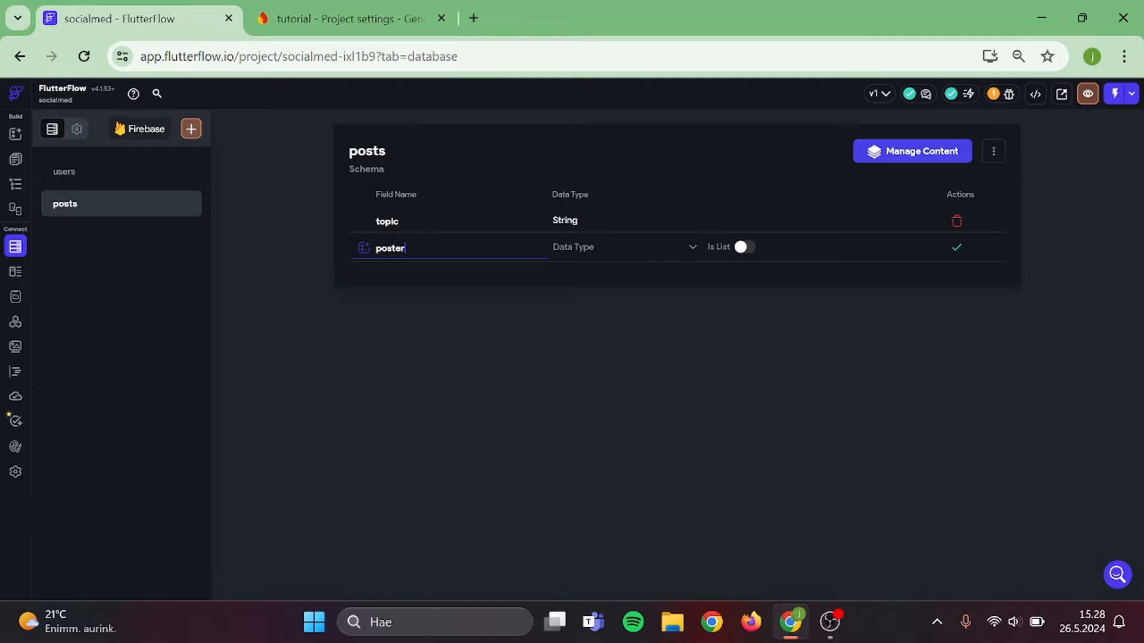
click(620, 247)
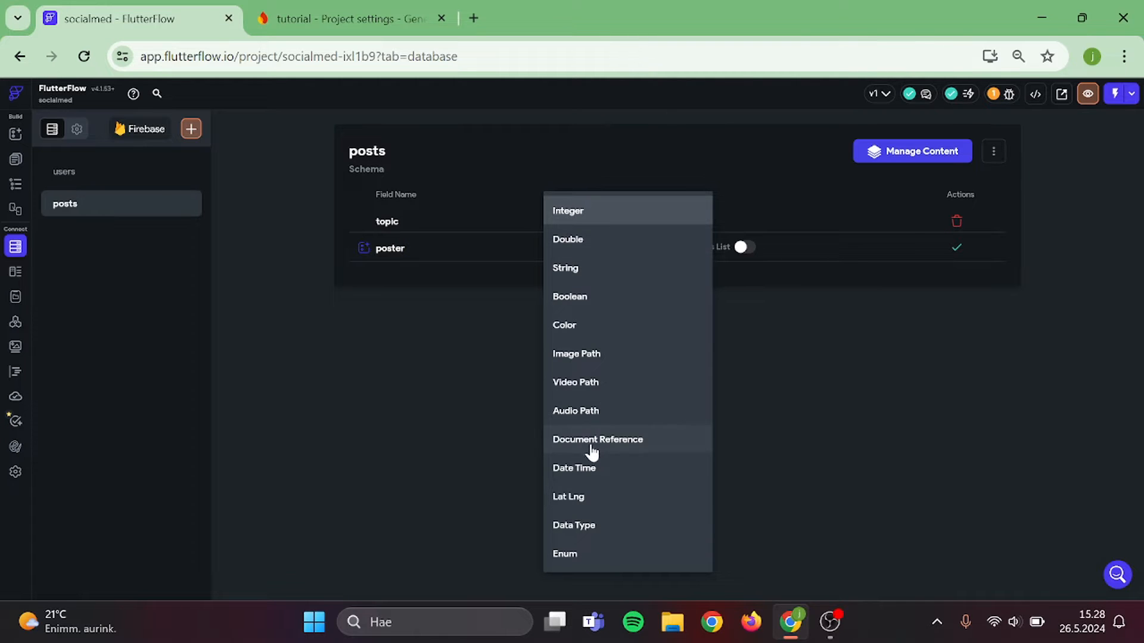
click(597, 439)
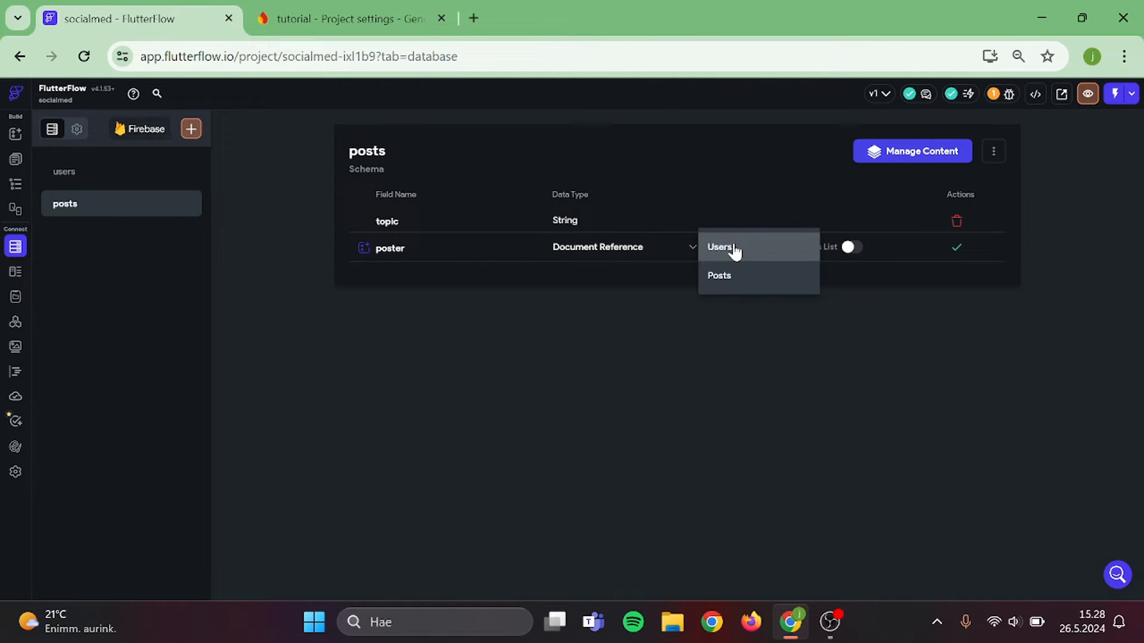
click(721, 247)
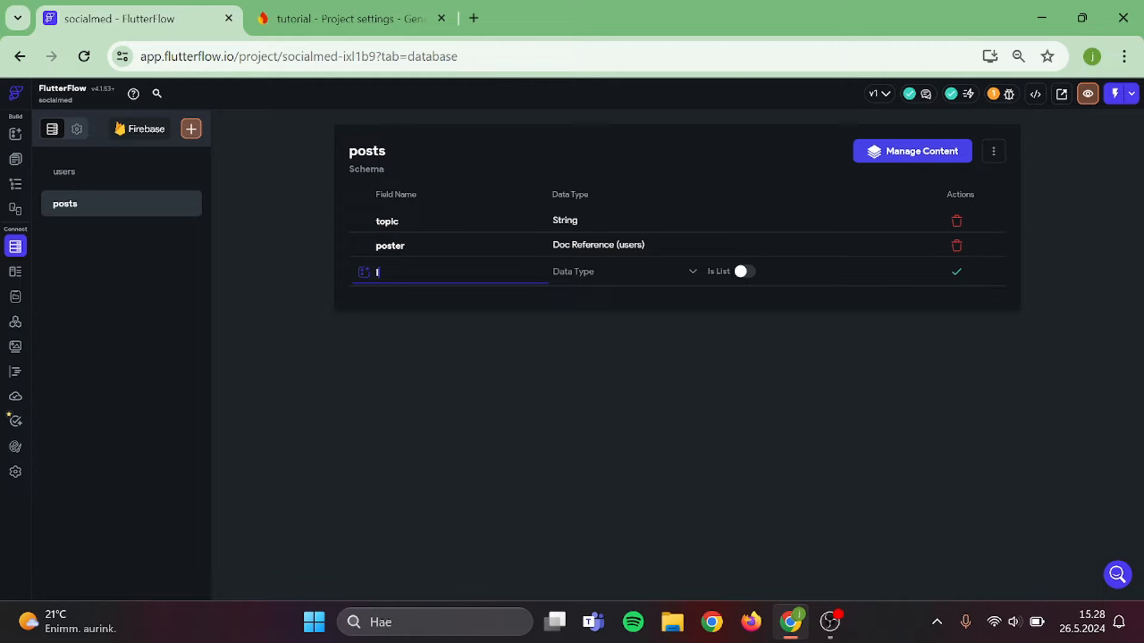
Add an image field of type Image Path and a date field of type DateTime to posts
click(623, 271)
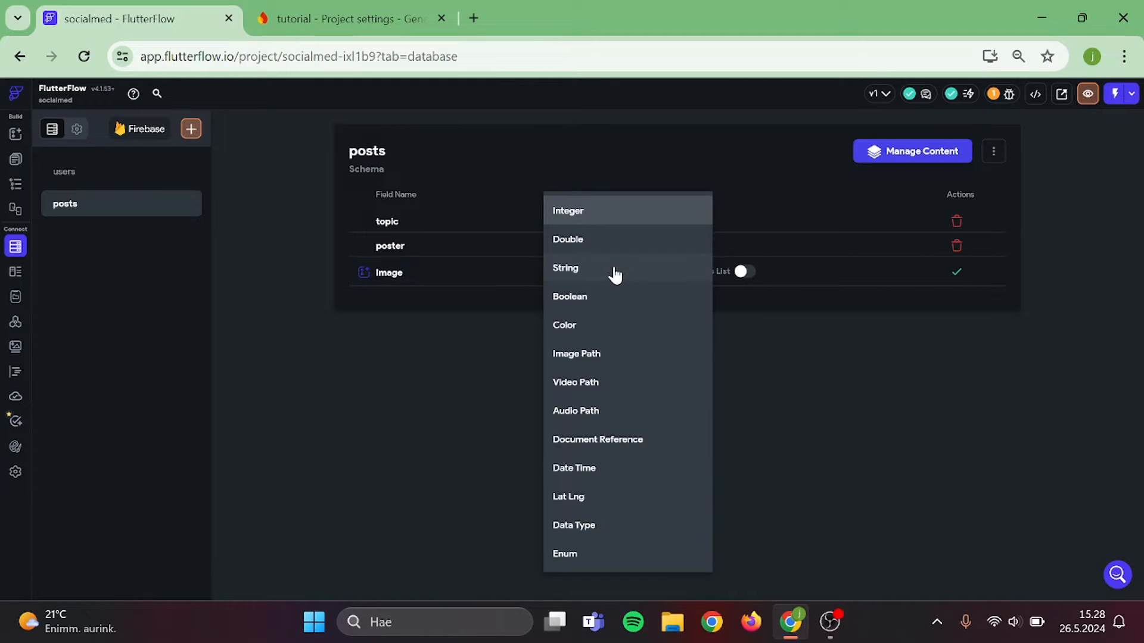
click(576, 354)
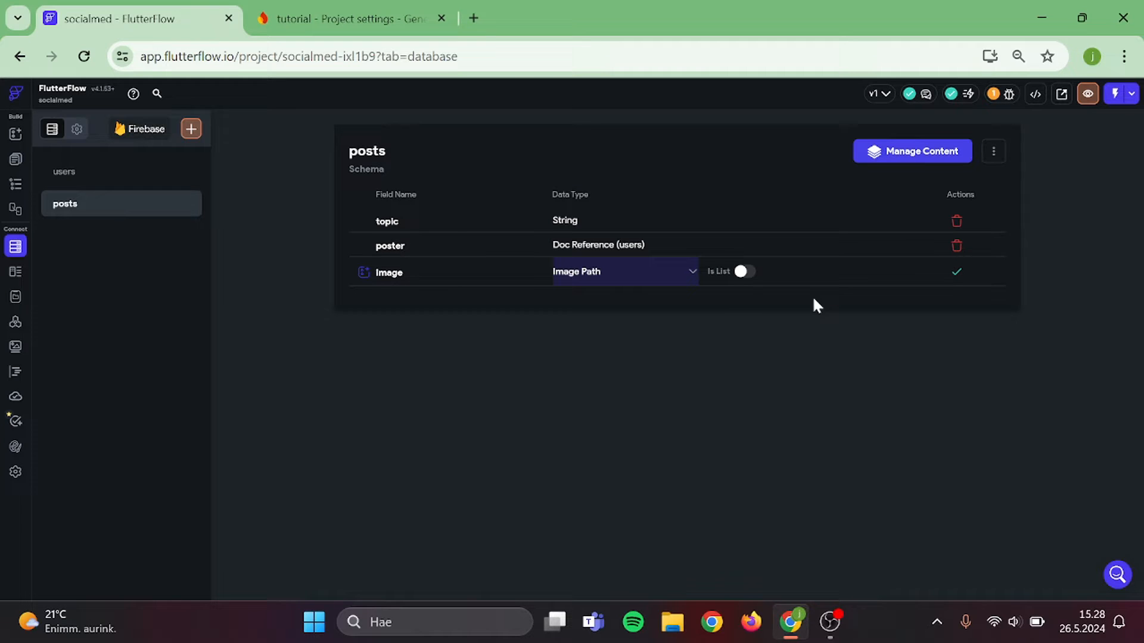
click(955, 272)
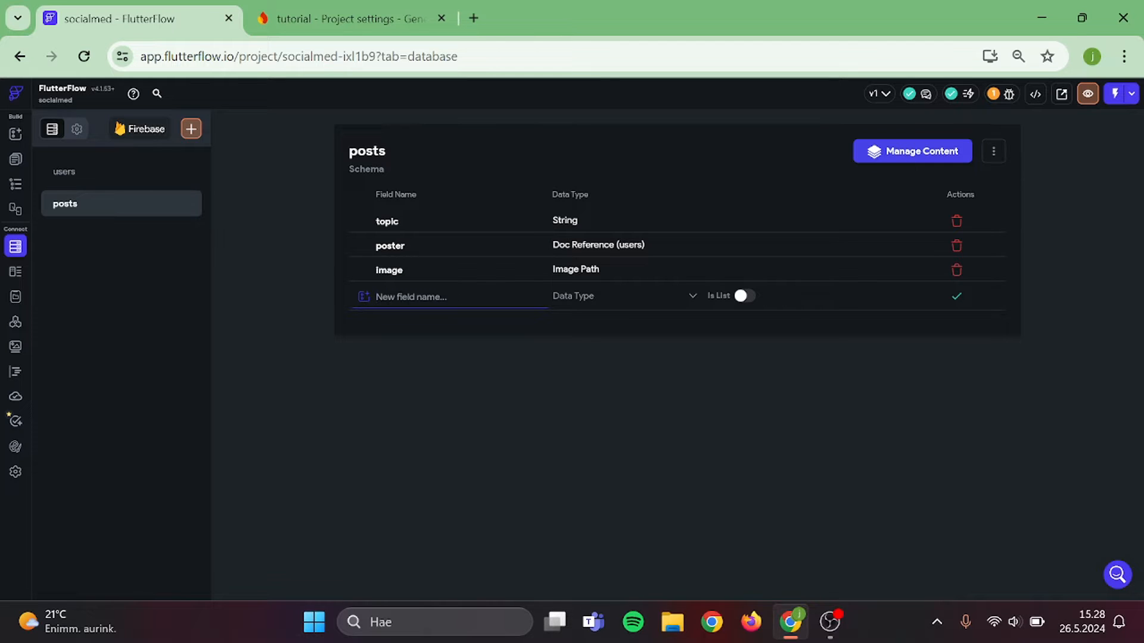
text(date)
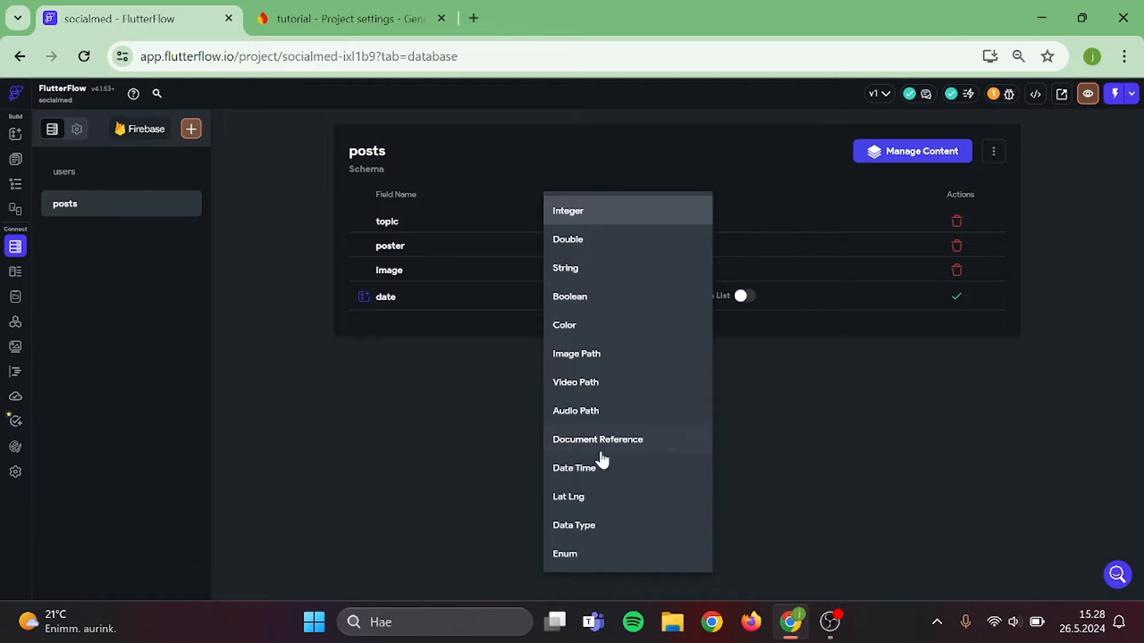
click(573, 468)
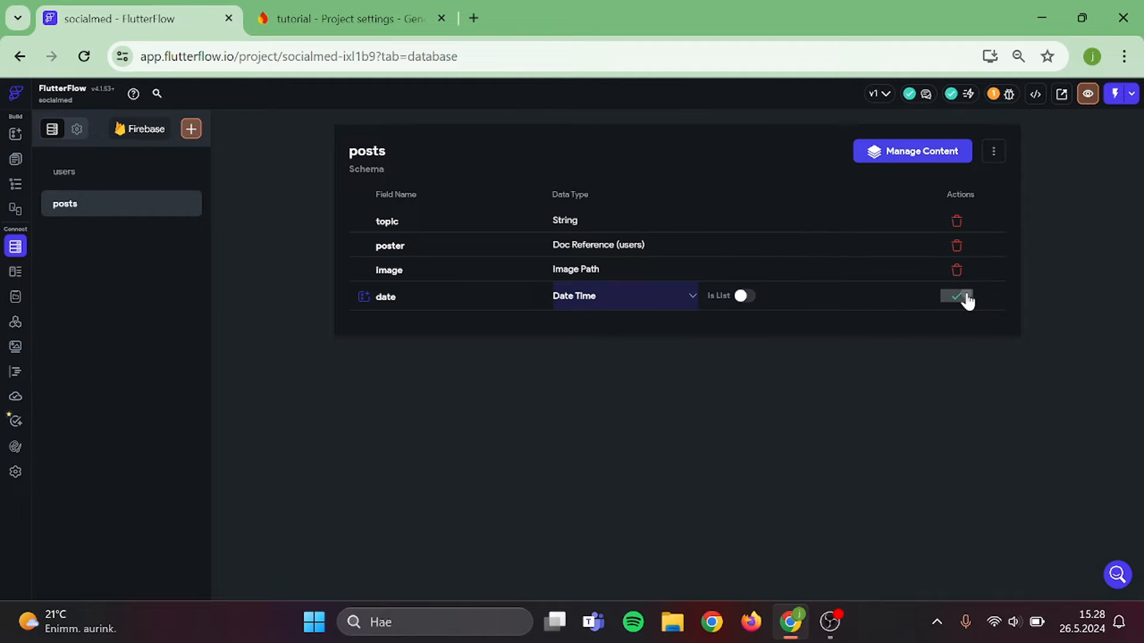
click(957, 296)
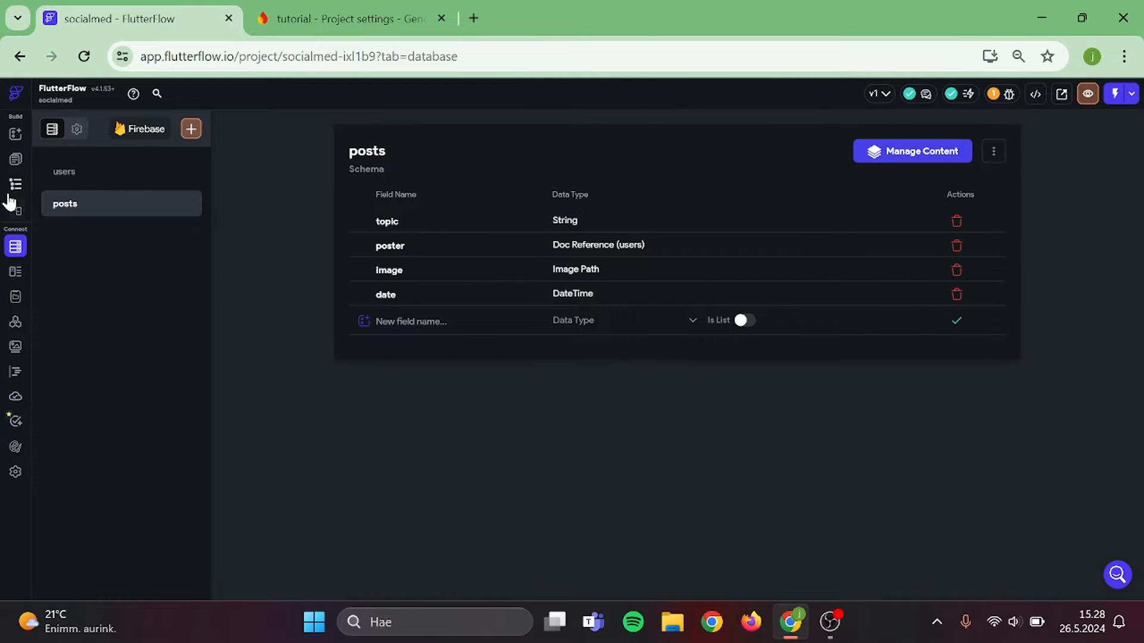
mouse_move(14, 184)
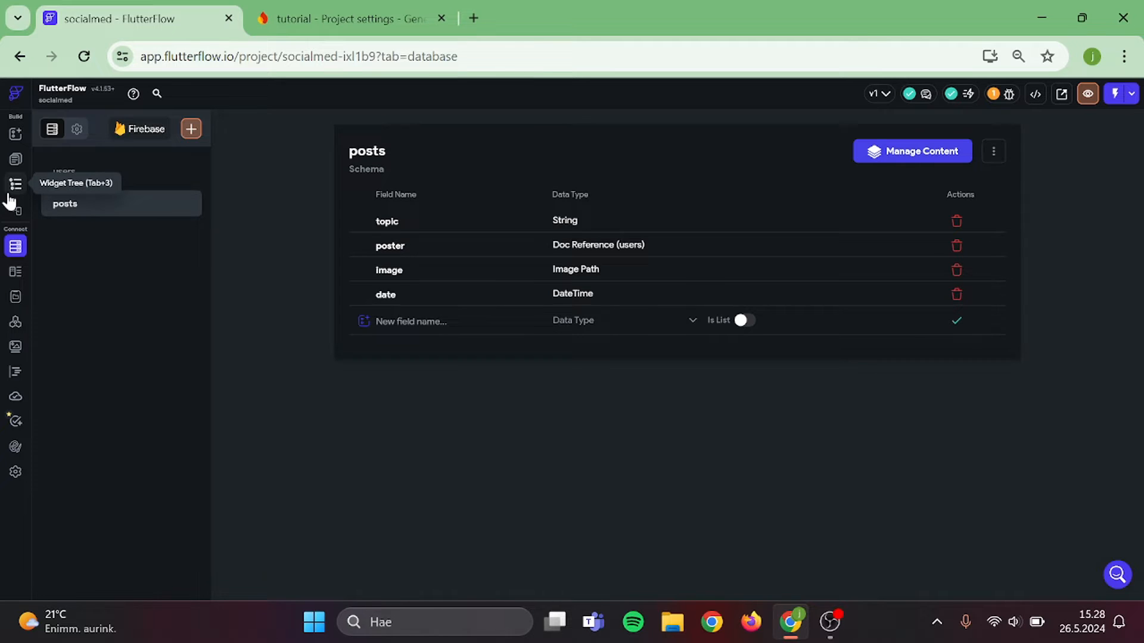
In Firebase Console's Firestore Database, start a top-level collection named users
click(350, 18)
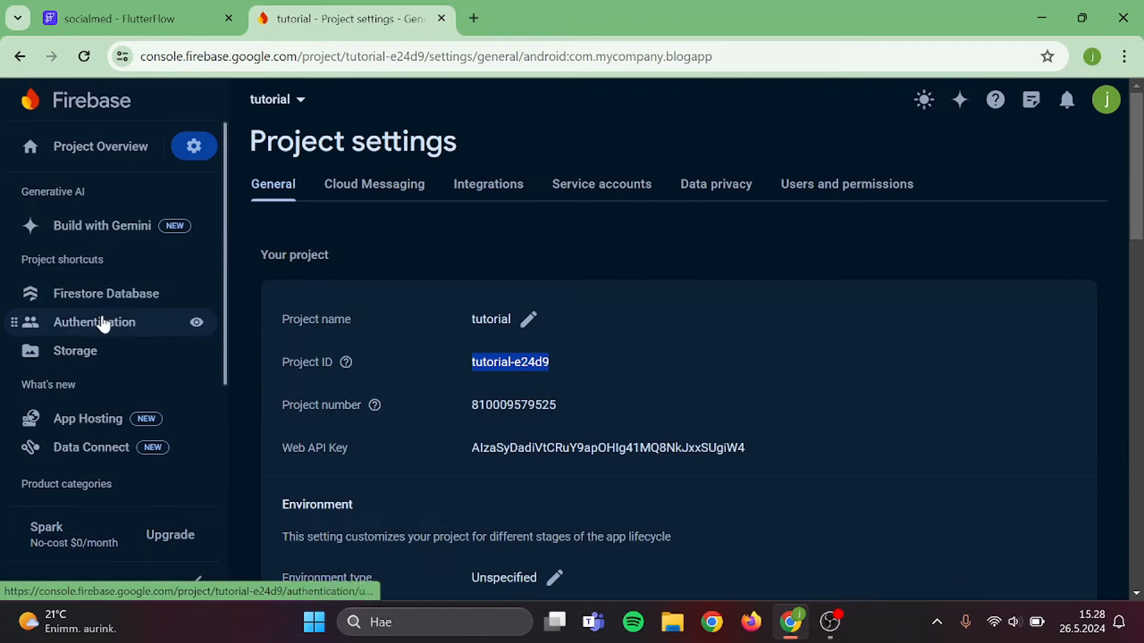
click(106, 293)
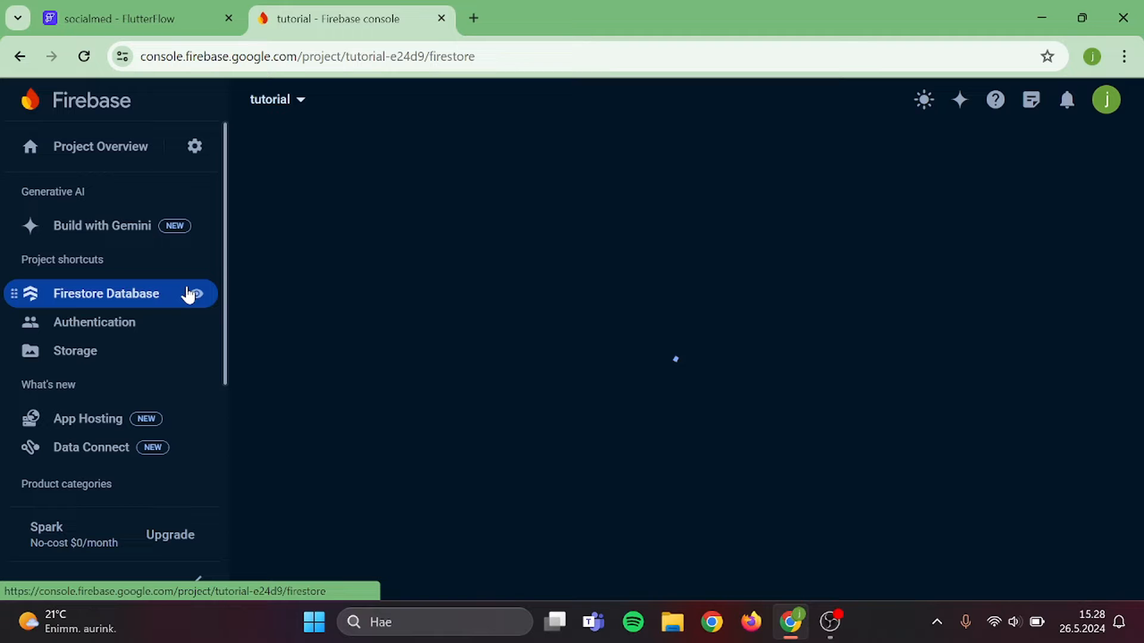
click(106, 293)
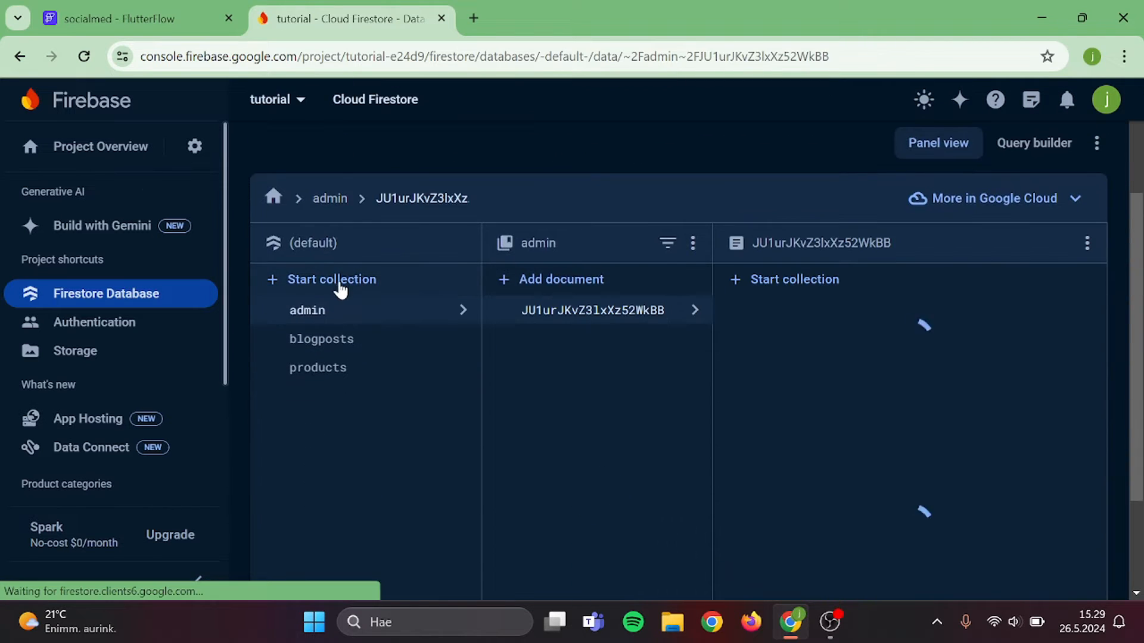
click(331, 279)
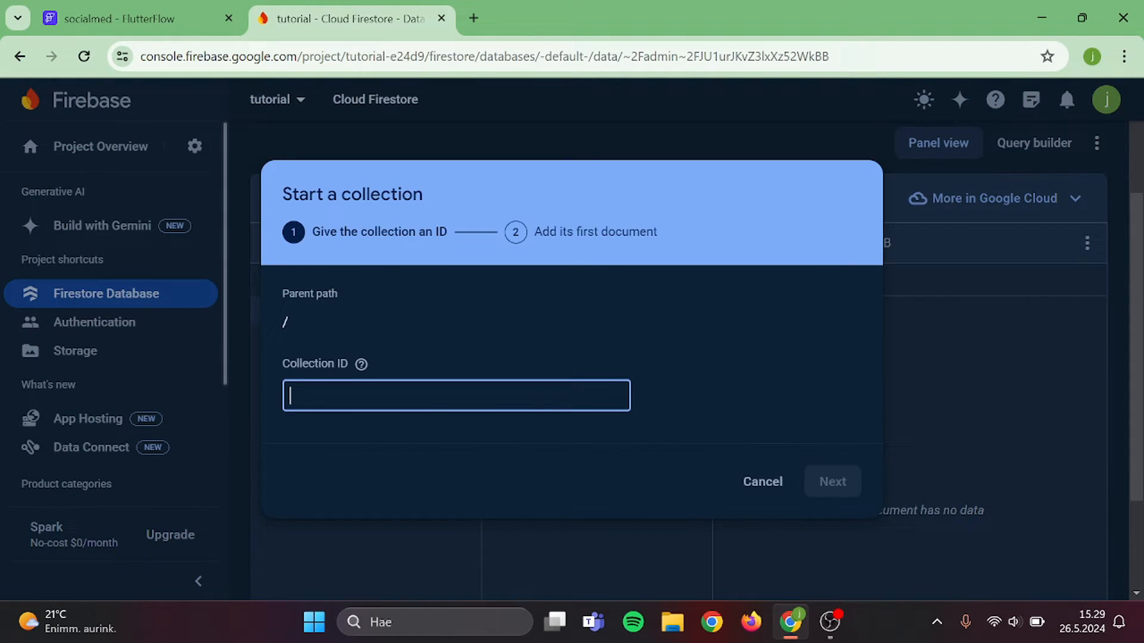
text(users)
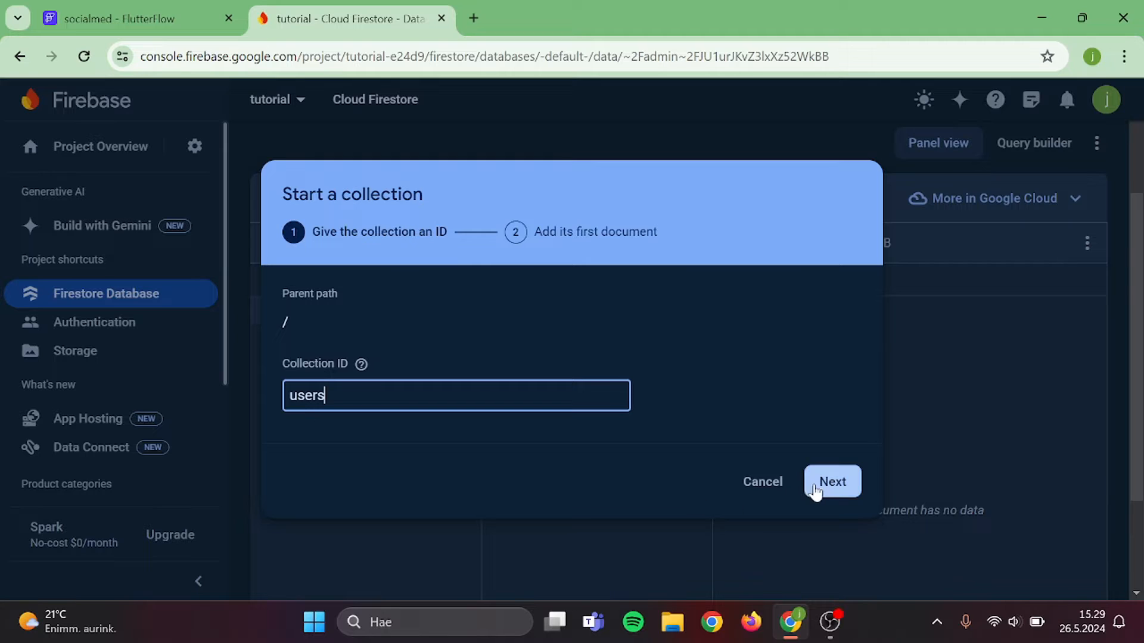
click(832, 482)
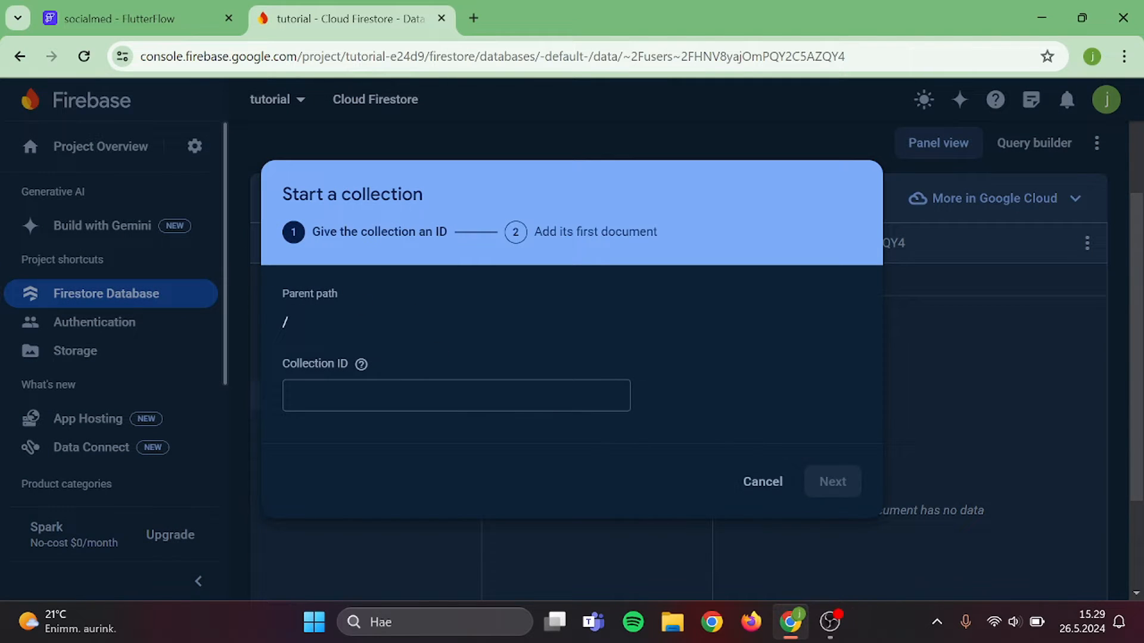
Create a posts collection, then return to FlutterFlow's list of pages
text(posts)
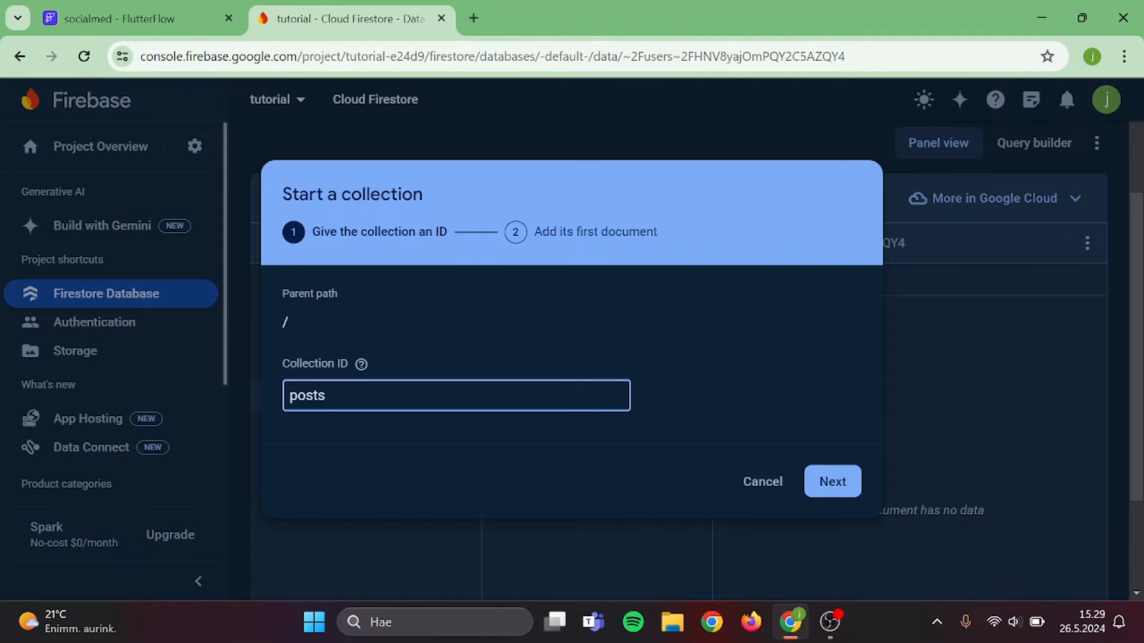
click(831, 481)
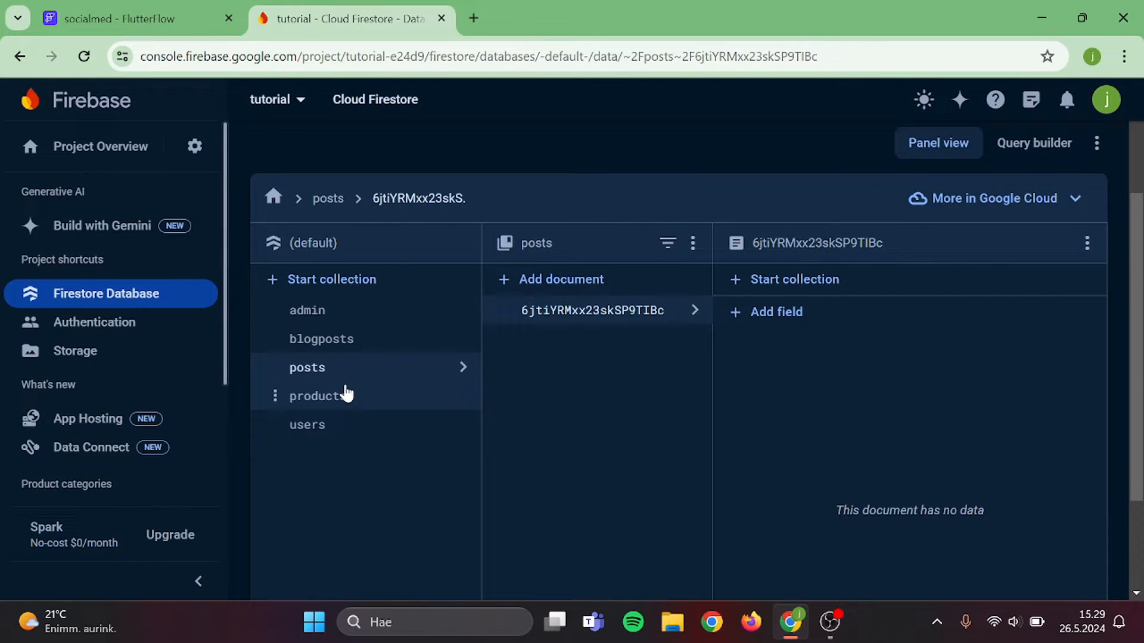
click(134, 18)
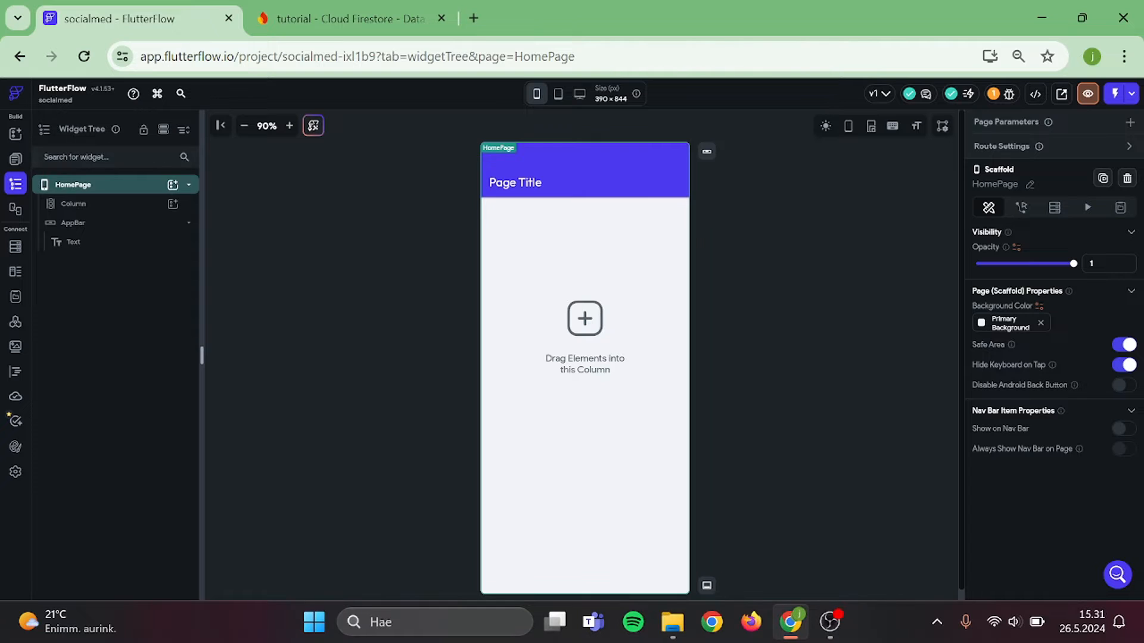
click(15, 135)
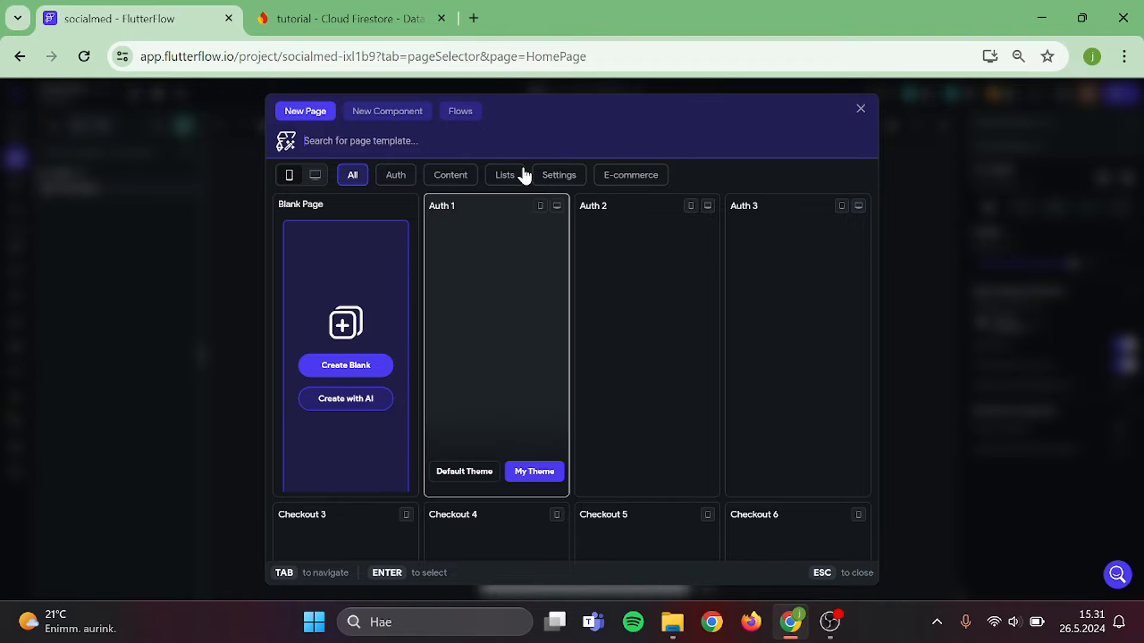
Create page postpage from the Create 04 - Task content template with the default theme
click(450, 174)
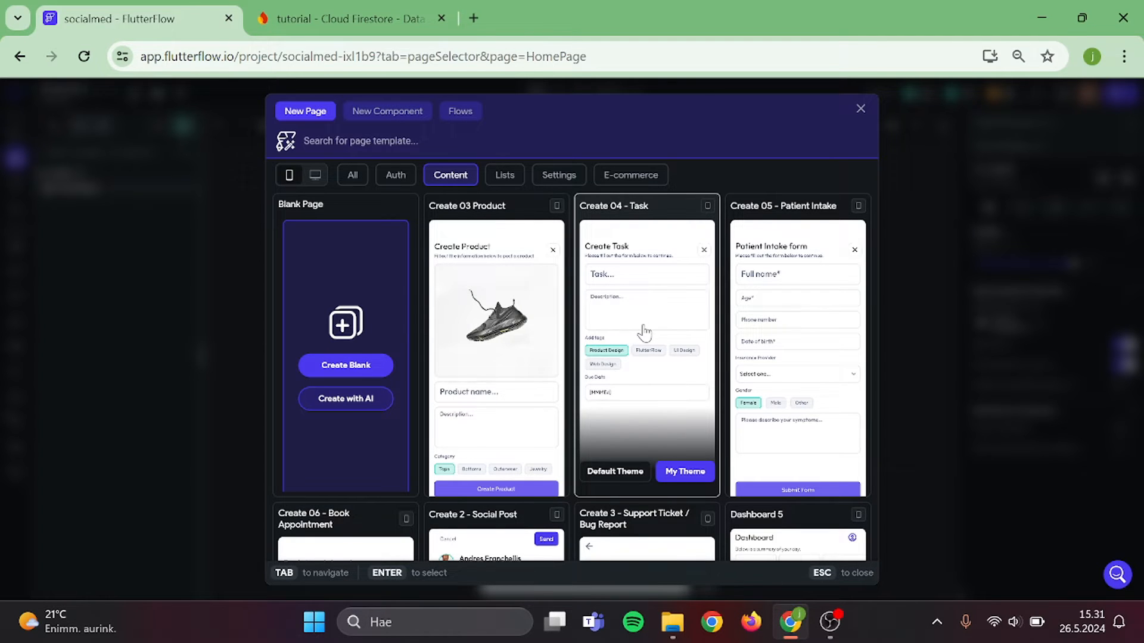
click(682, 472)
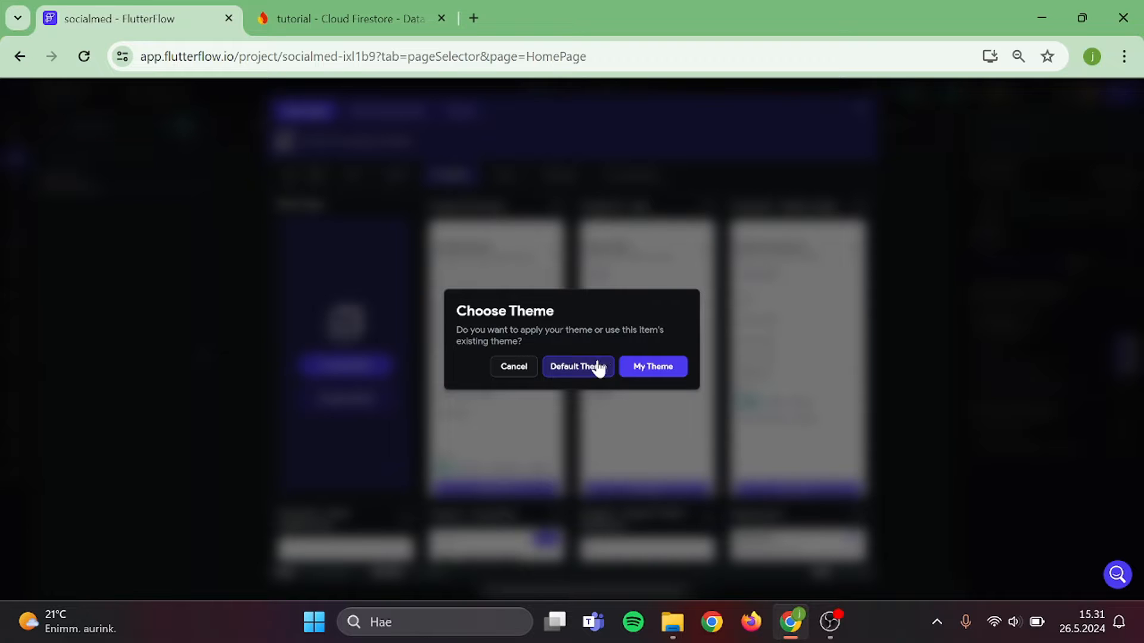
click(577, 366)
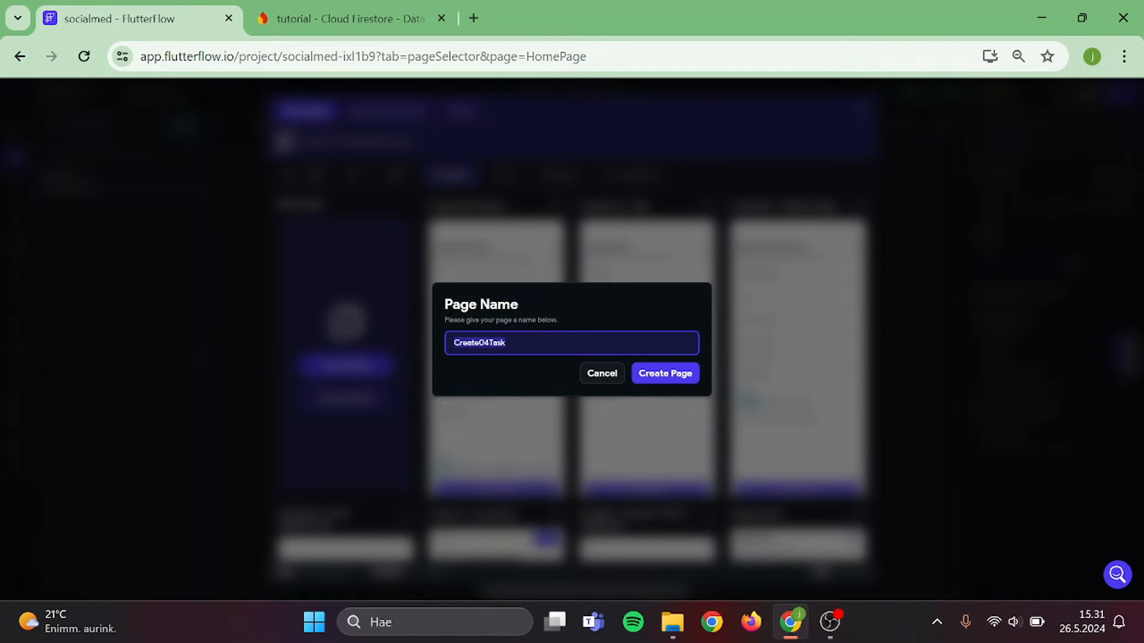
text(postpage)
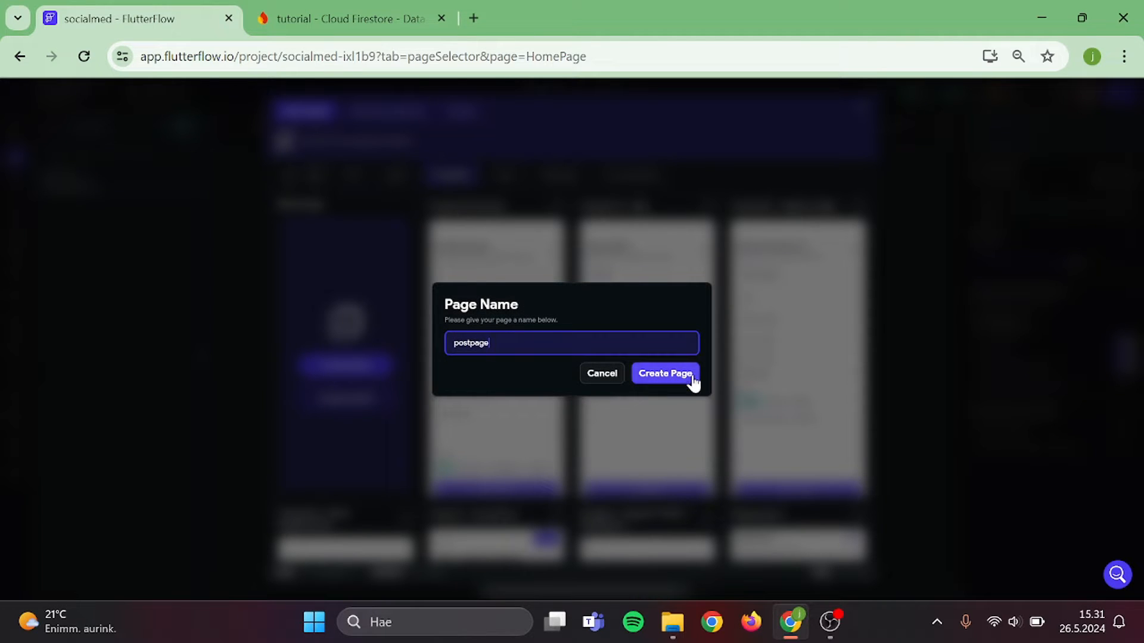
click(664, 373)
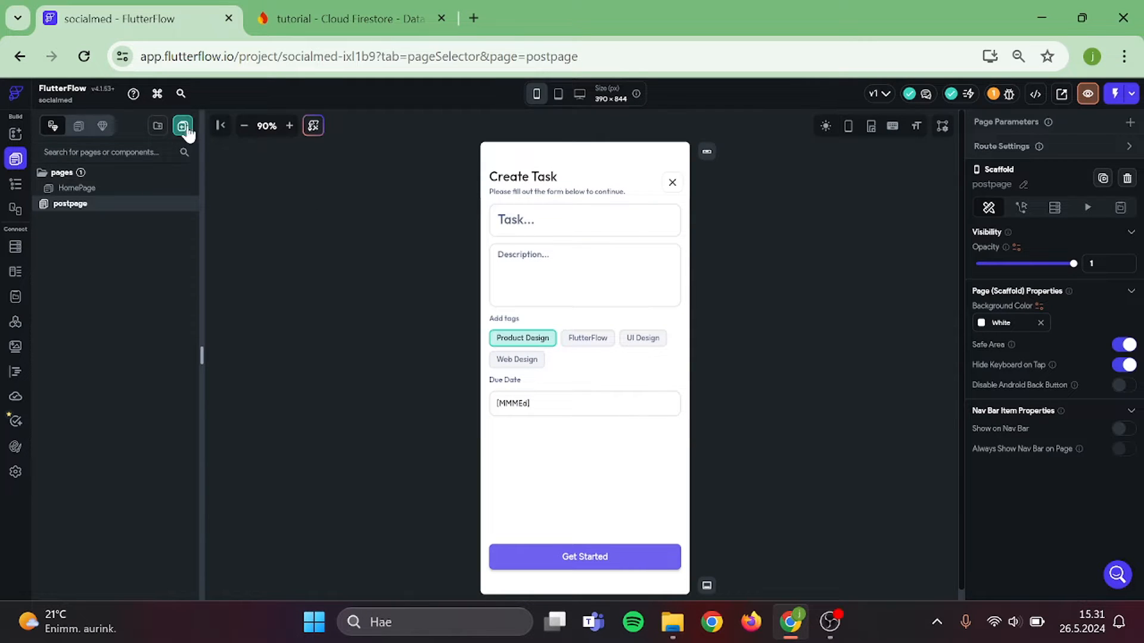
Create page Auth from the Auth 1 sign-in template with the default theme
click(182, 125)
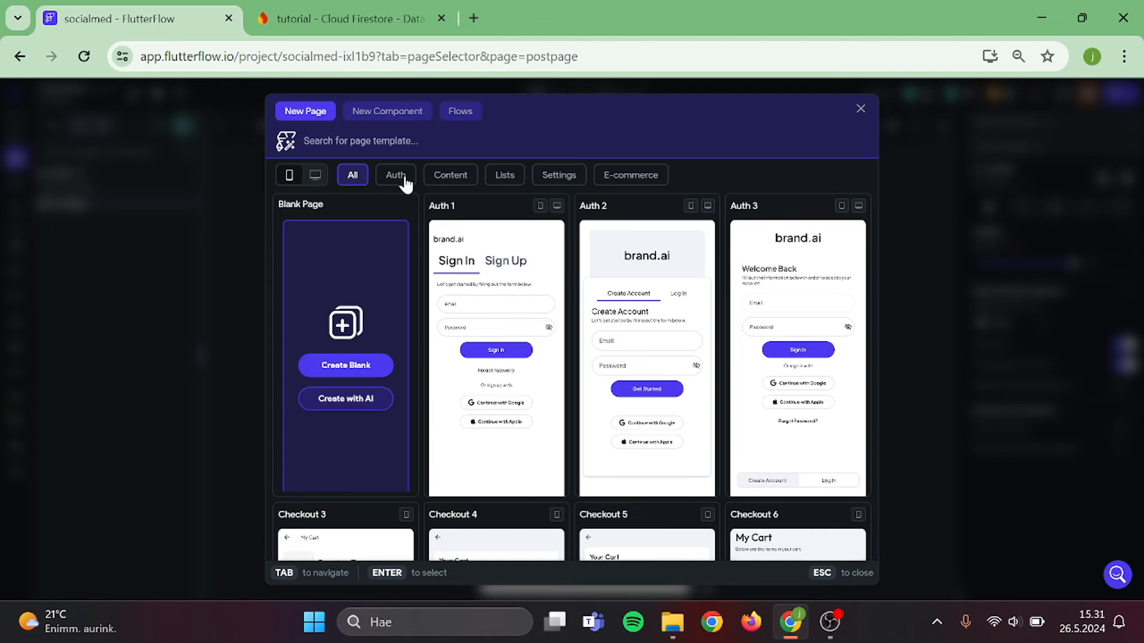
click(395, 174)
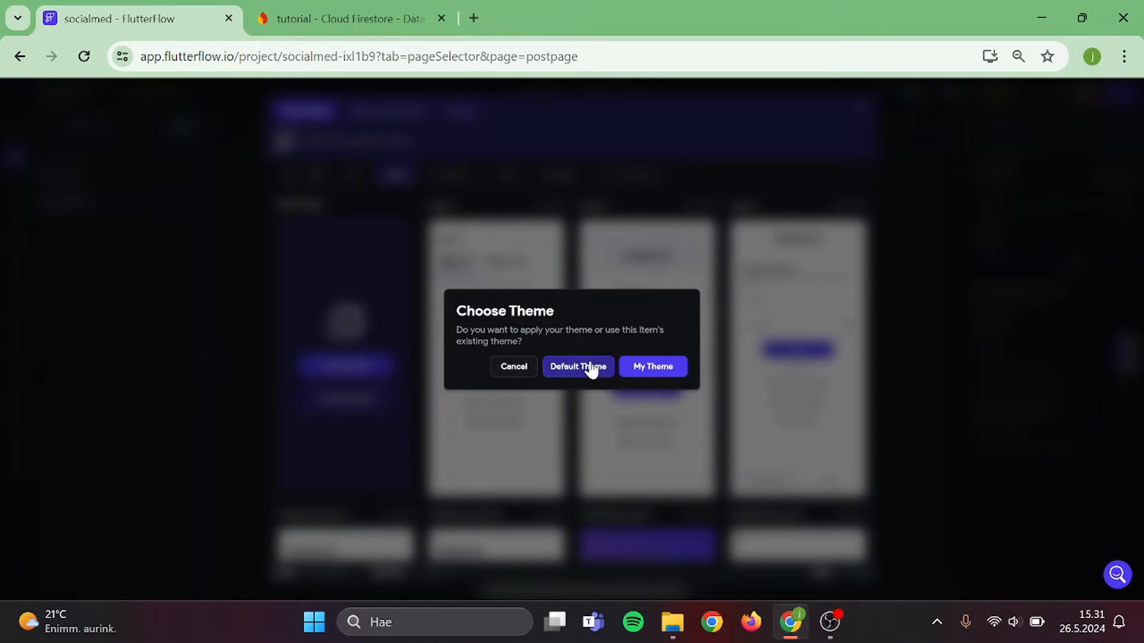
click(577, 365)
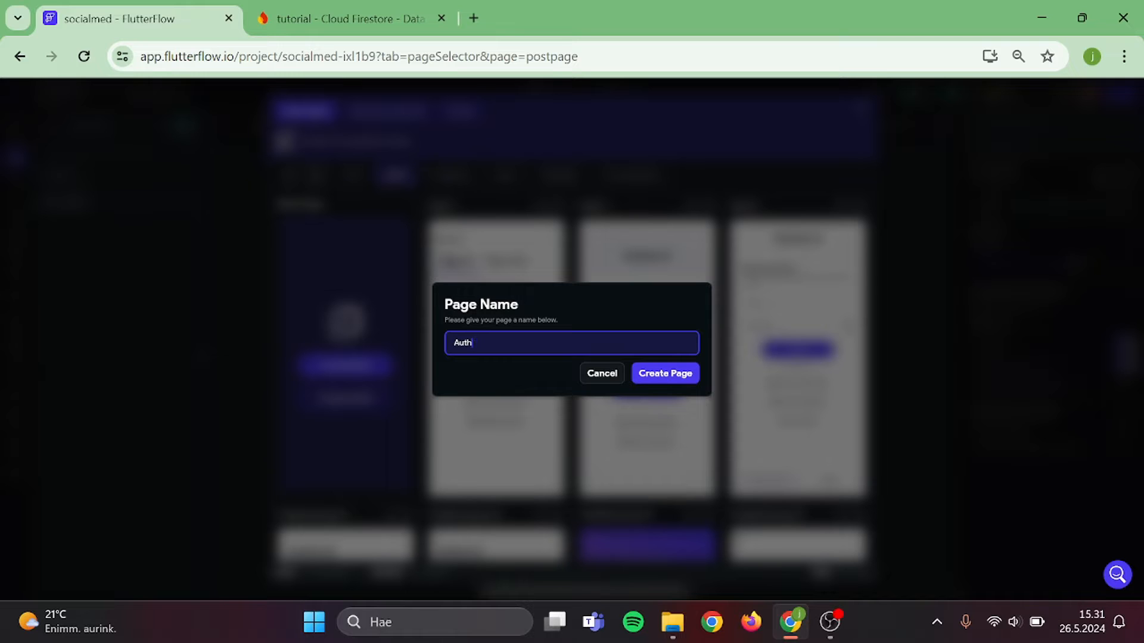
click(663, 373)
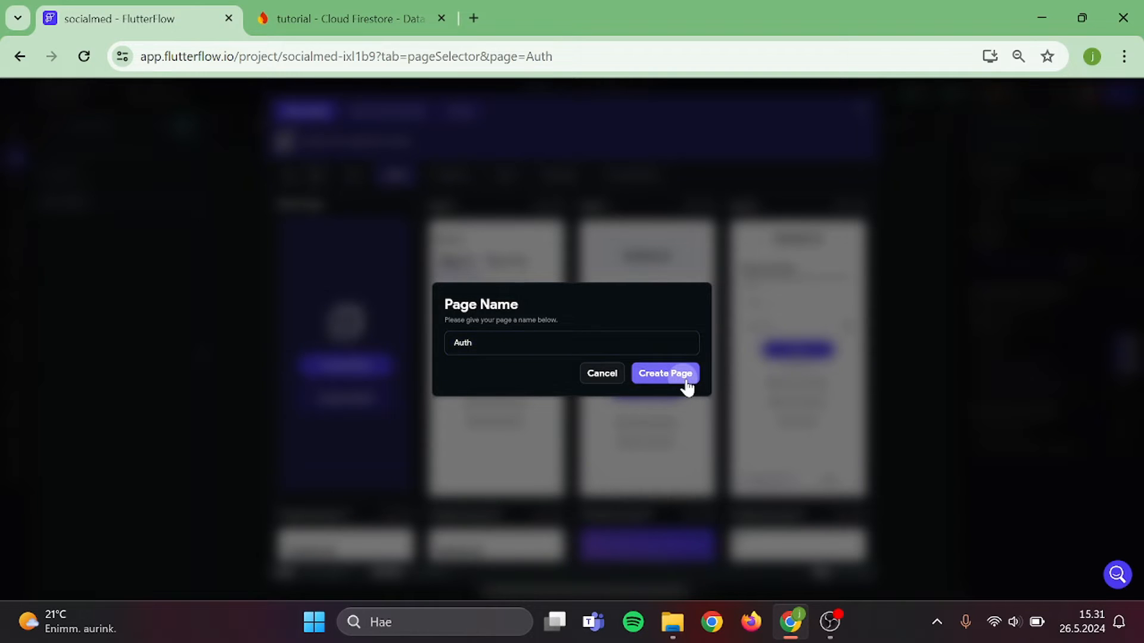
click(664, 372)
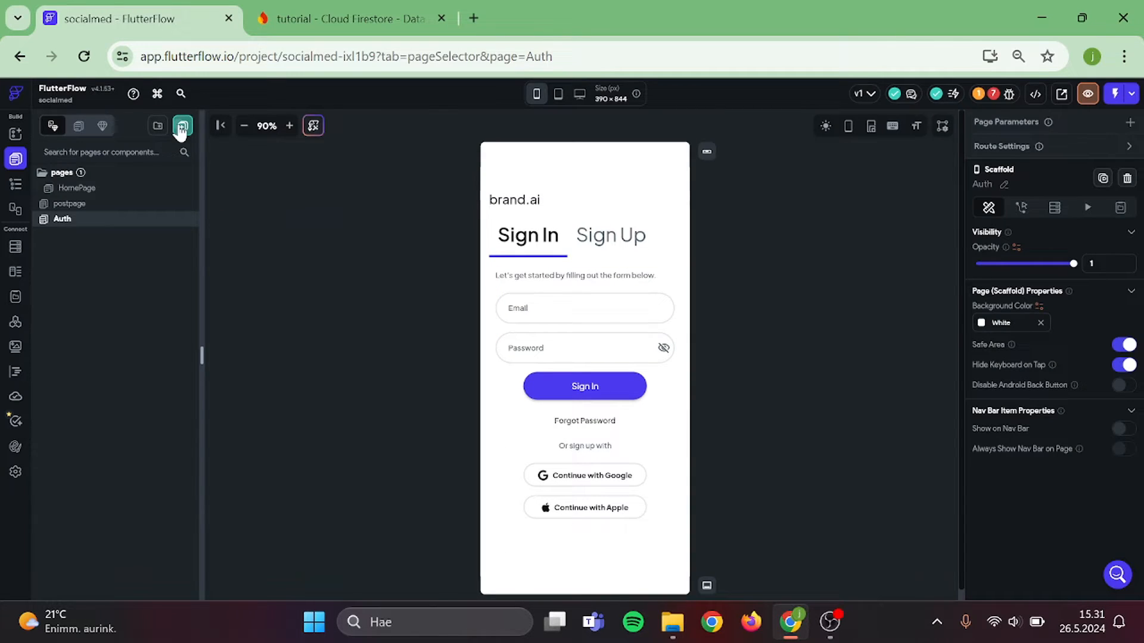
Create page cutpage from the List 09 - Users template with the default theme and select it
click(182, 125)
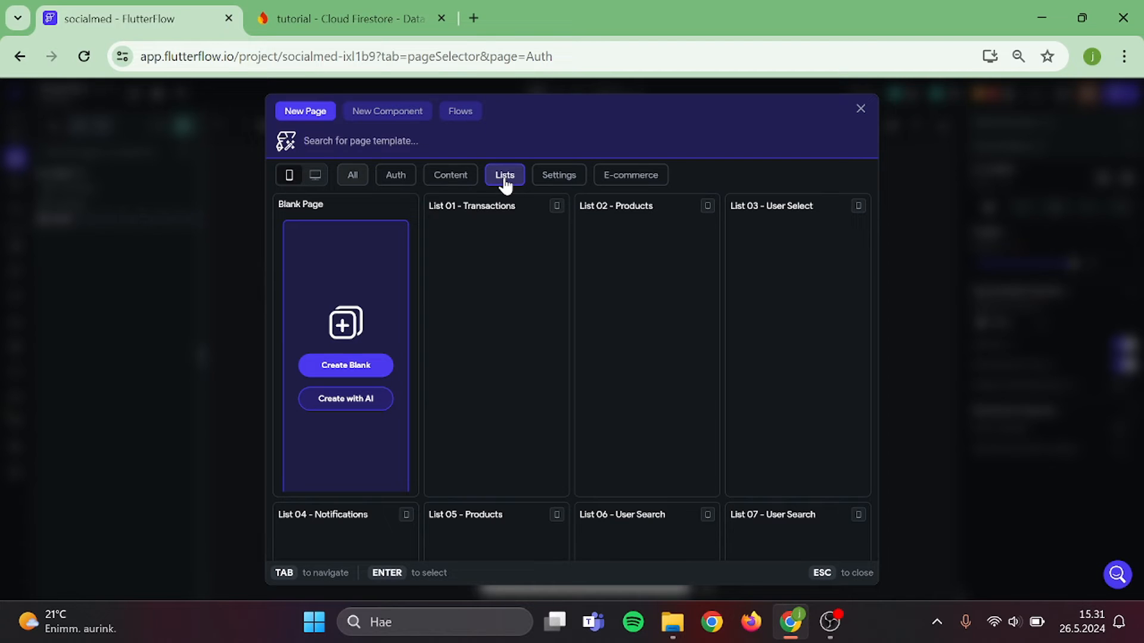
click(504, 174)
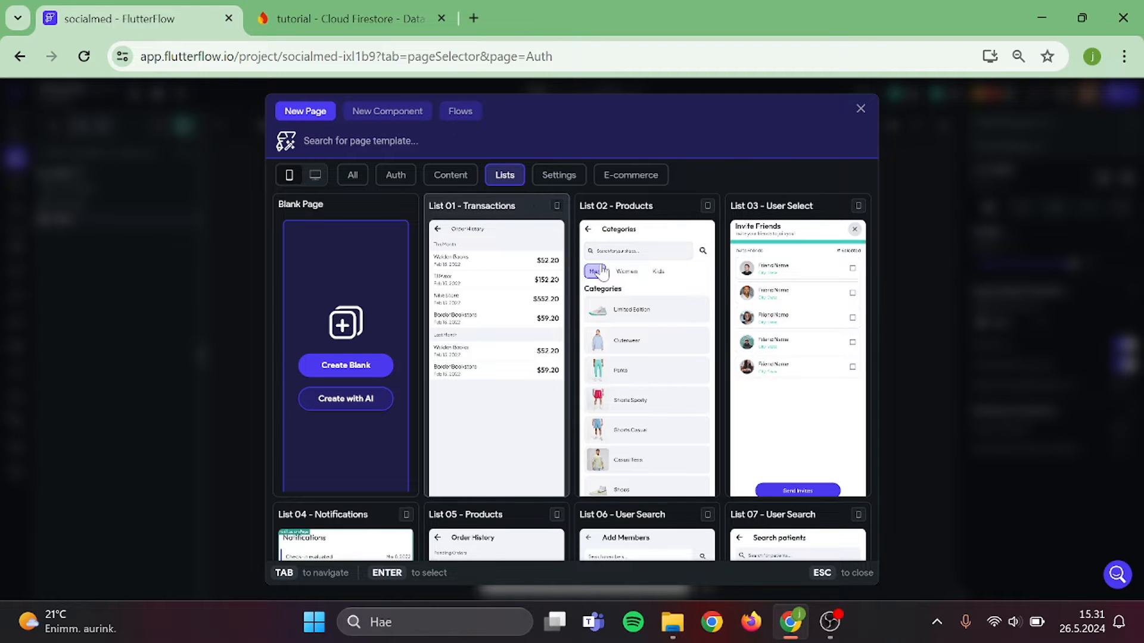
scroll(down, 3)
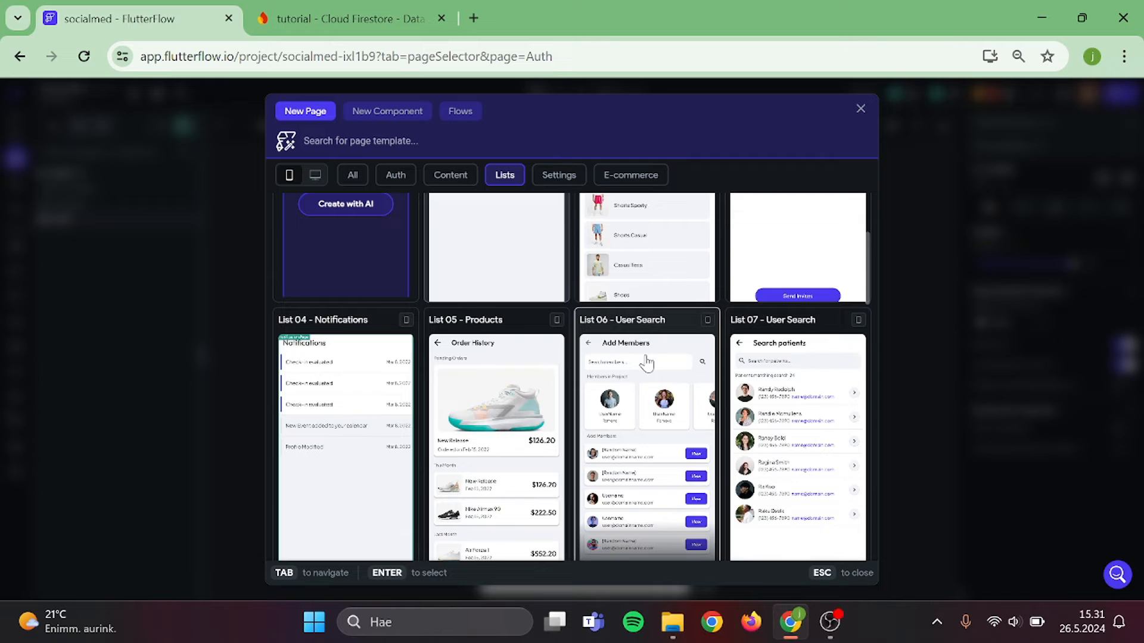
scroll(down, 3)
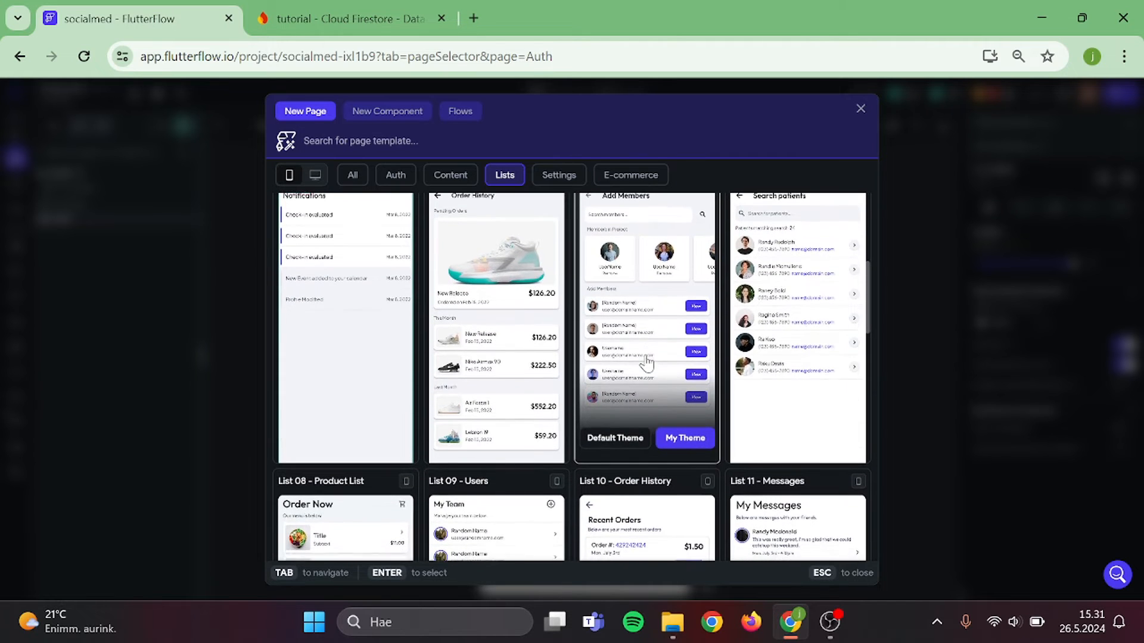
scroll(down, 3)
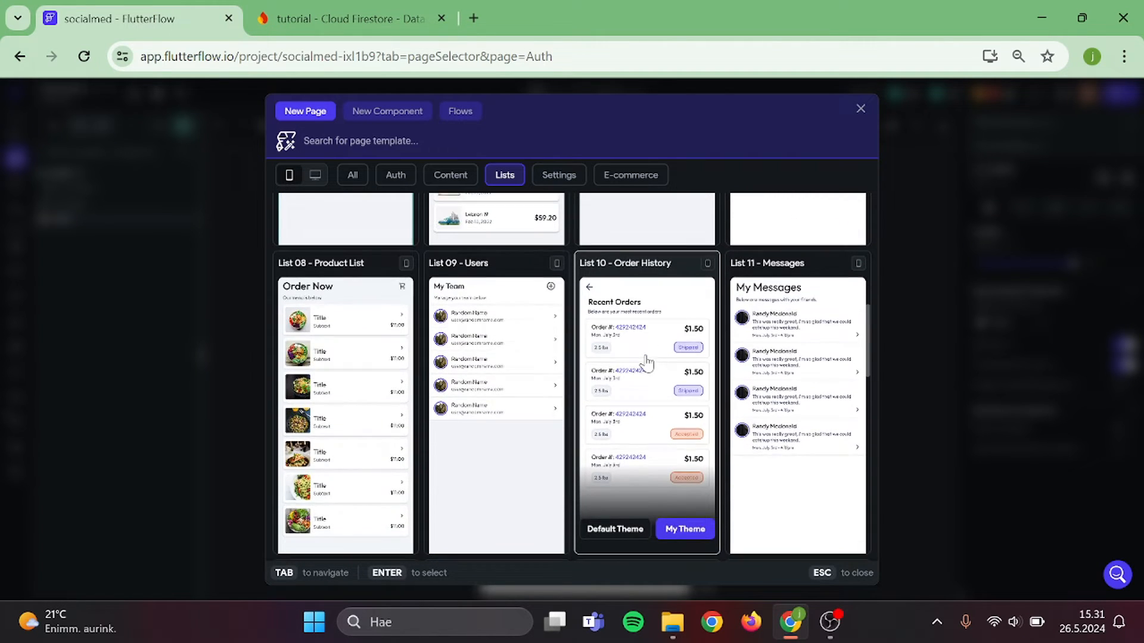
scroll(down, 3)
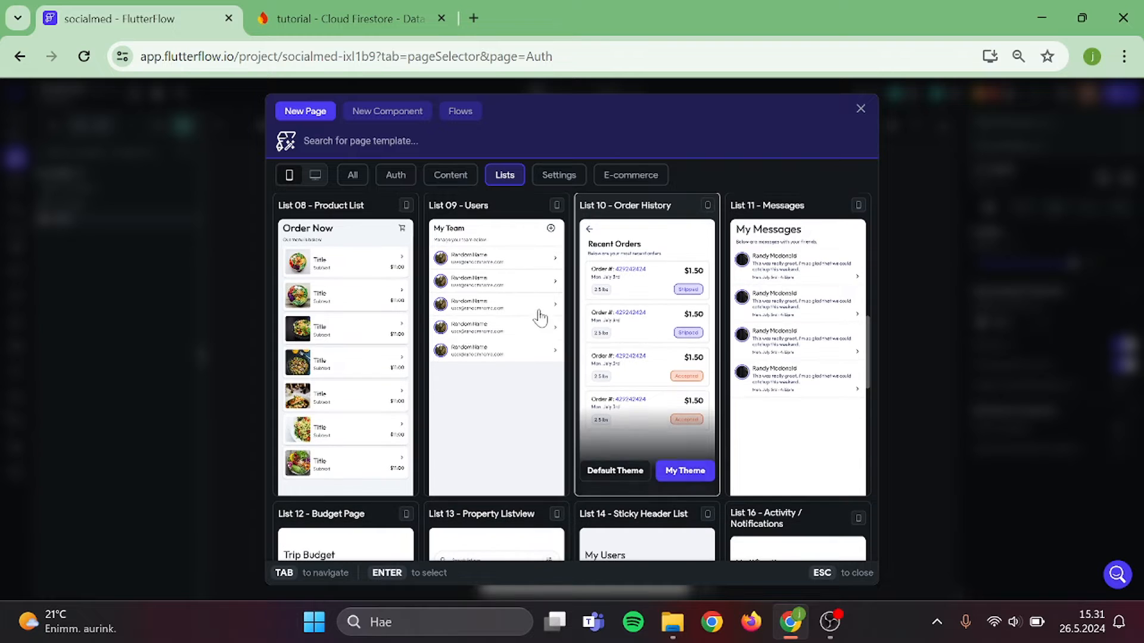
click(683, 470)
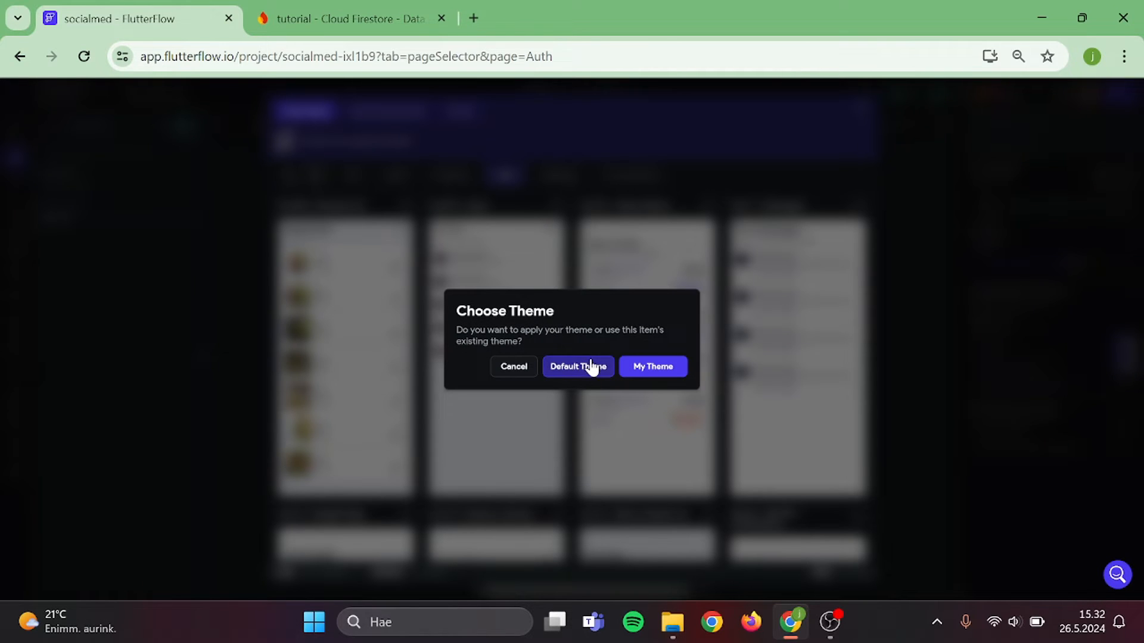
click(578, 366)
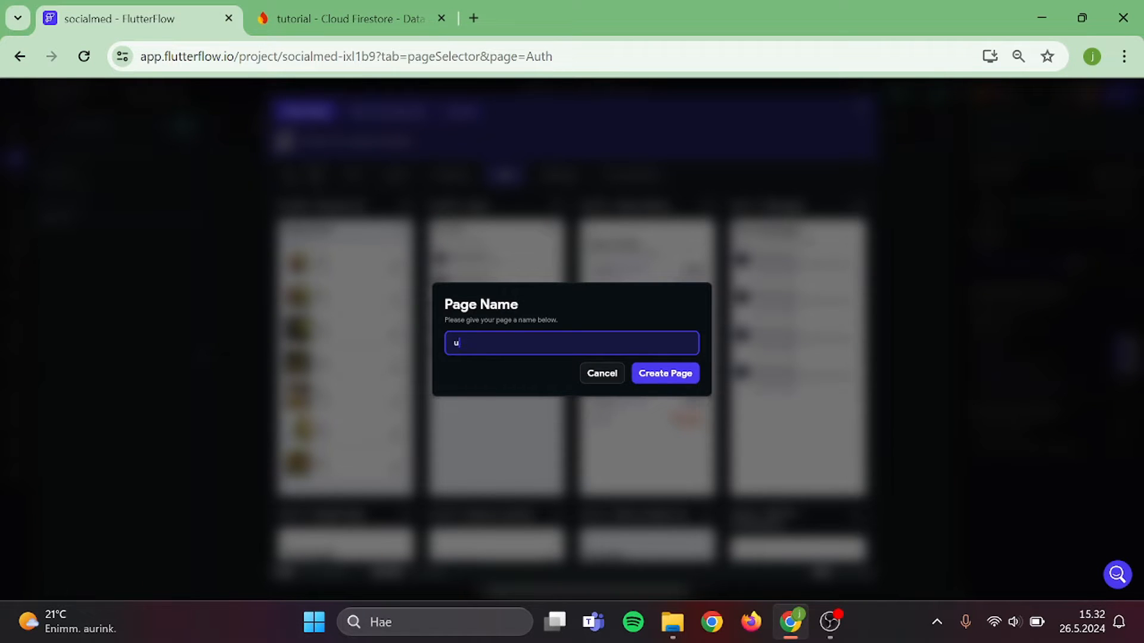
text(cutpage)
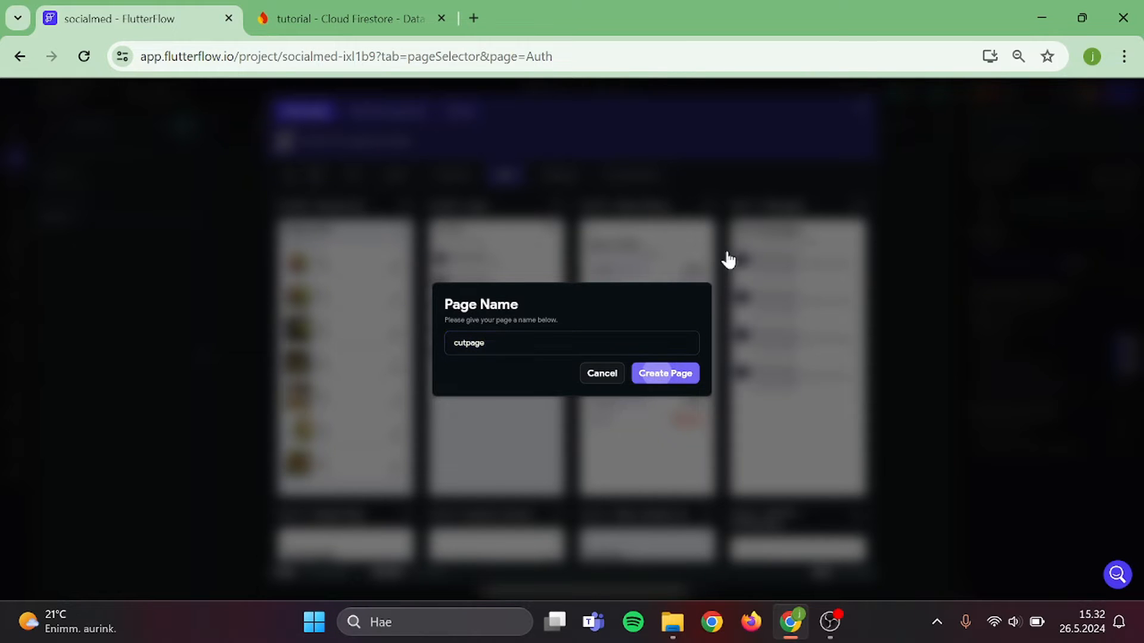
click(664, 373)
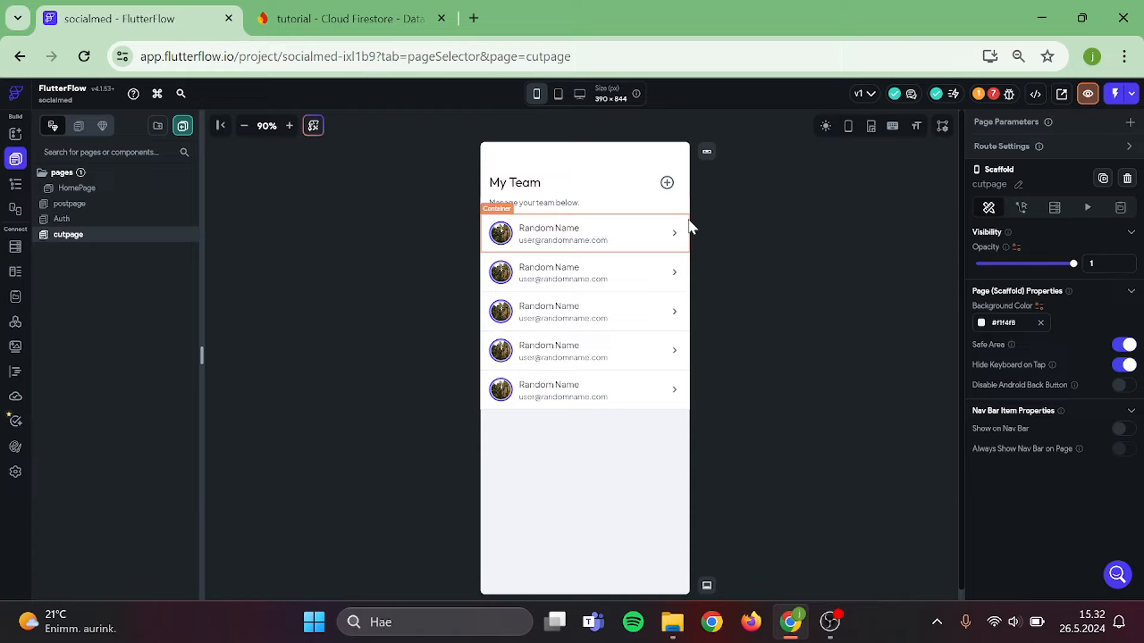
click(583, 234)
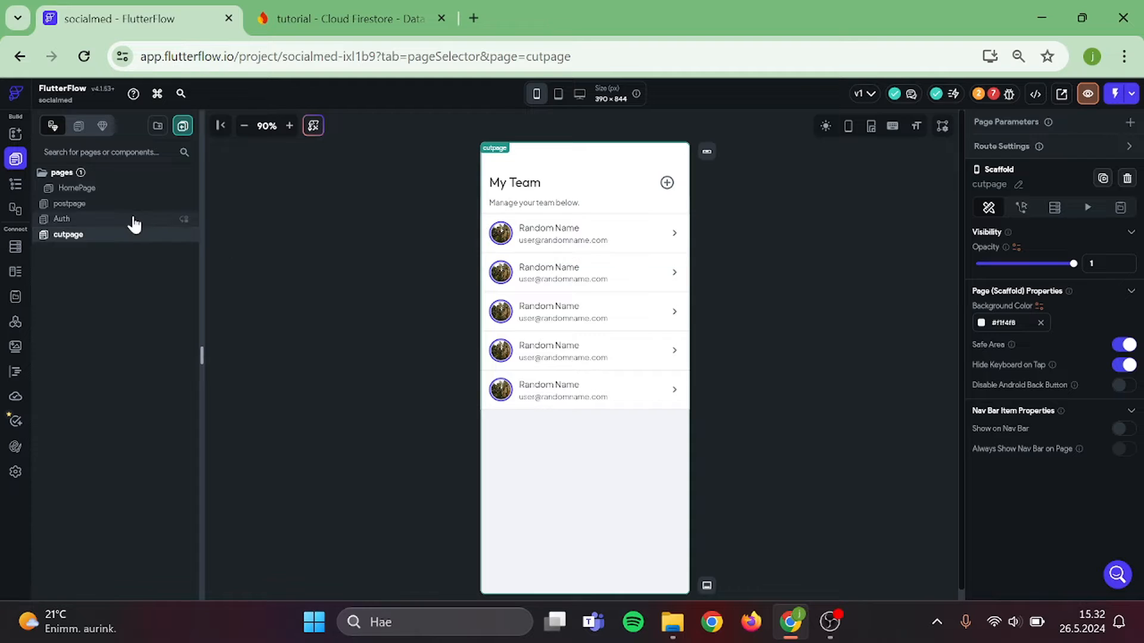
On HomePage, add a Button into the row under the title and a ListView below it
click(76, 187)
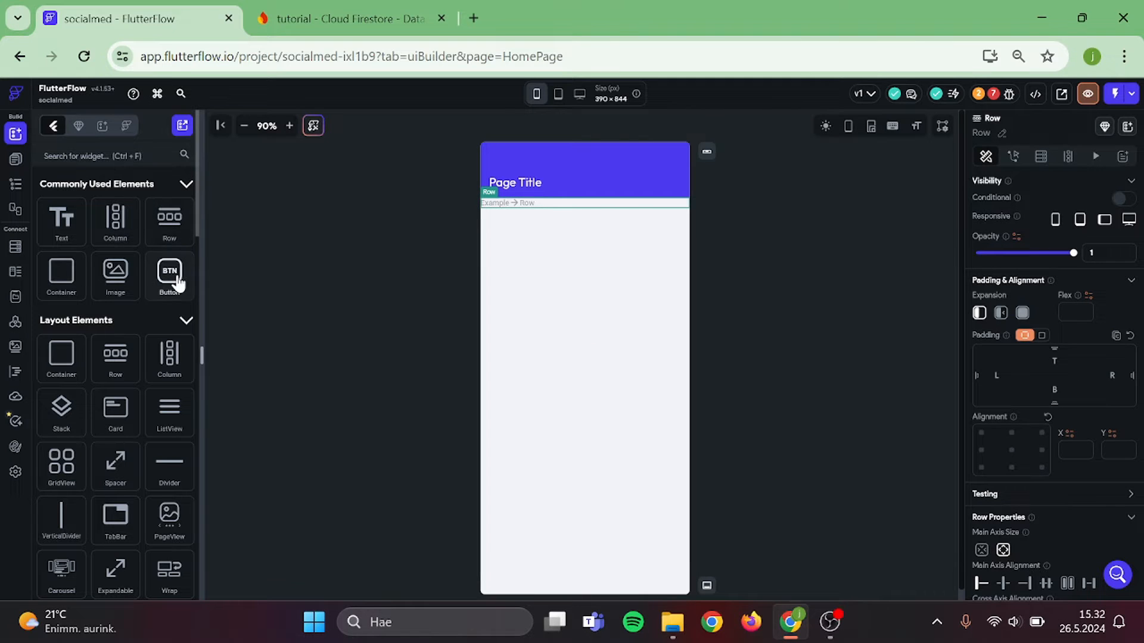
drag(168, 276, 542, 226)
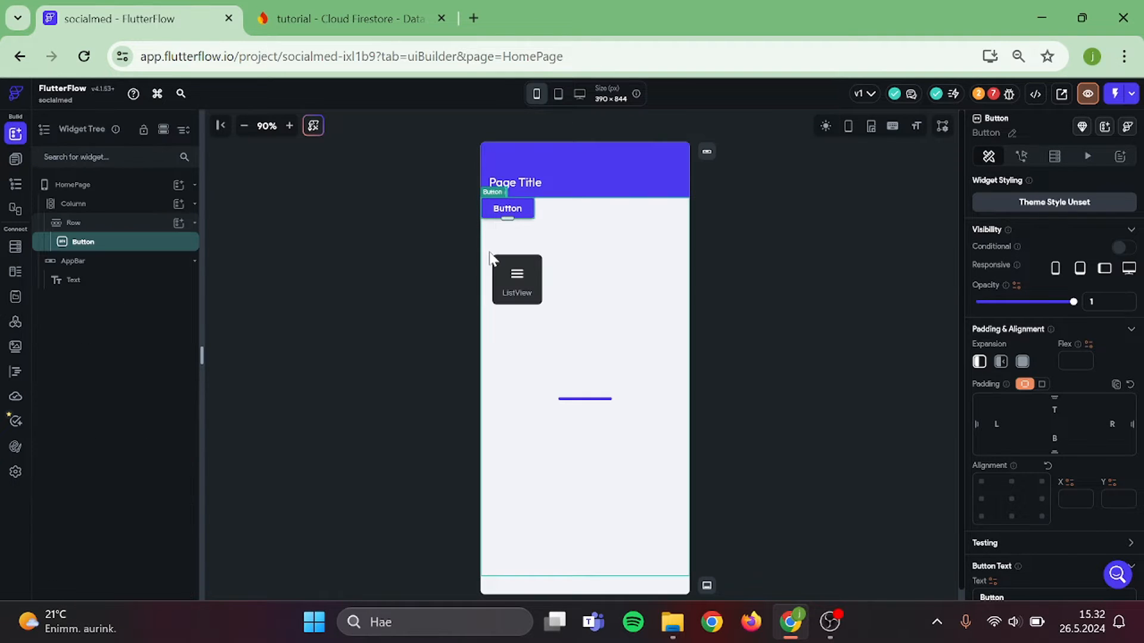
click(181, 126)
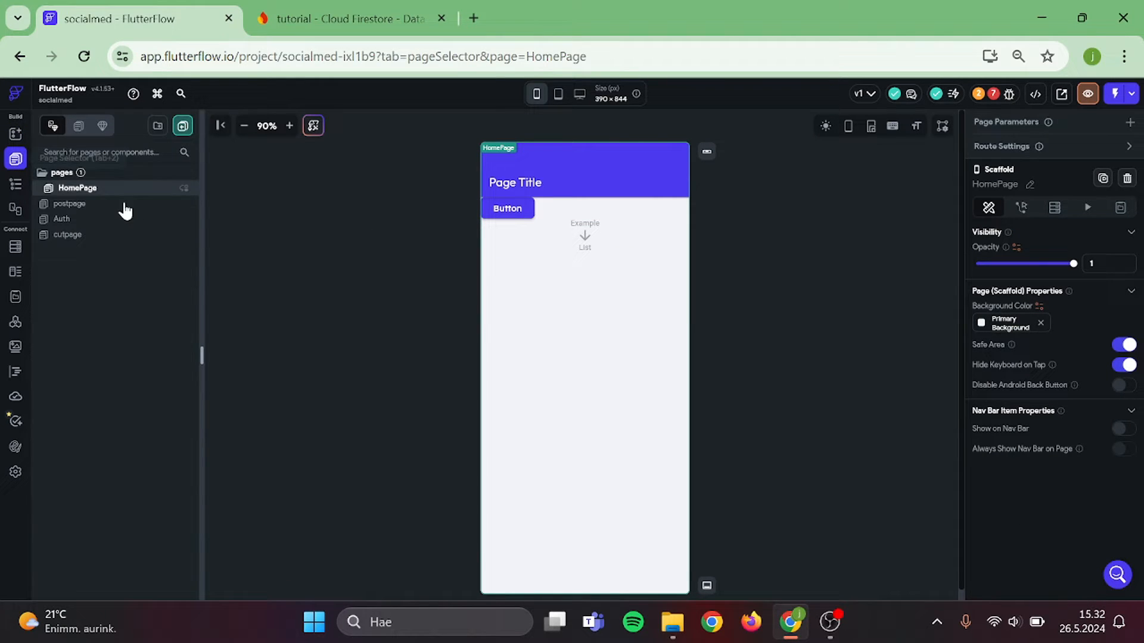
Copy the first team-member row Container from cutpage into HomePage's ListView
click(66, 234)
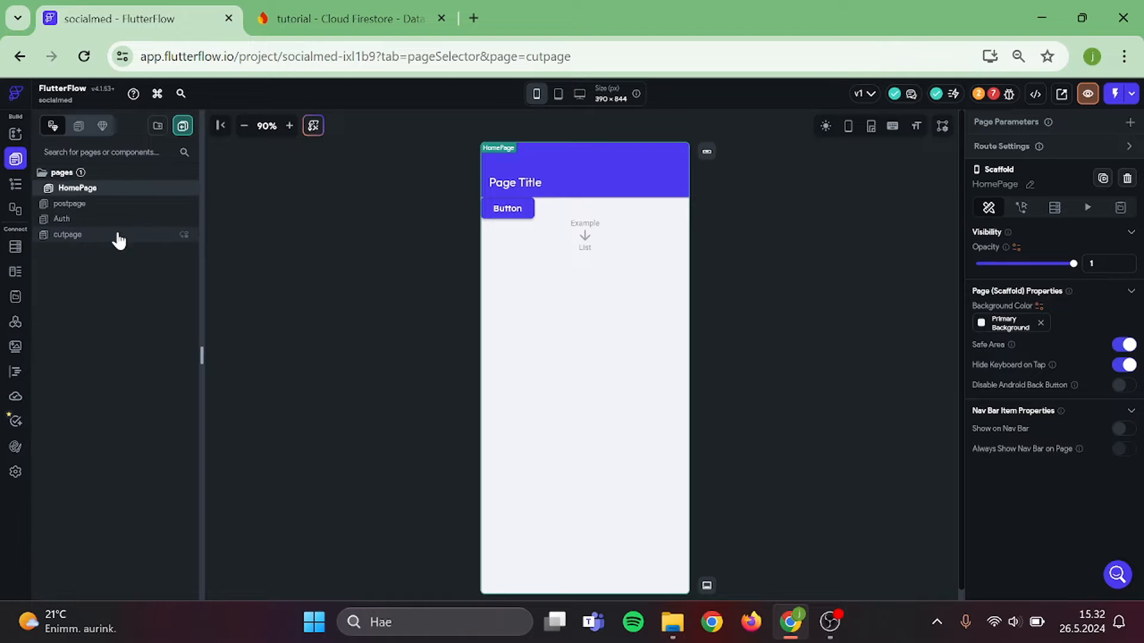
click(68, 235)
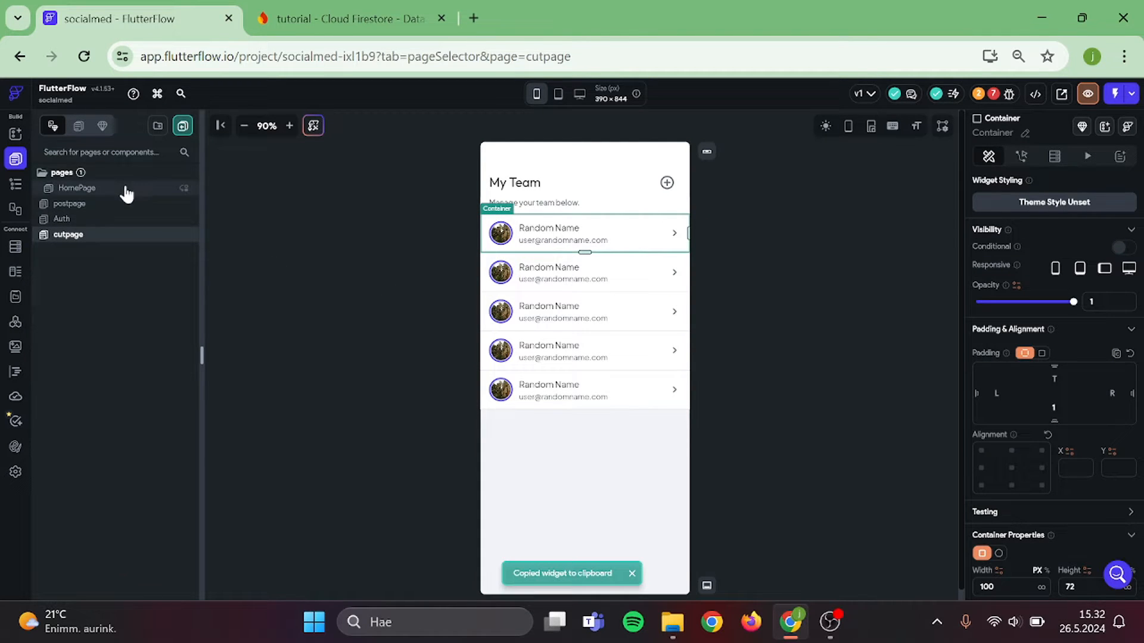
click(76, 187)
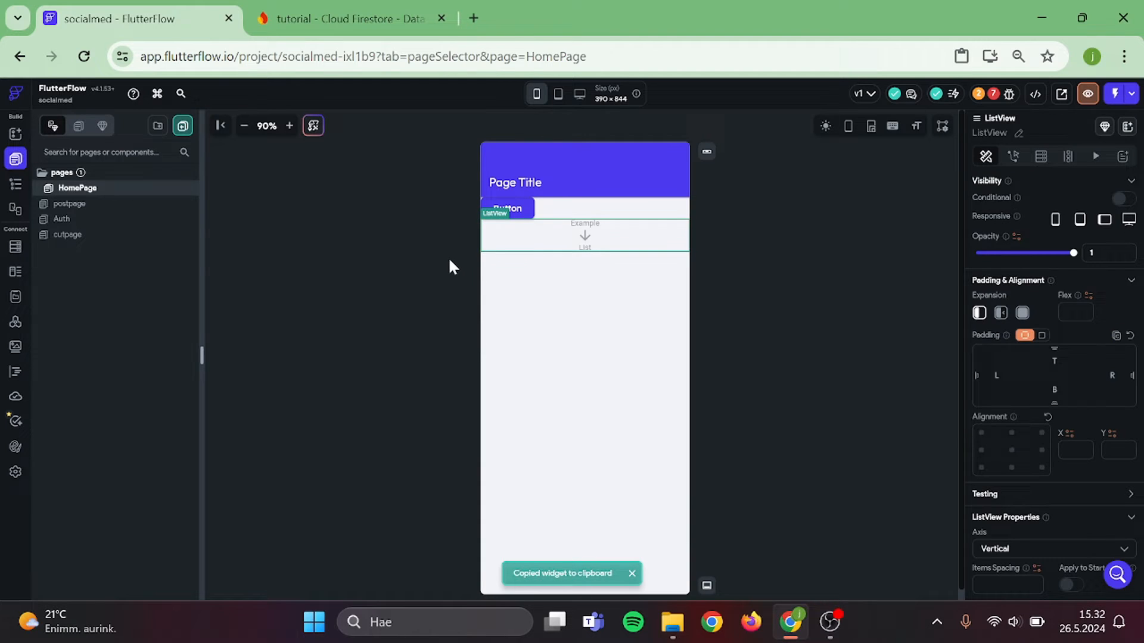
Delete the cutpage page from the page list, confirming the deletion
click(68, 234)
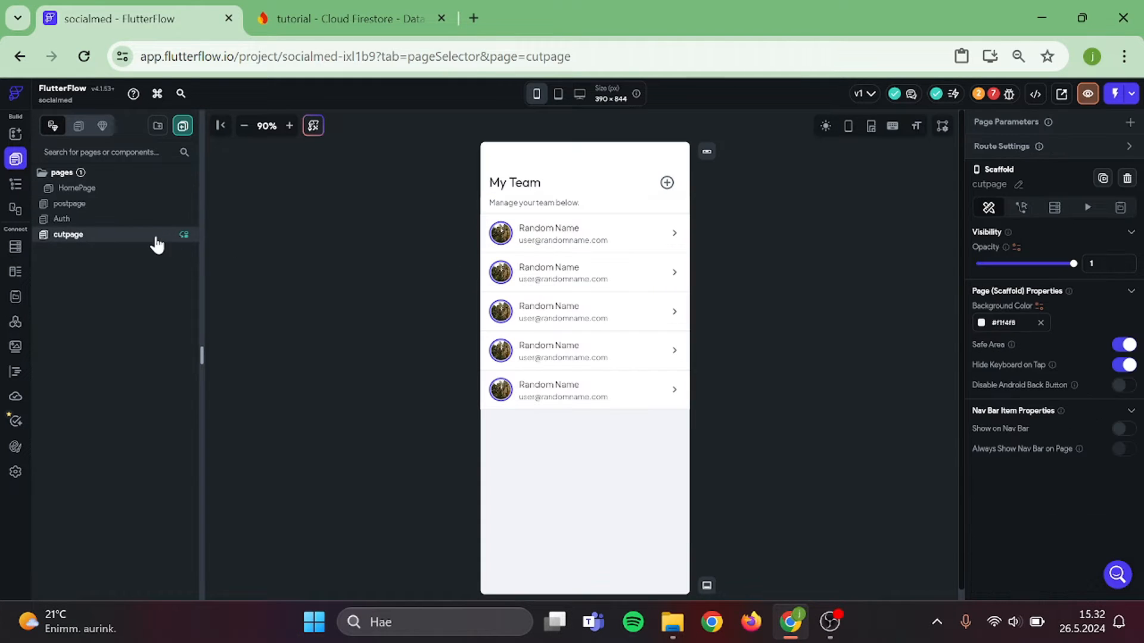
click(183, 235)
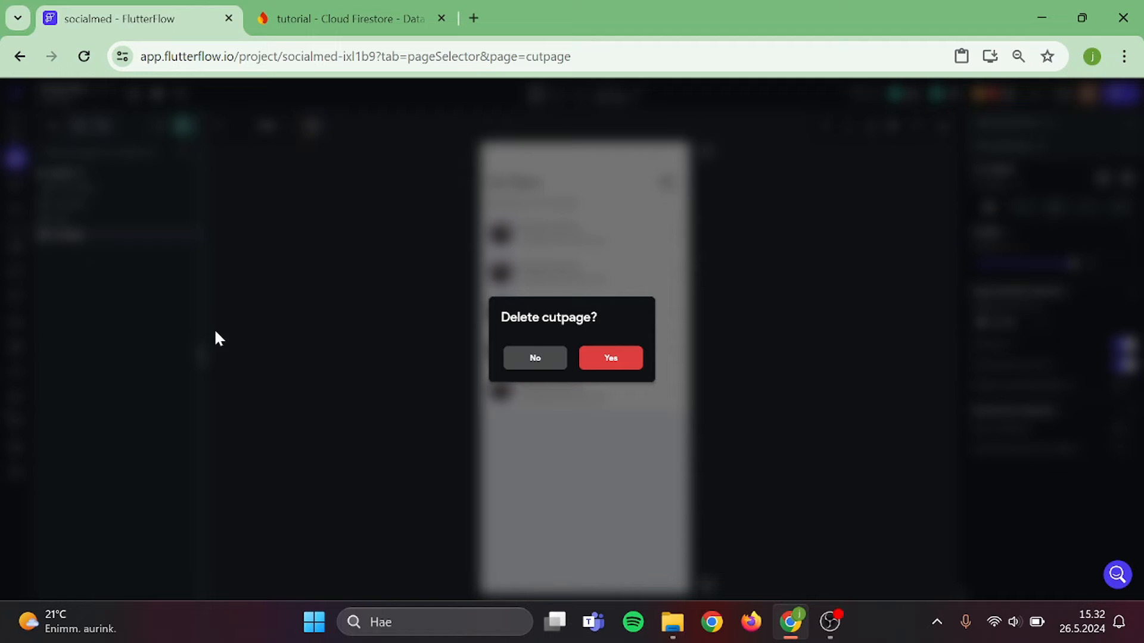
click(610, 359)
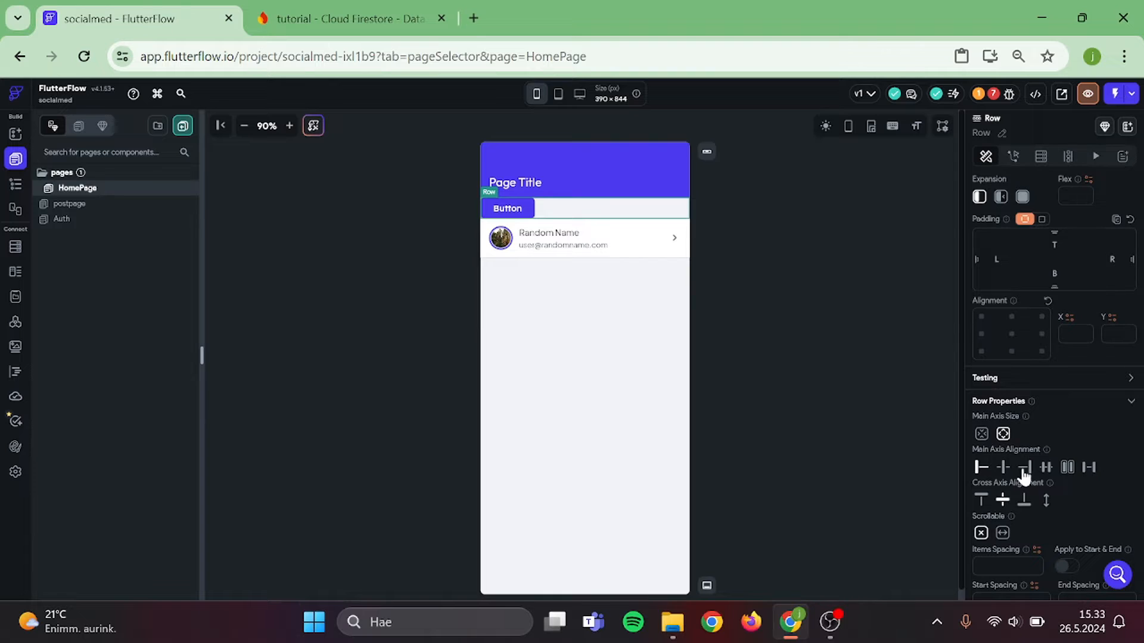
Align the row to end with 25 top/bottom padding and relabel its button Post
click(1023, 467)
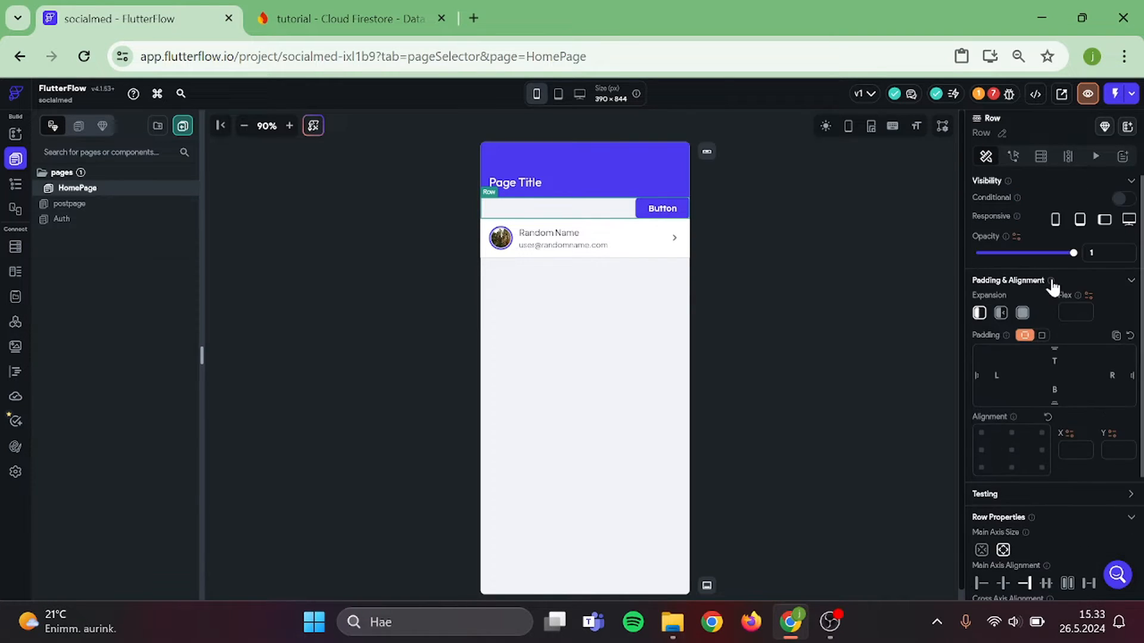
text(25)
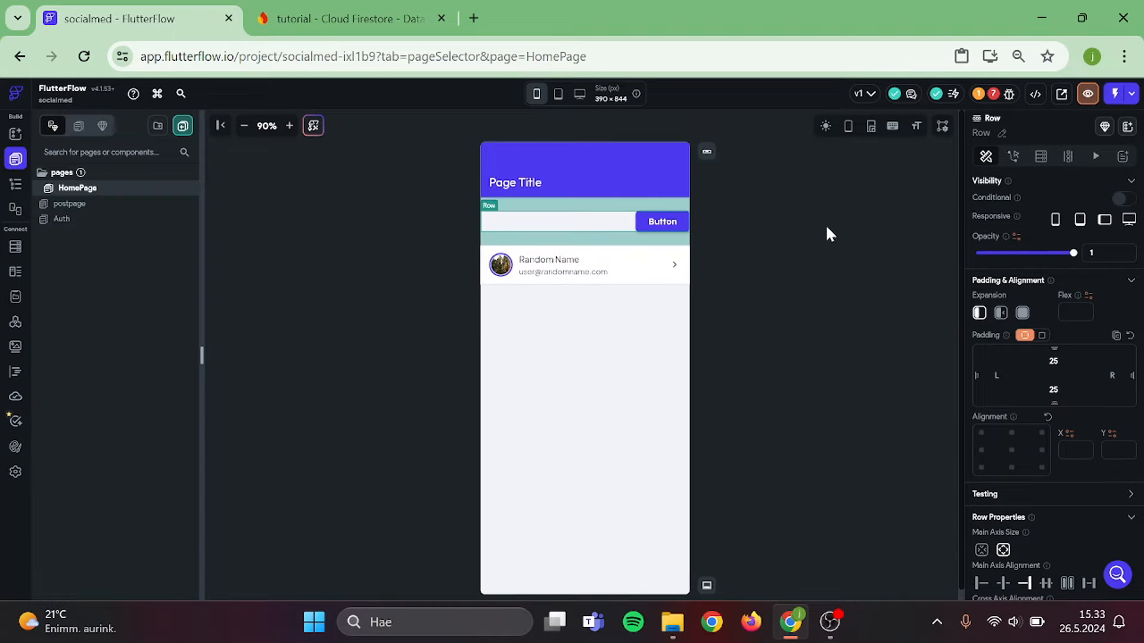
click(660, 222)
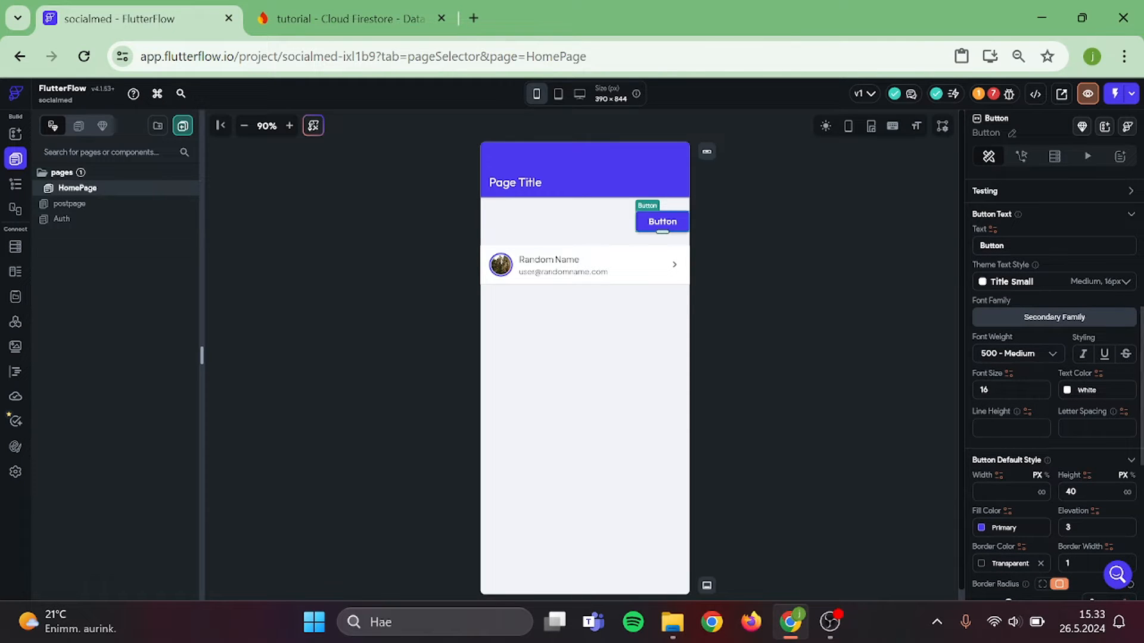
text(Pos)
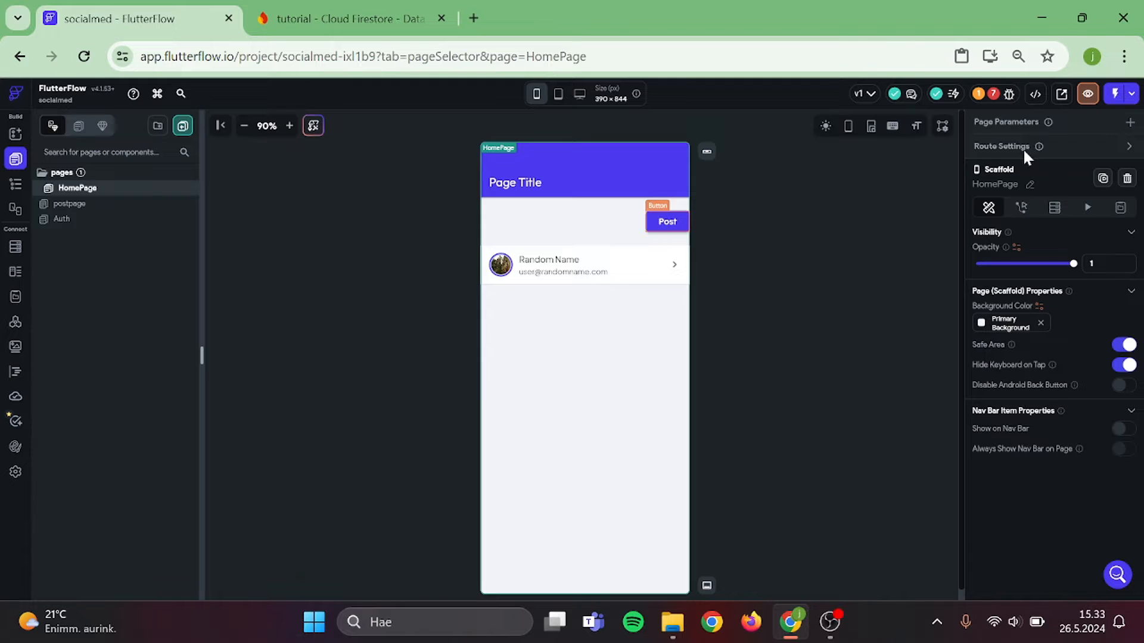
click(665, 222)
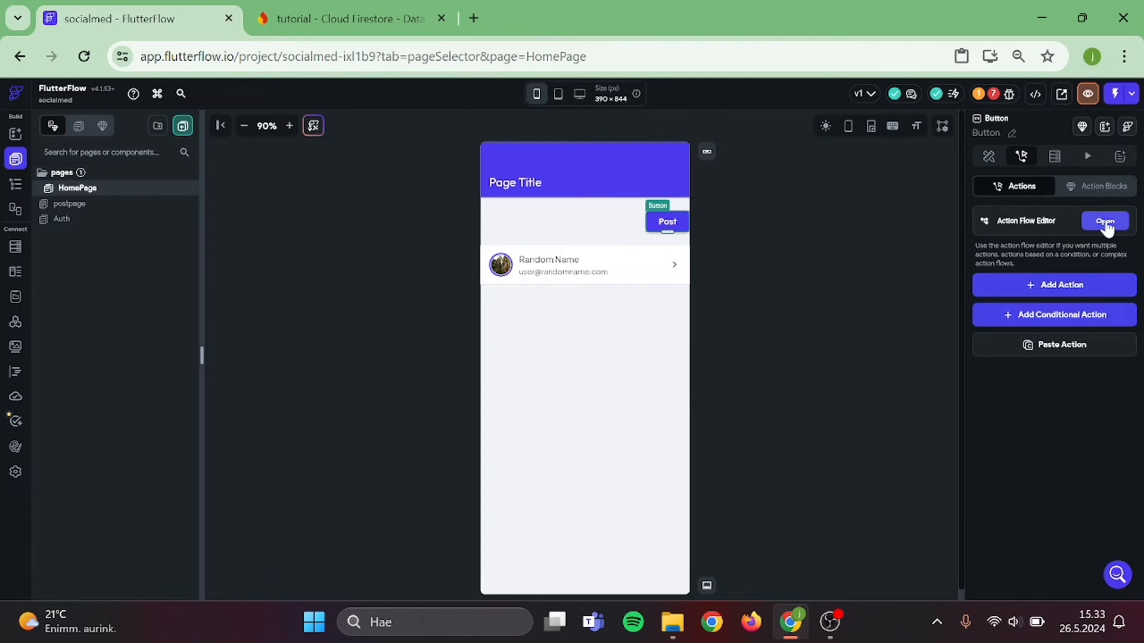
click(1106, 222)
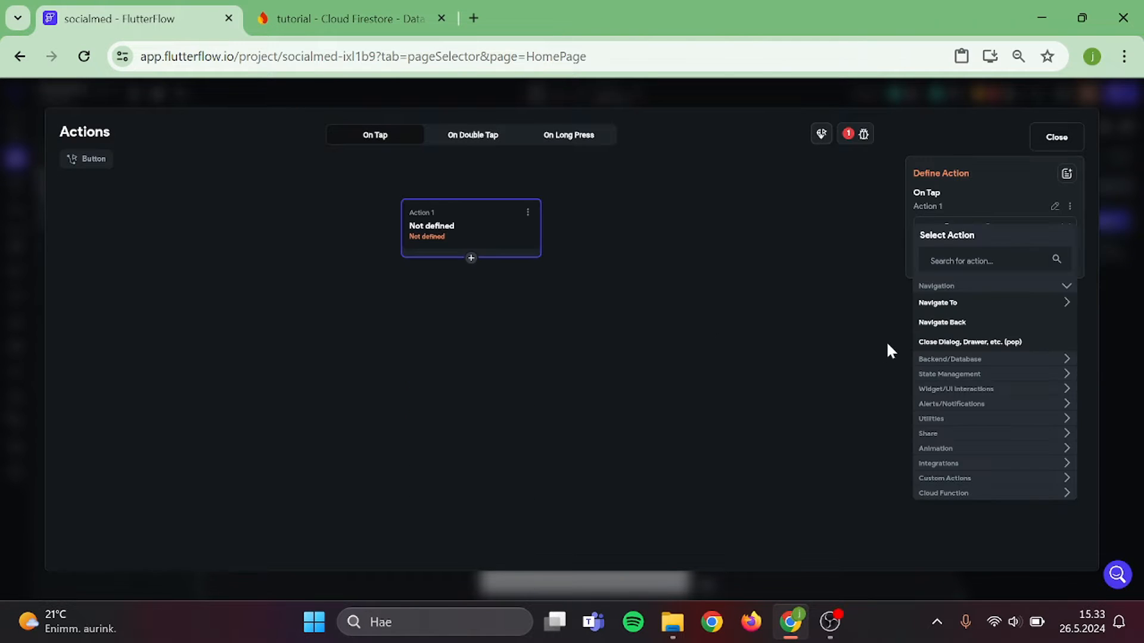
click(938, 303)
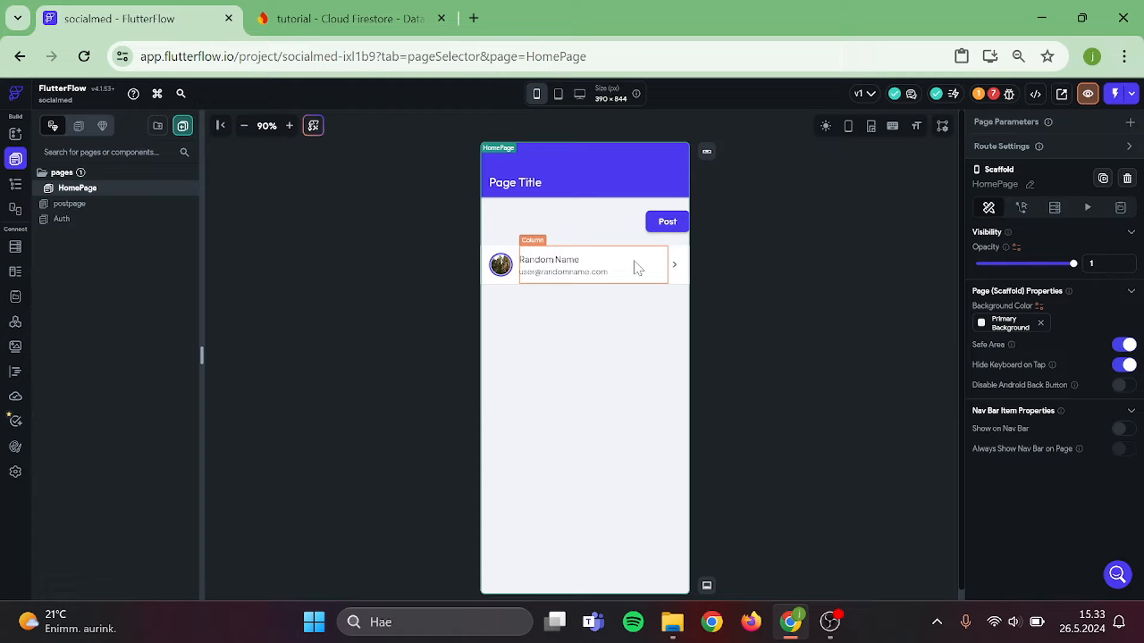
Rename the row's name text to Poster name
click(548, 260)
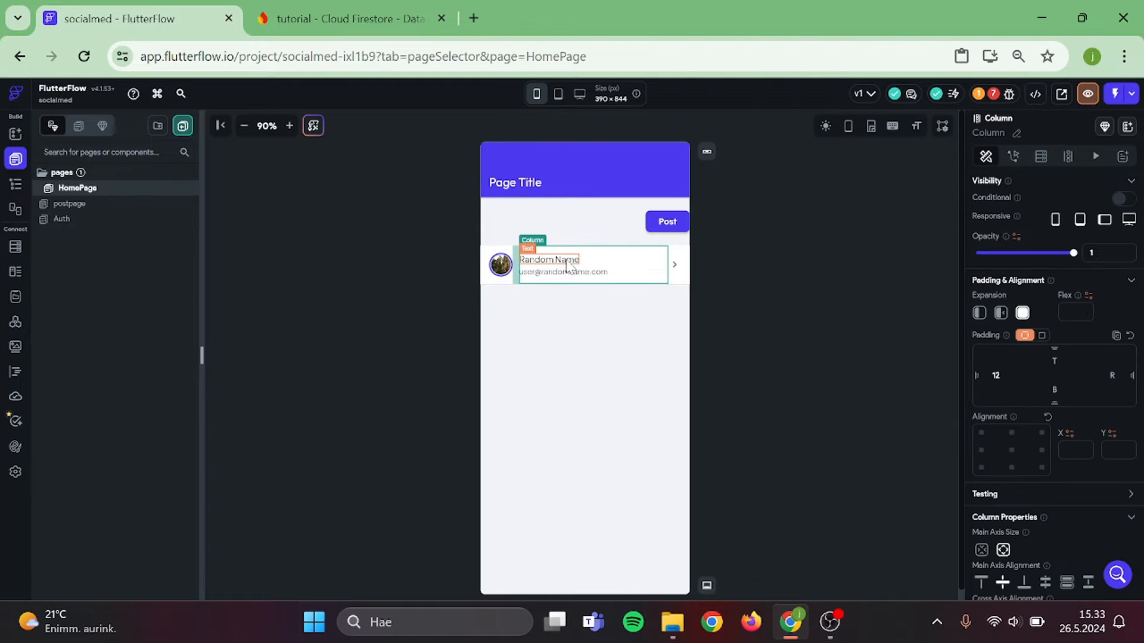
click(548, 260)
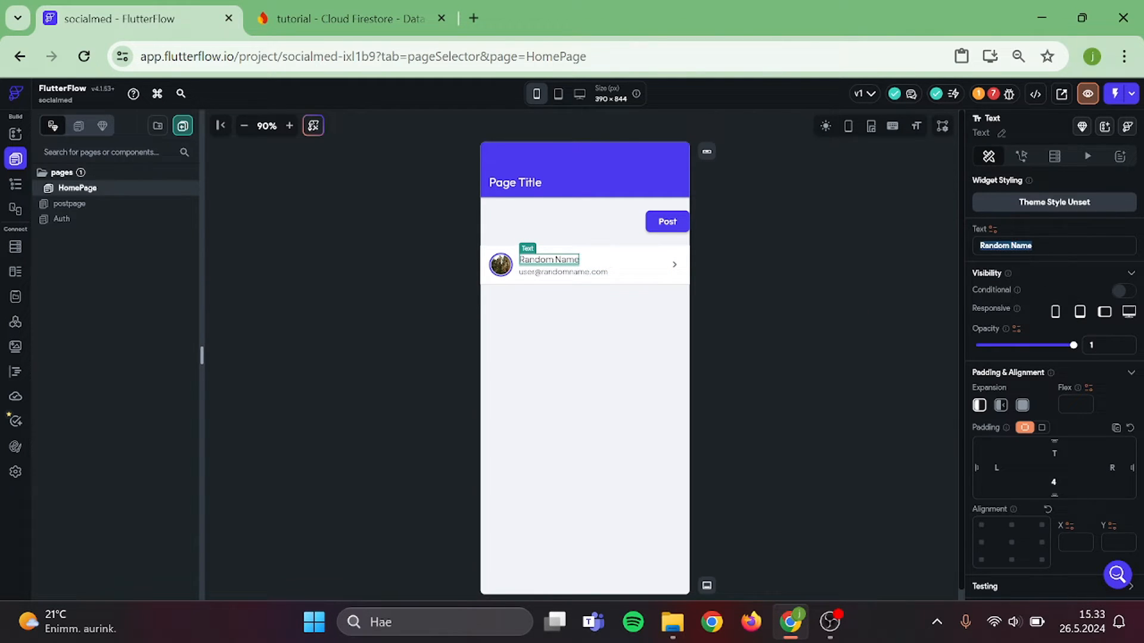
text(Poster name)
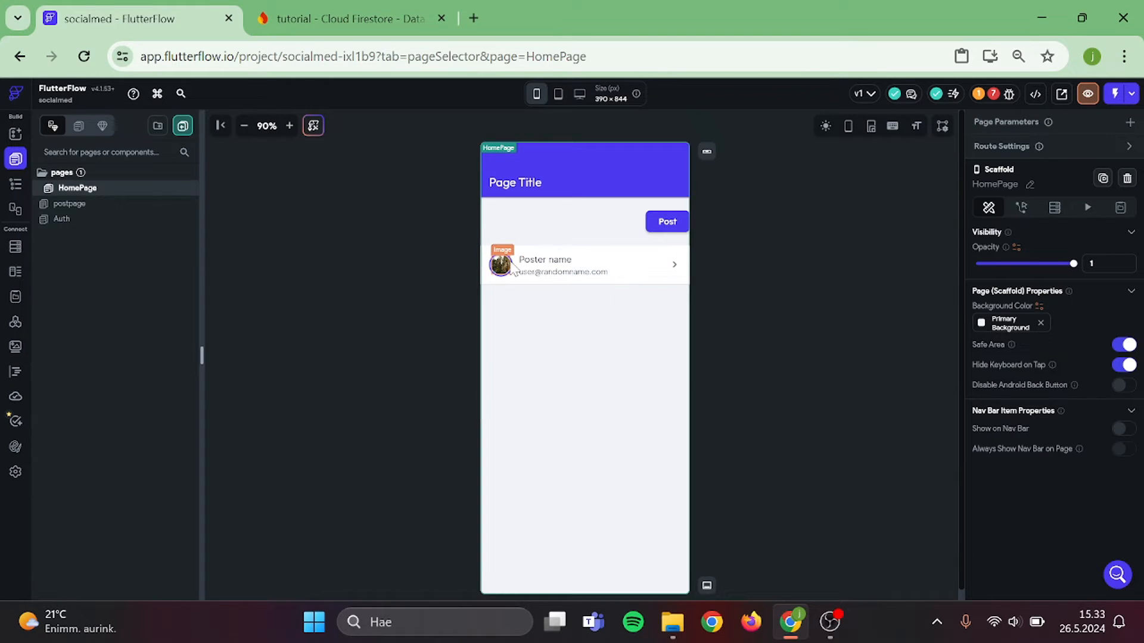
Remove the avatar and chevron and change the second line to The post will go in her
click(503, 264)
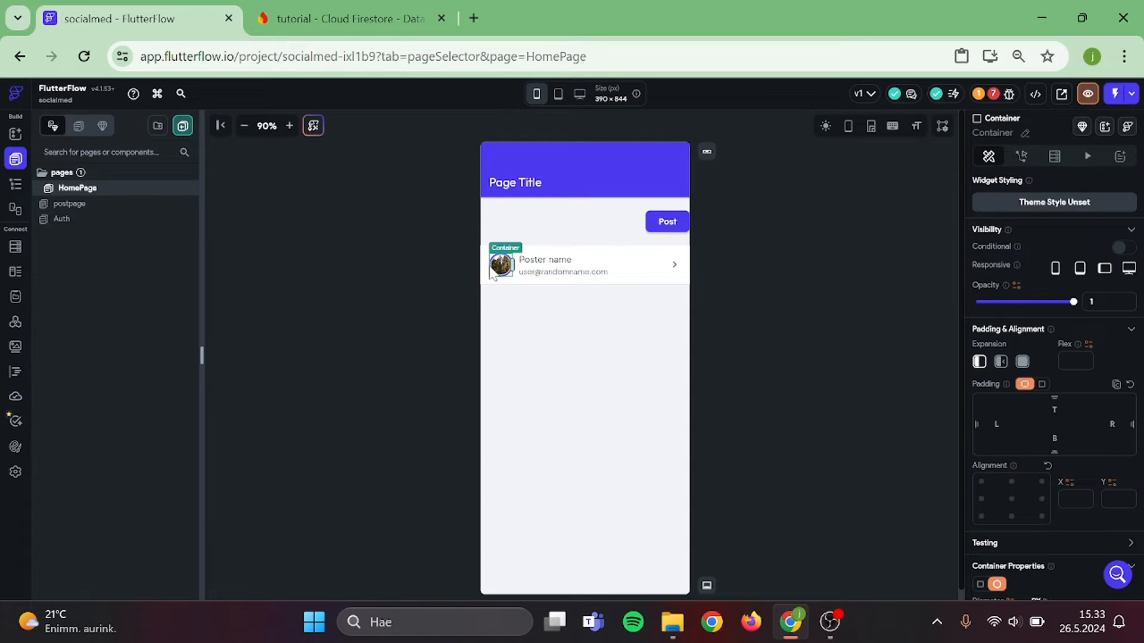
click(563, 271)
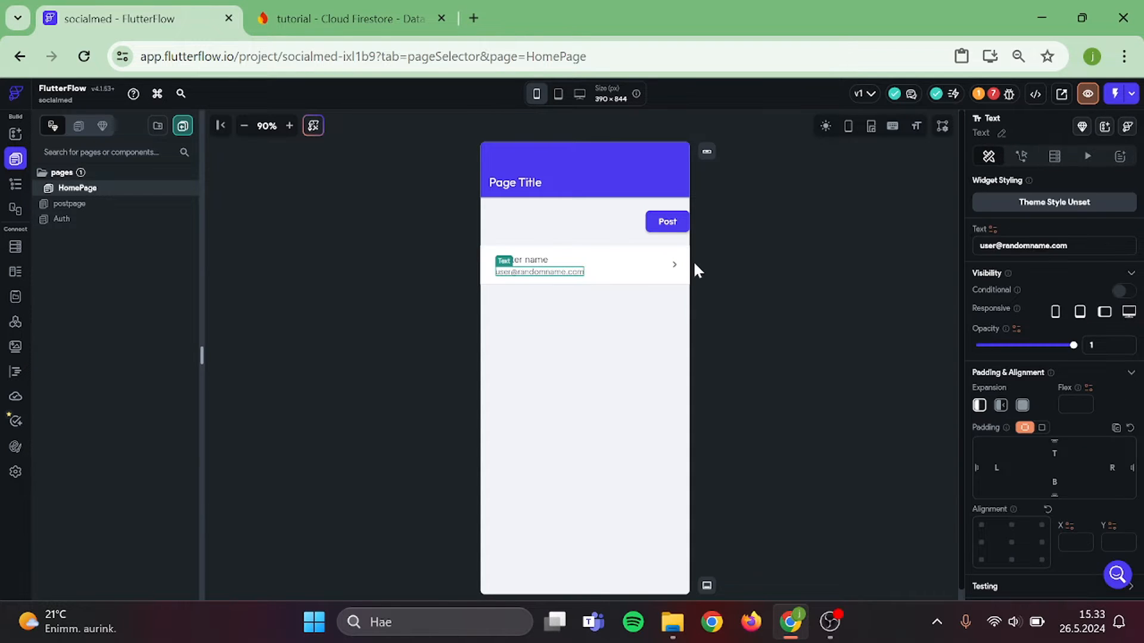
click(755, 305)
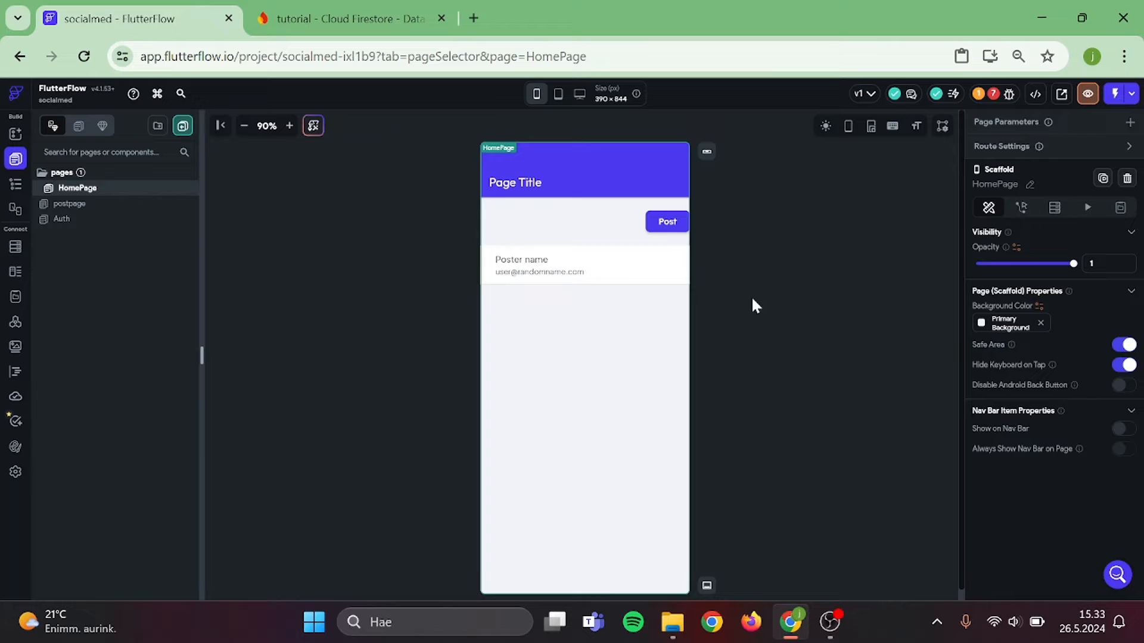
click(539, 272)
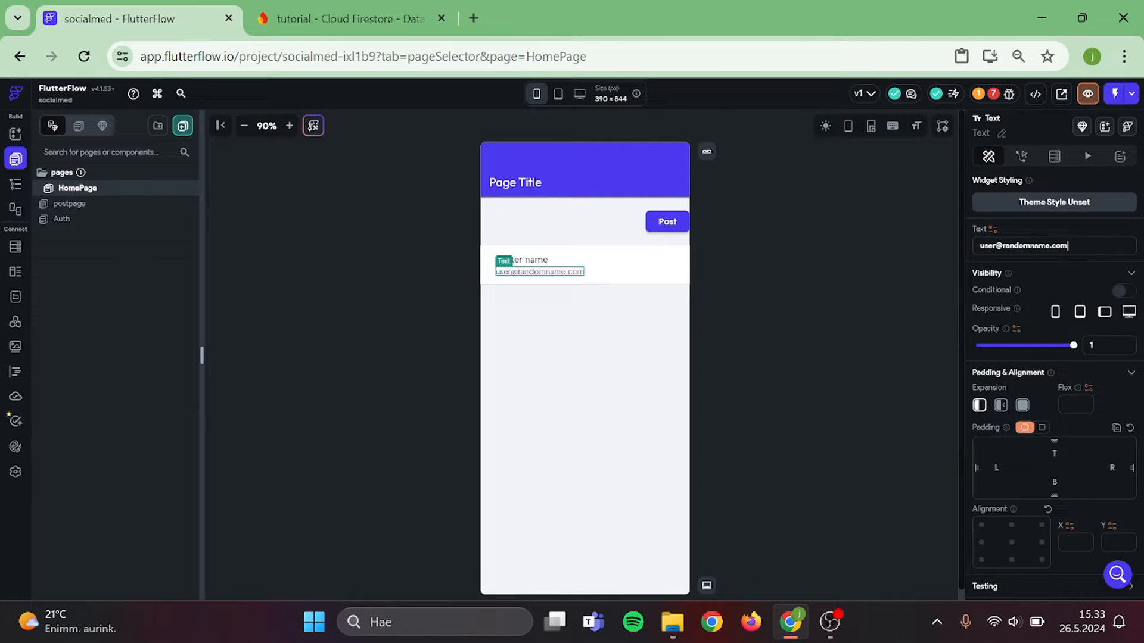
text(The post will go in her)
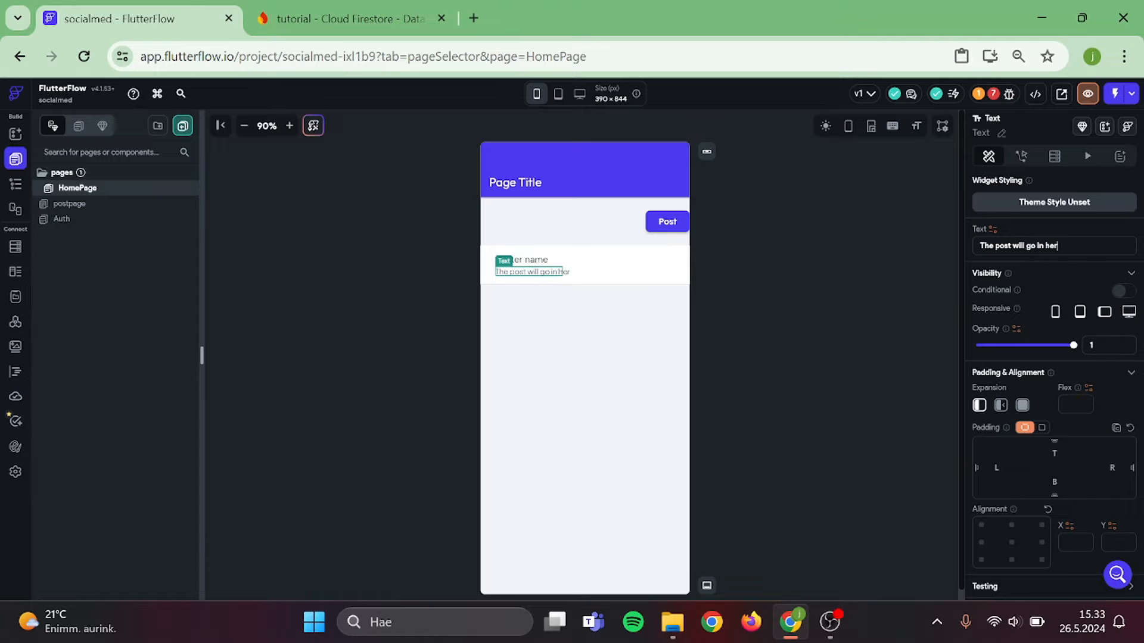
mouse_move(948, 279)
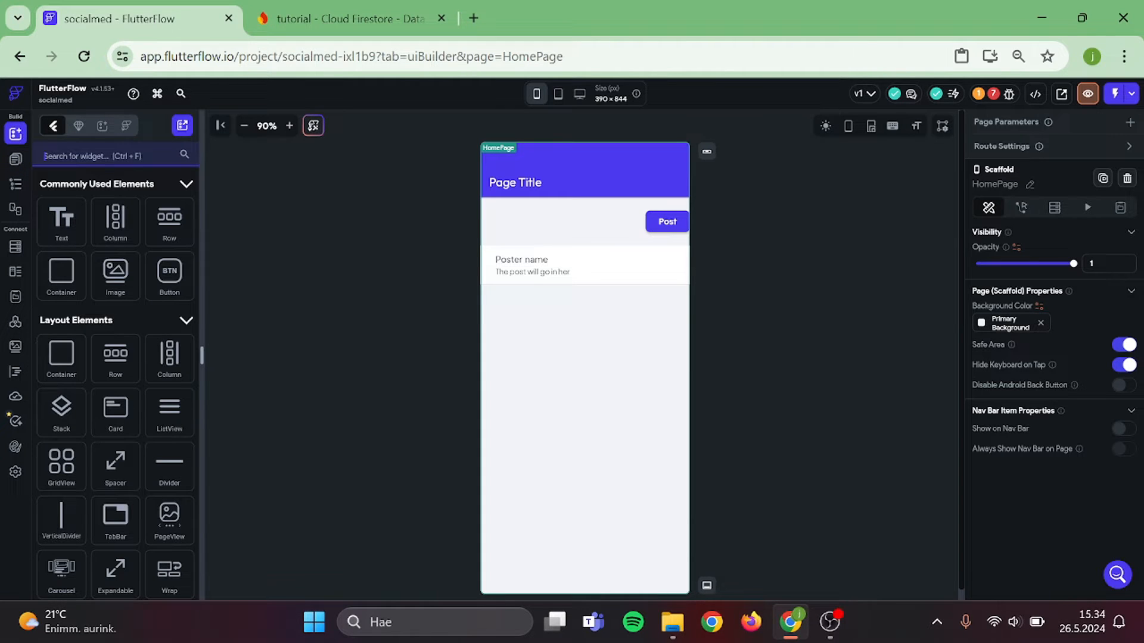
Add an Image widget below Poster name in the post card
text(Image)
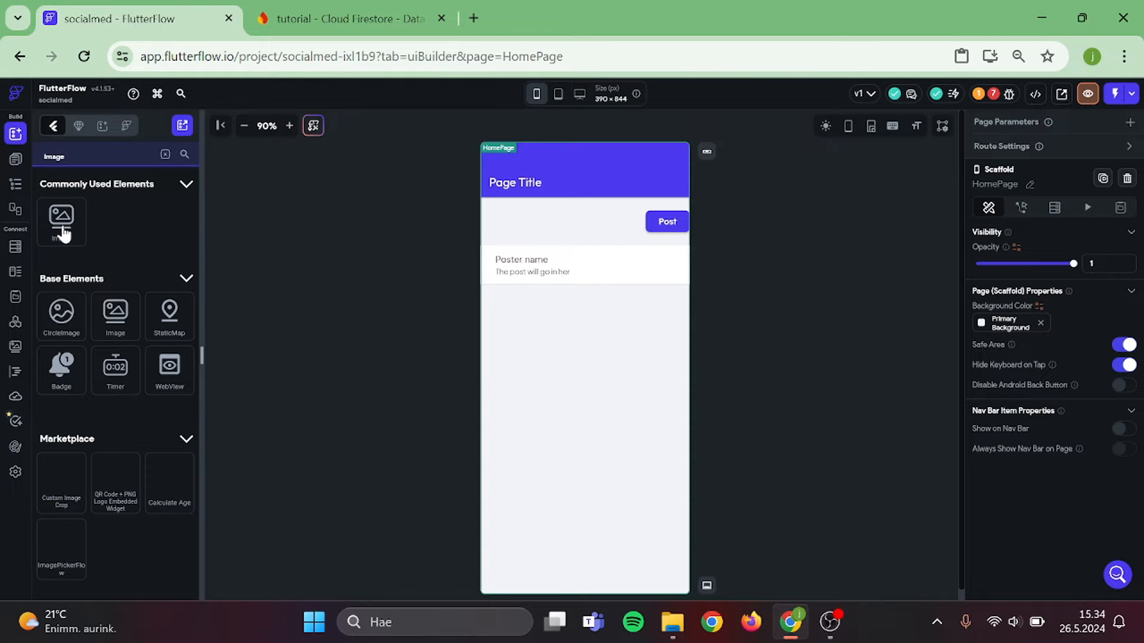
drag(61, 222, 526, 275)
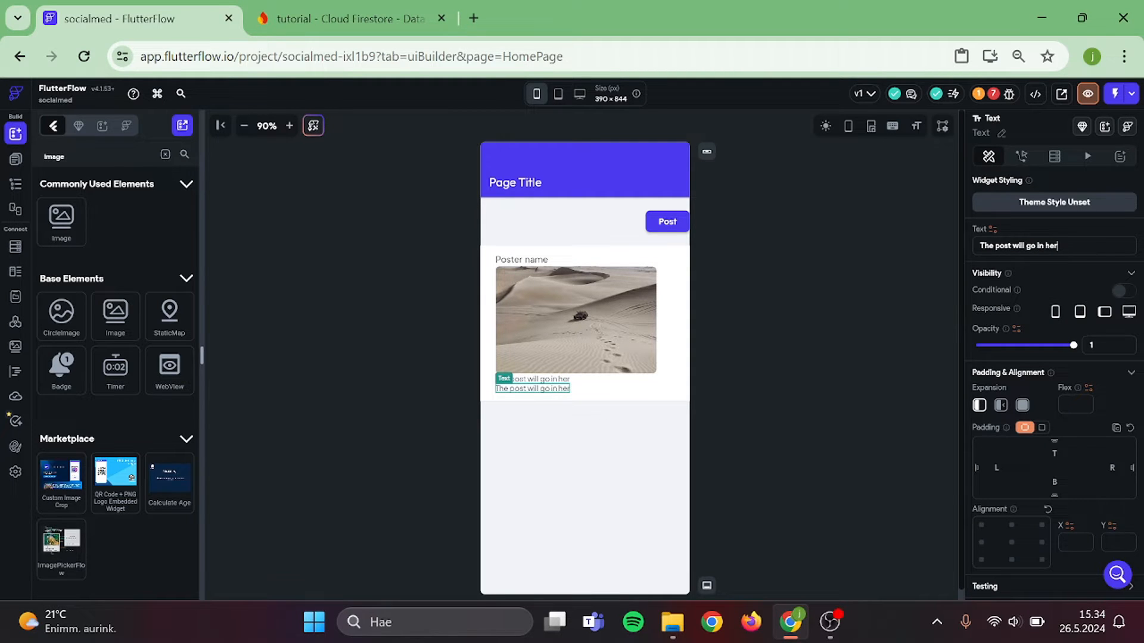
Duplicate the post text into a post-time line reading 20.01.2023
text(Po)
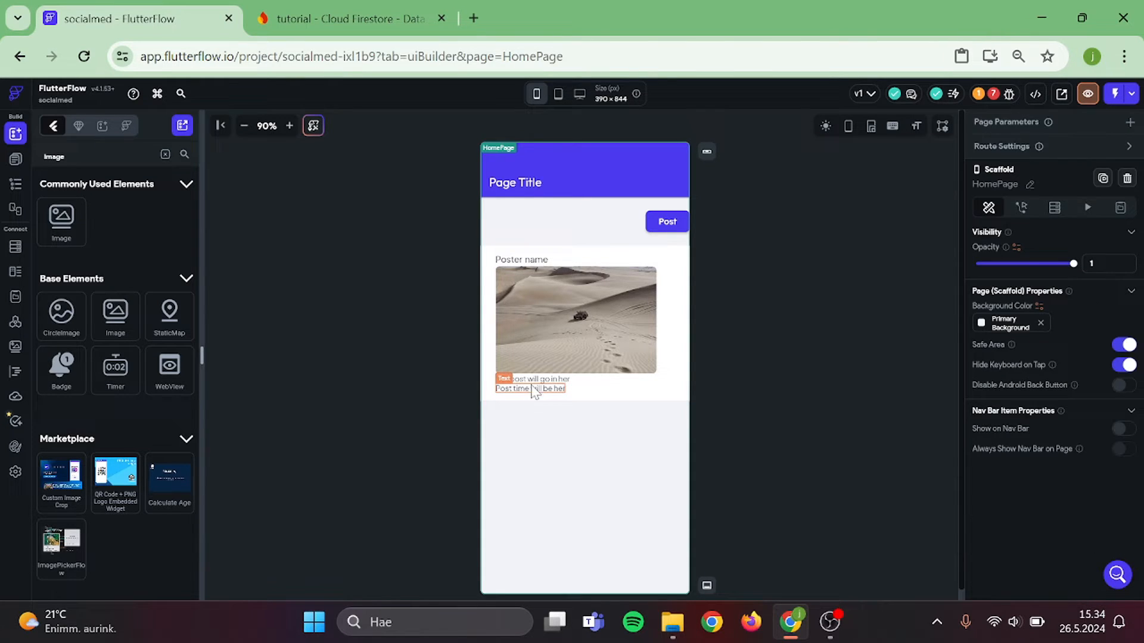
click(530, 388)
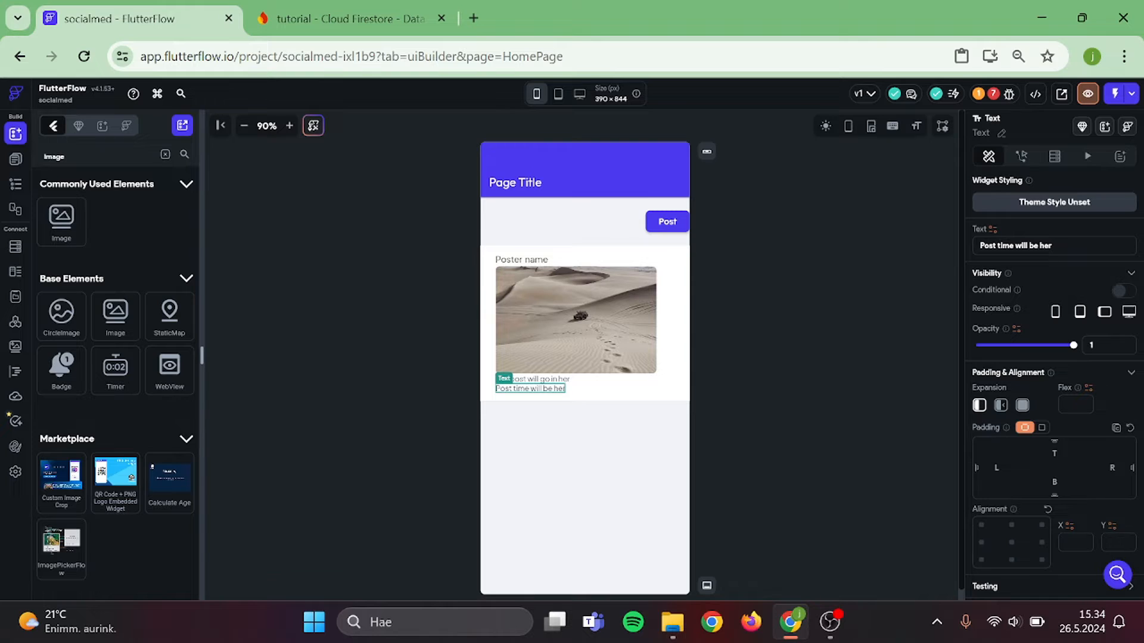
text(20.01.2023)
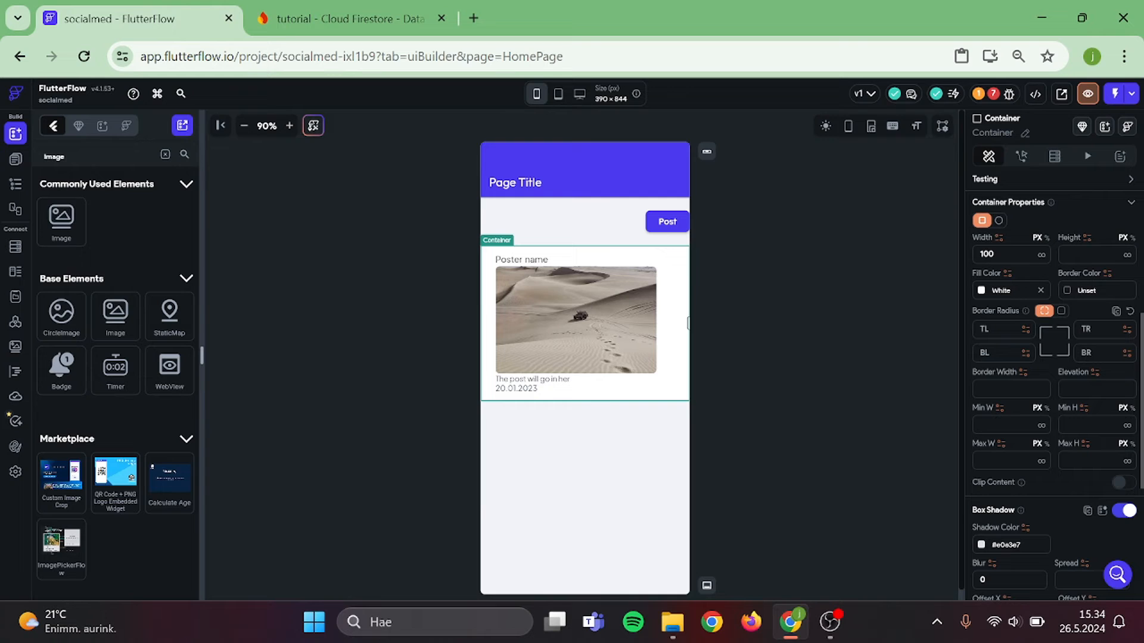
Give the card container a grey #646464 border and border radius 24
click(980, 291)
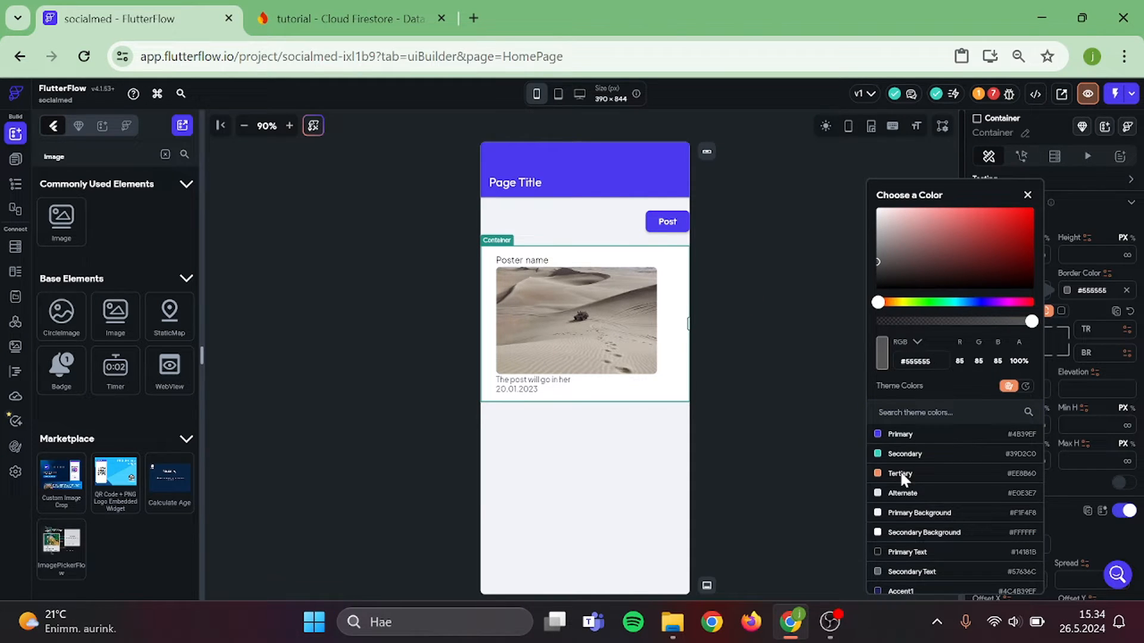
click(1028, 194)
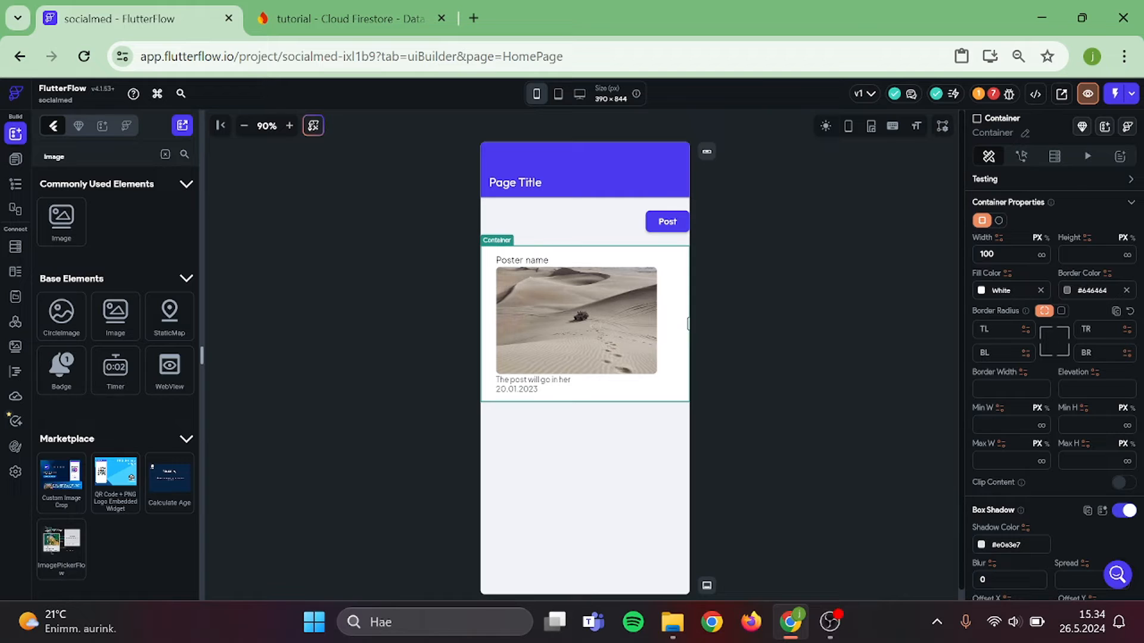
text(2)
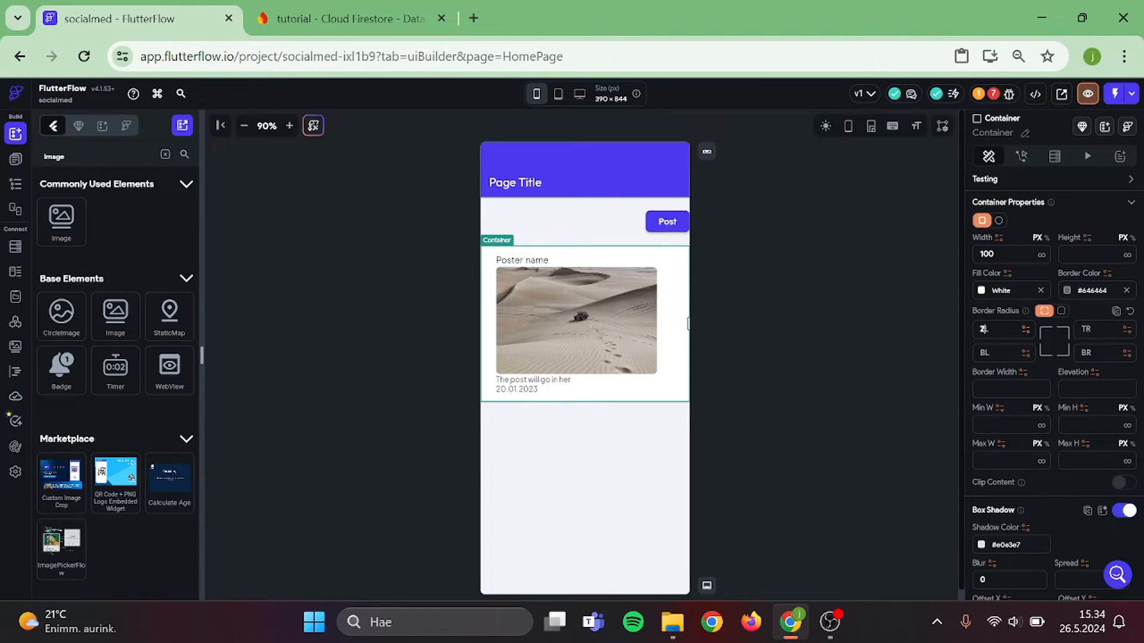
text(24)
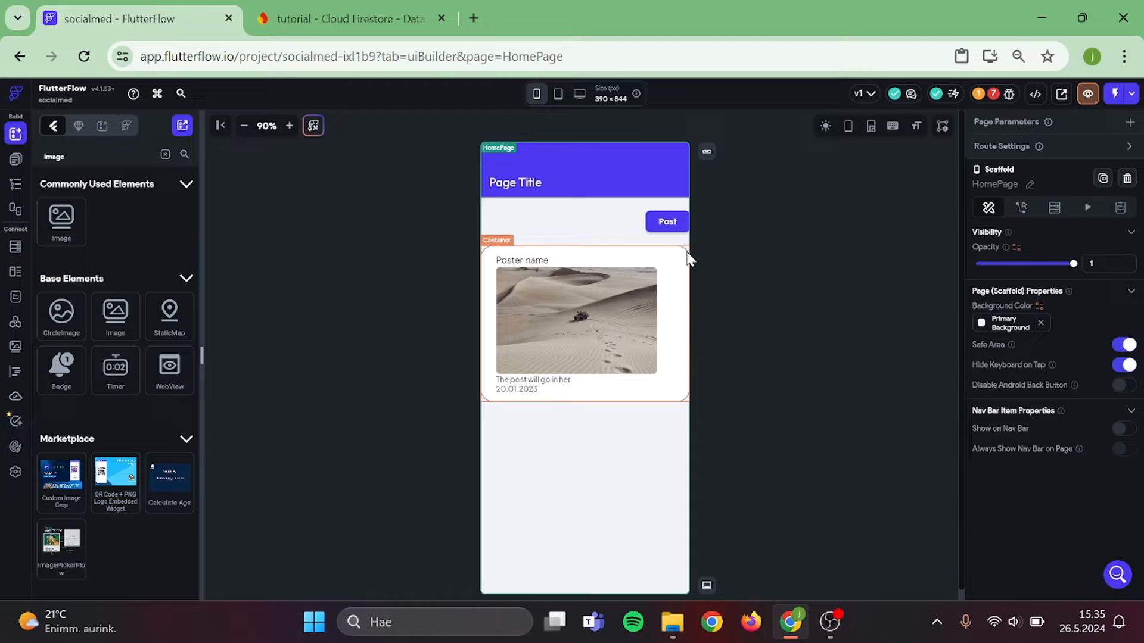
click(664, 222)
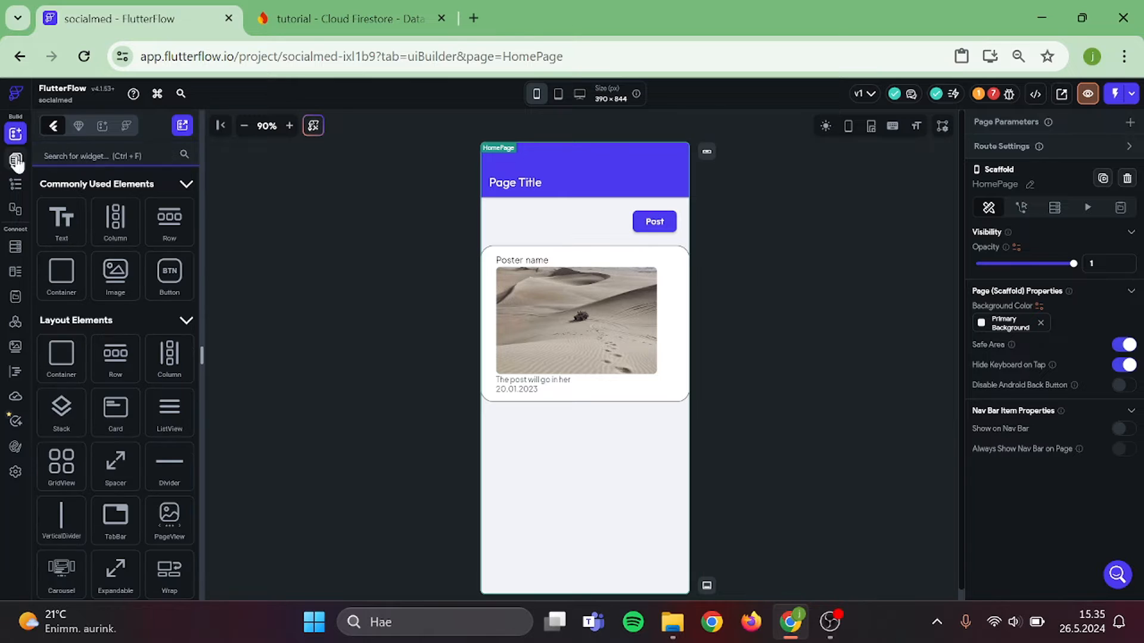
Open postpage and rename its Create Task heading to Create Post
click(15, 159)
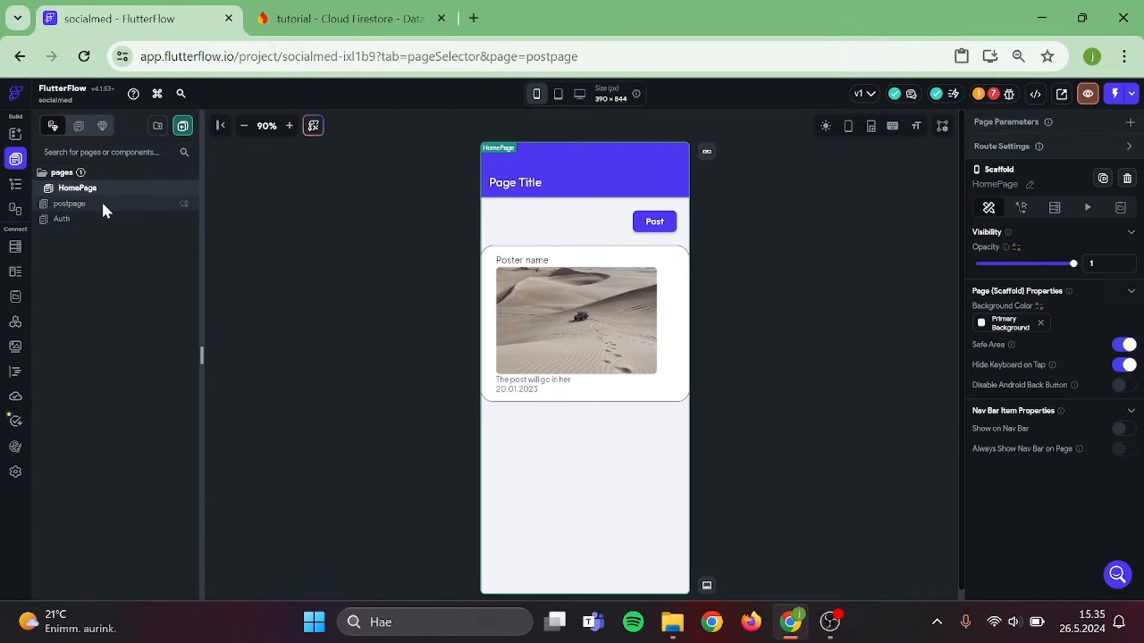
click(69, 204)
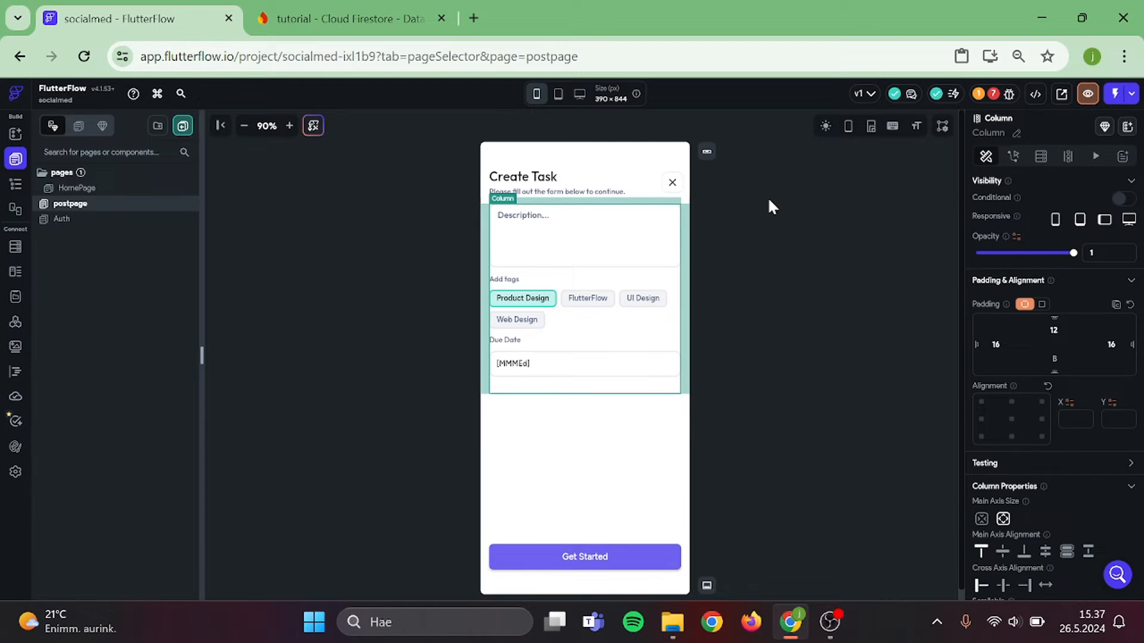
click(671, 181)
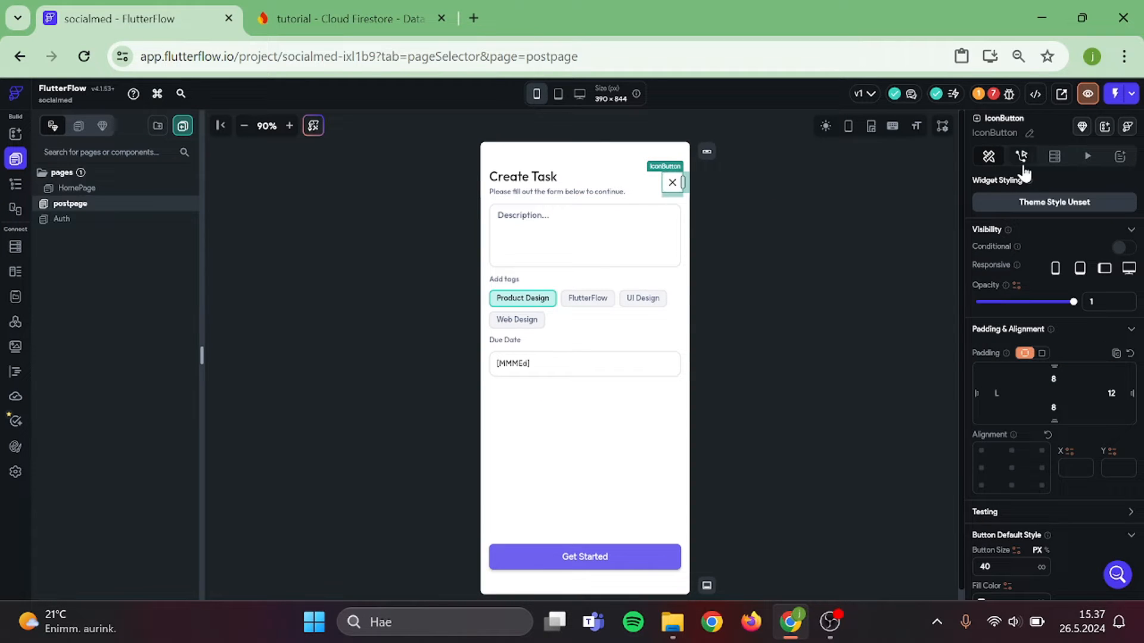
click(522, 176)
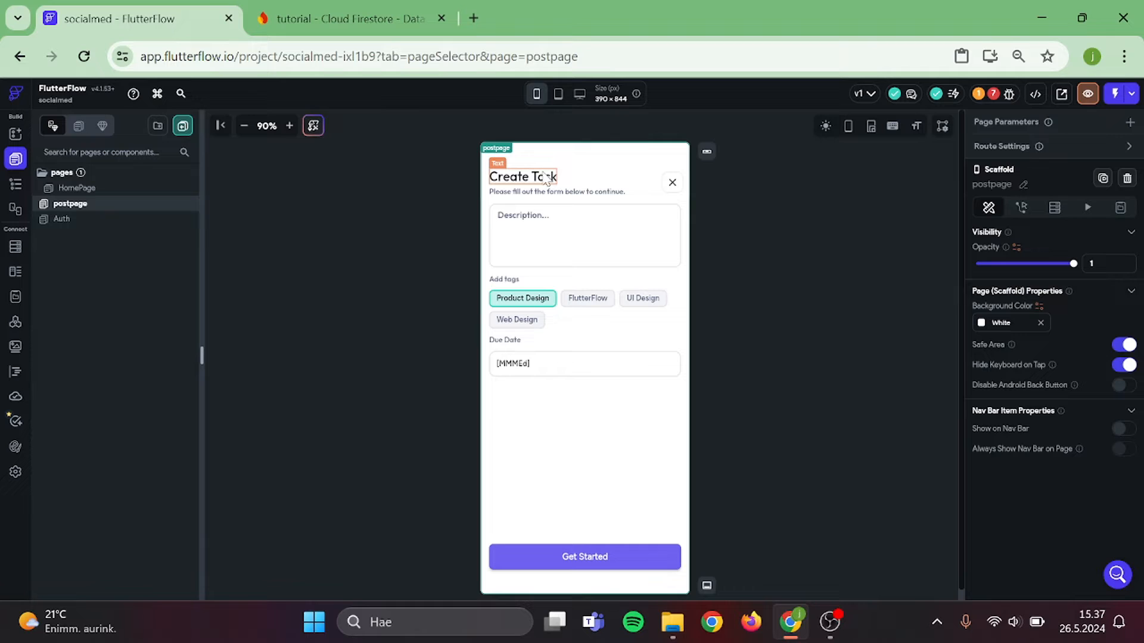
click(522, 176)
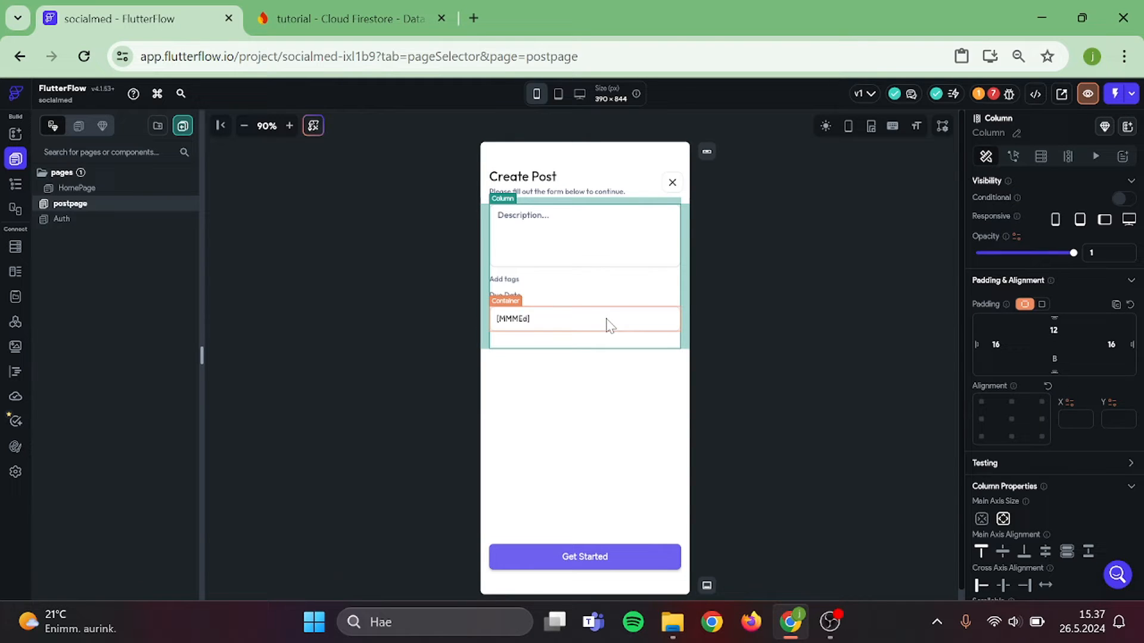
Delete the tags and due date widgets and label the text field Post
click(504, 278)
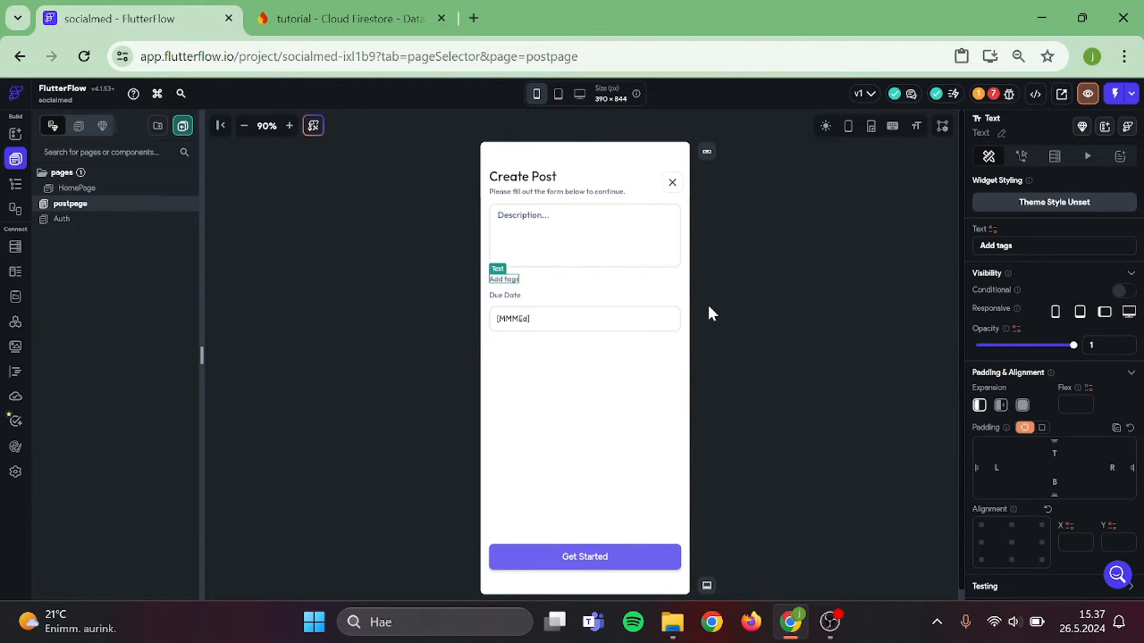
click(584, 235)
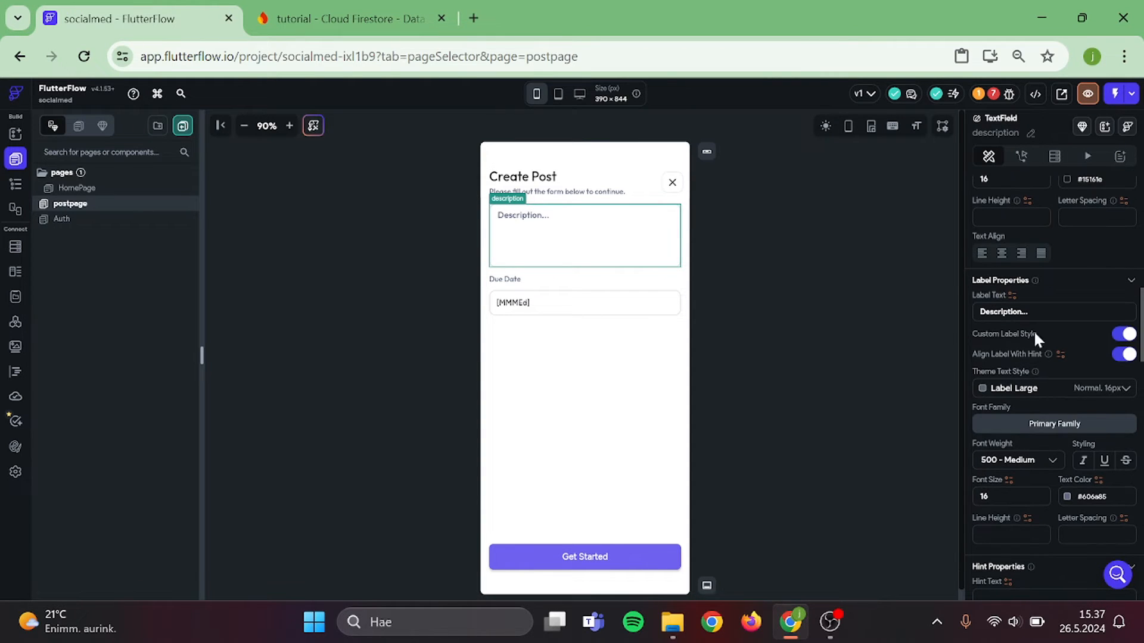
text(Post)
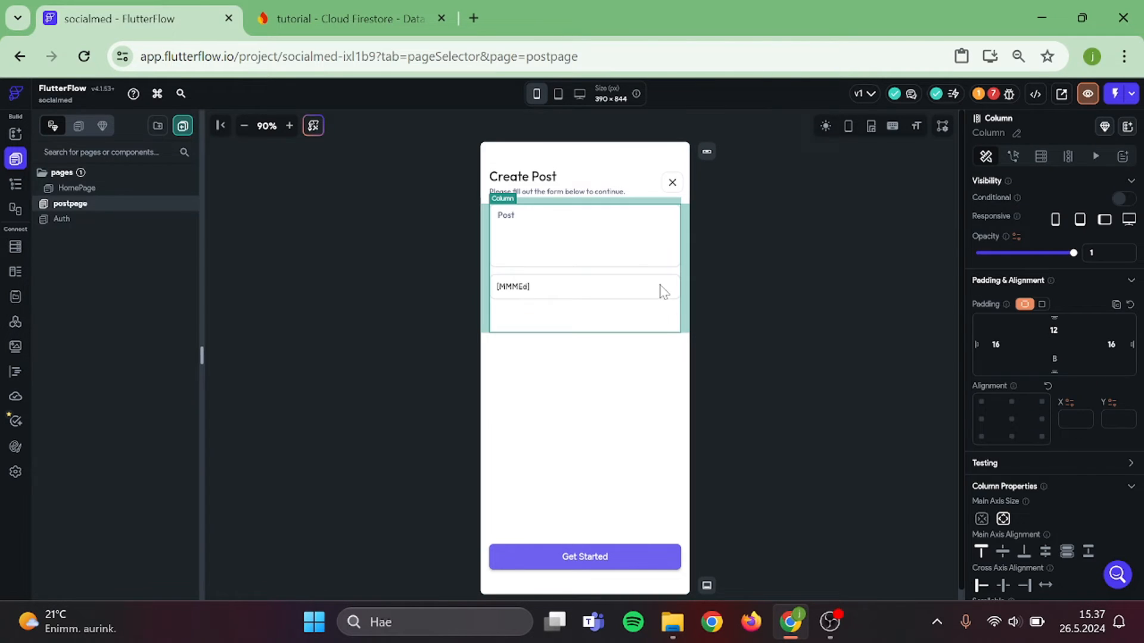
click(584, 286)
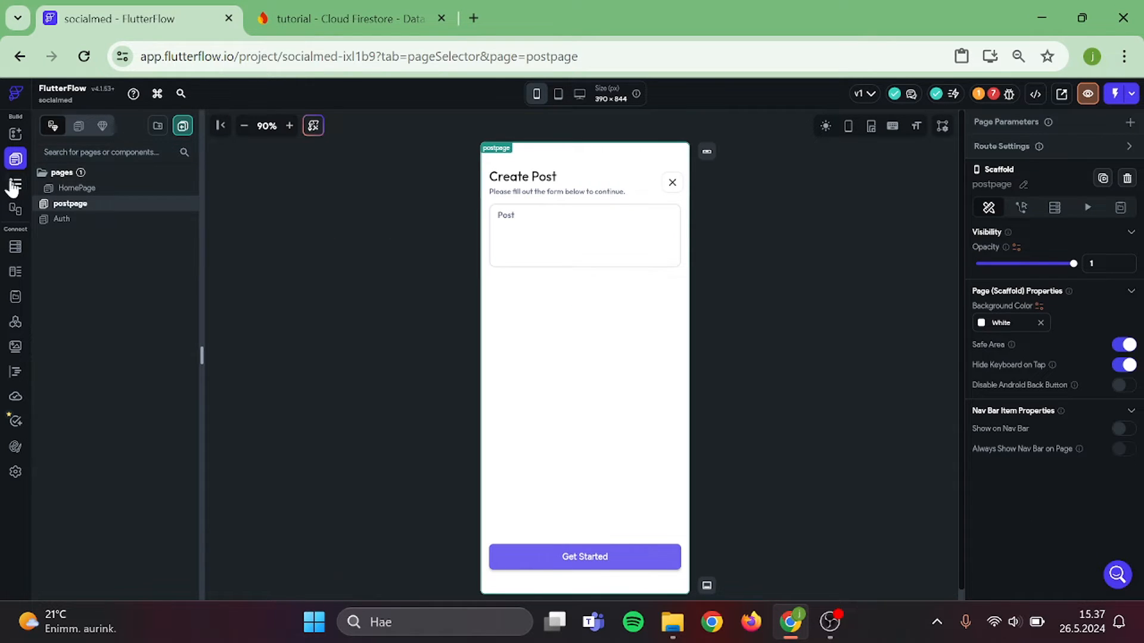
Add an icon button below the Post field using the Image icon
click(14, 183)
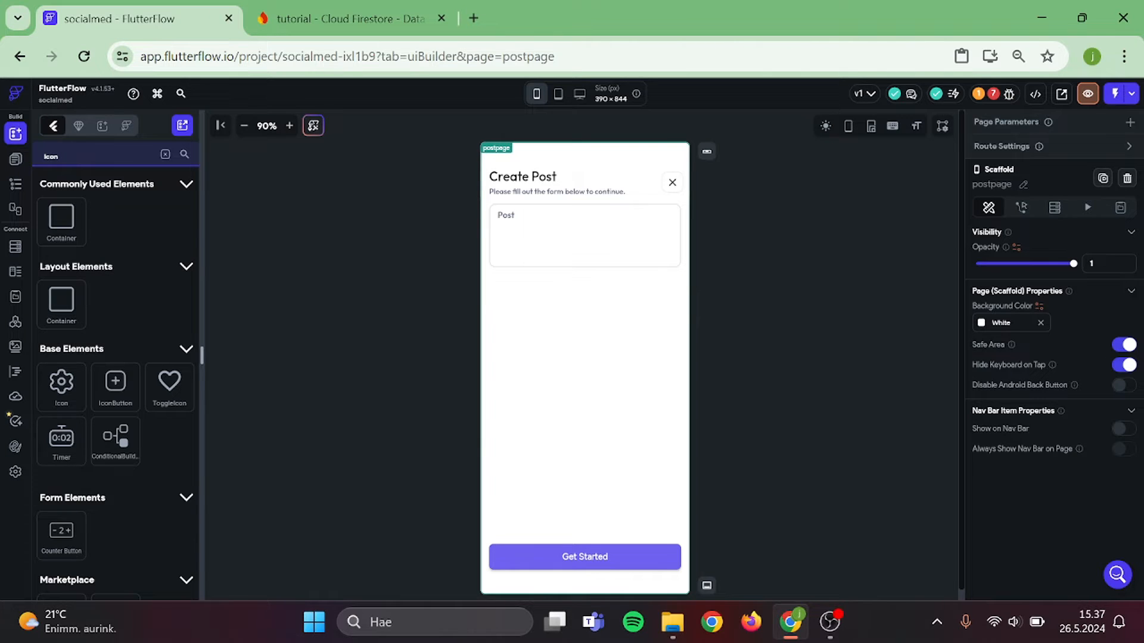
mouse_move(115, 385)
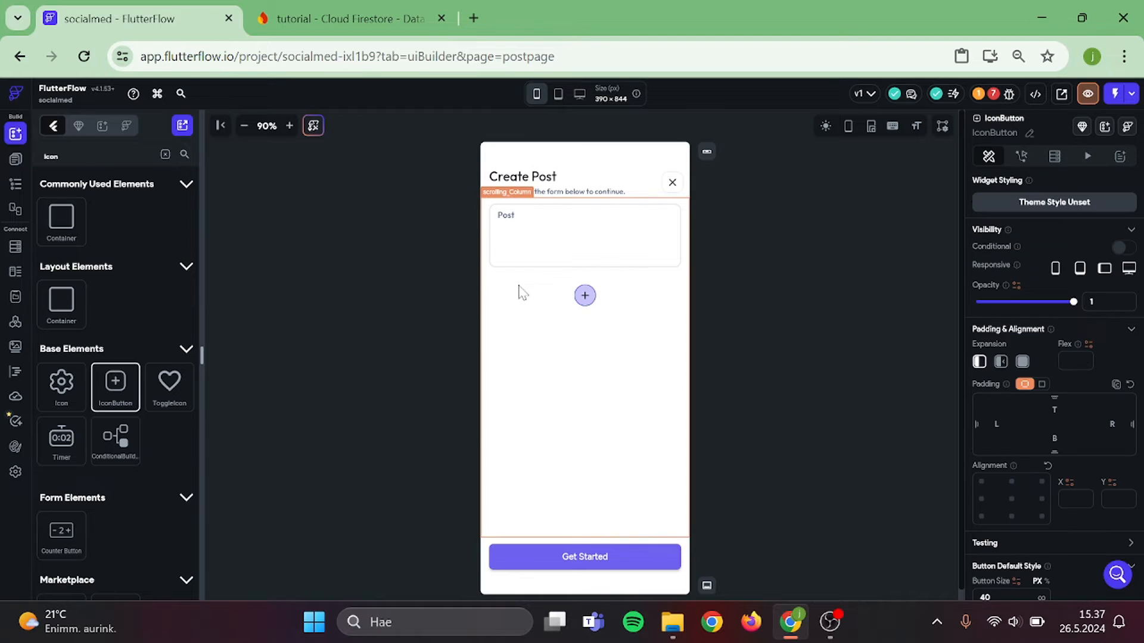
click(584, 295)
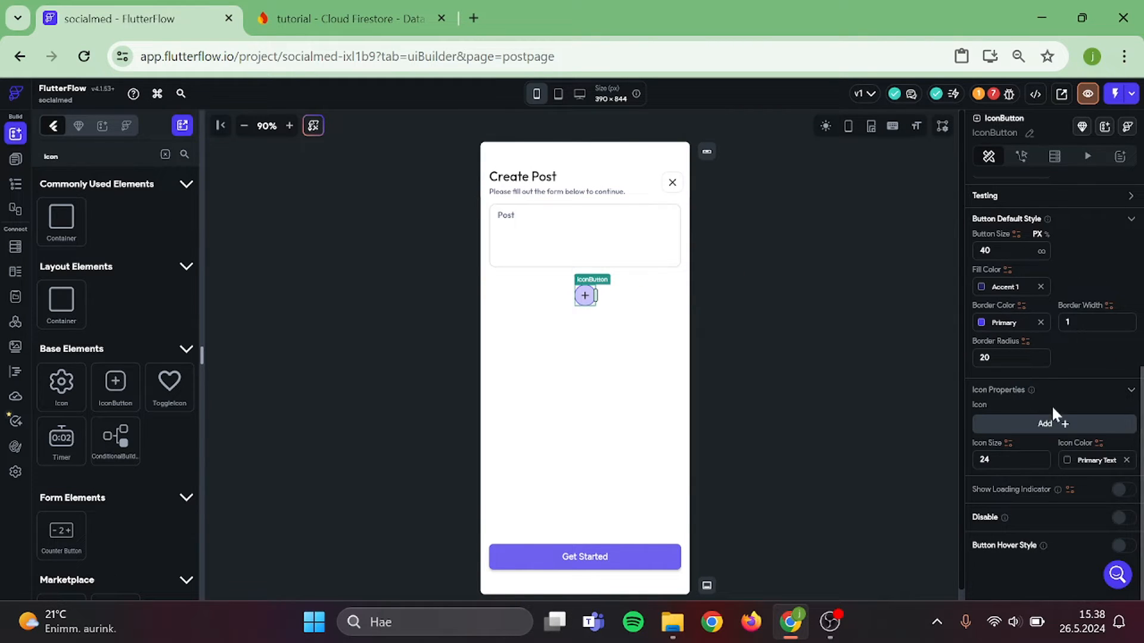
click(1044, 424)
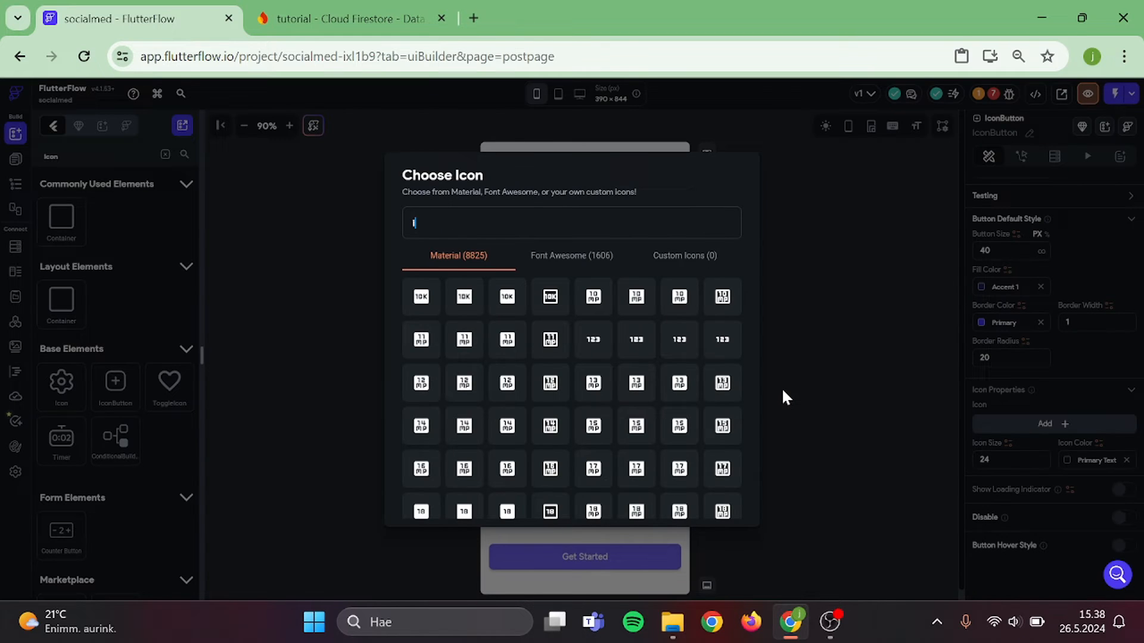
text(Image)
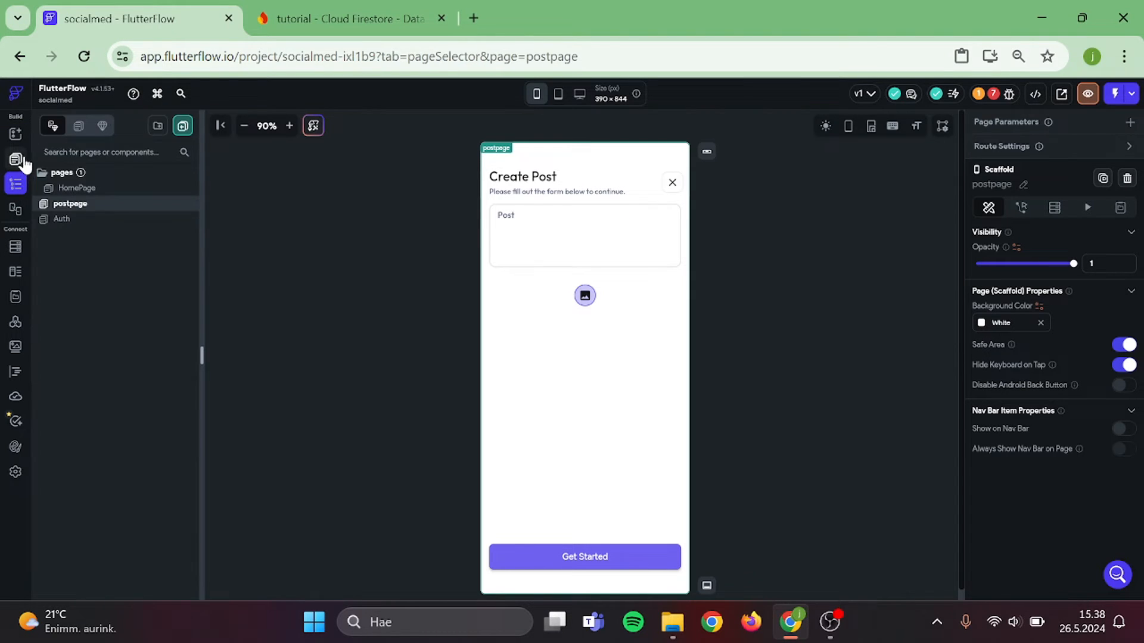
Add a sample Image widget and relabel the bottom button Post
click(14, 158)
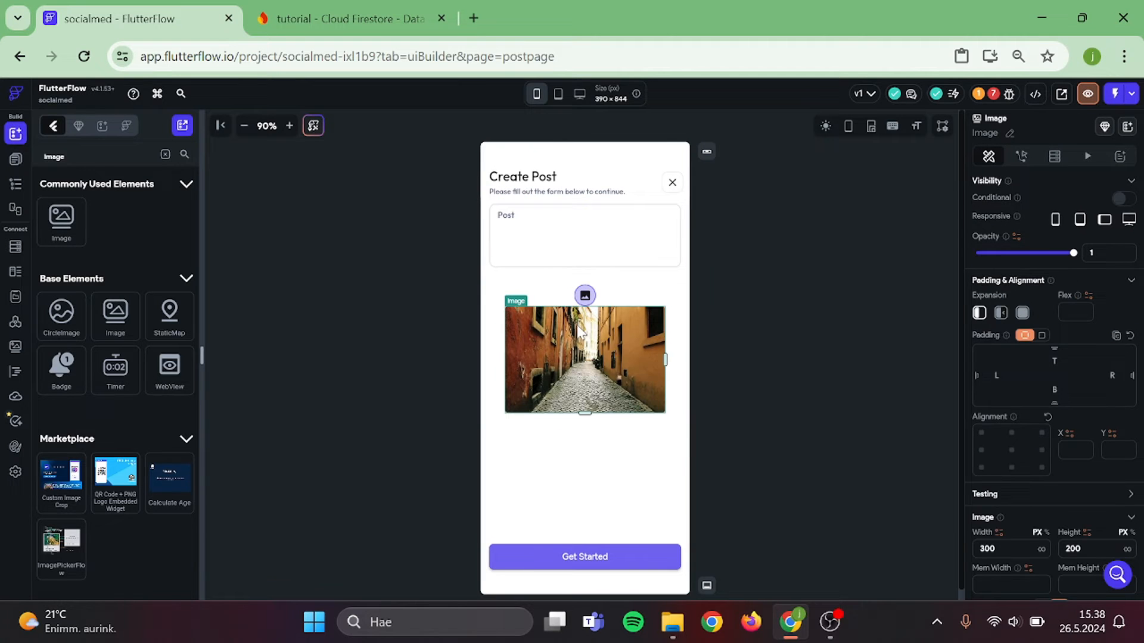
mouse_move(948, 372)
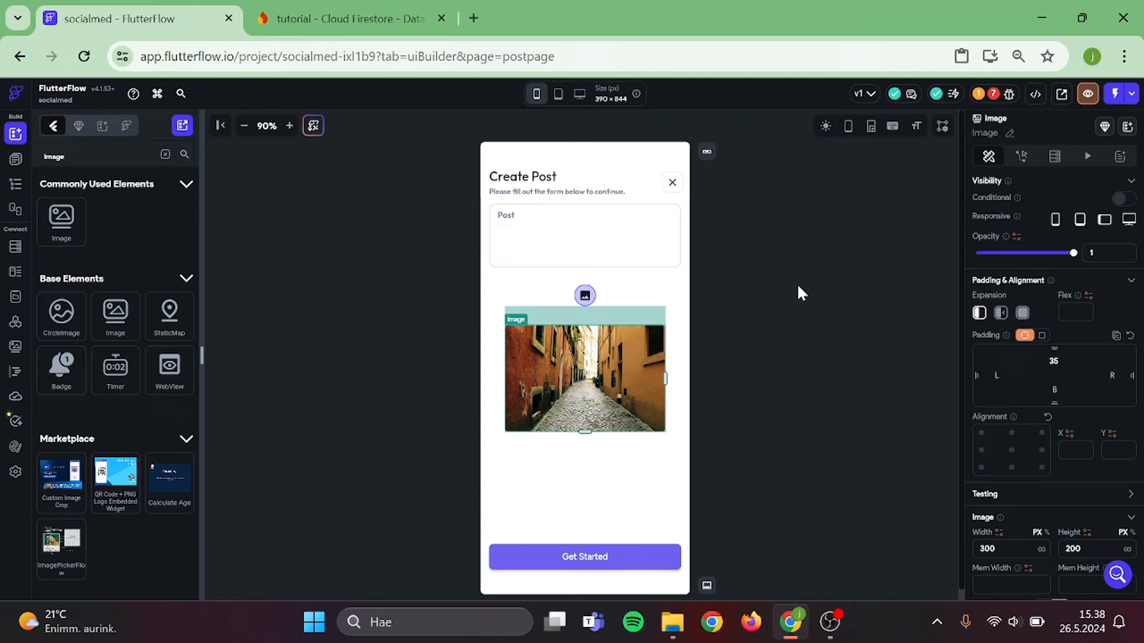
click(583, 556)
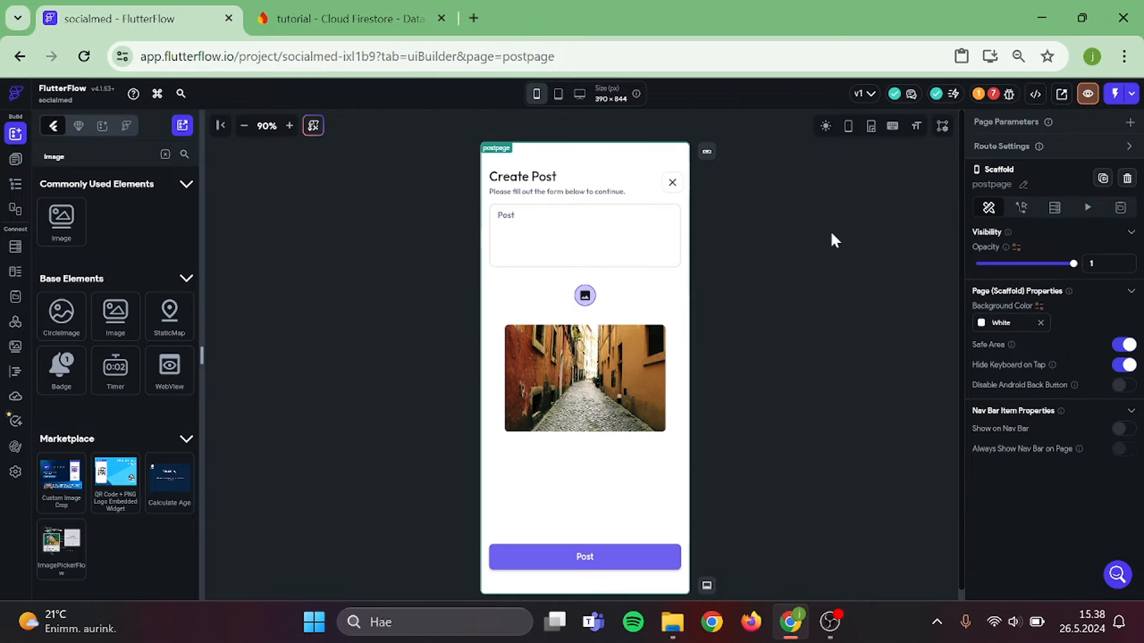
click(584, 557)
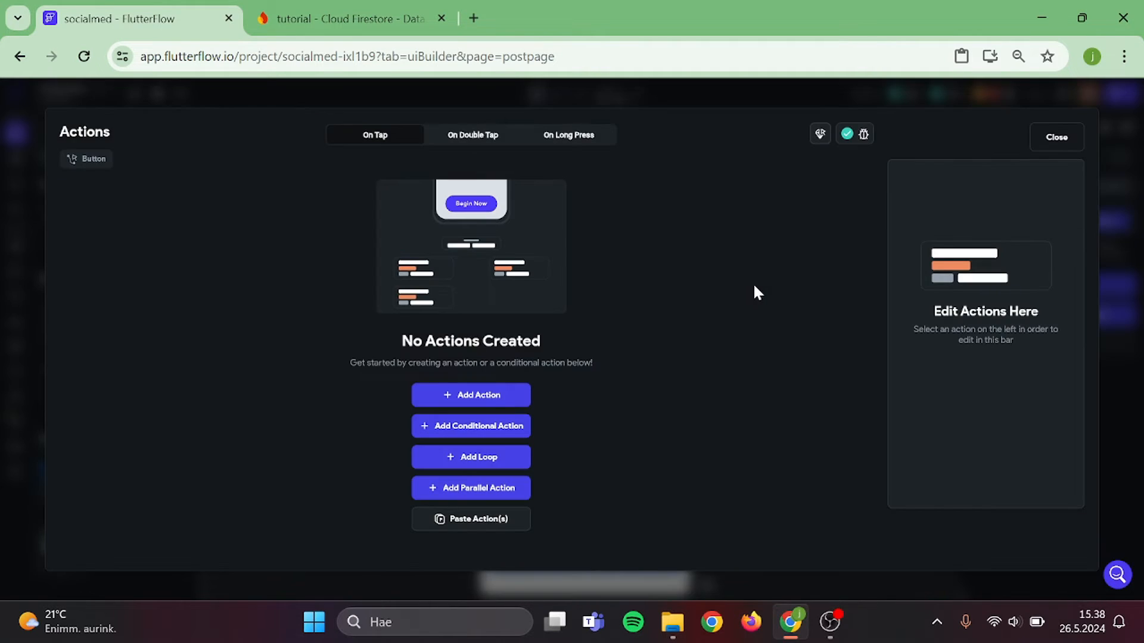
Add an On Tap action navigating to HomePage
click(471, 395)
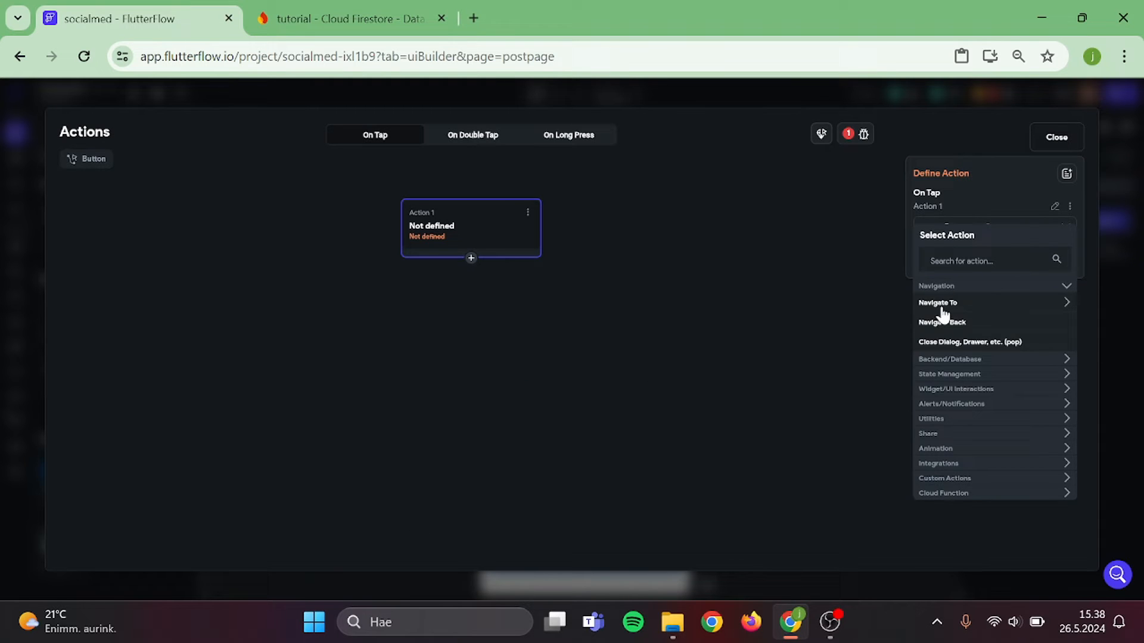
click(938, 303)
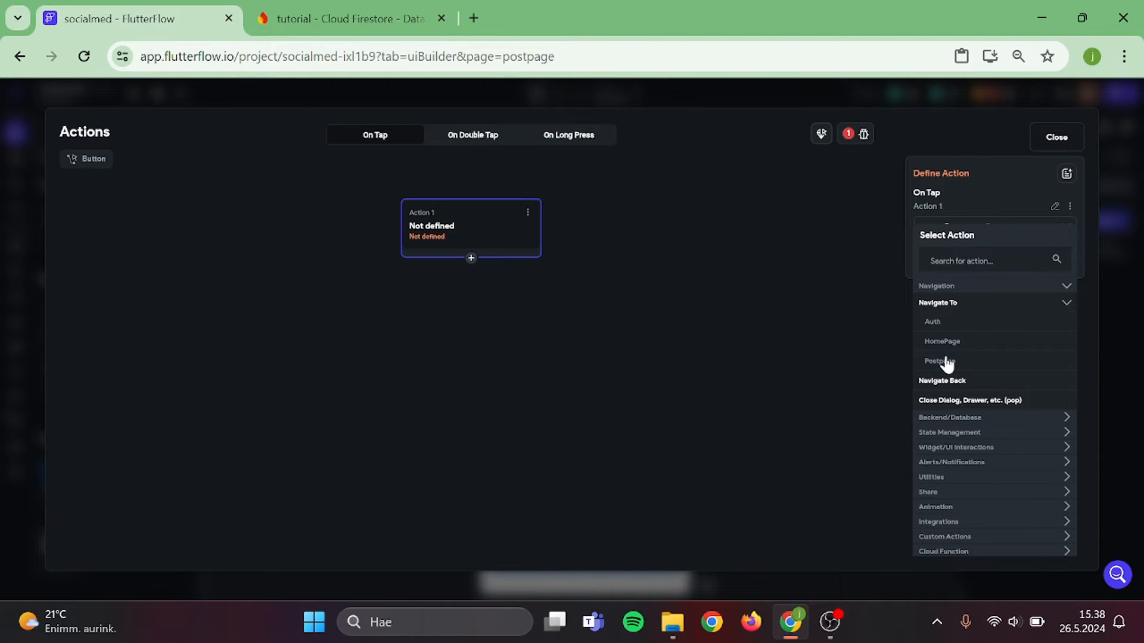
click(942, 340)
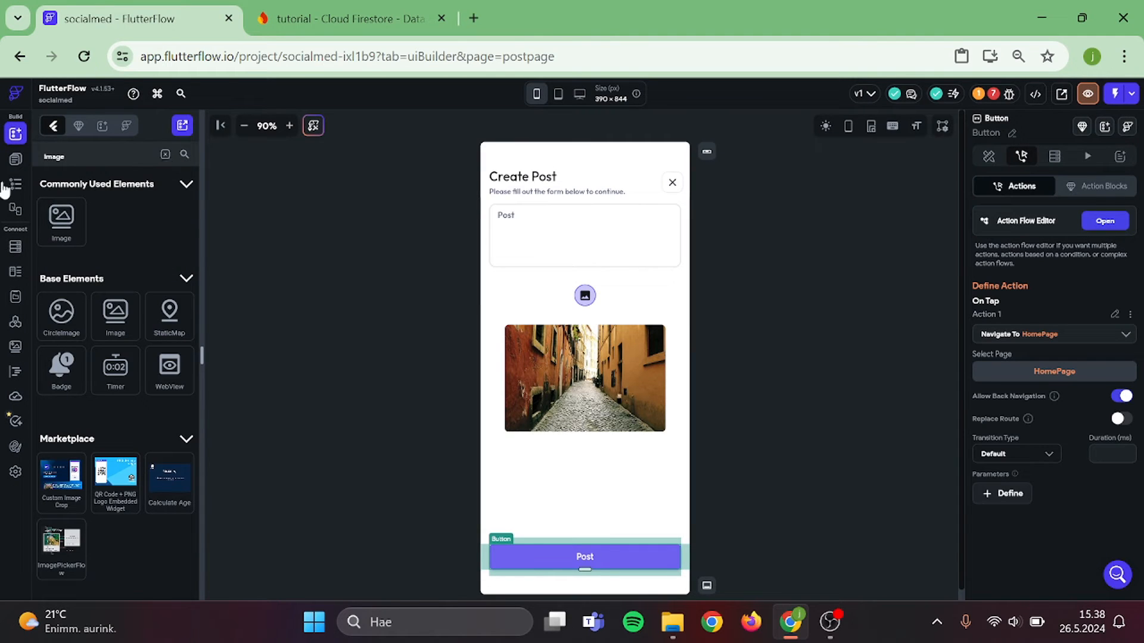
click(14, 184)
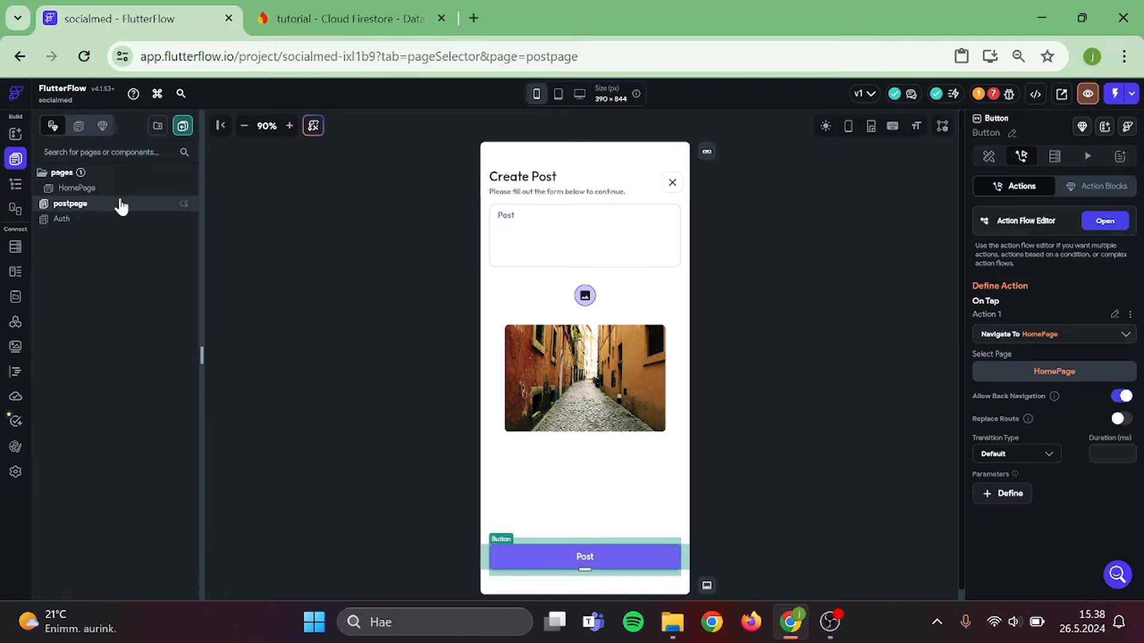
Check Authentication in App Settings and choose the app's entry page
click(76, 188)
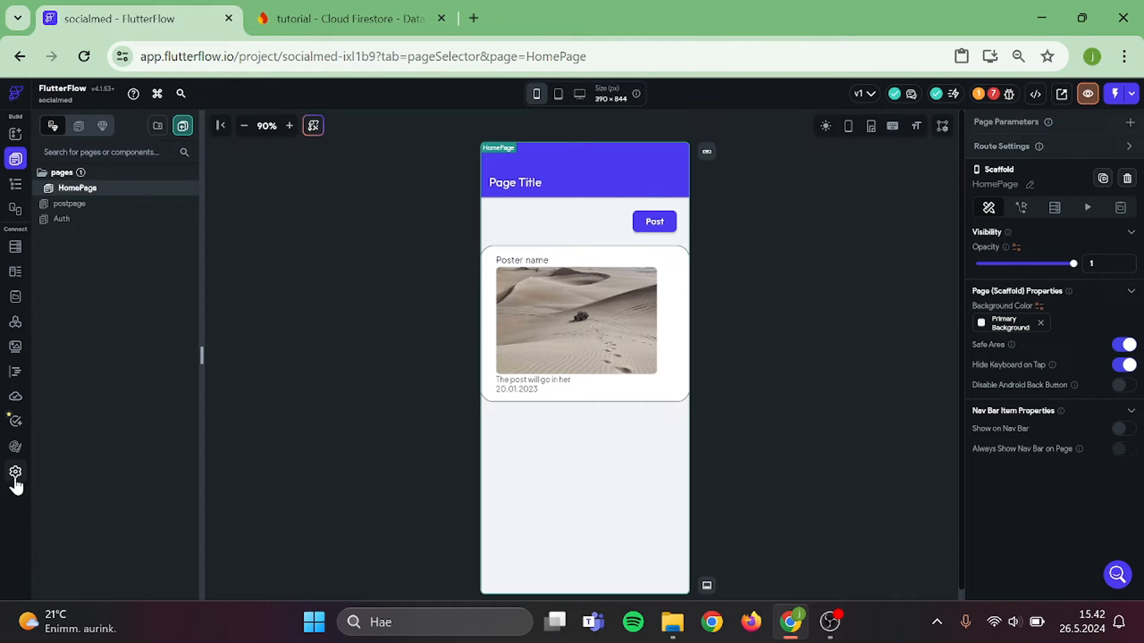
click(16, 471)
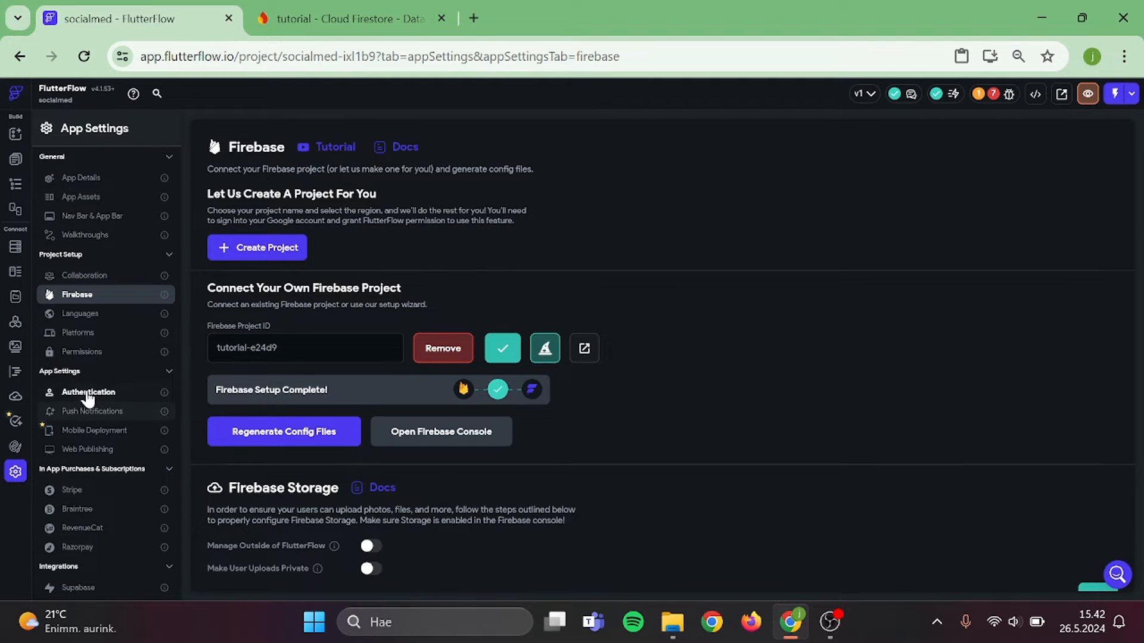
click(88, 392)
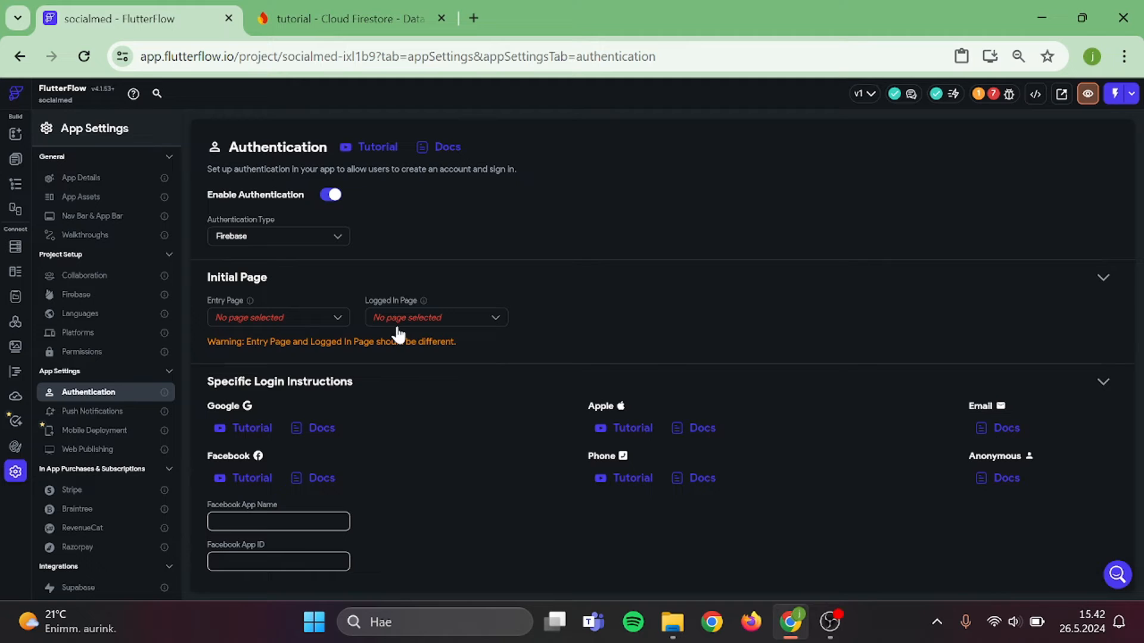
click(277, 317)
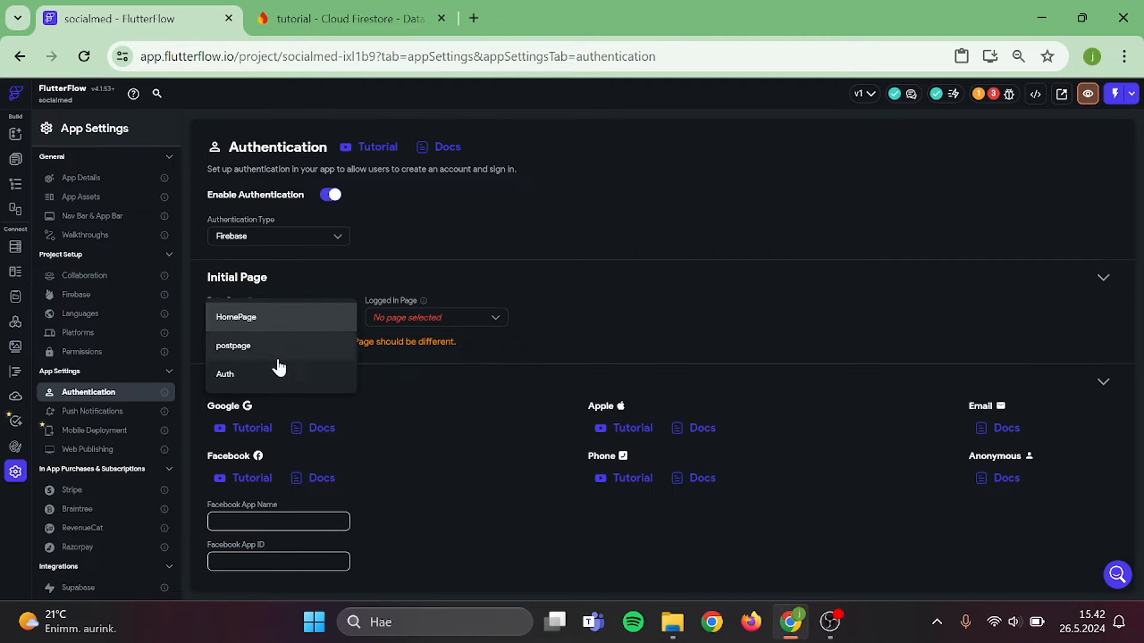
click(226, 374)
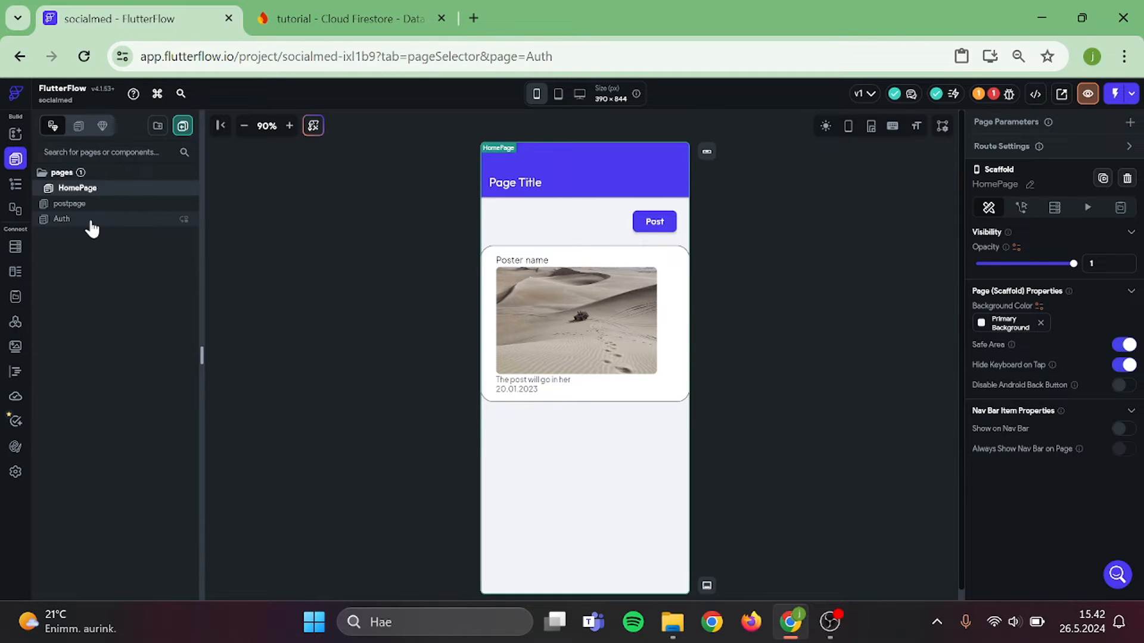
Inspect the Auth page's Sign Up and Sign In forms, then start adding a new page
click(61, 219)
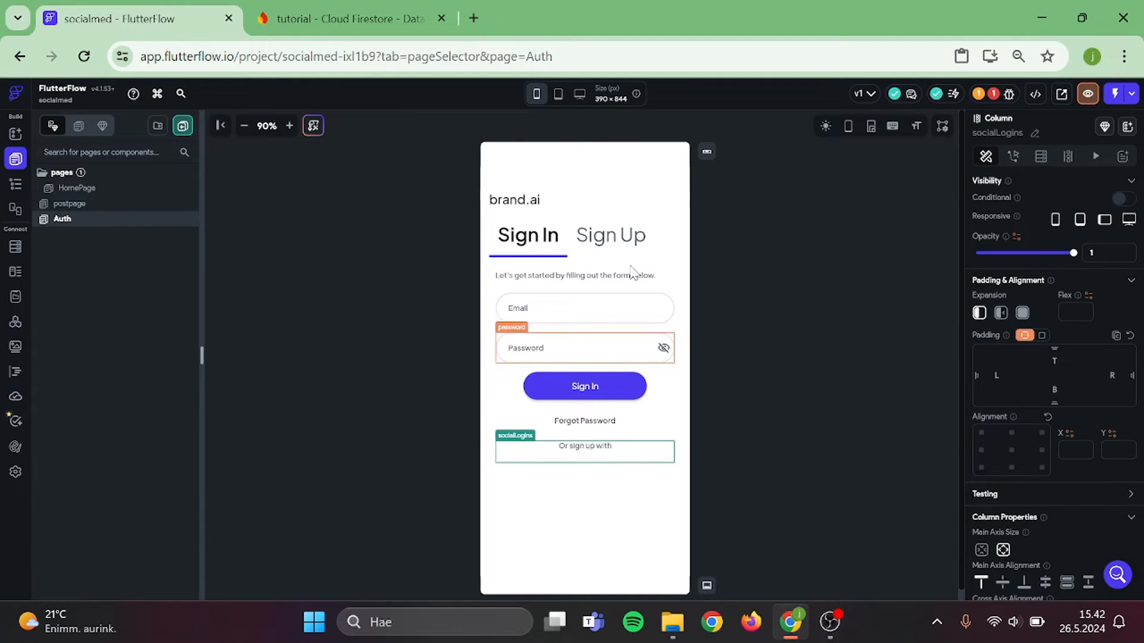
click(610, 235)
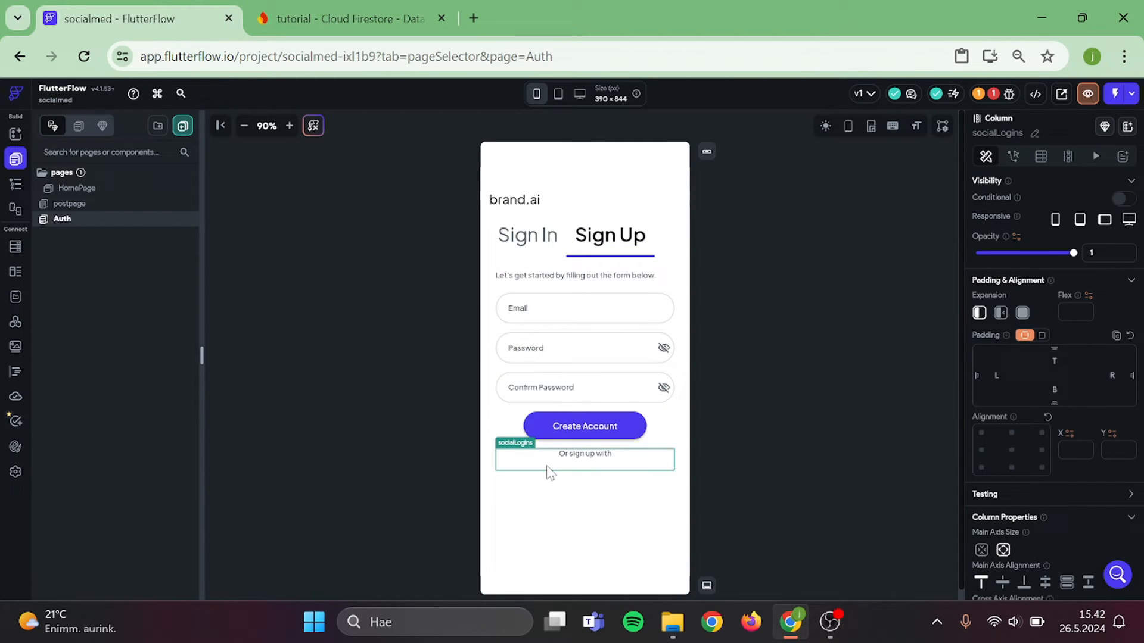
click(527, 234)
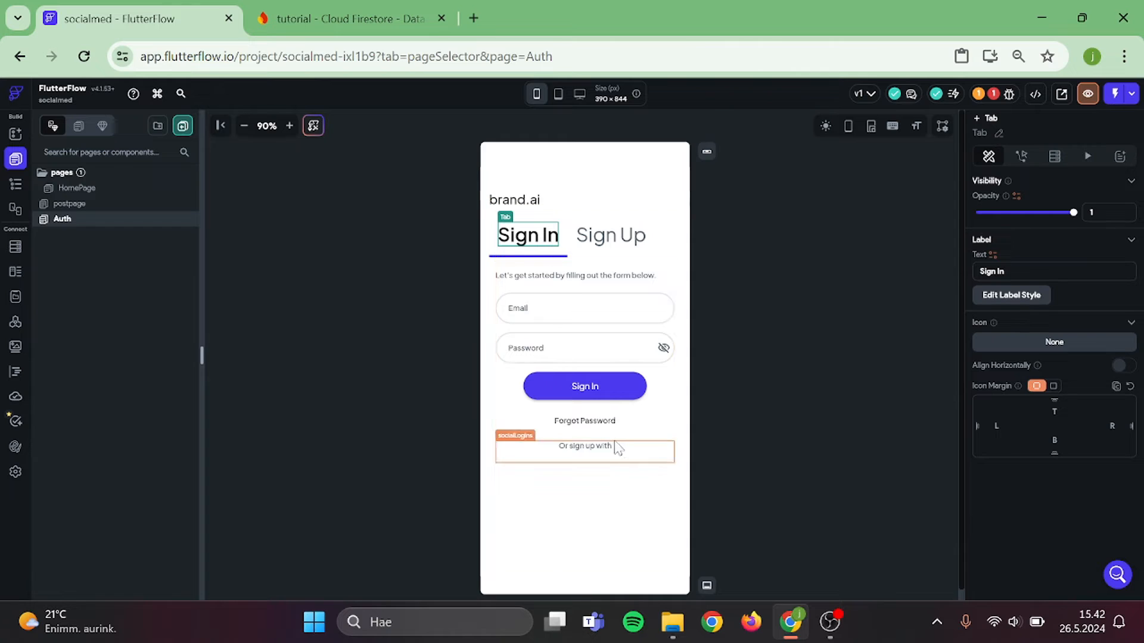
click(584, 445)
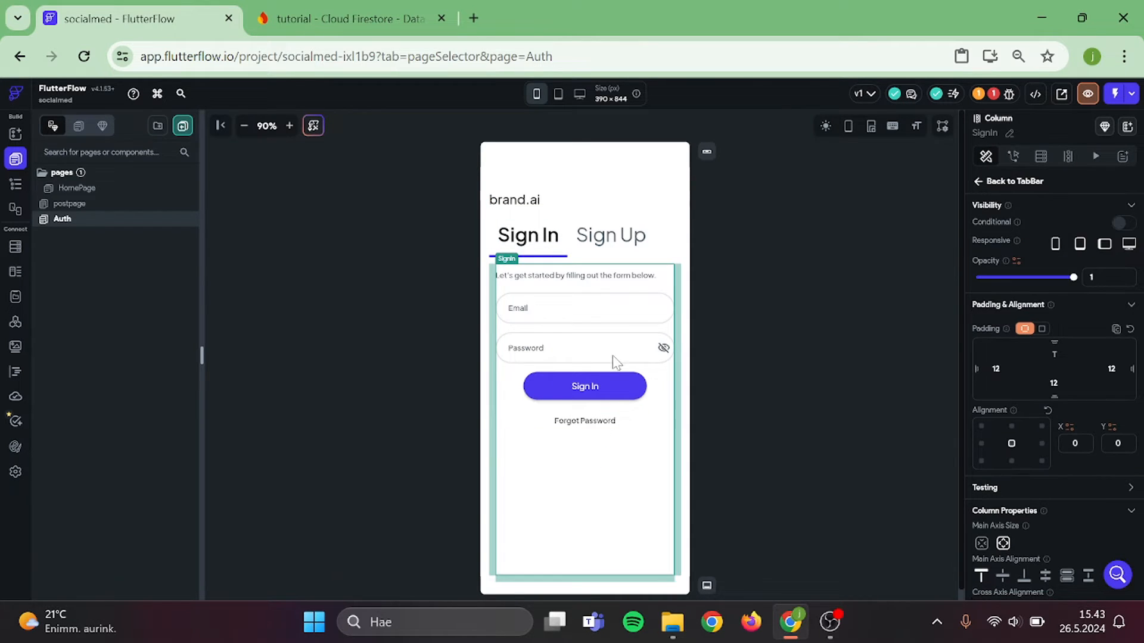
click(583, 421)
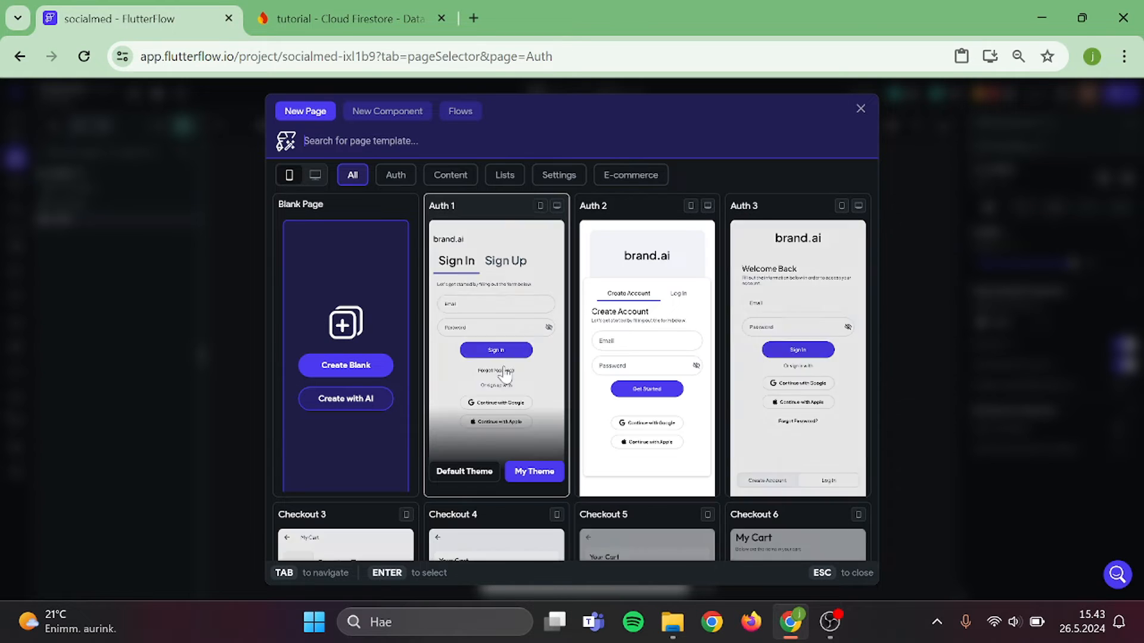
Scroll the template gallery down to the Create 03 Product template
scroll(down, 3)
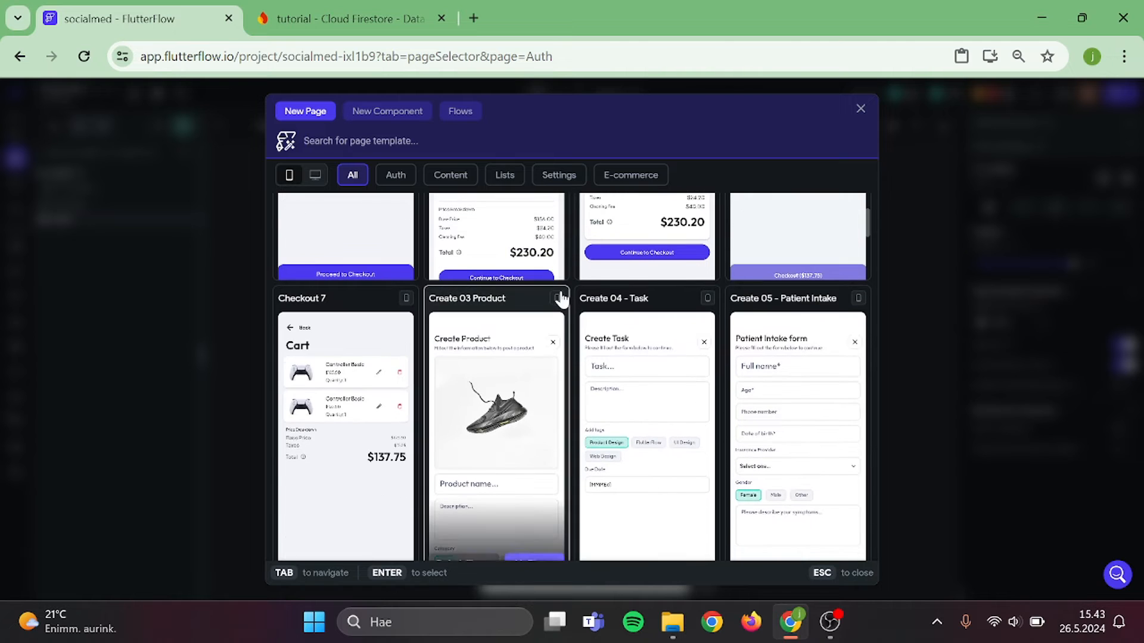
scroll(down, 3)
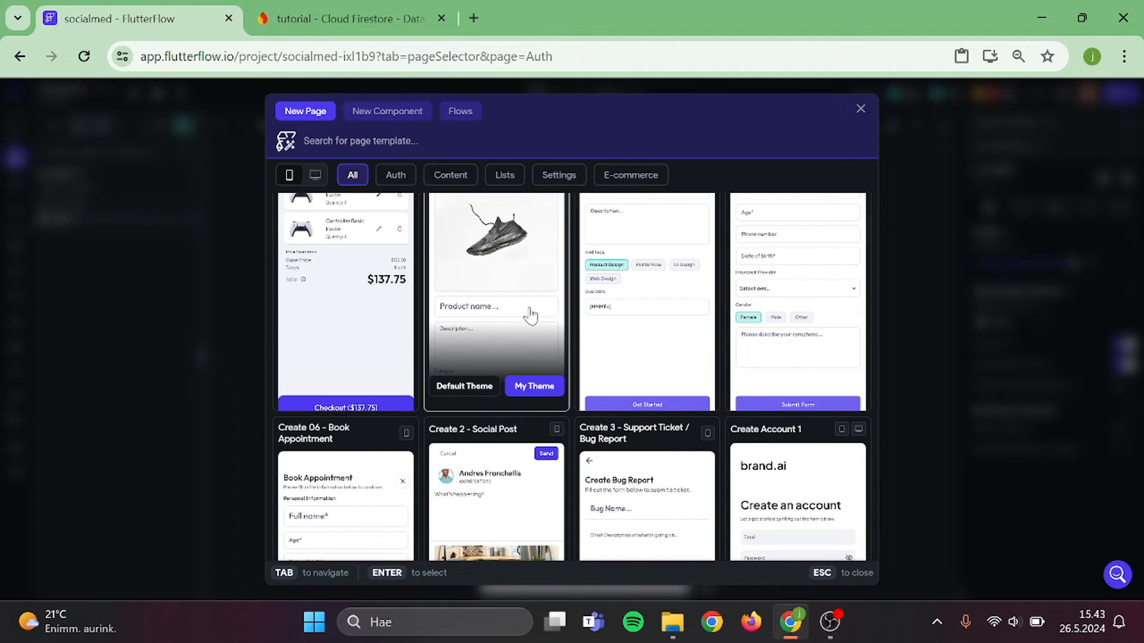
Create the page signupsucces using My Theme on the Create 03 Product template
click(495, 243)
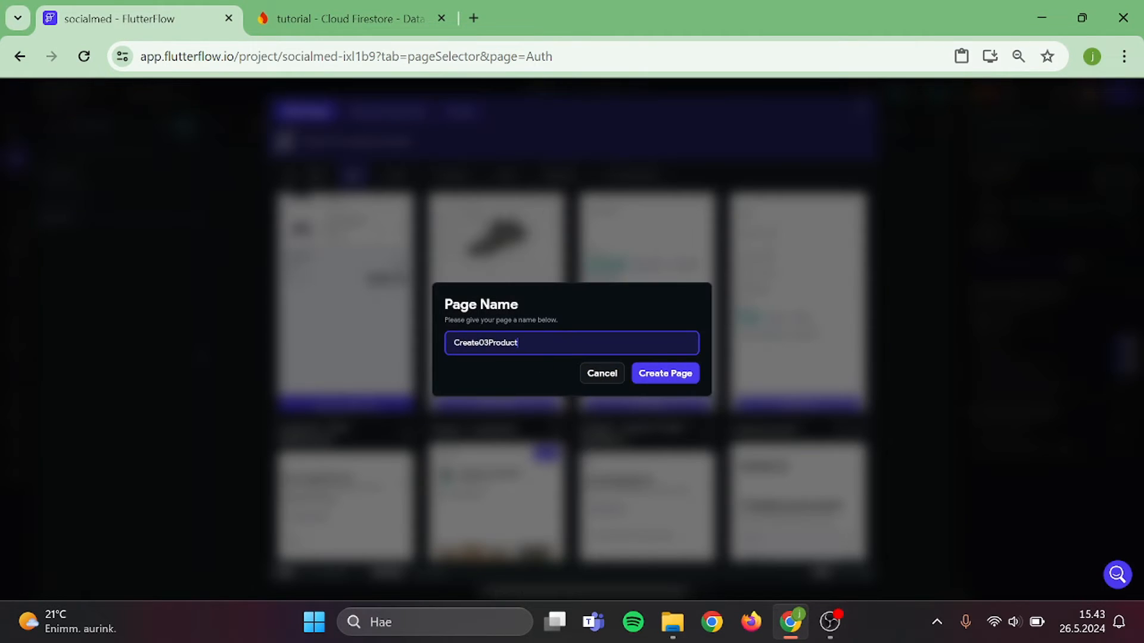
text(sign)
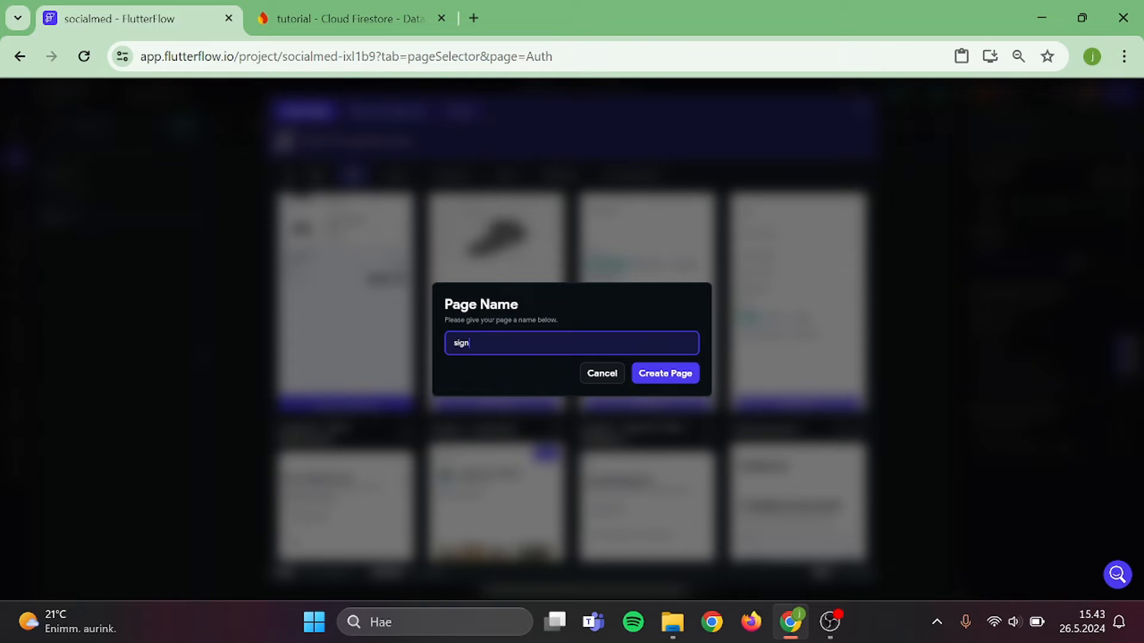
text(upsucces)
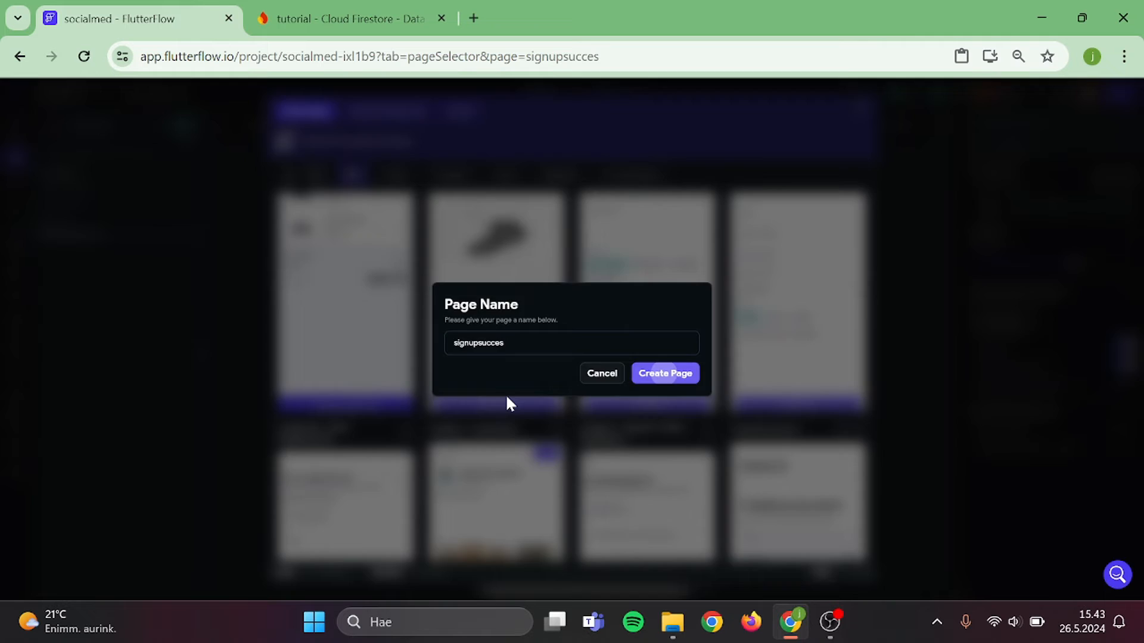
click(663, 373)
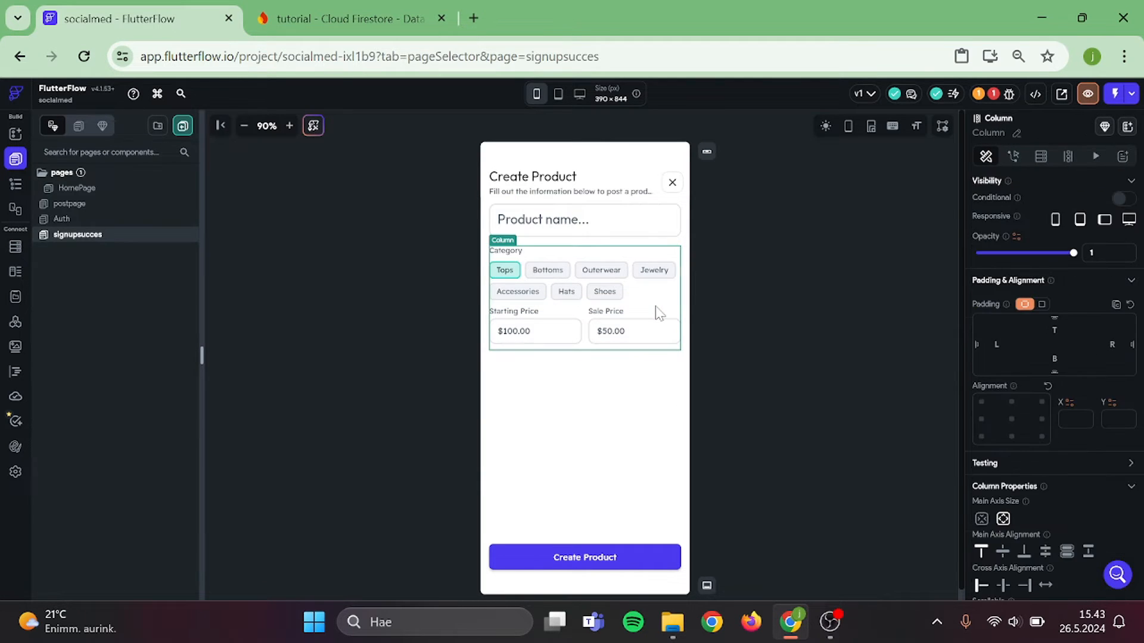
Remove the product name field and retitle the heading to 'Singupsuccess !'
click(583, 220)
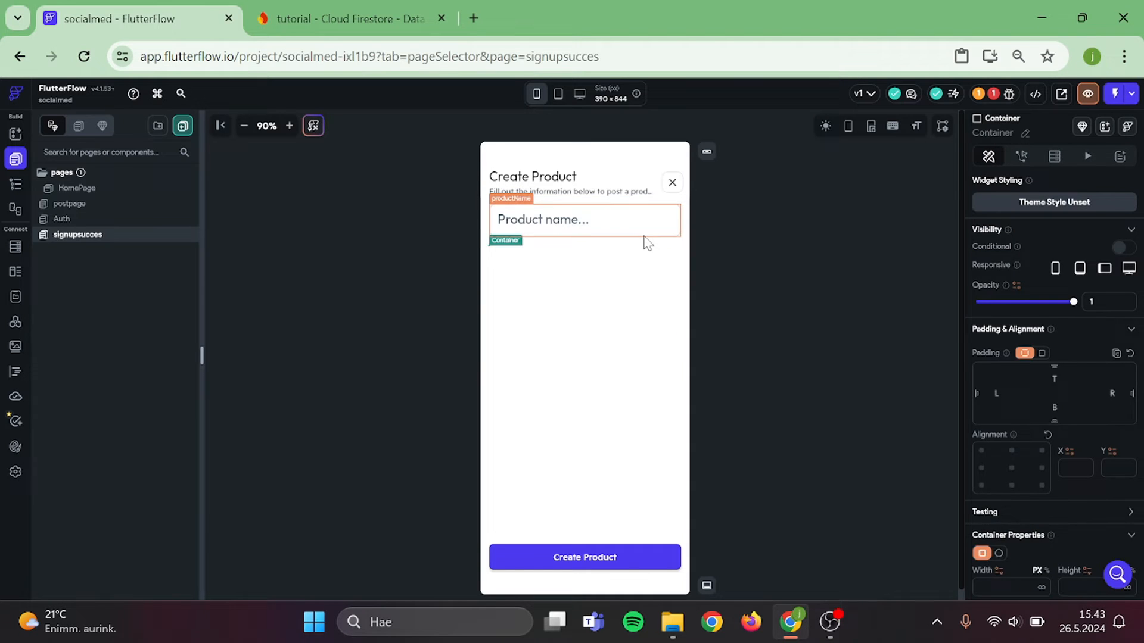
click(532, 176)
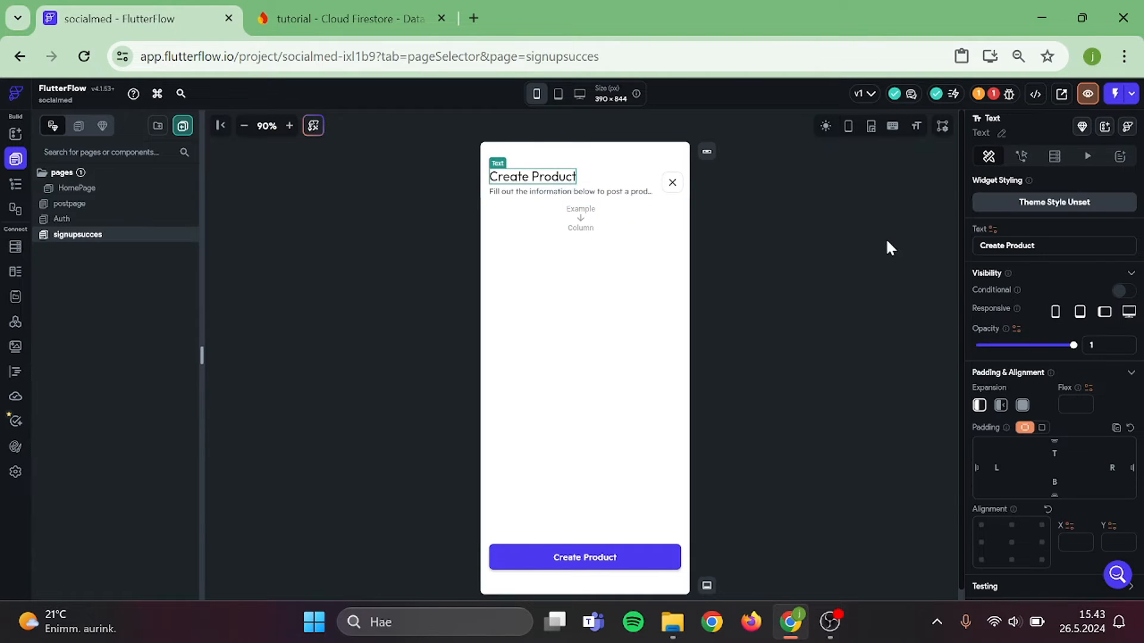
text(S)
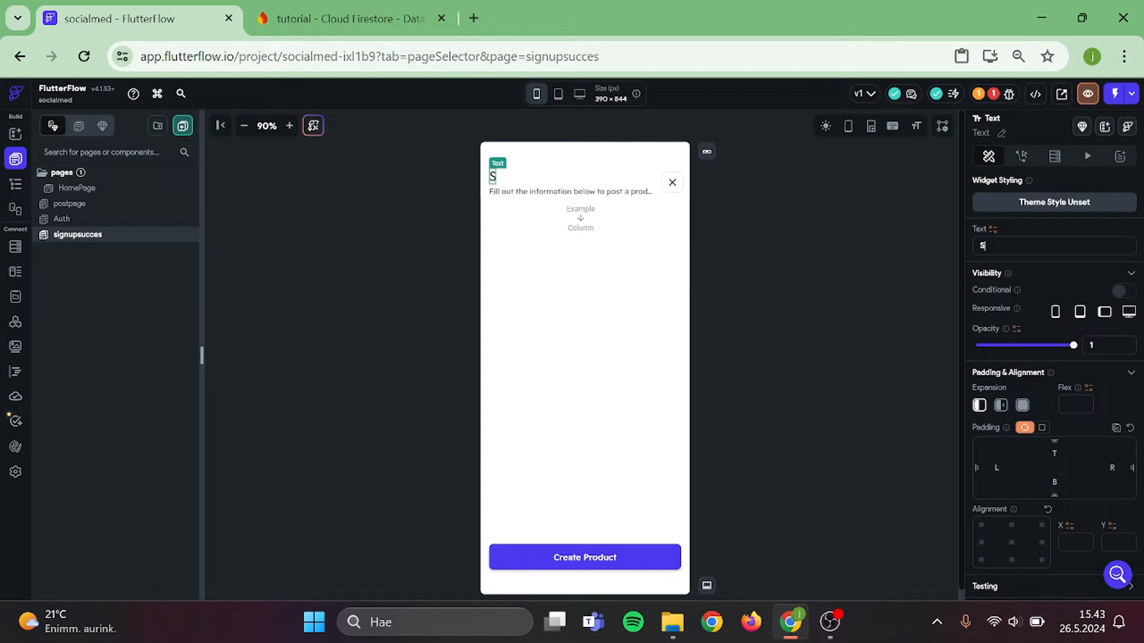
text(ingupsuccess !)
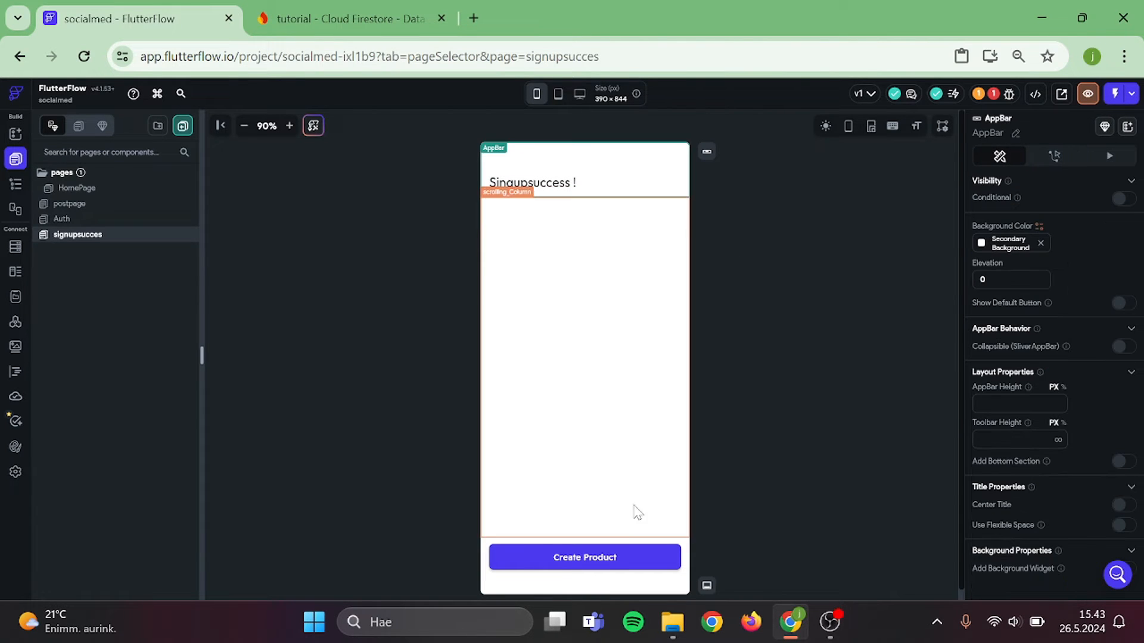
Relabel the Create Product button to 'Back'
click(583, 556)
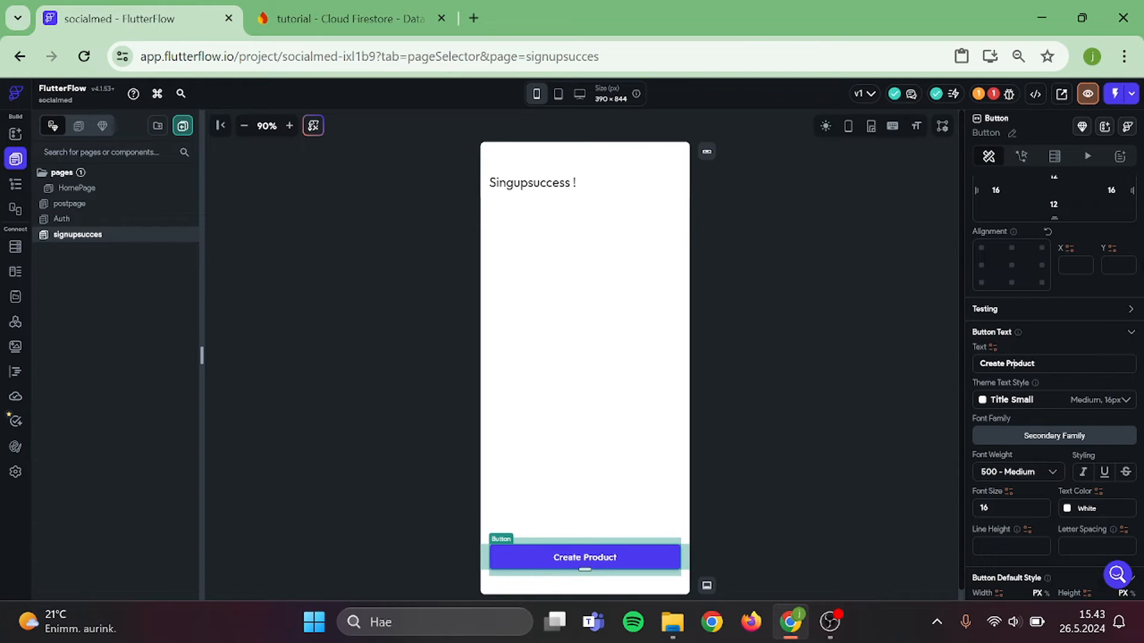
text(Back)
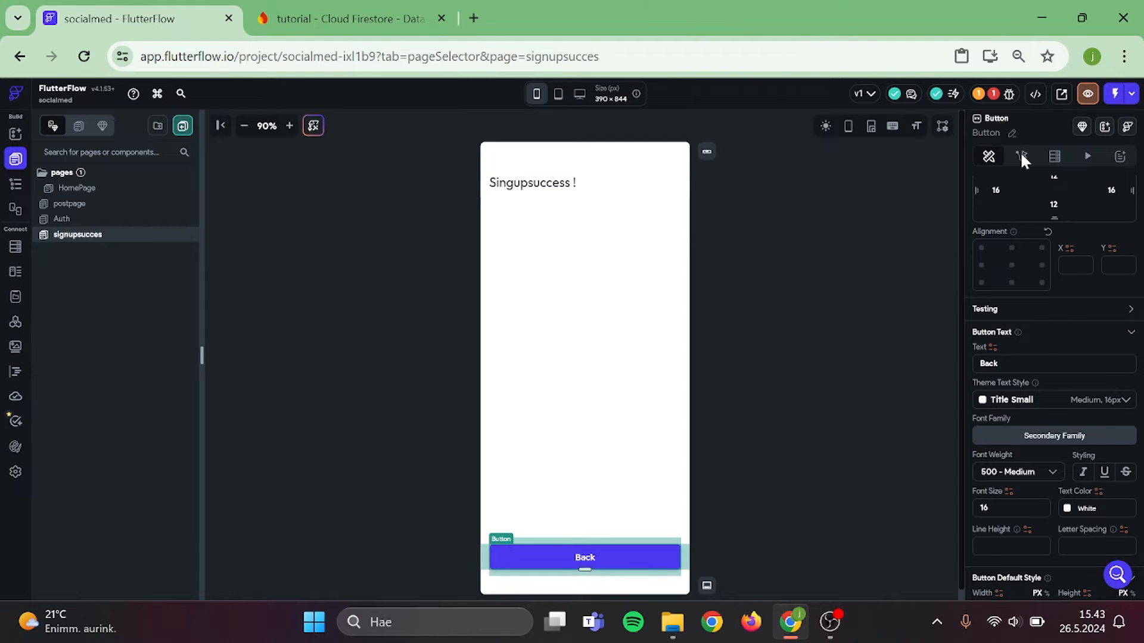
Give the Back button an On Tap action that navigates to the Auth page
click(1022, 156)
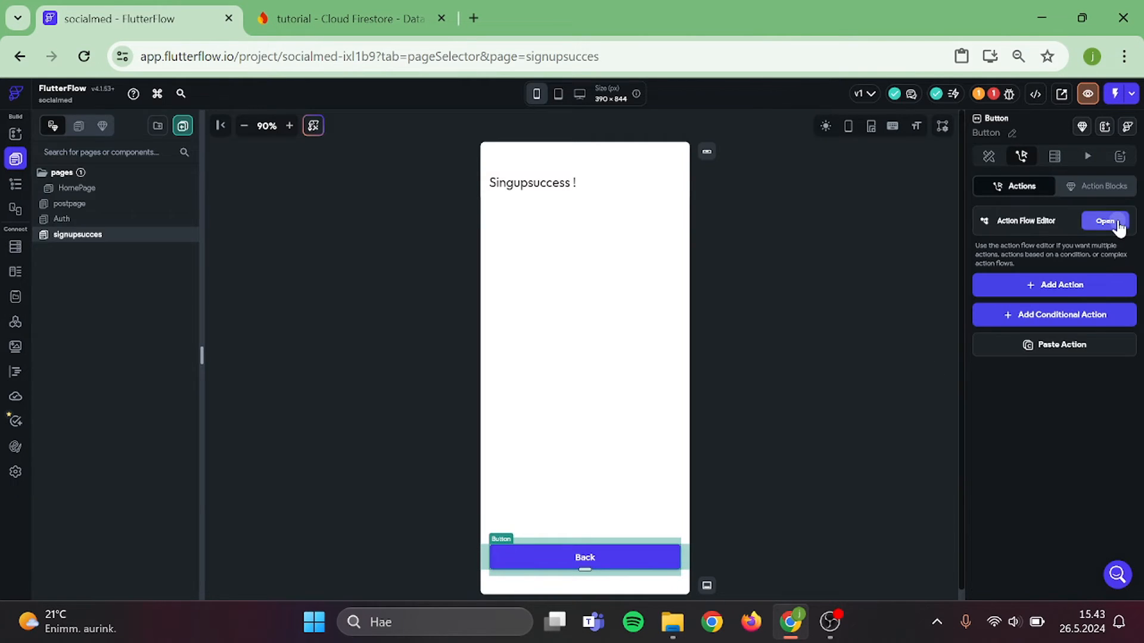
click(1103, 222)
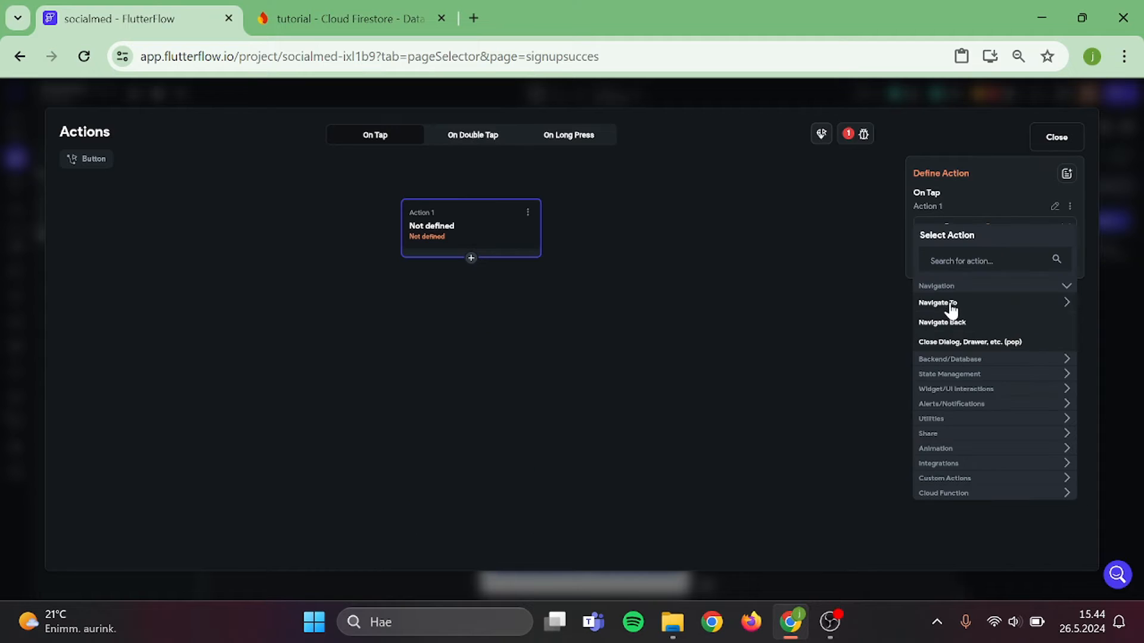
click(937, 303)
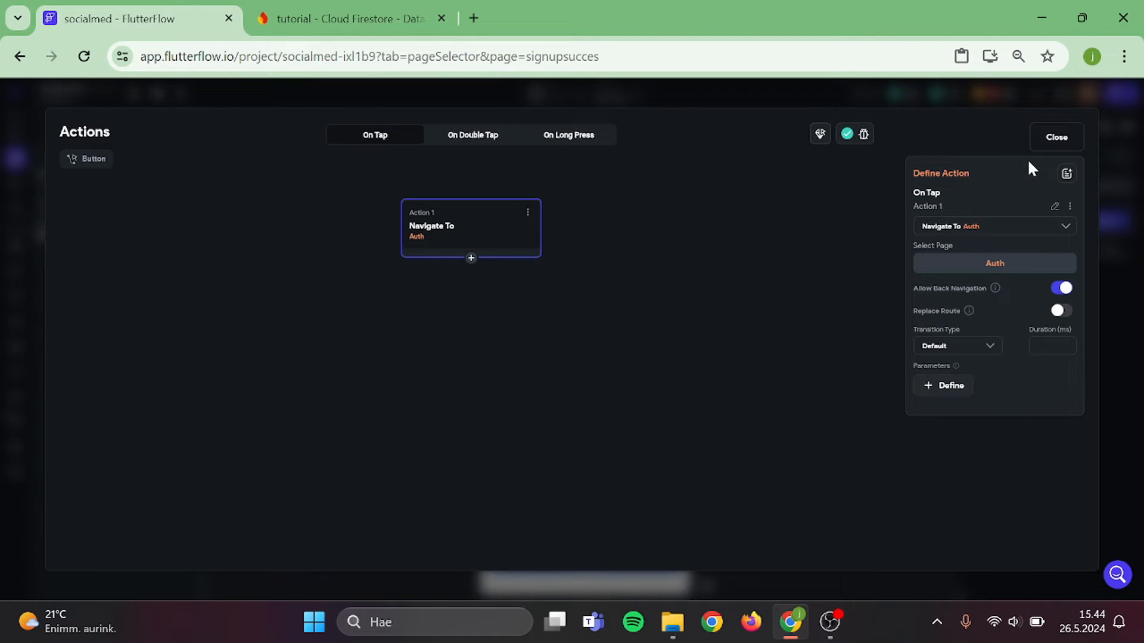
click(1055, 137)
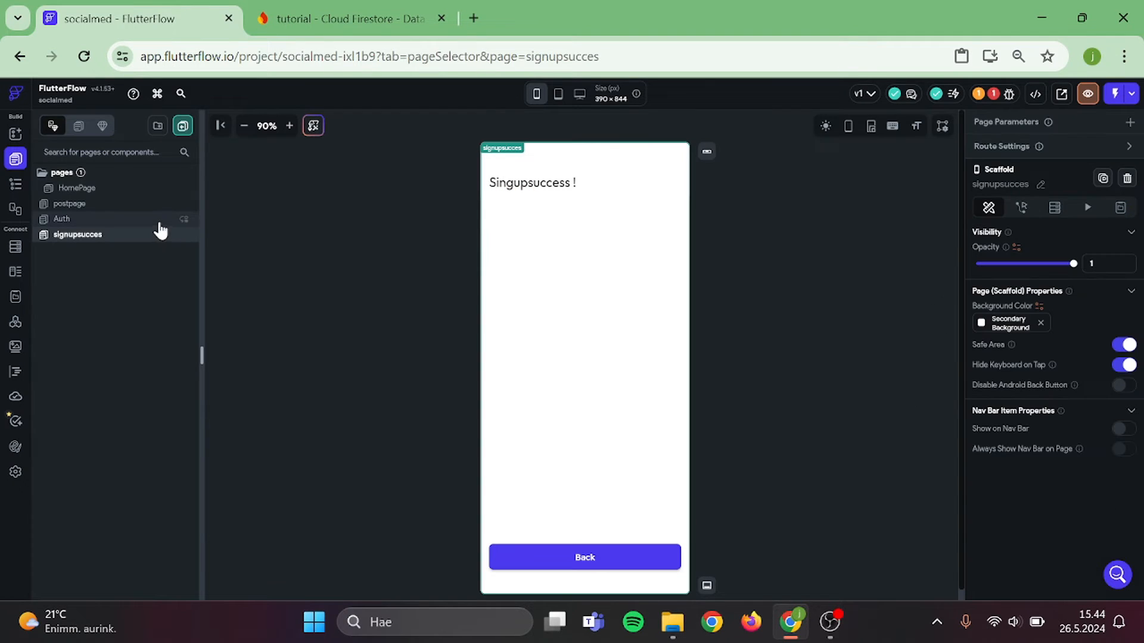
Search the pages for 'ho' and switch to editing HomePage
click(61, 219)
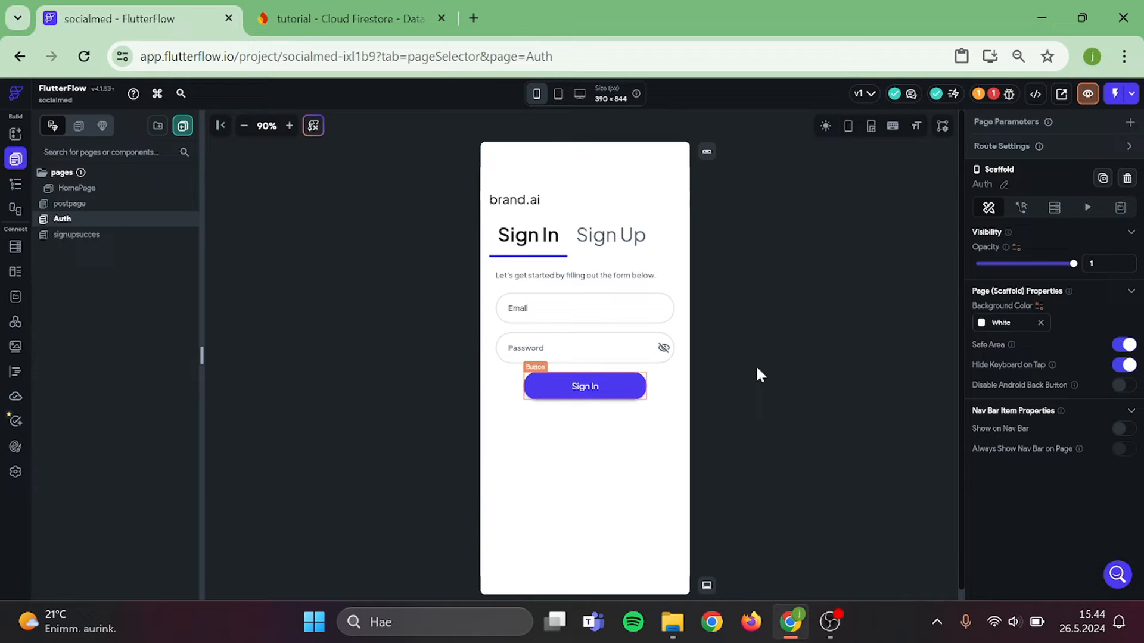
click(610, 235)
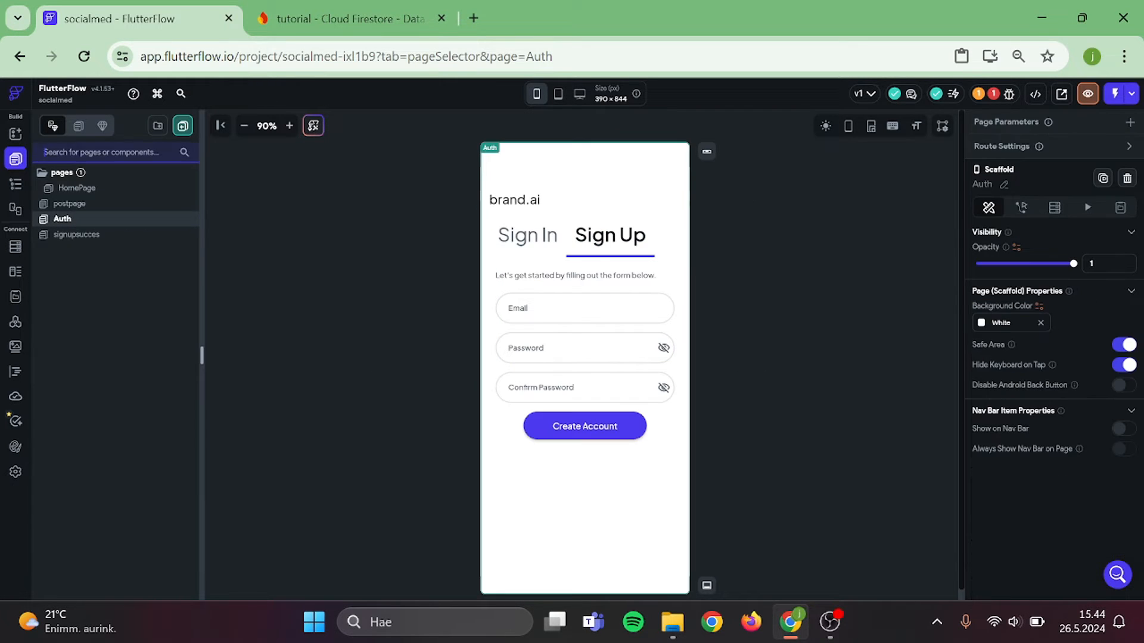
text(ho)
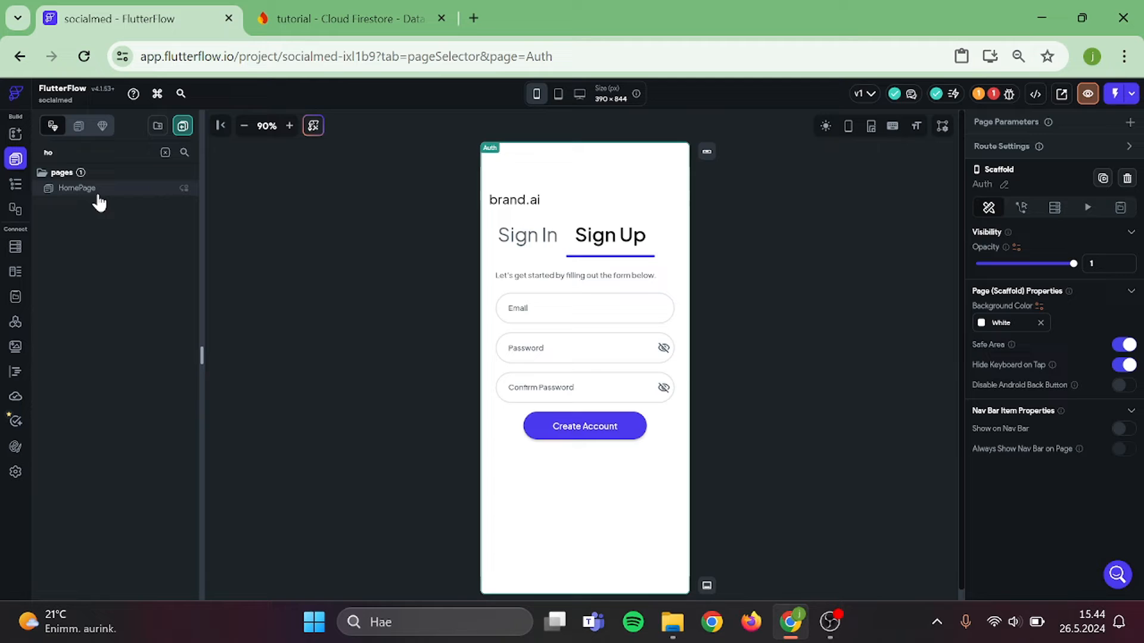
click(76, 187)
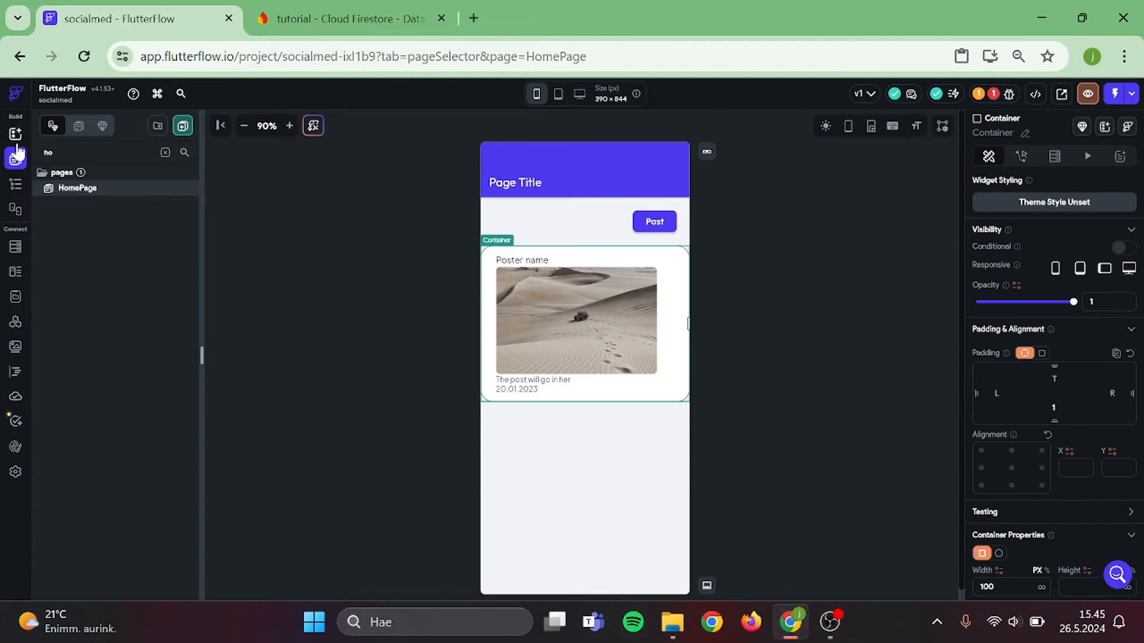
Select the feed ListView and set its backend query to the posts collection
click(16, 158)
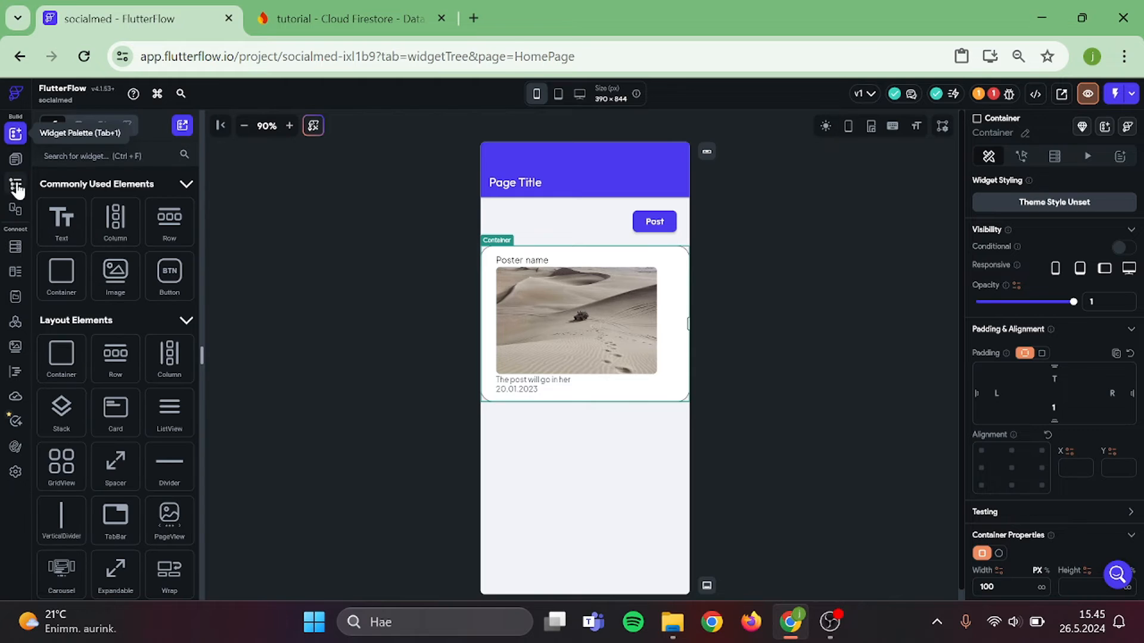
click(16, 186)
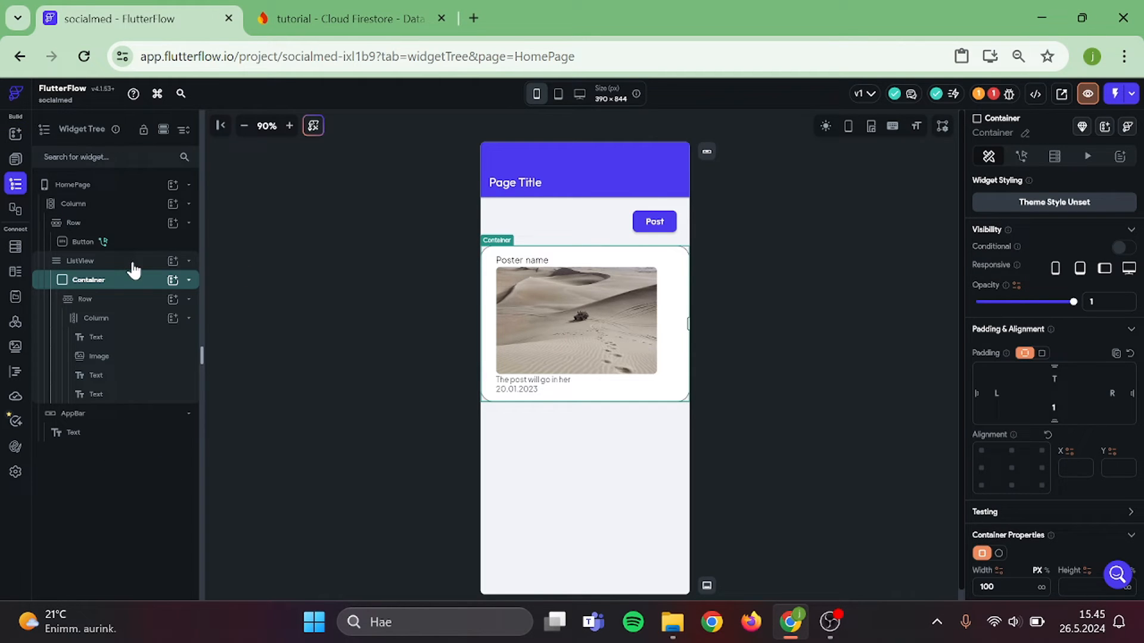
click(80, 261)
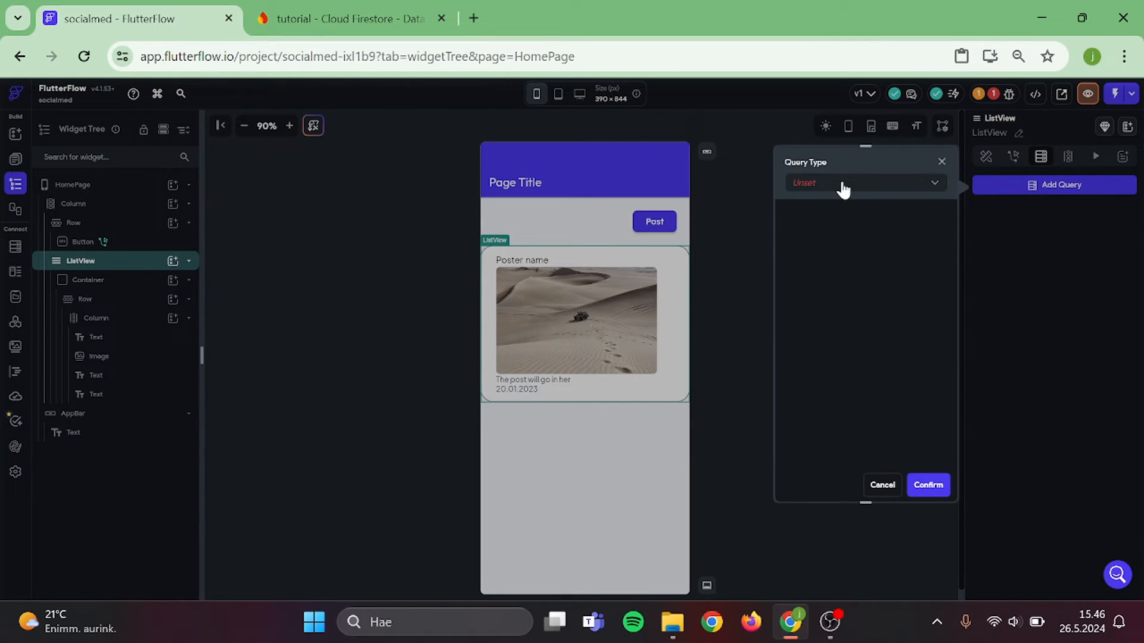
click(865, 182)
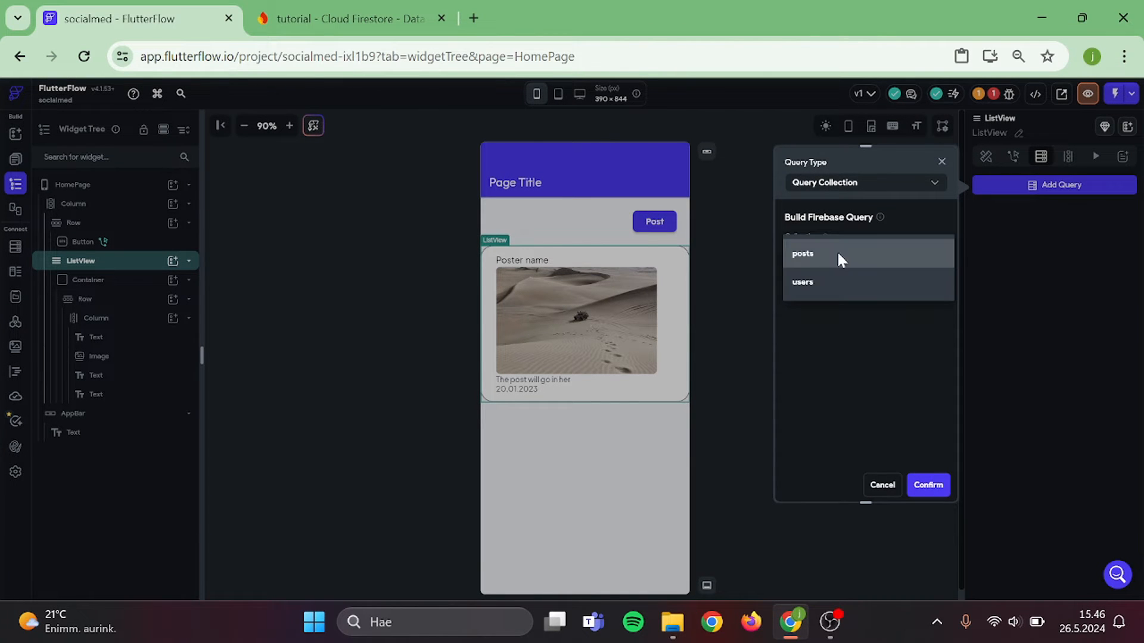
click(801, 252)
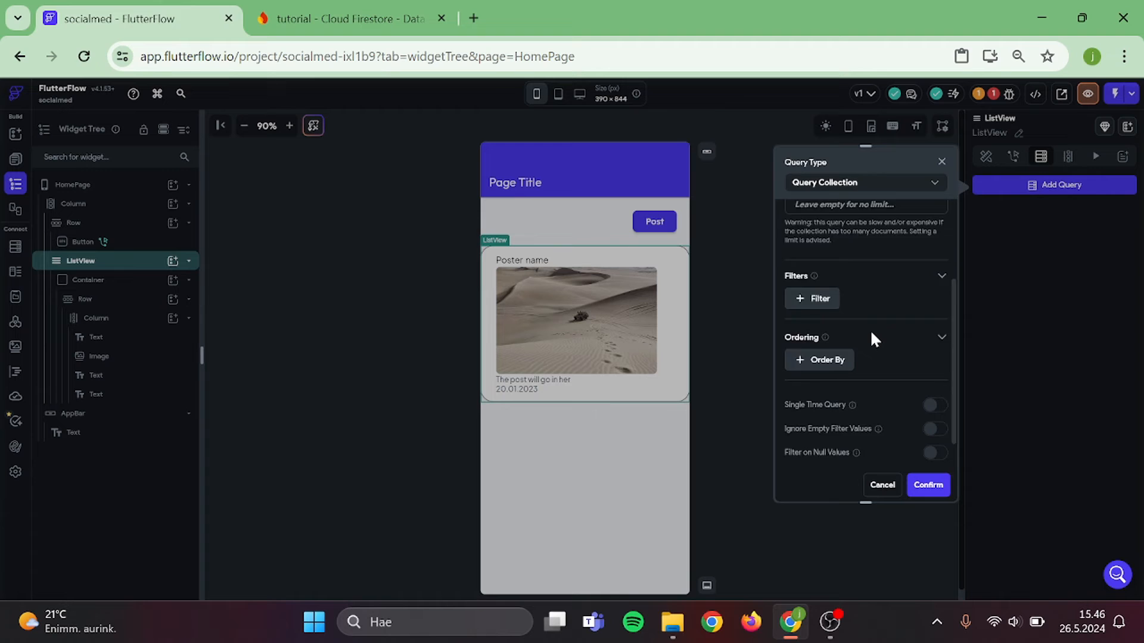
Order the posts query by date and confirm generating list items from it
scroll(down, 3)
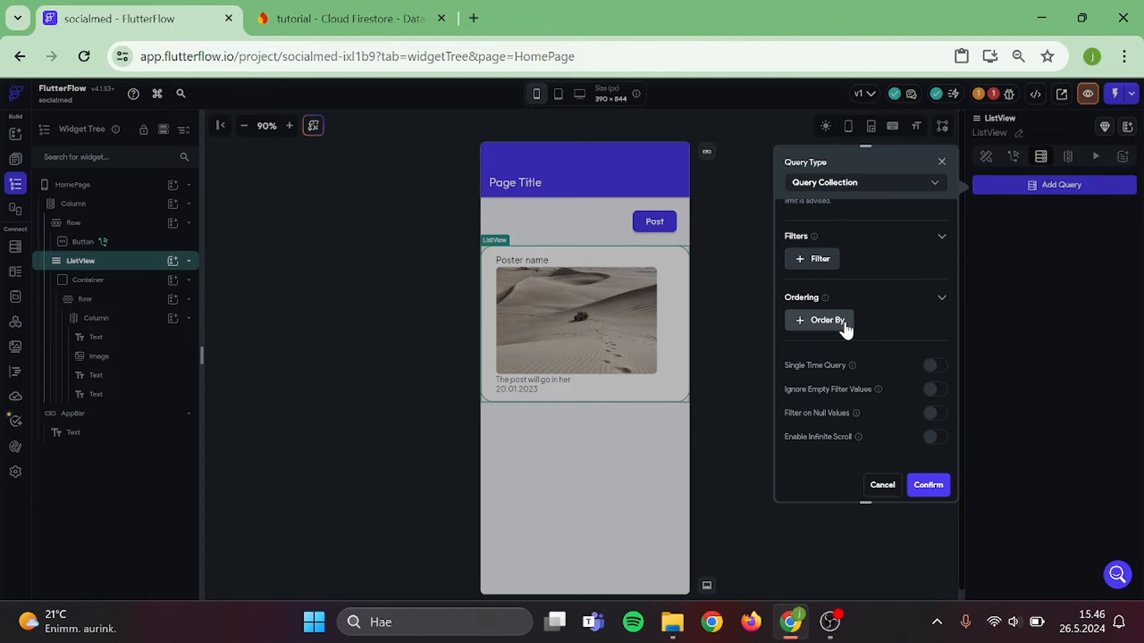
click(820, 320)
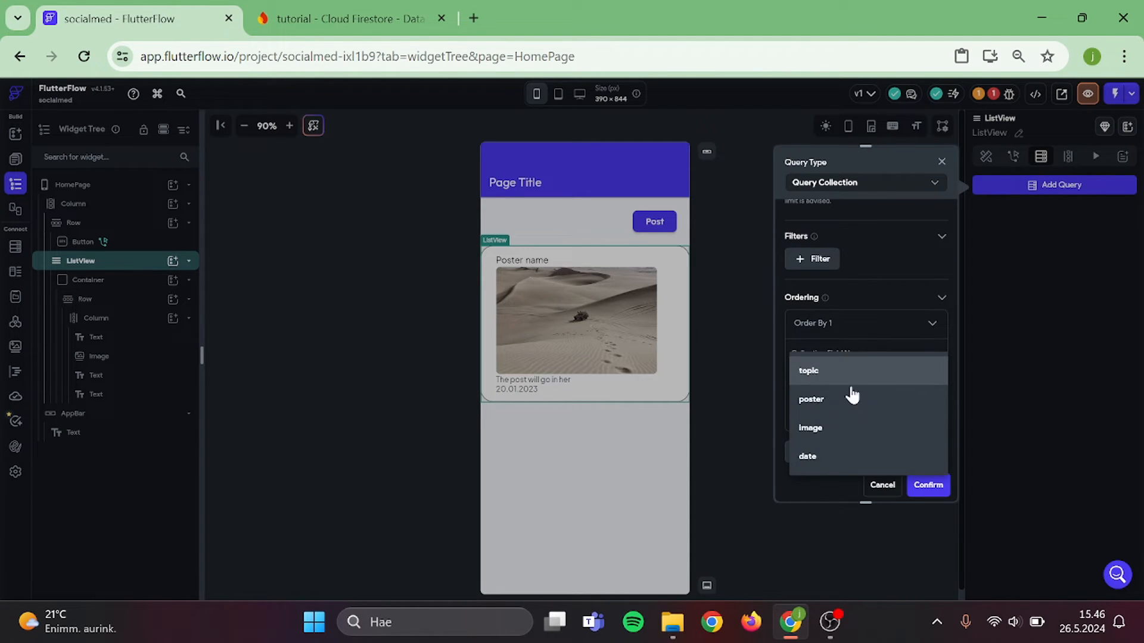
click(807, 456)
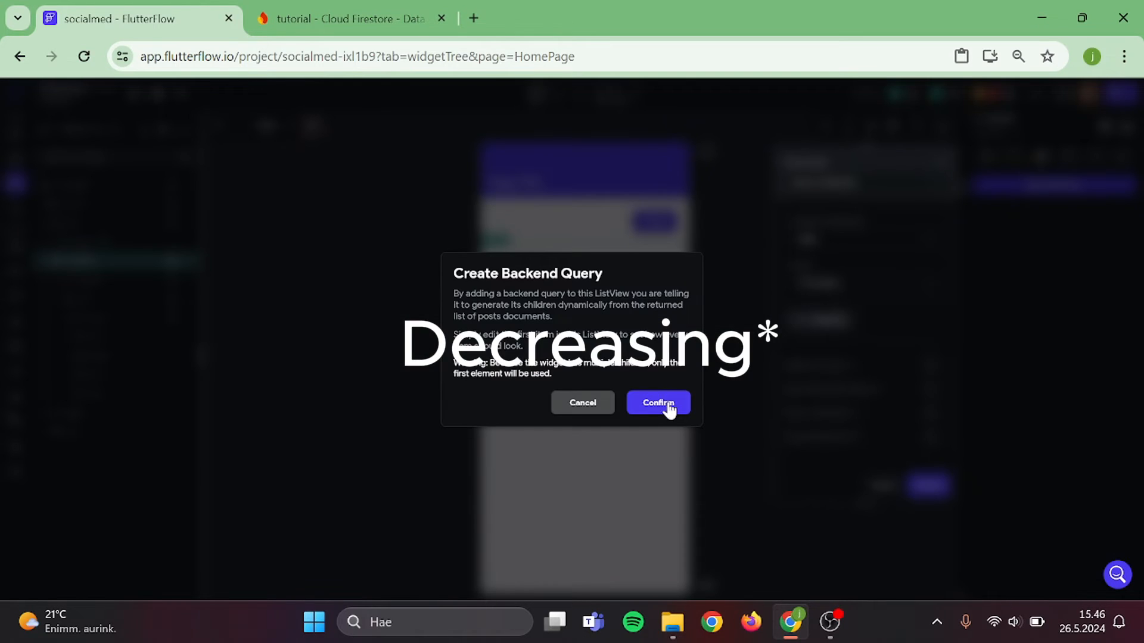
click(655, 402)
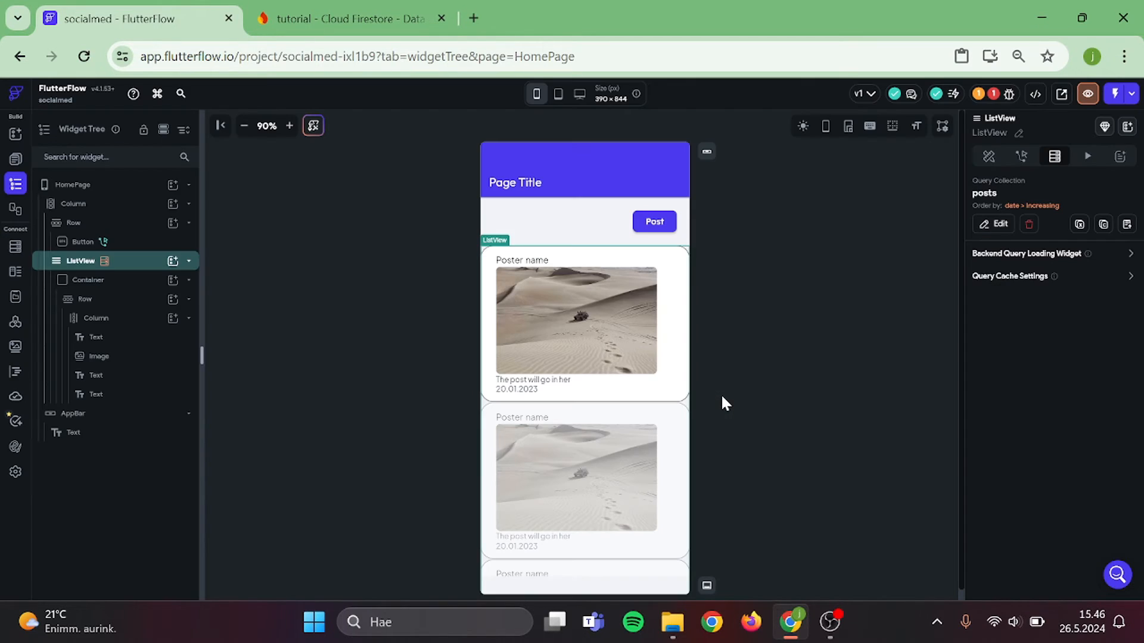
click(72, 184)
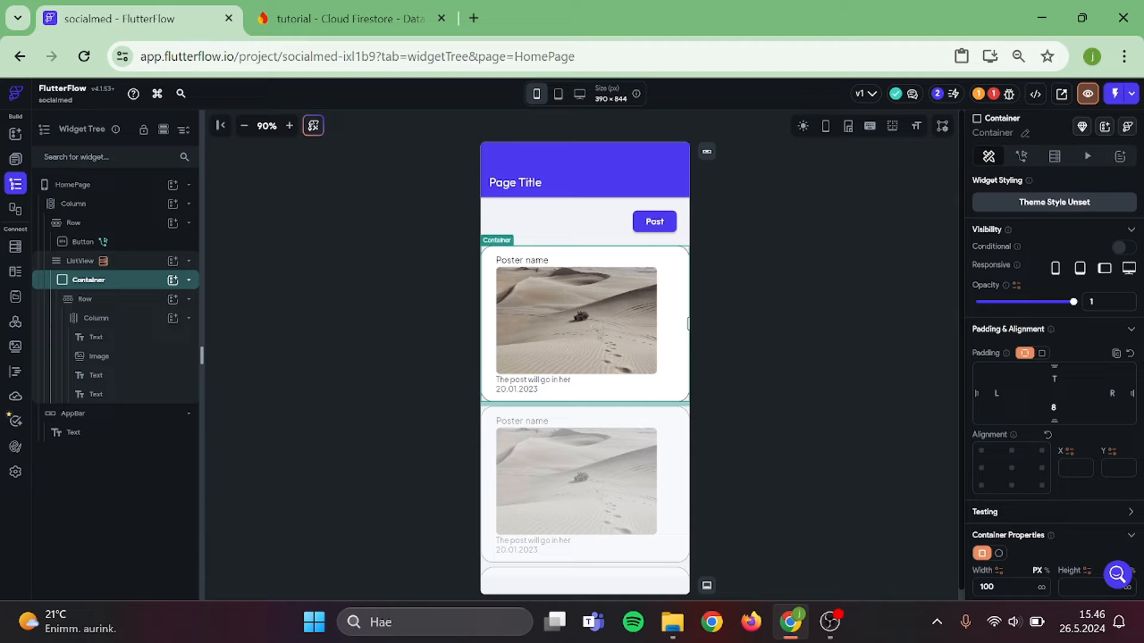
Wrap the Poster name text of the post card inside a Row
click(72, 183)
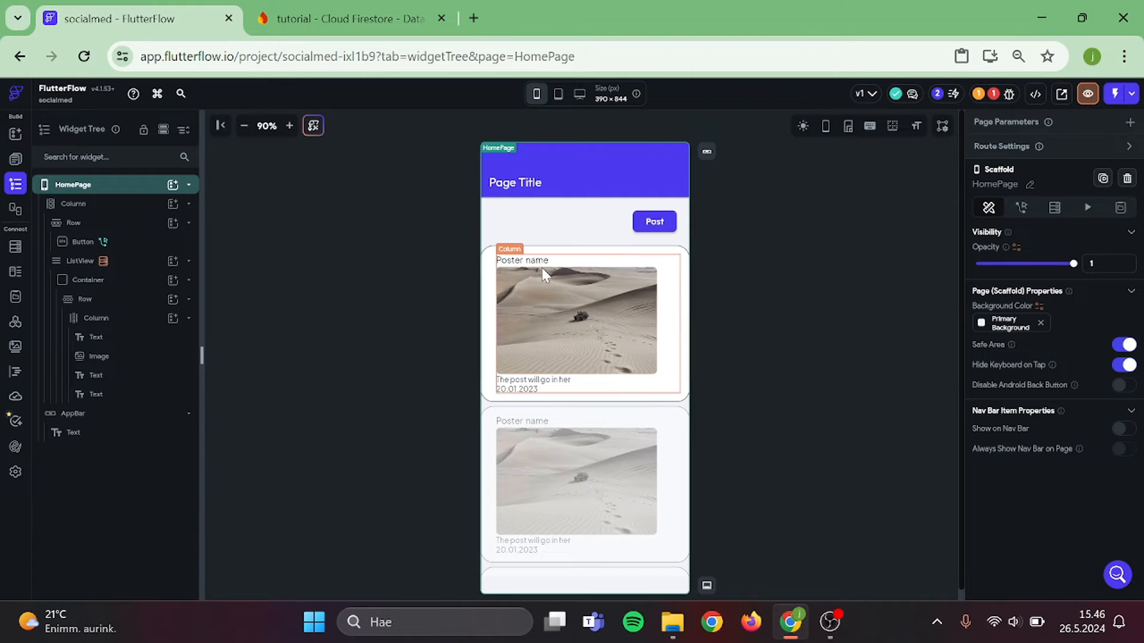
click(576, 320)
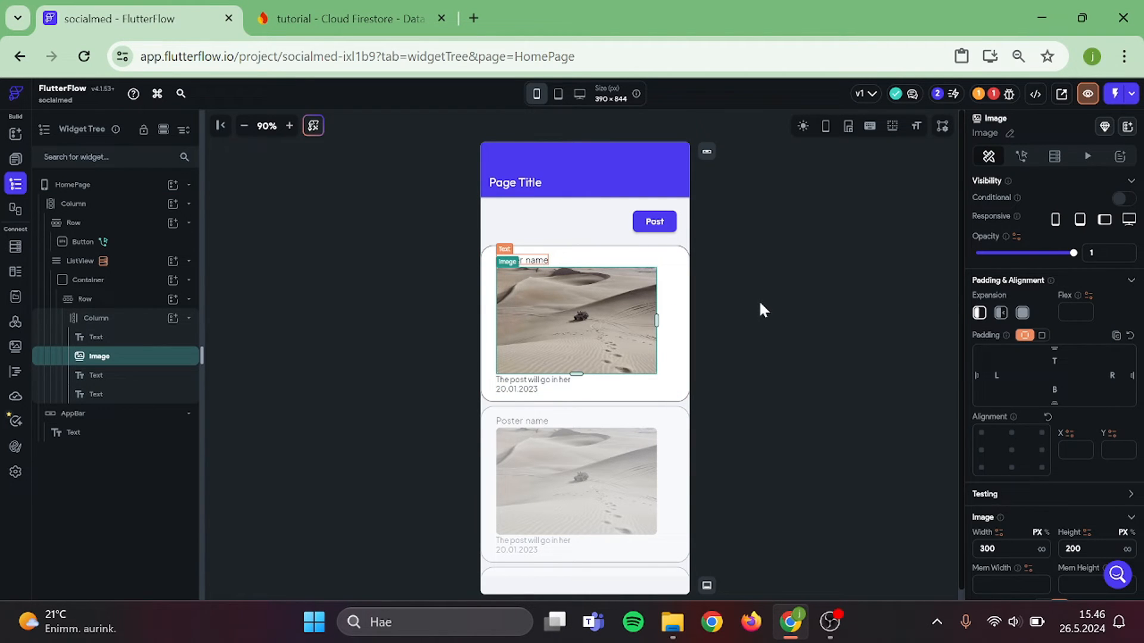
right_click(95, 336)
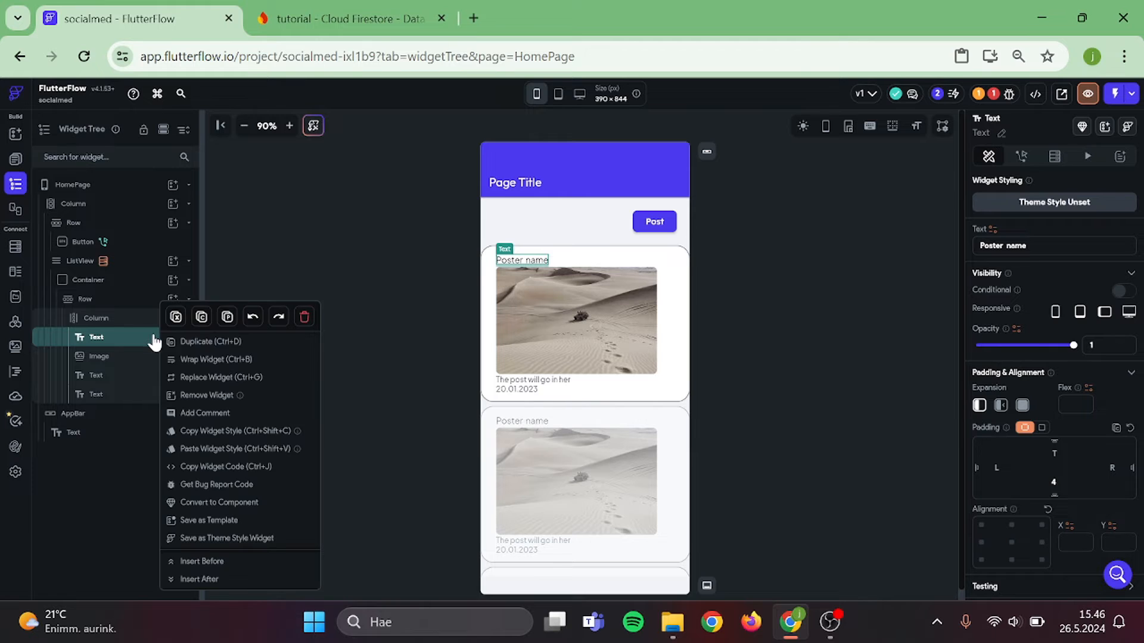
click(216, 359)
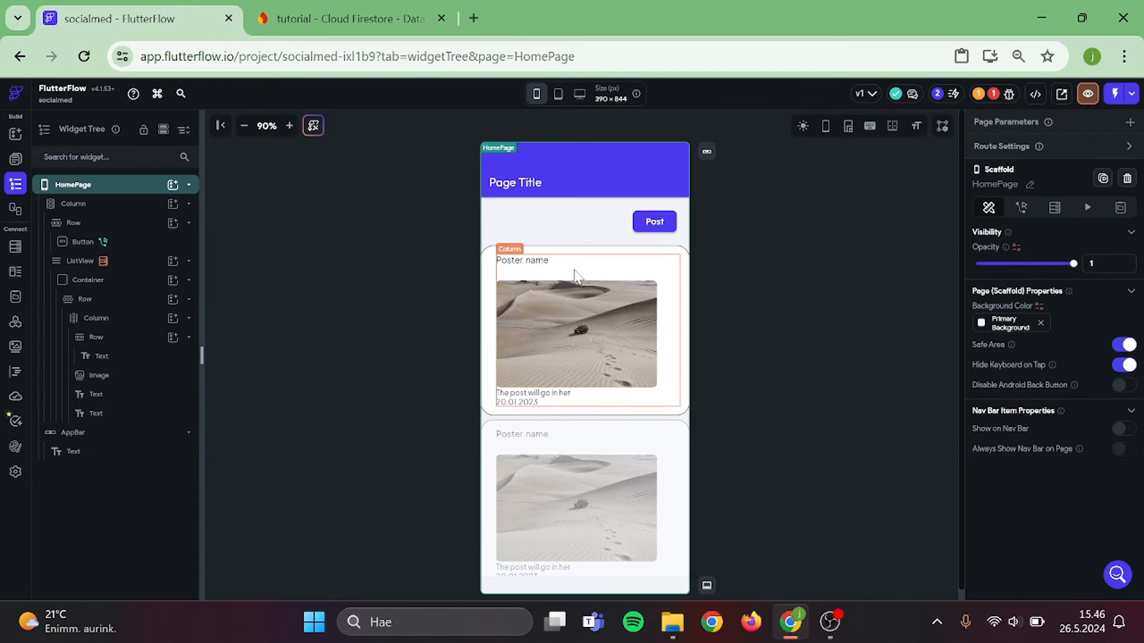
Set the Poster name text colour to the primary blue and select its Row
click(521, 261)
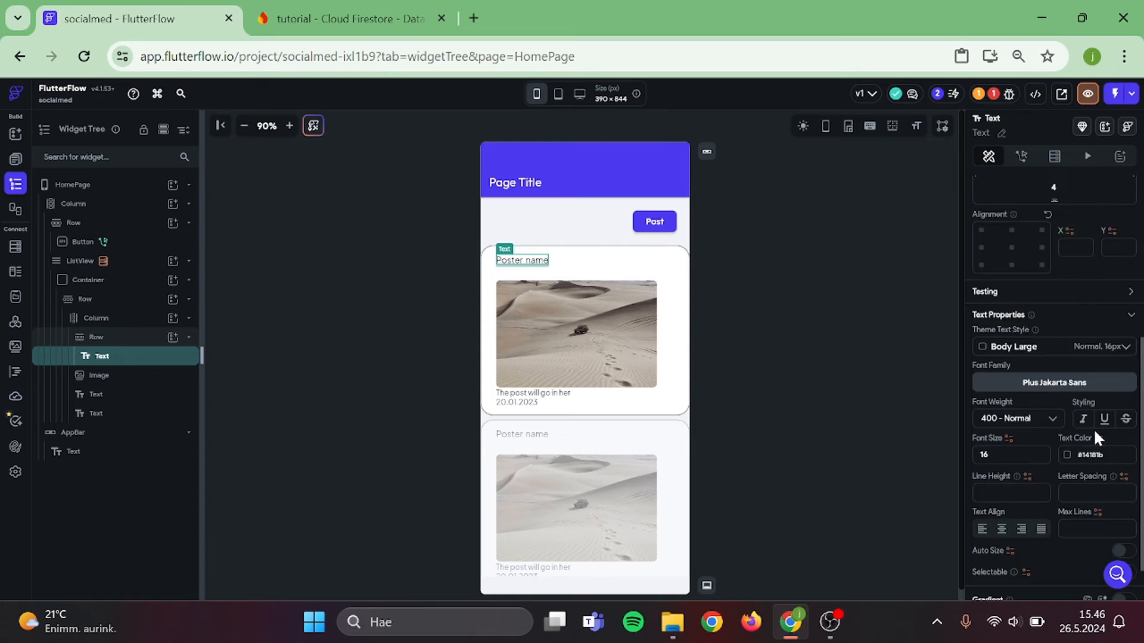
click(1068, 454)
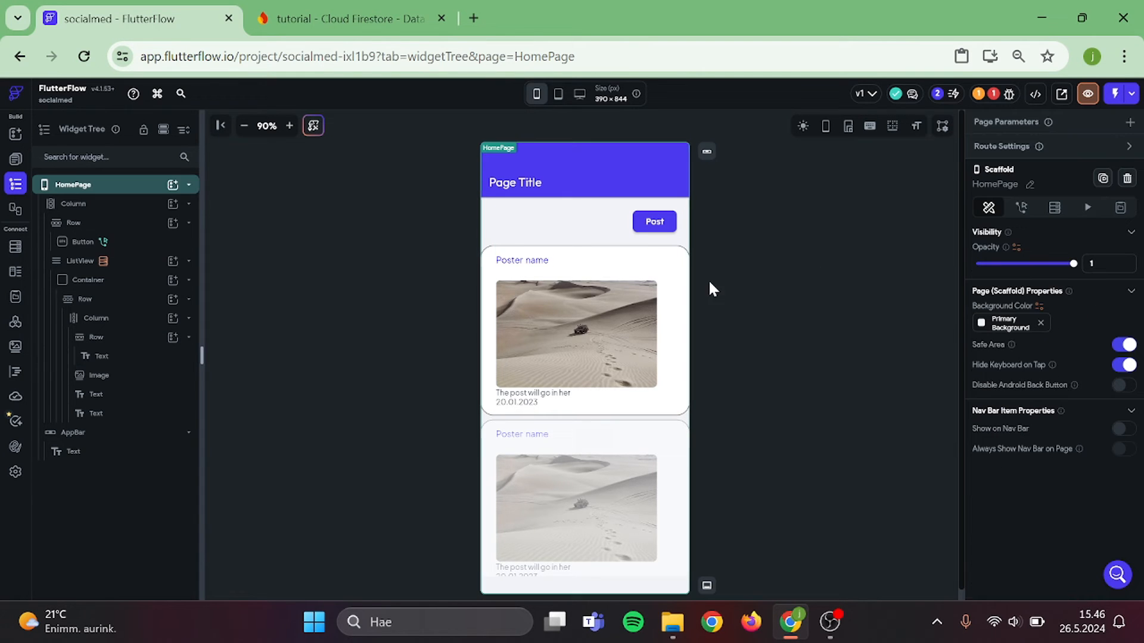
click(97, 337)
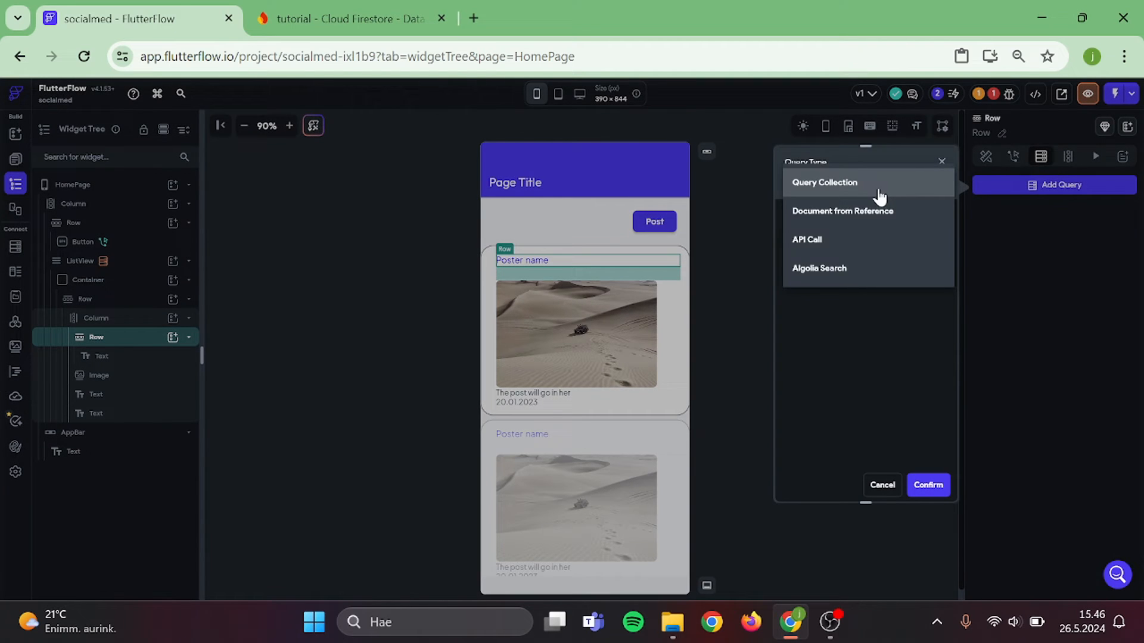
Add a Document from Reference query on users using the post's poster reference
click(842, 211)
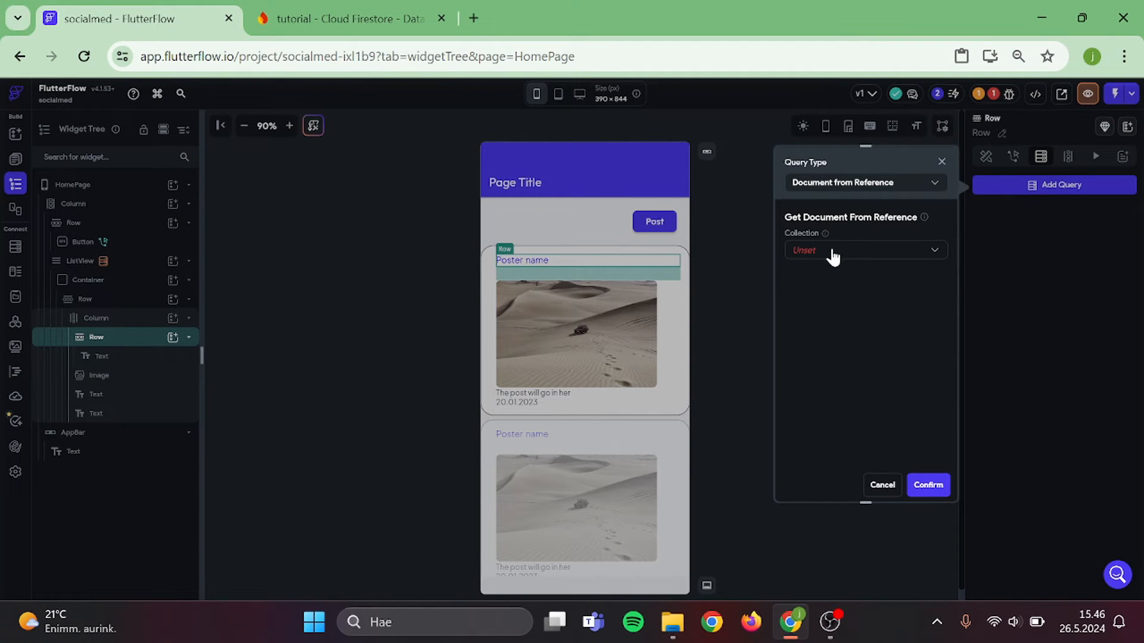
click(865, 250)
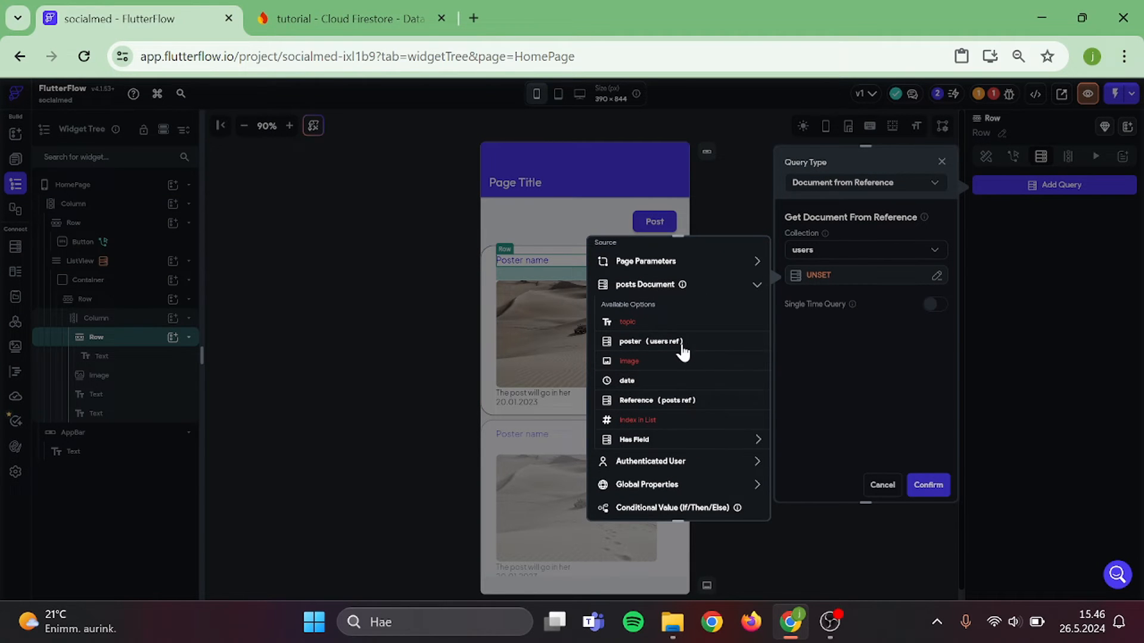
click(648, 342)
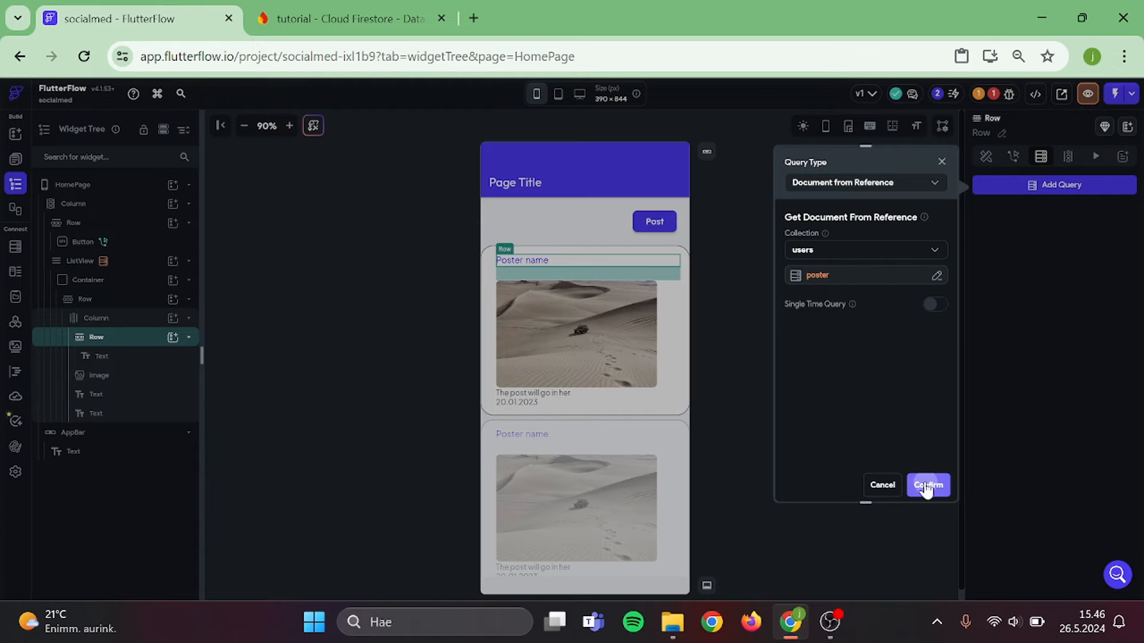
click(926, 485)
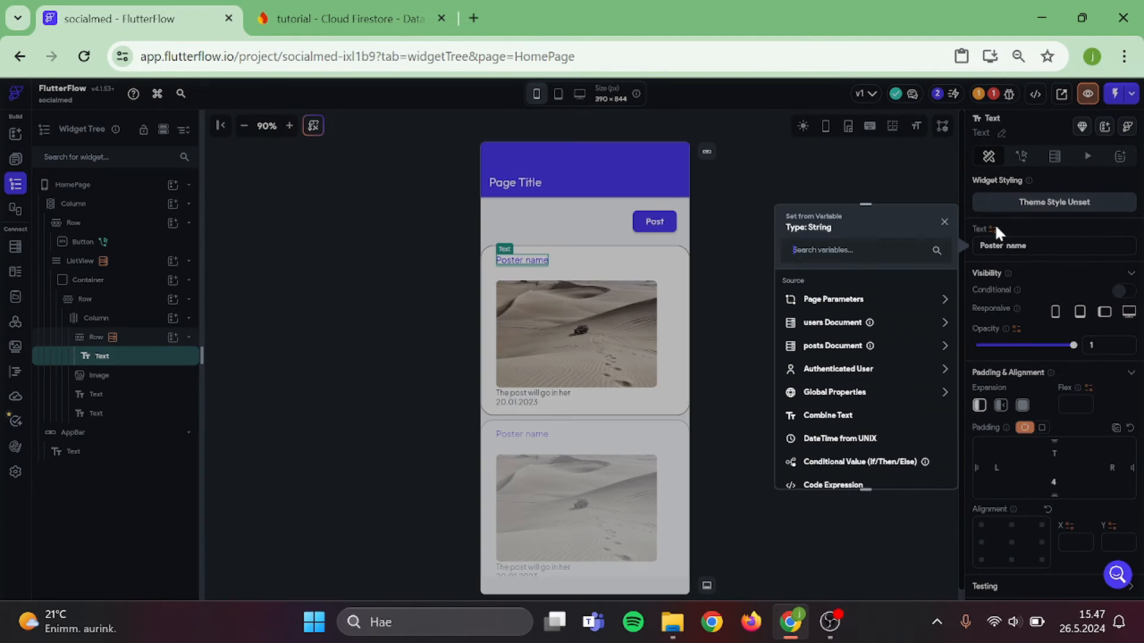
Bind the name text to the users document's email field
click(833, 323)
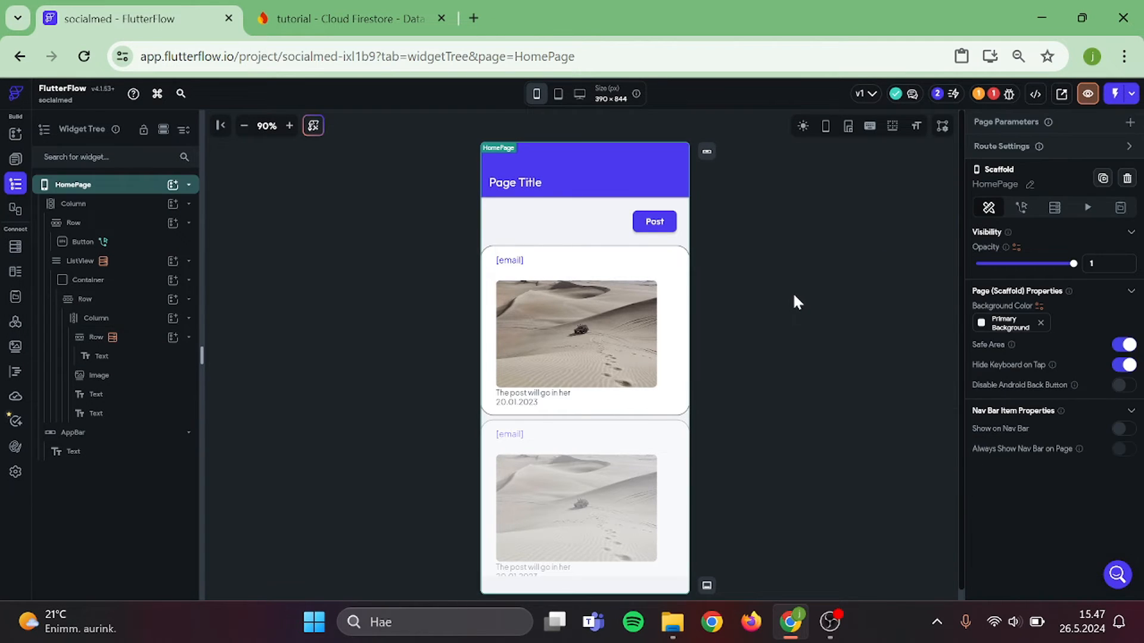
click(576, 334)
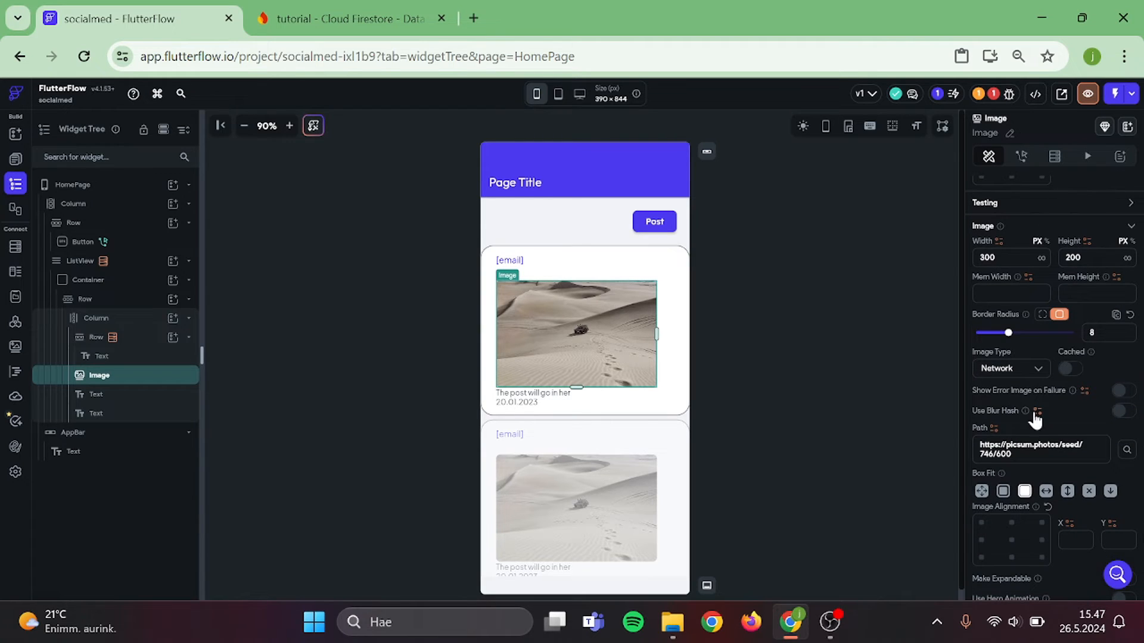
Bind the post body text to the posts document's topic field
click(1126, 449)
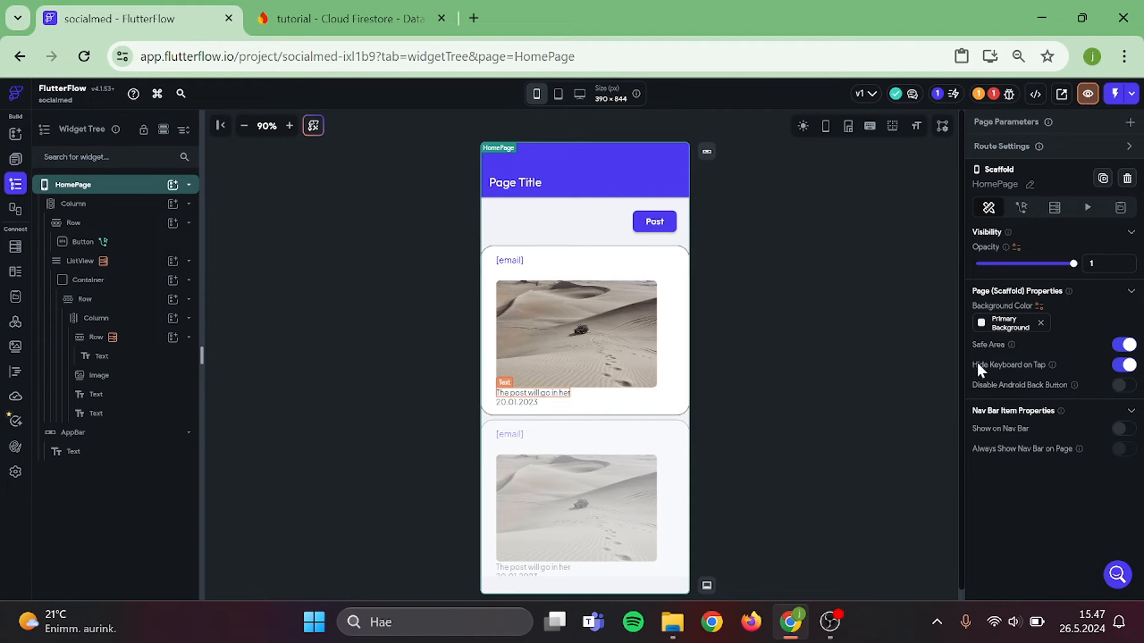
click(95, 394)
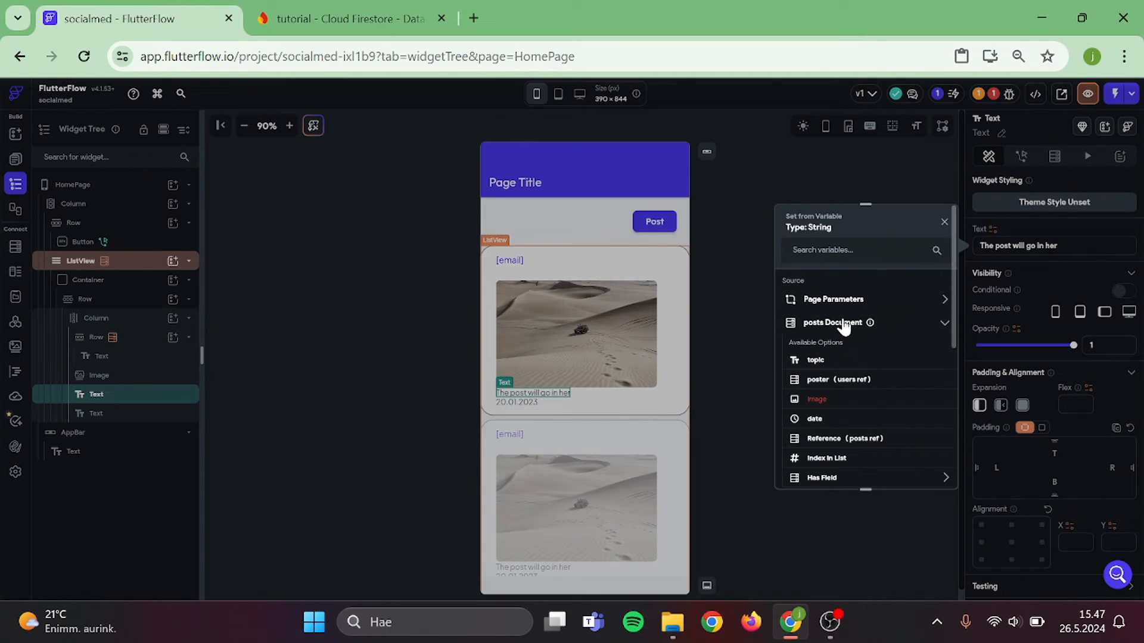
click(815, 360)
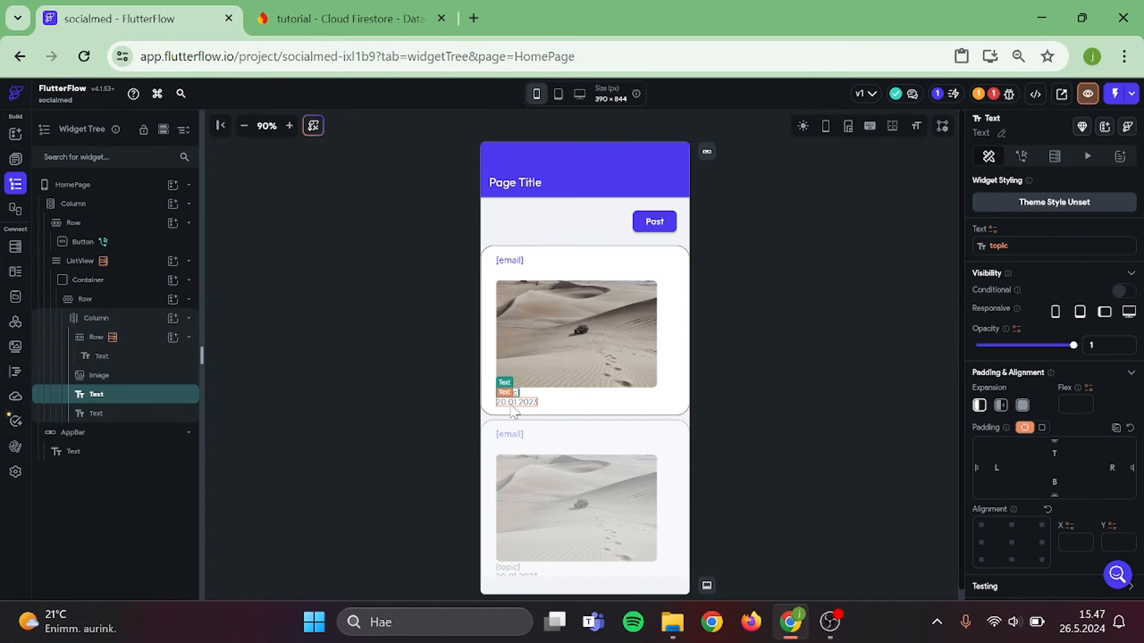
Bind the date text to the post's date shown in relative DateTime format
click(516, 397)
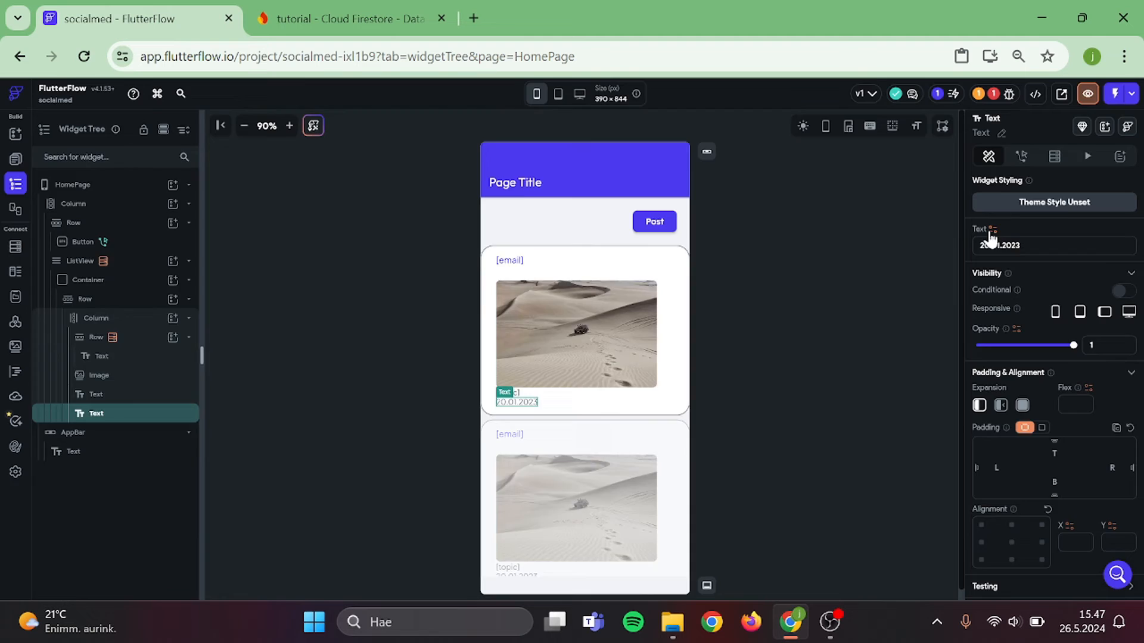
click(992, 233)
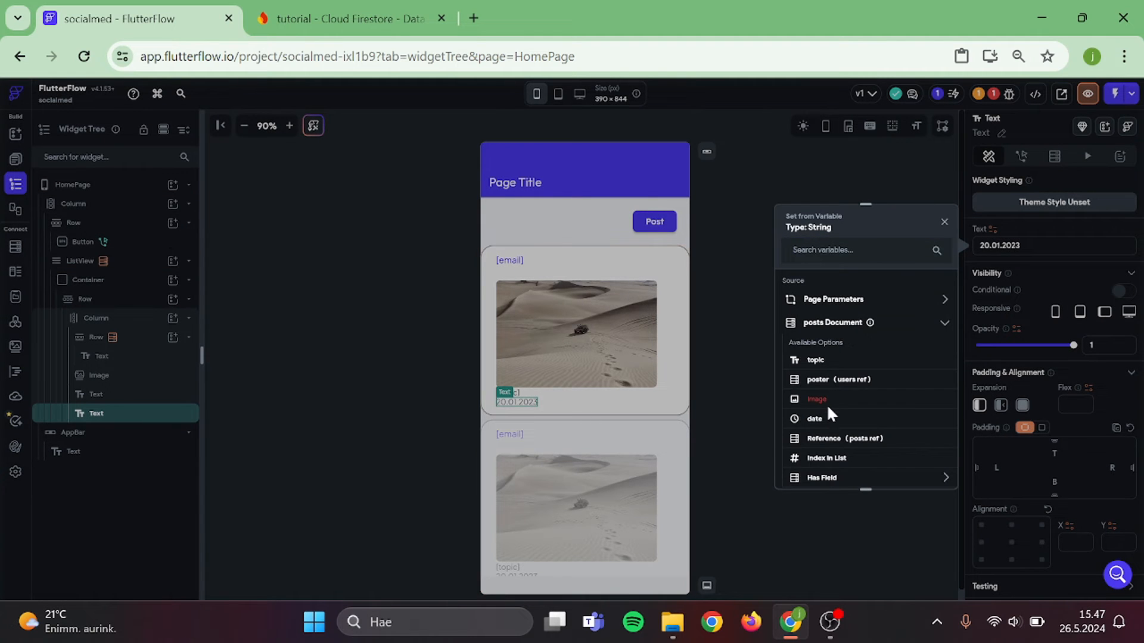
click(814, 418)
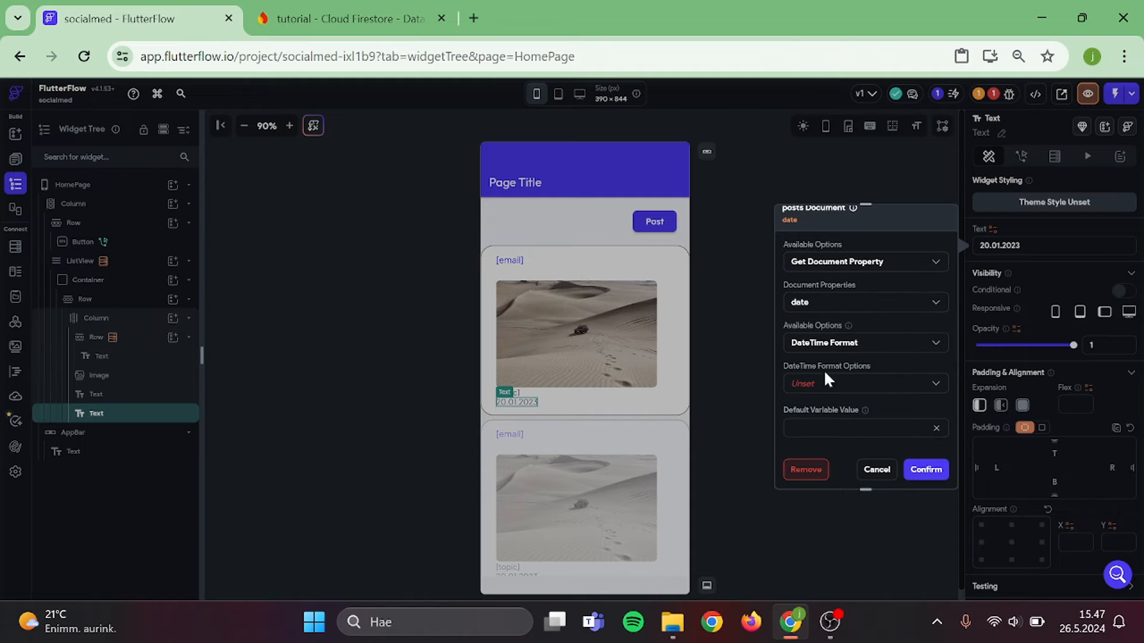
click(865, 382)
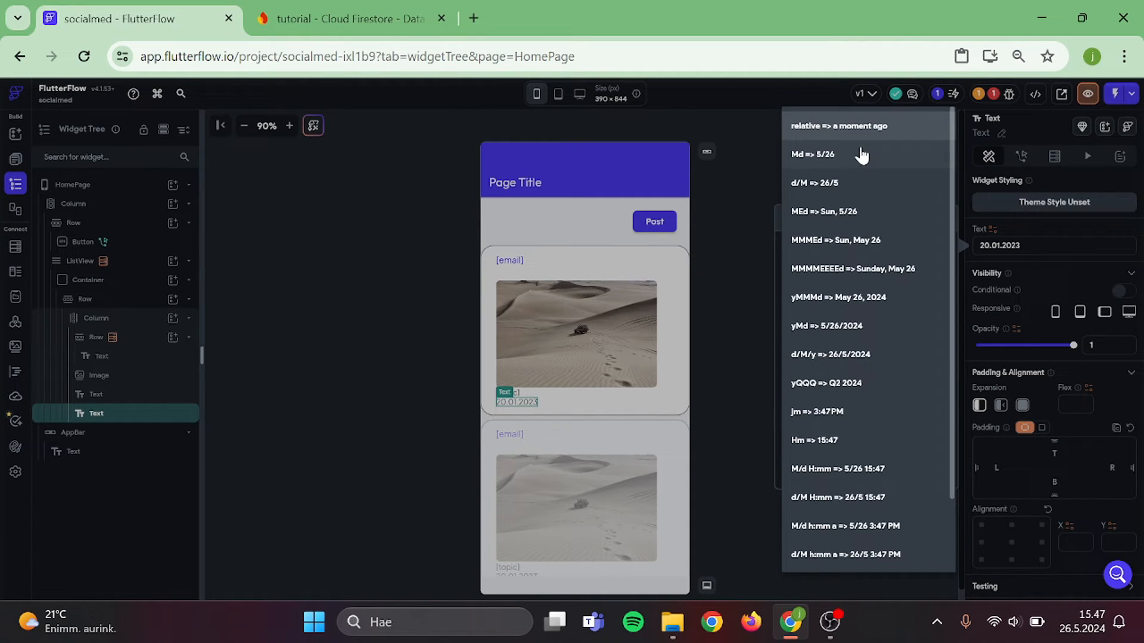
click(837, 125)
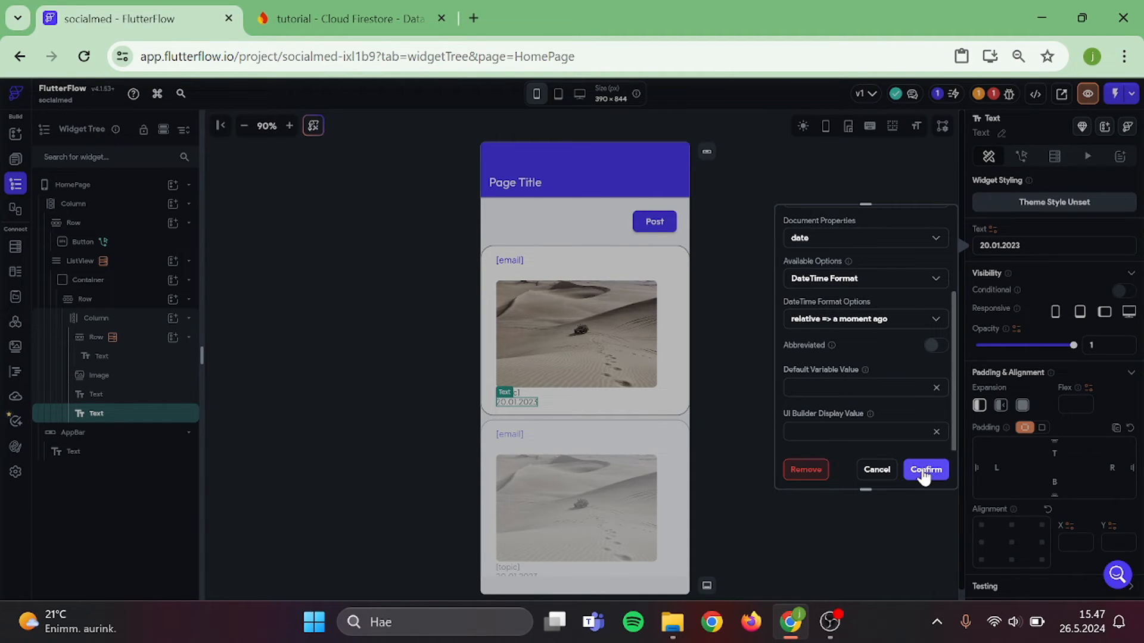
click(925, 469)
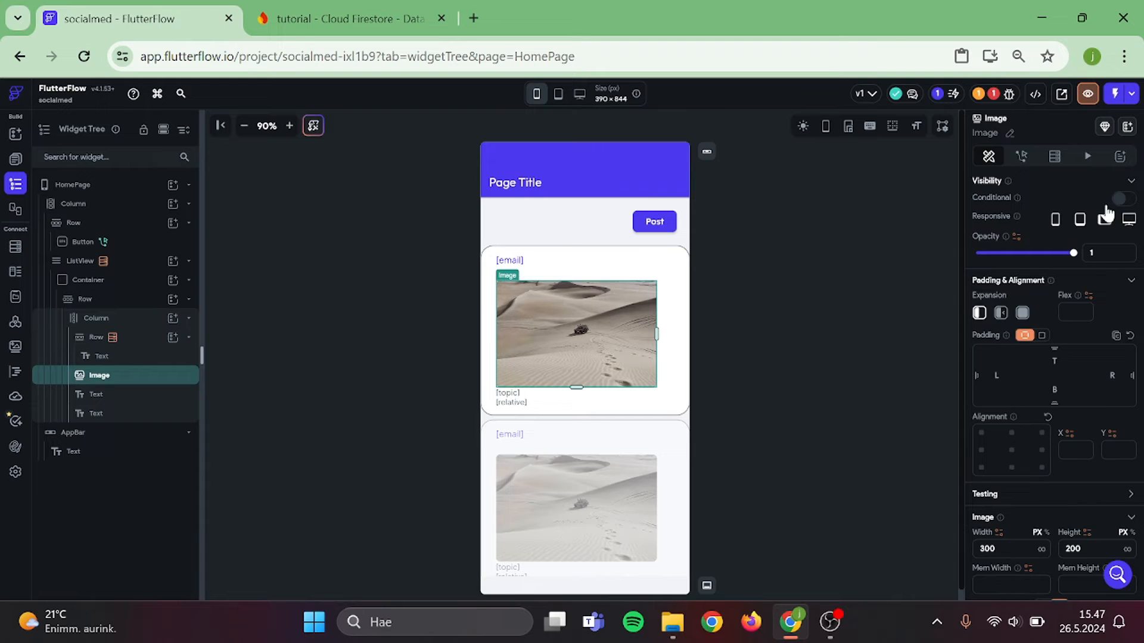
Give the post image conditional visibility: posts document image Is Set
click(1124, 199)
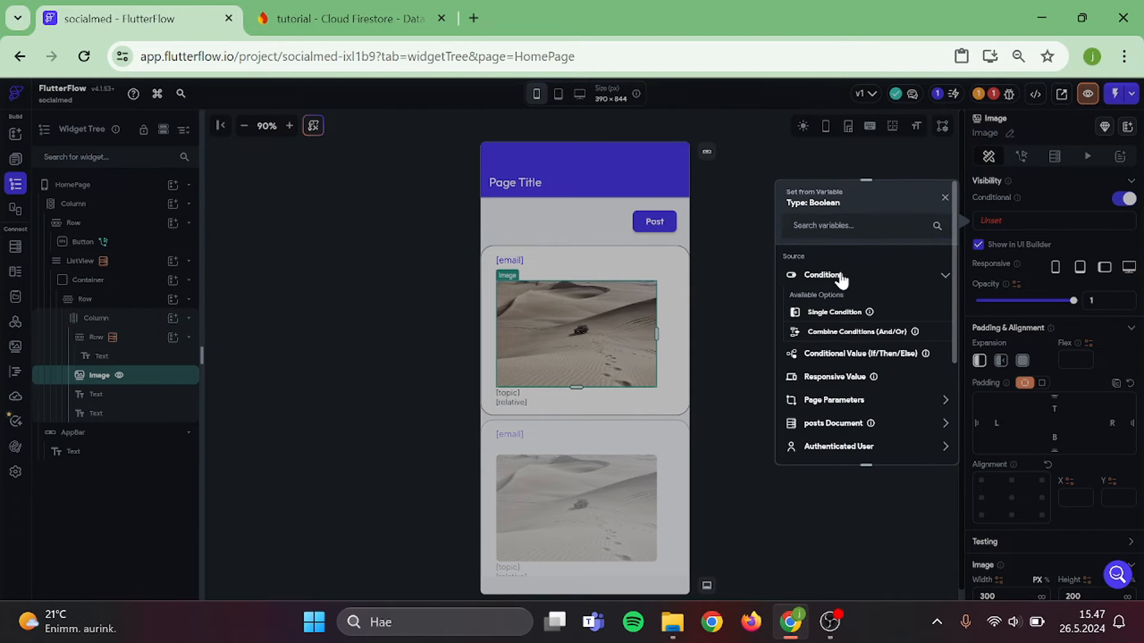
click(833, 312)
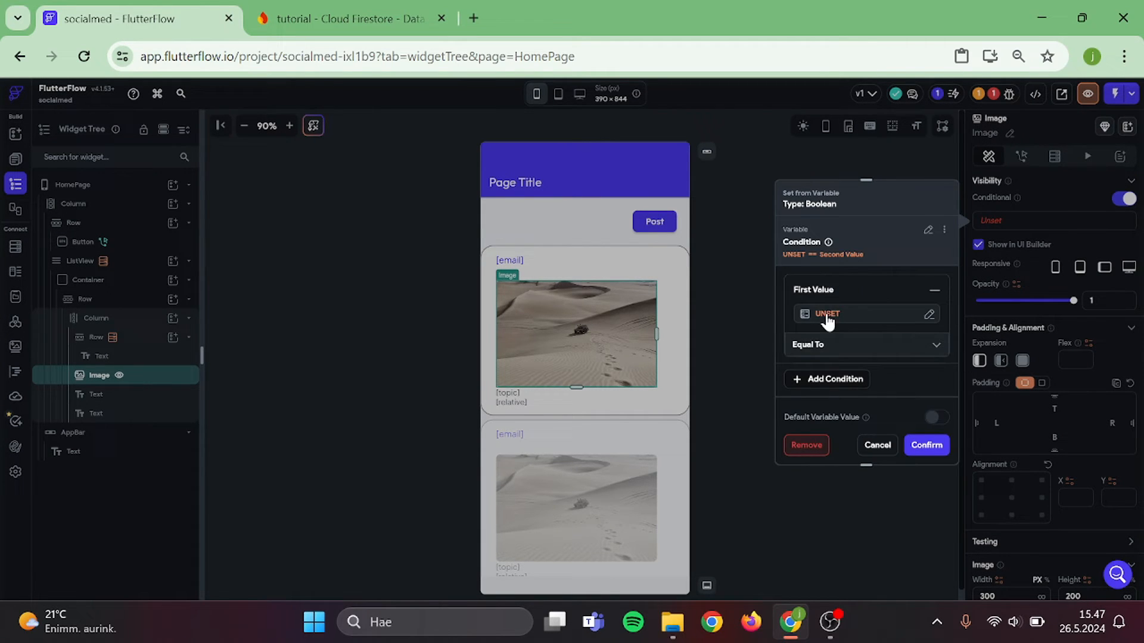
click(827, 314)
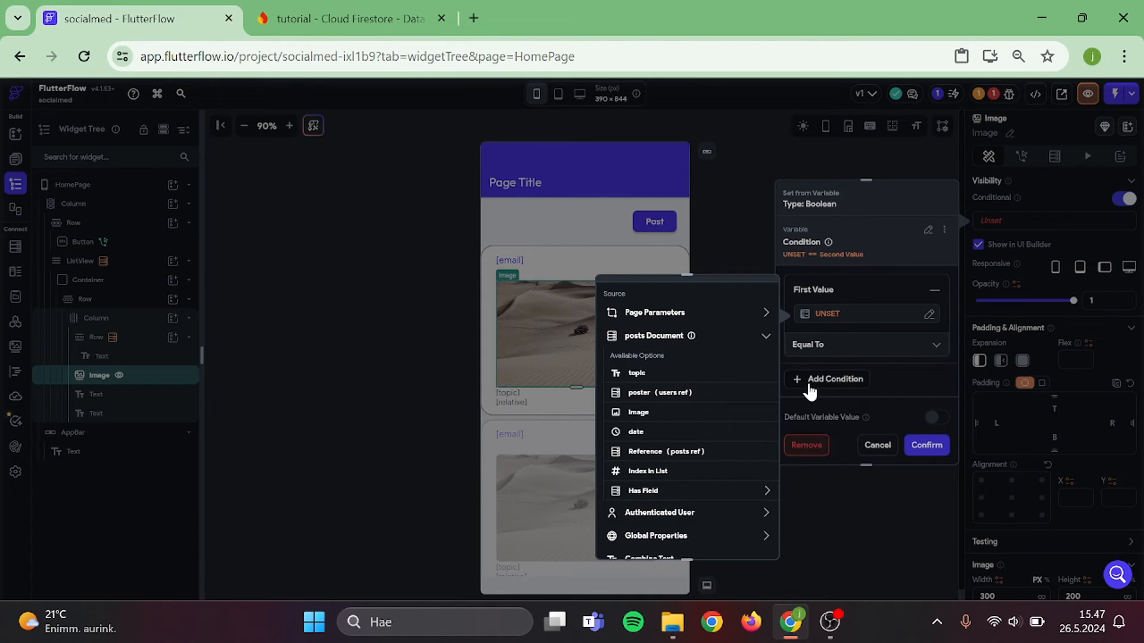
click(637, 411)
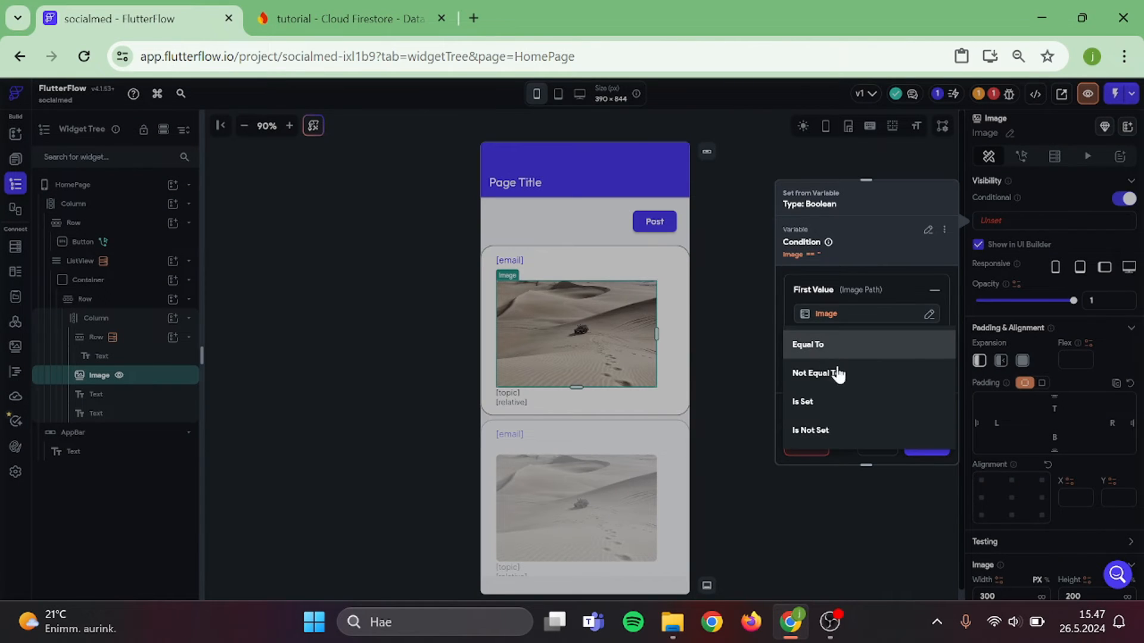
click(801, 401)
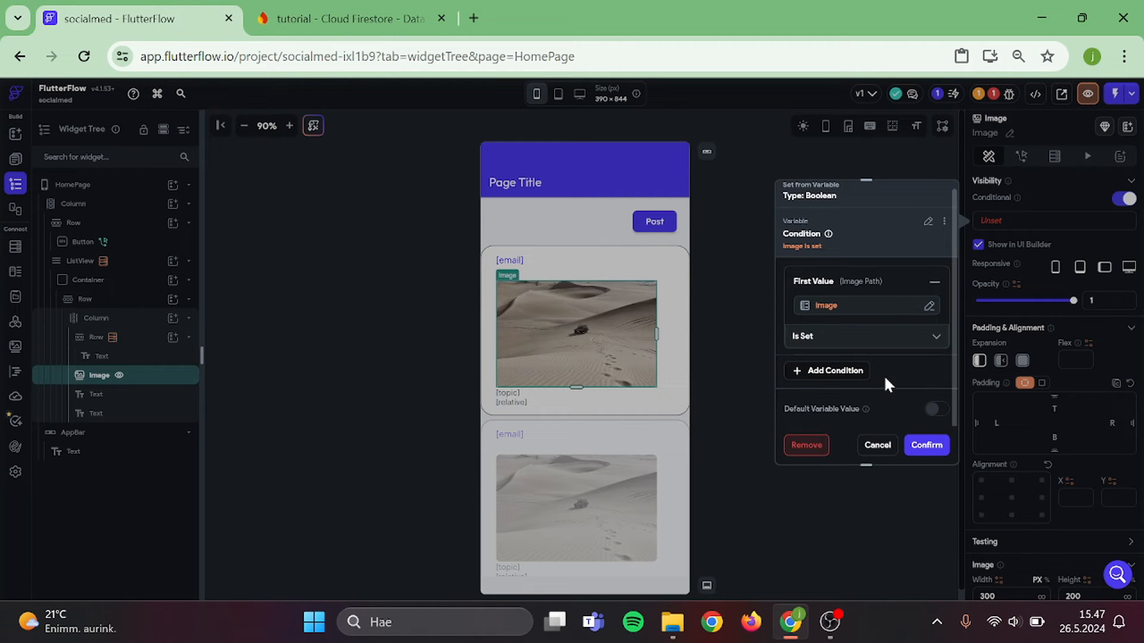
click(926, 445)
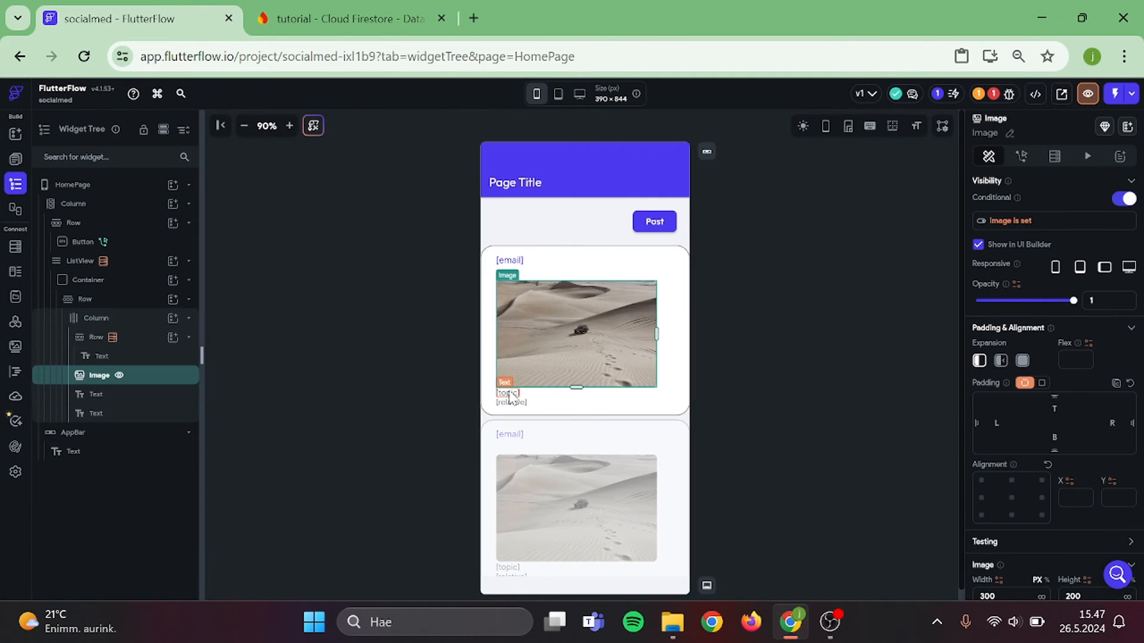
Confirm topic as the text value and enable conditional visibility on it
click(508, 392)
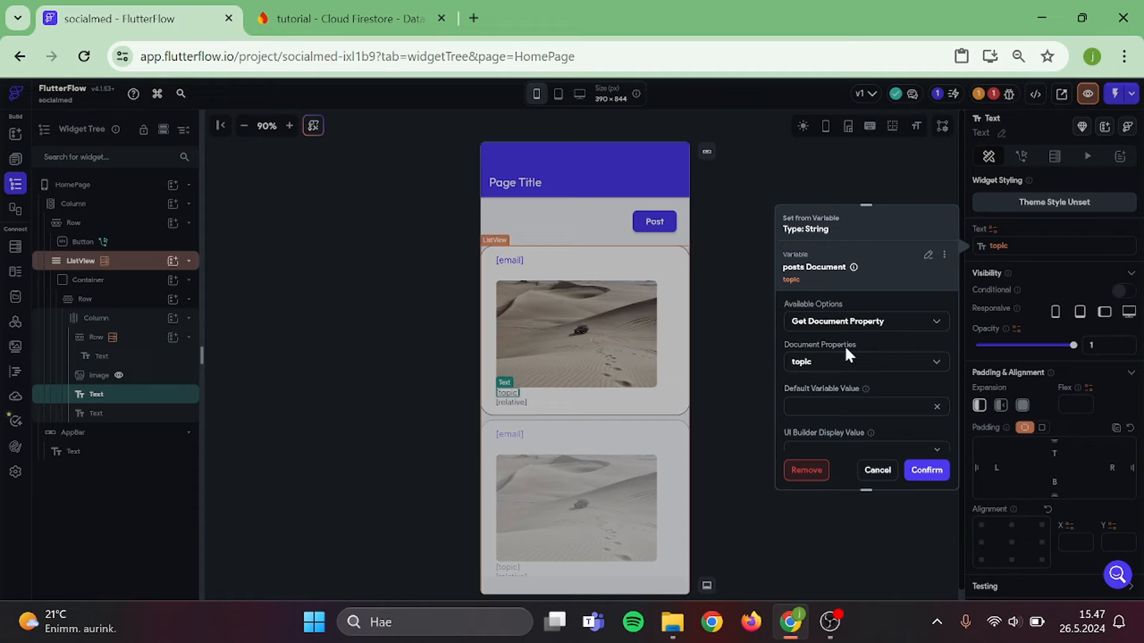
click(925, 470)
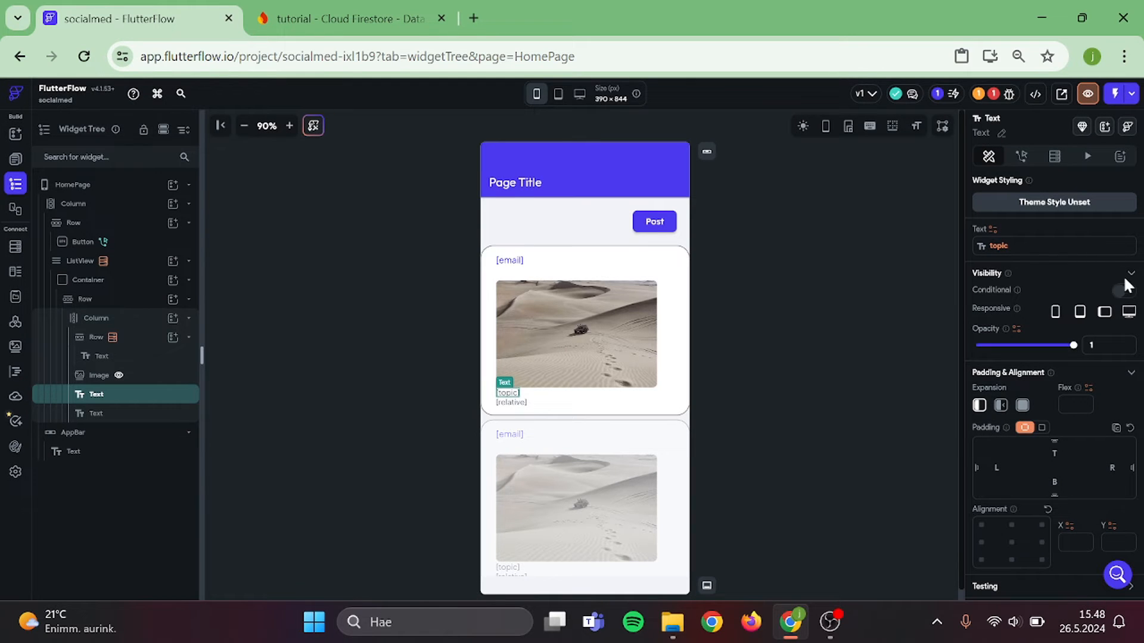
click(1123, 290)
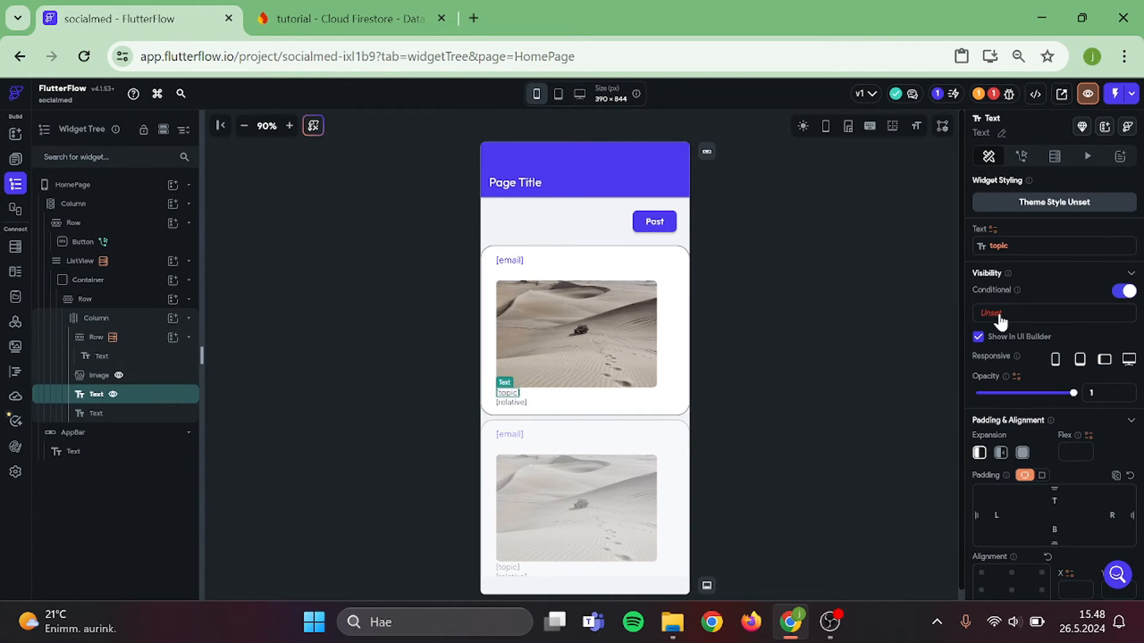
click(990, 314)
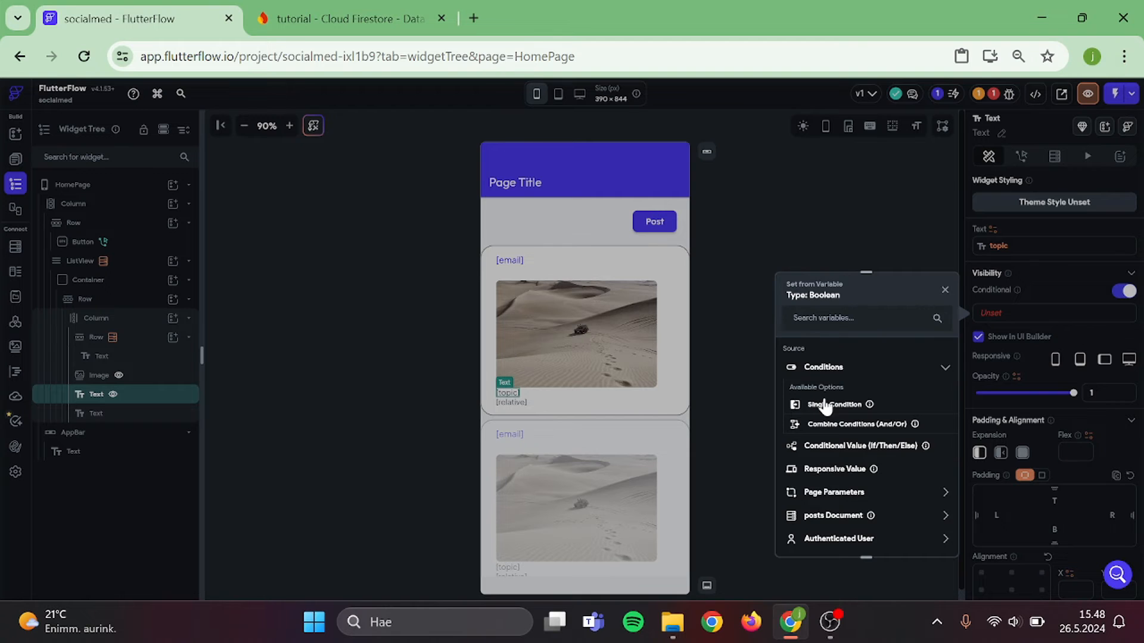
Add a single condition: posts document topic Is Set and Not Empty
click(833, 404)
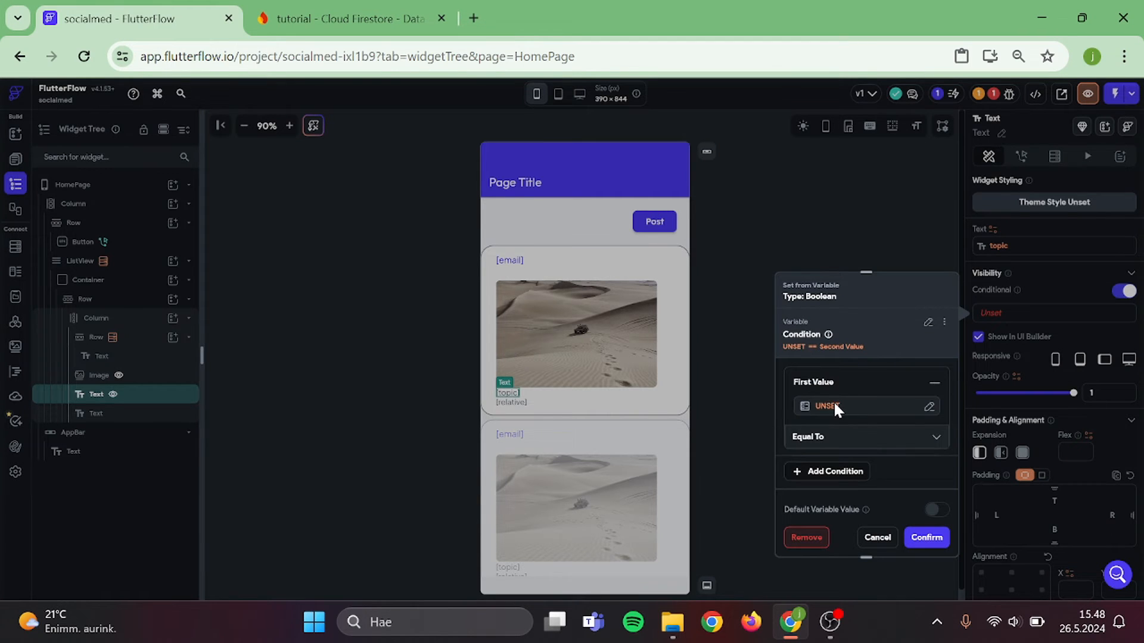
click(839, 407)
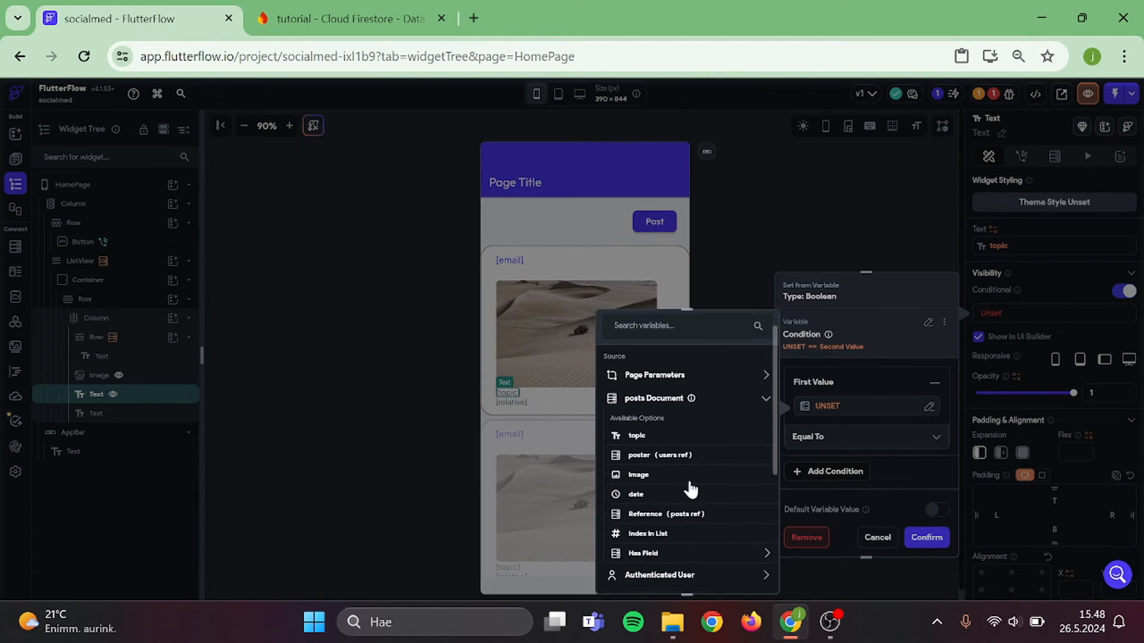
click(636, 436)
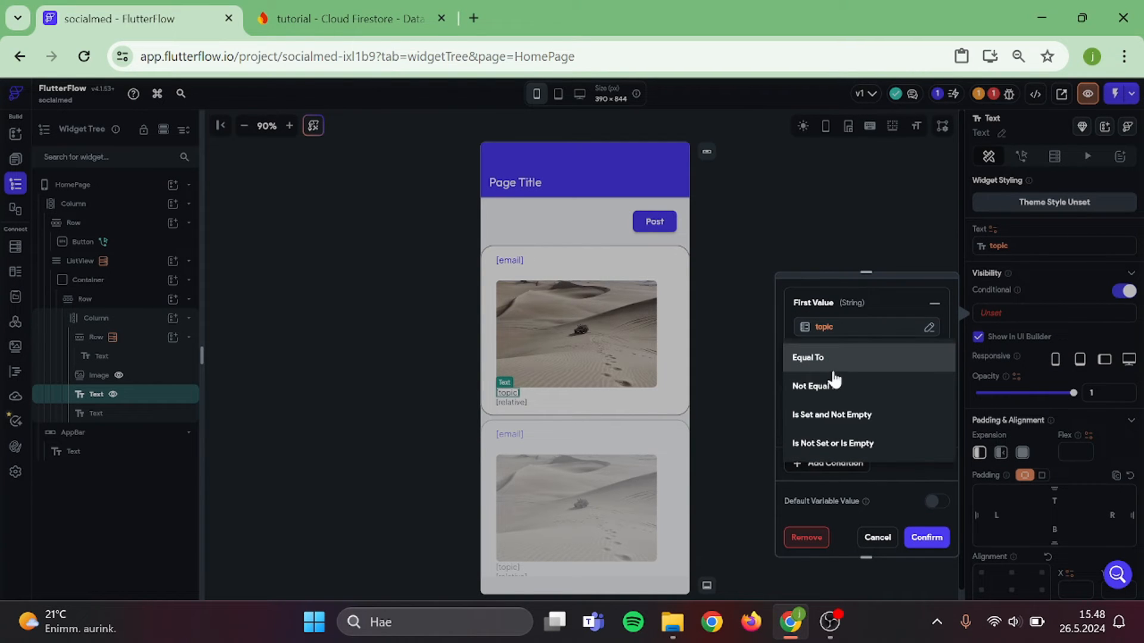
click(830, 415)
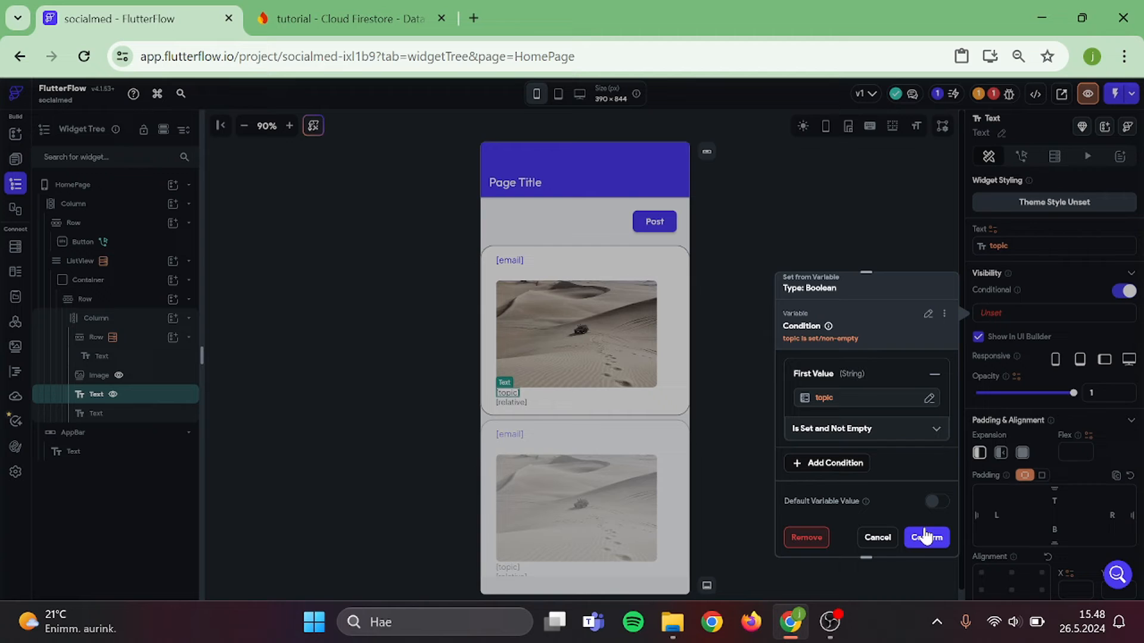
click(927, 537)
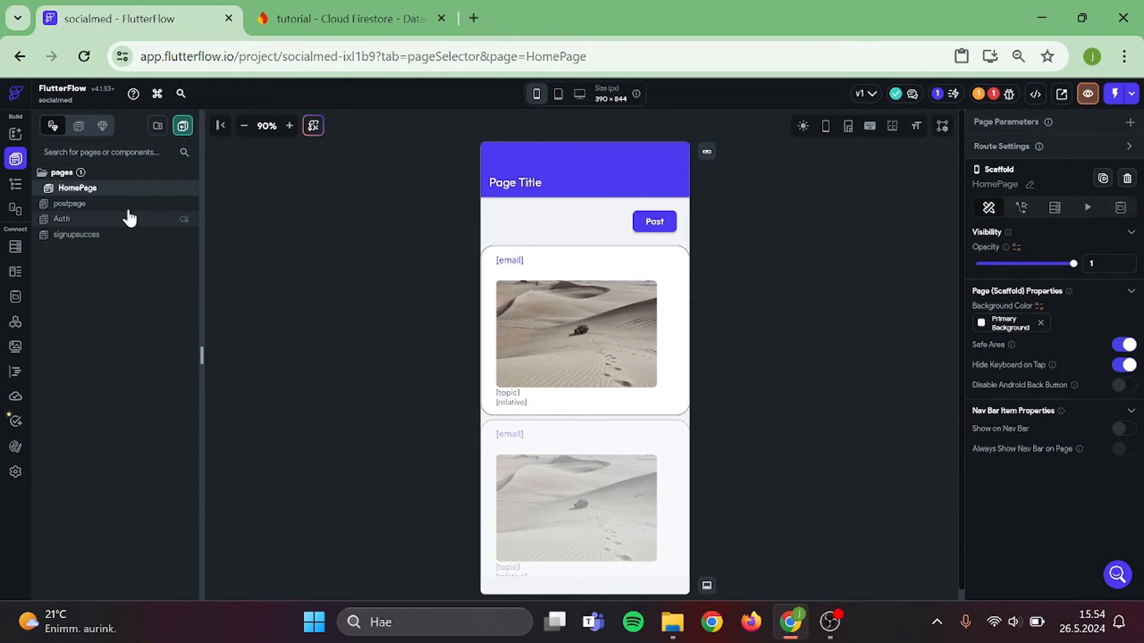
On postpage, wrap scrolling_Column in a Form Validation widget and view the widget tree
click(70, 204)
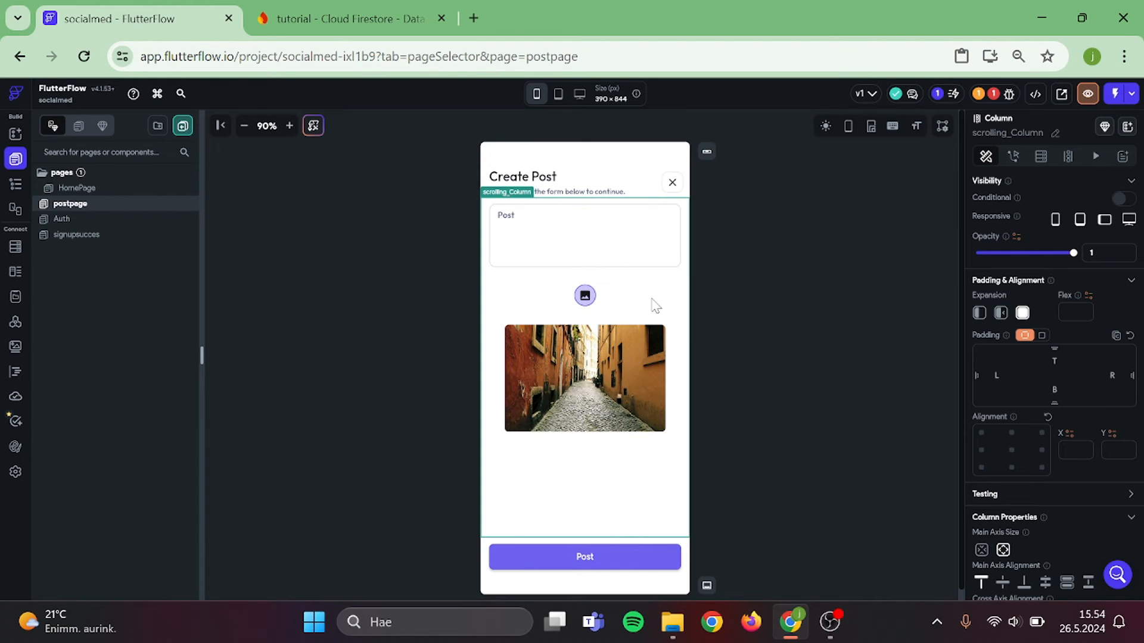
click(584, 235)
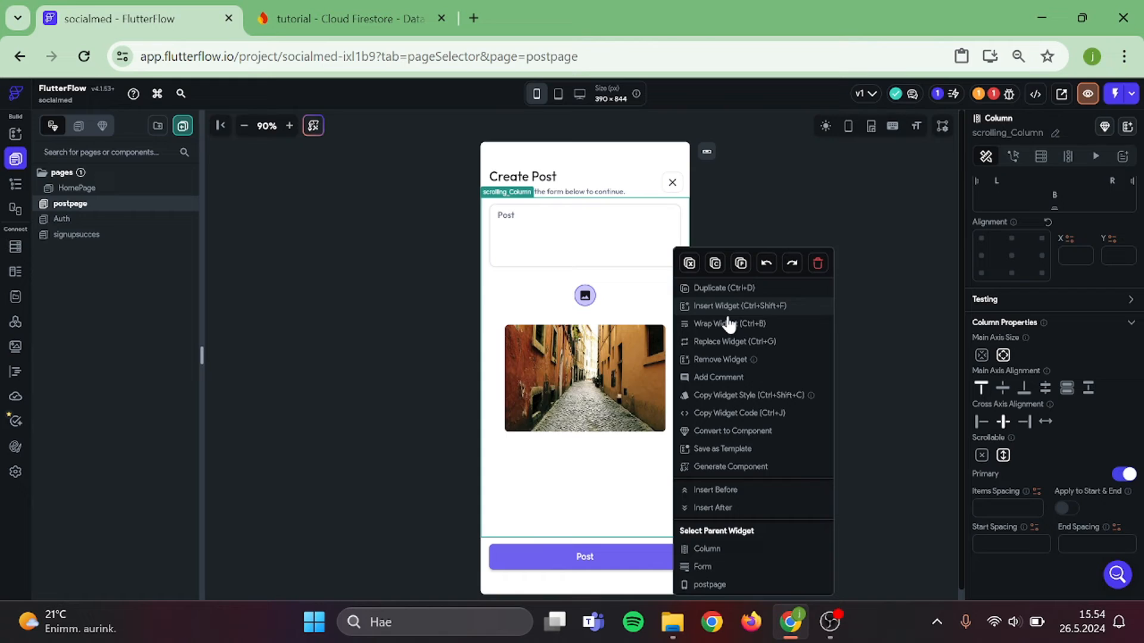
click(729, 323)
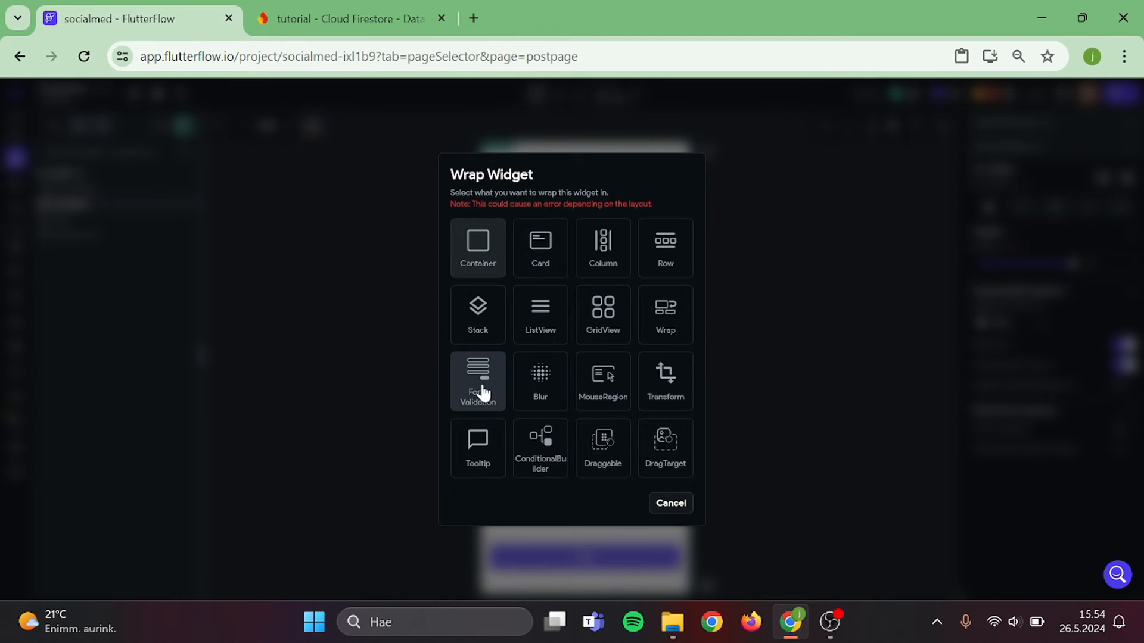
click(668, 503)
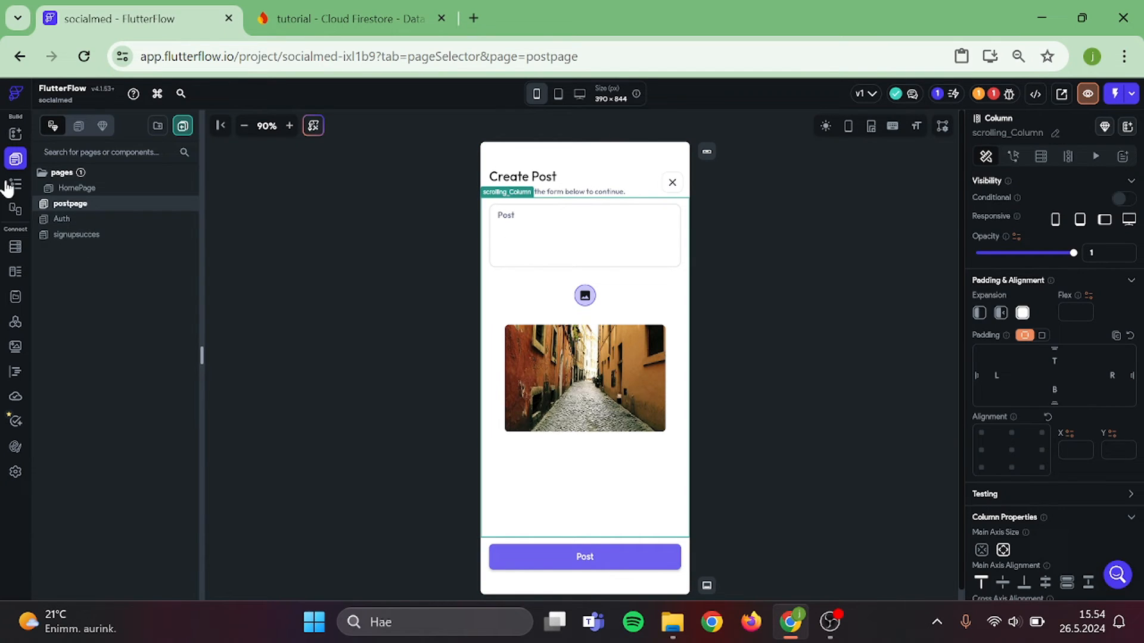
click(16, 185)
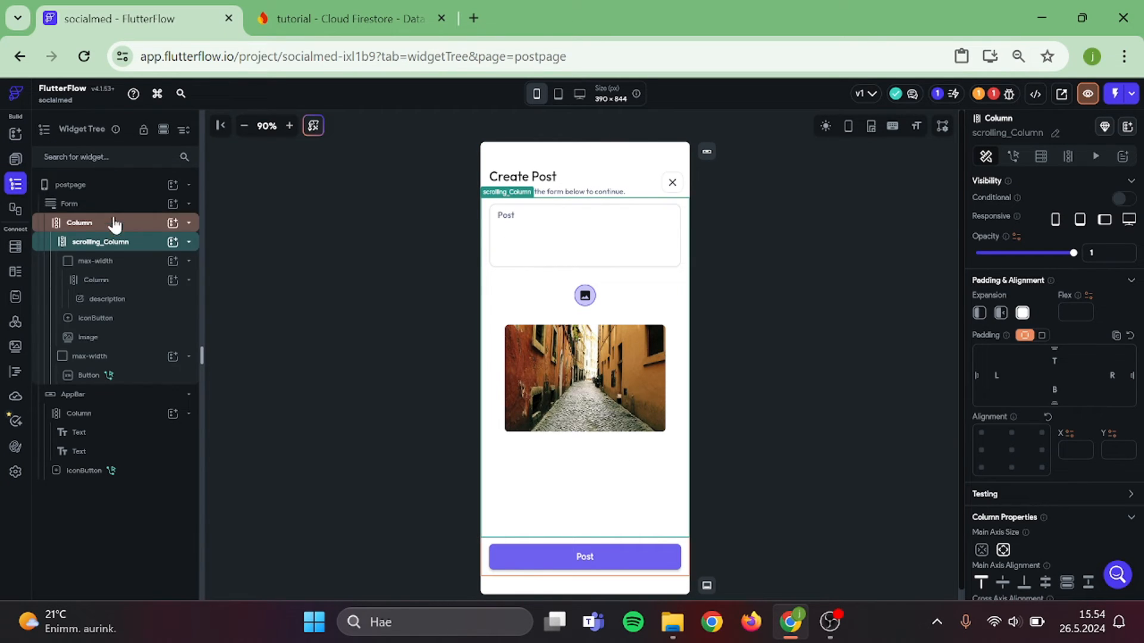
Validate the Form's description field with 1 minimum and 200 maximum characters
click(70, 204)
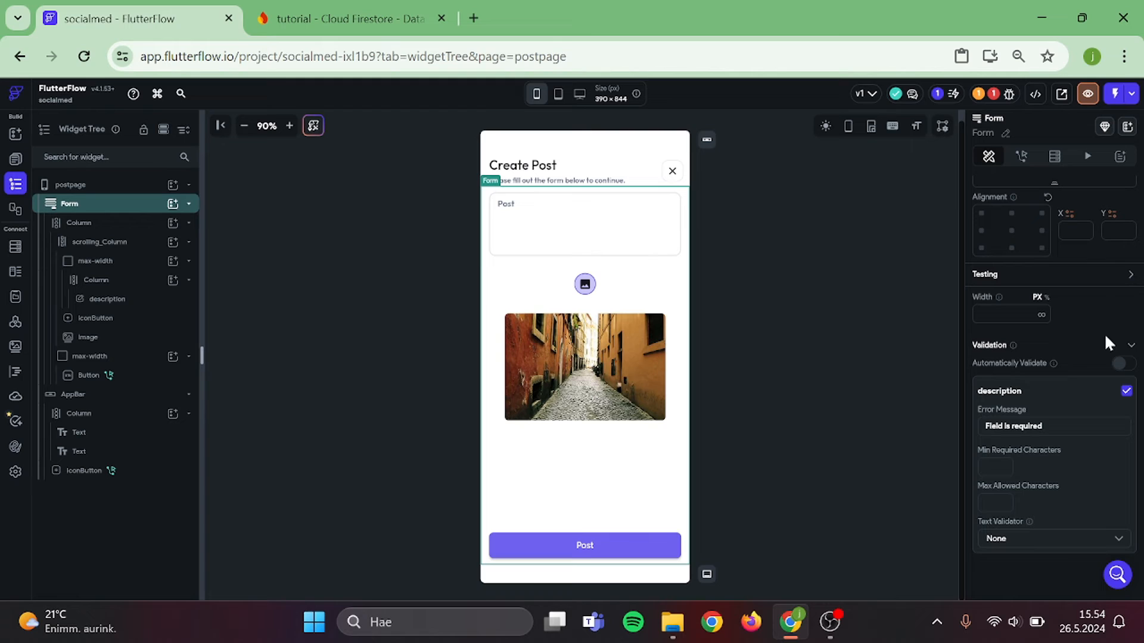
text(1)
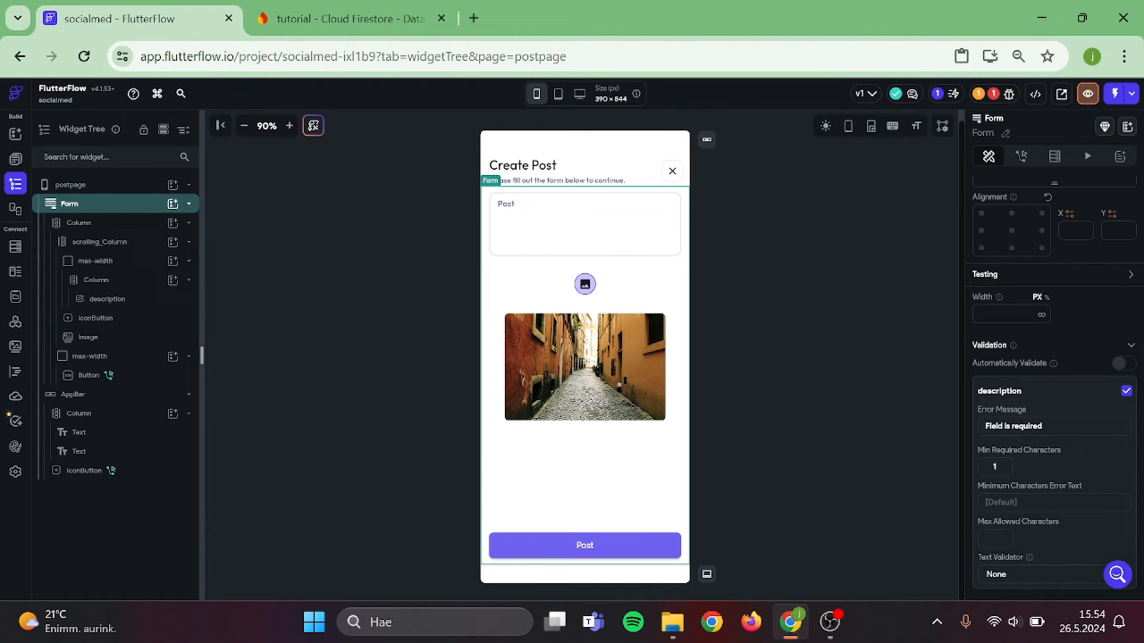
text(200)
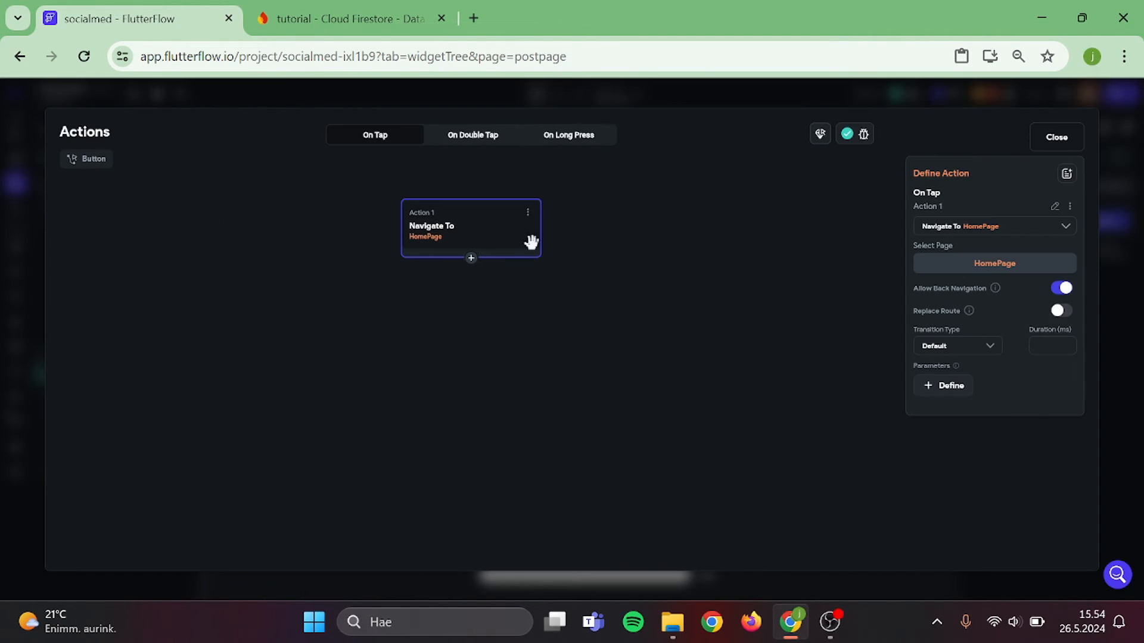
Add a Validate Form action on Form_1 ahead of the Navigate to HomePage action
click(470, 258)
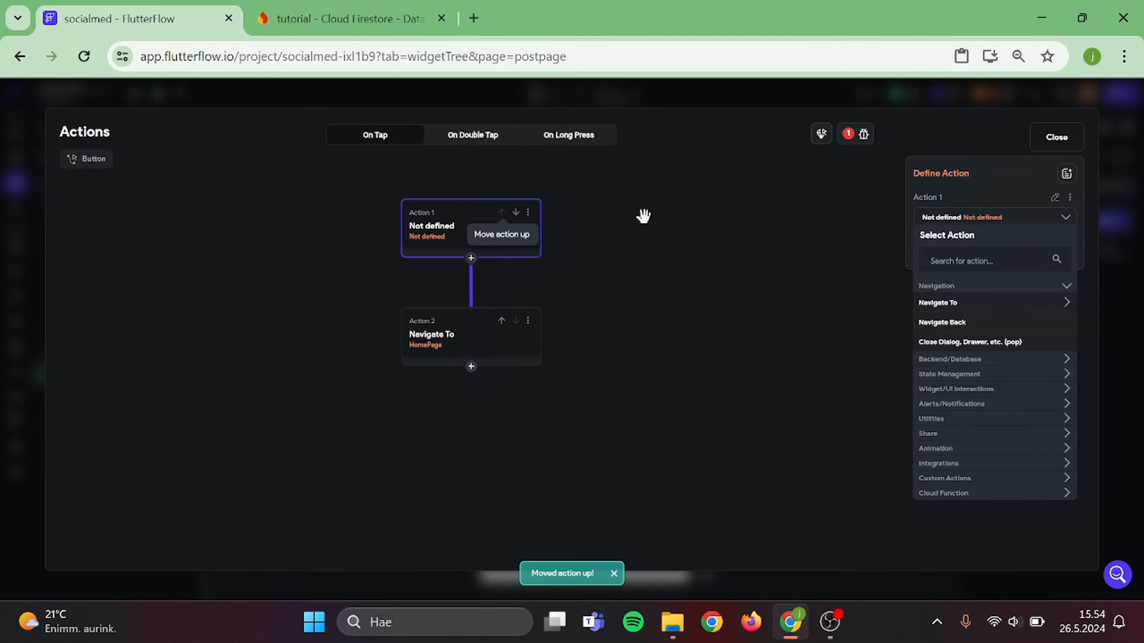
text(valida)
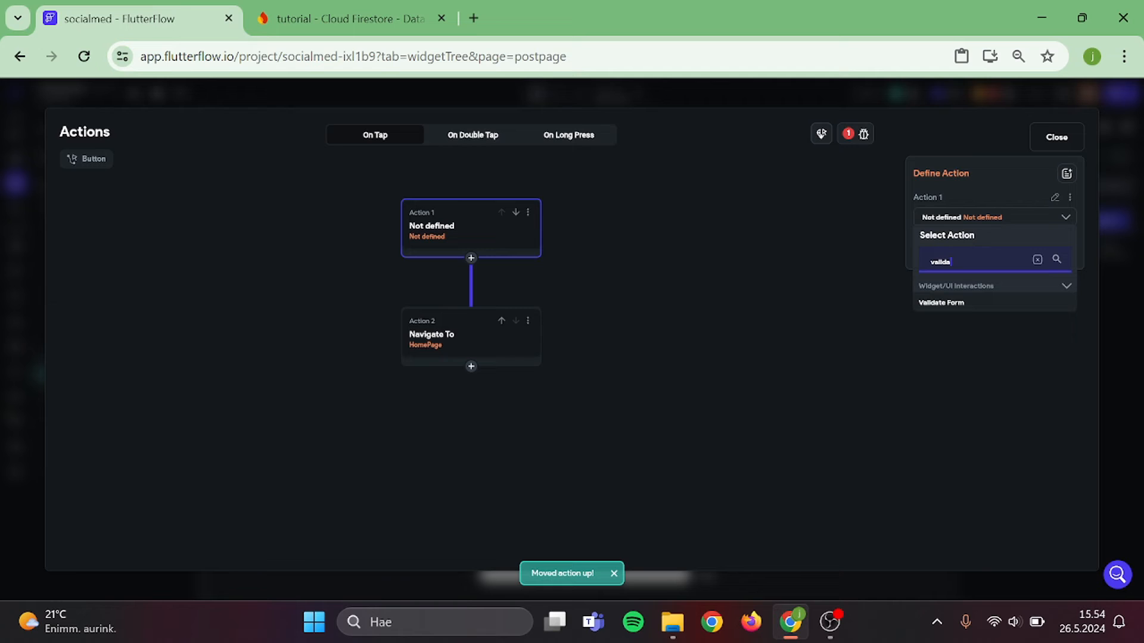
click(941, 301)
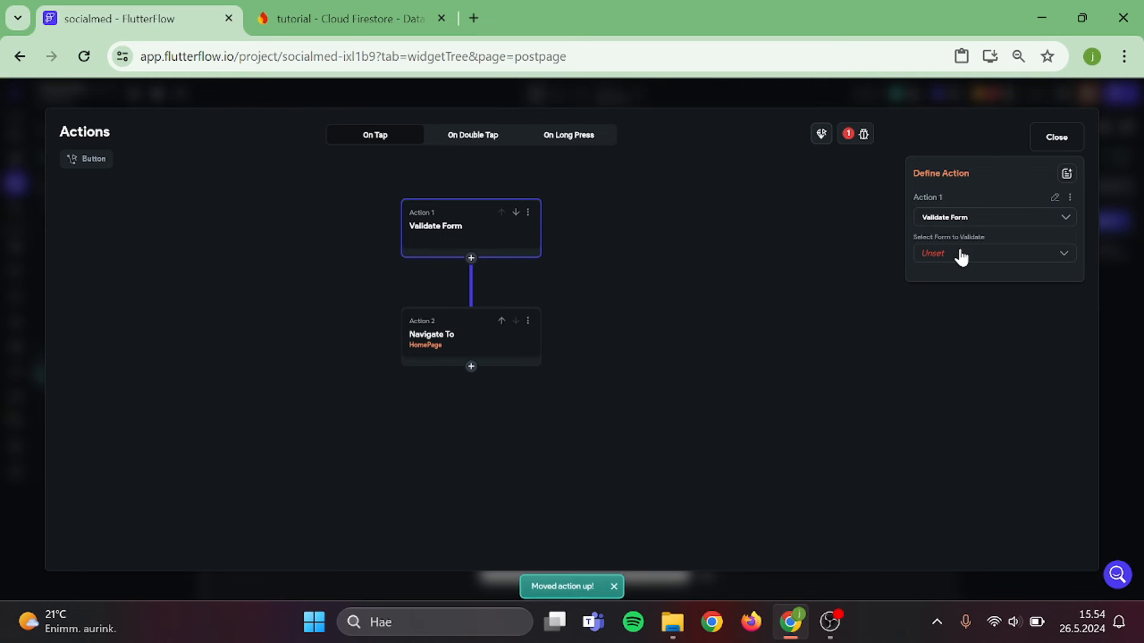
click(993, 253)
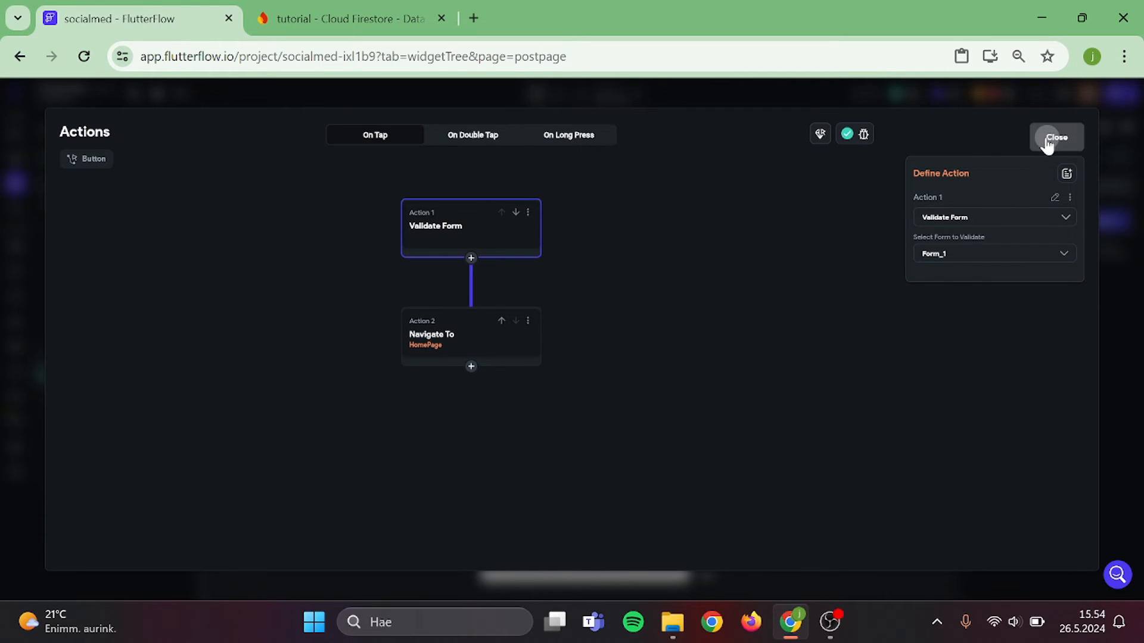
click(1054, 137)
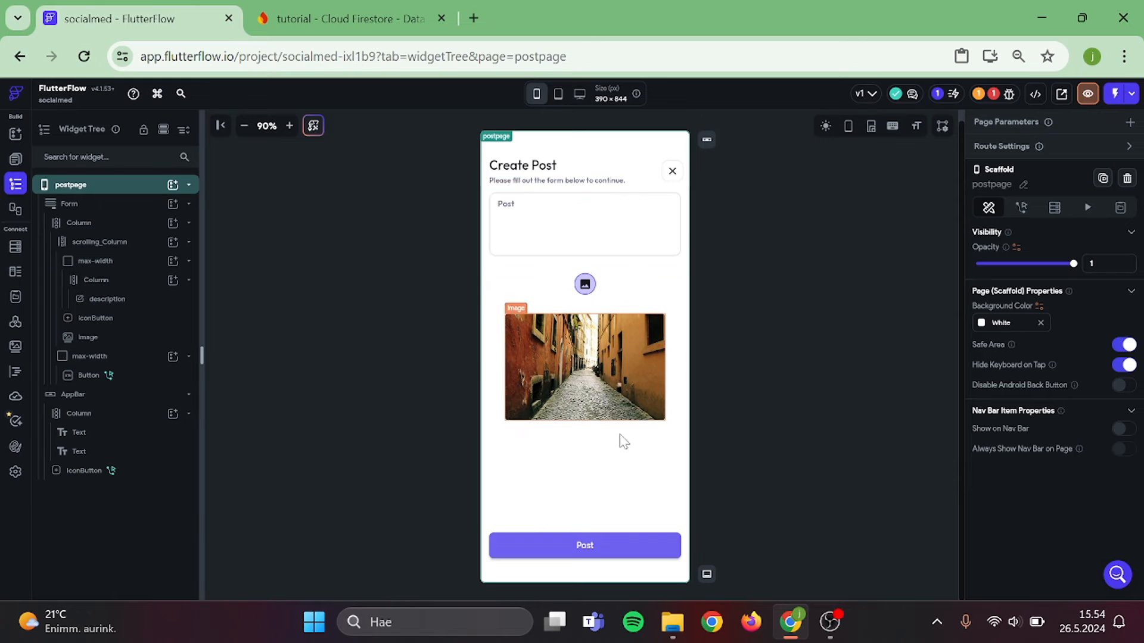
click(583, 544)
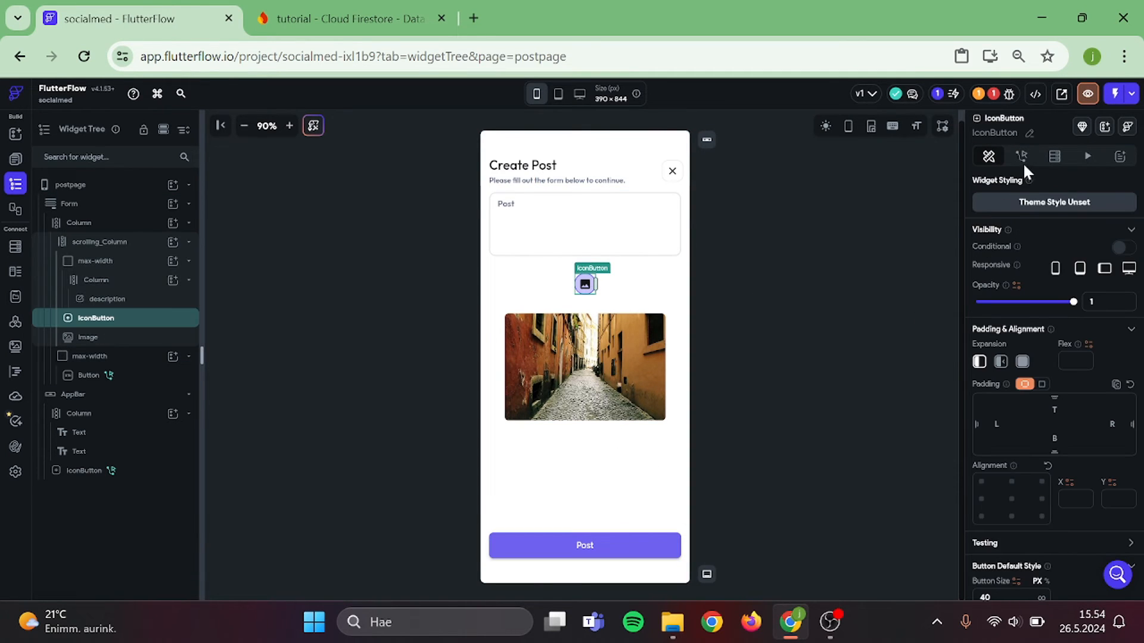
Give the icon button an Upload/Save Media action storing the photo in Firebase
click(1022, 155)
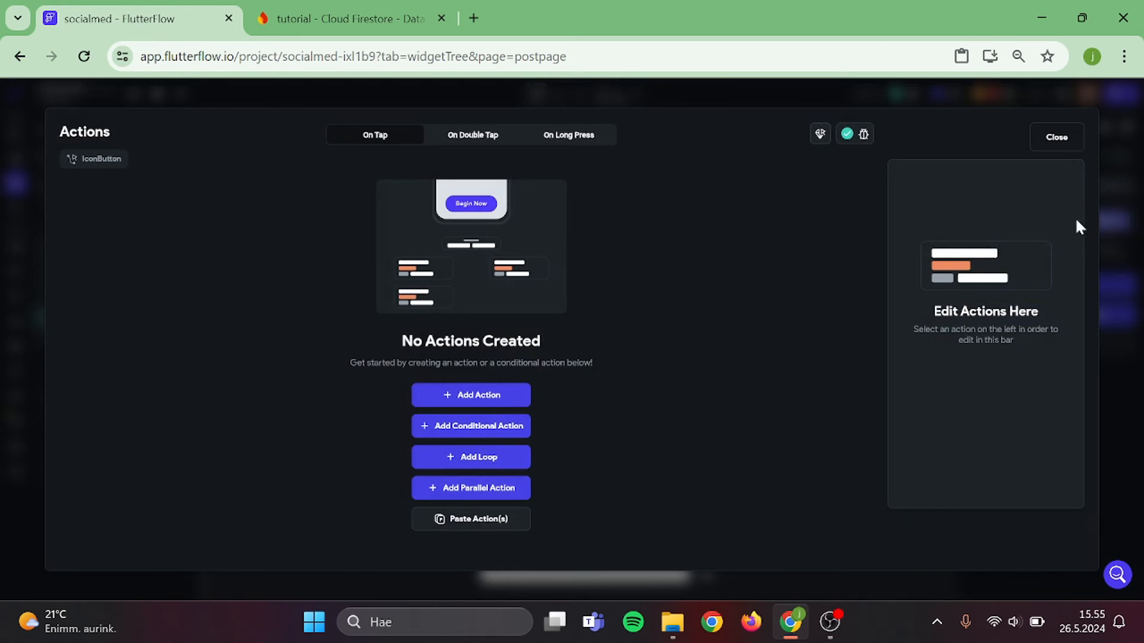
click(471, 394)
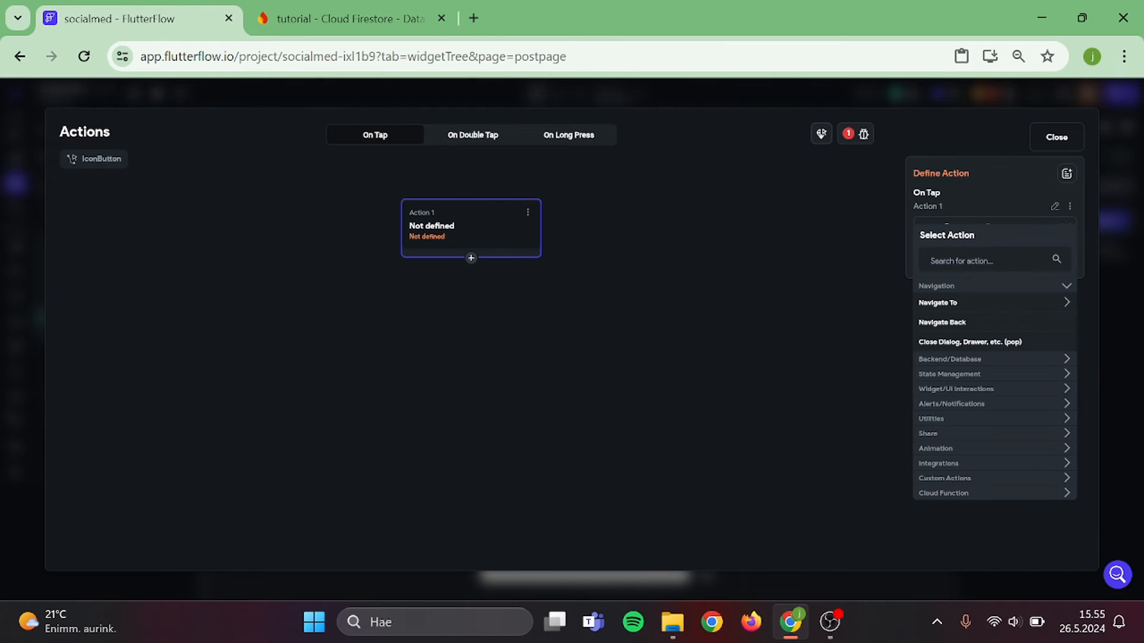
text(uploa)
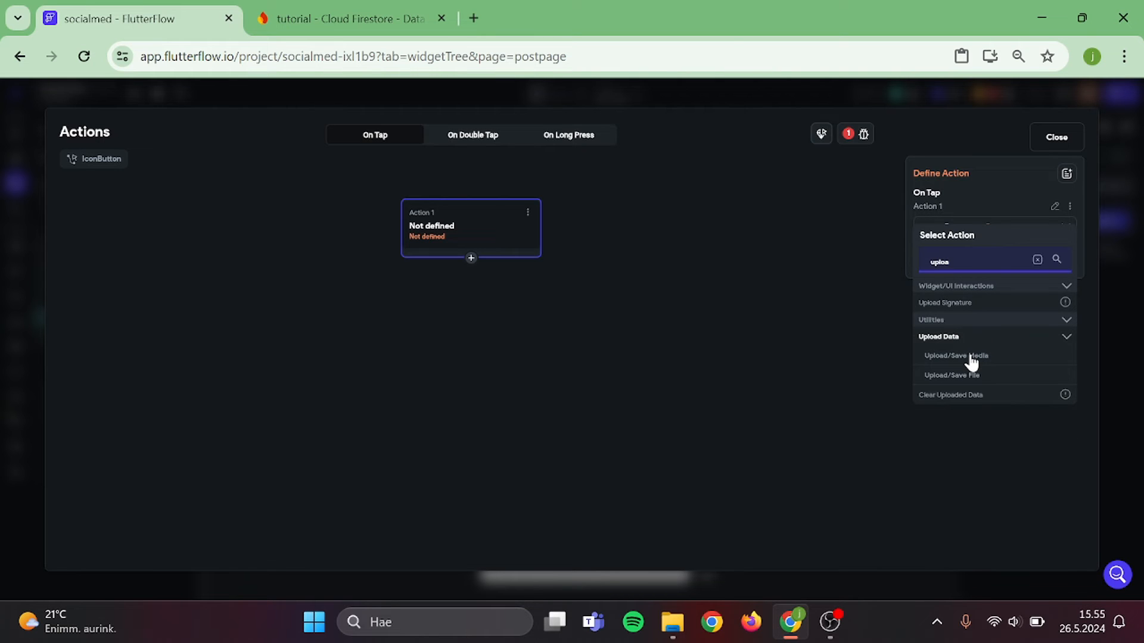
click(956, 356)
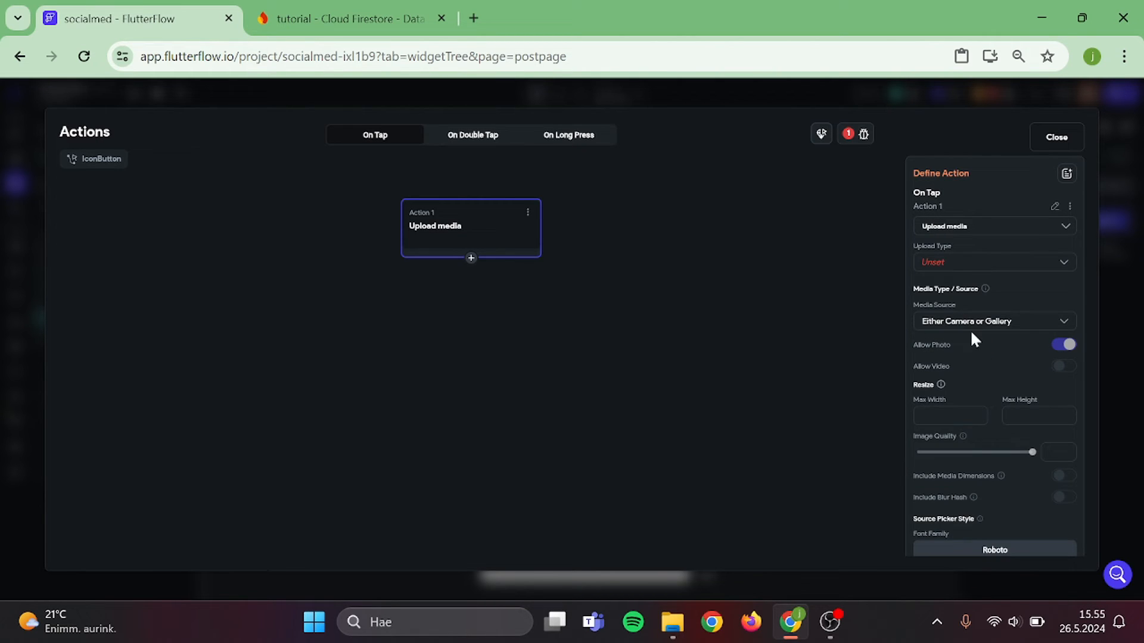
click(993, 263)
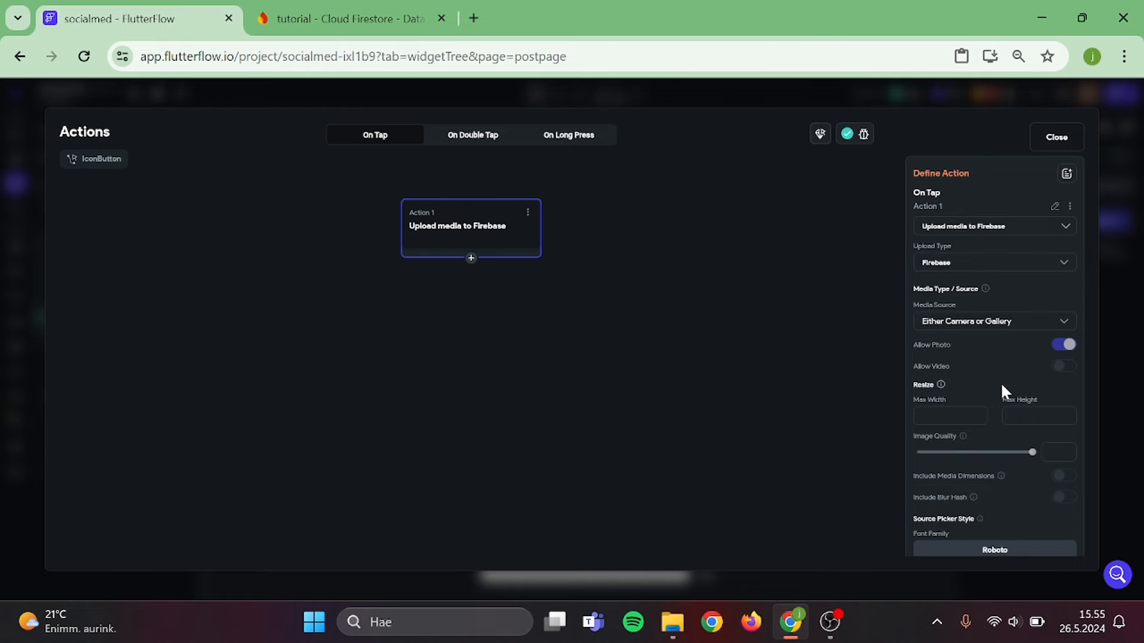
scroll(down, 3)
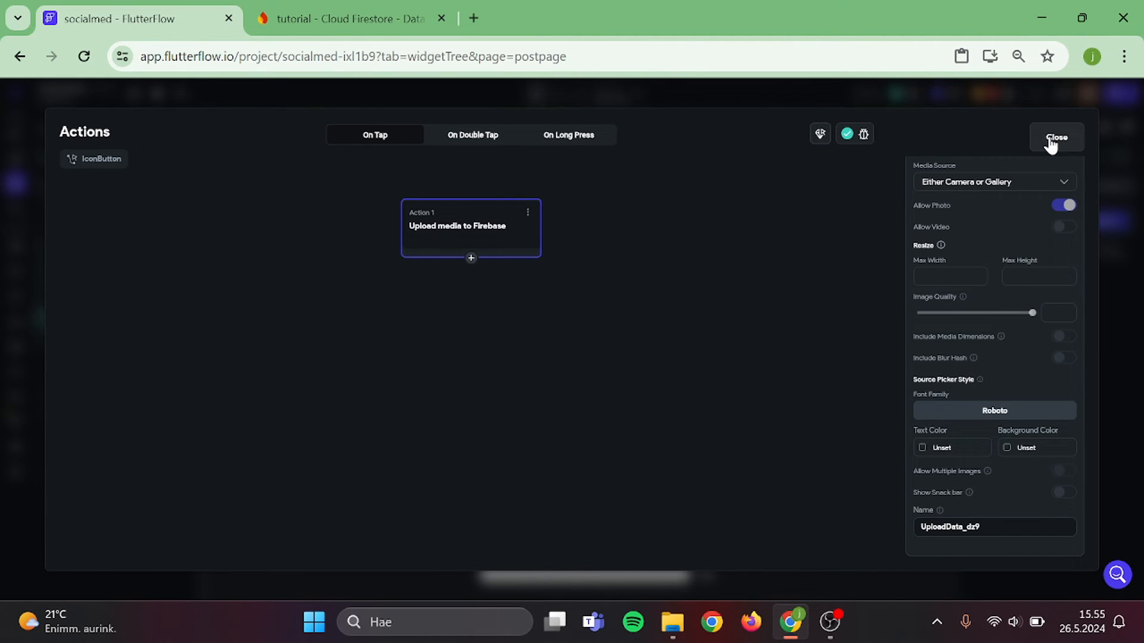
click(1057, 137)
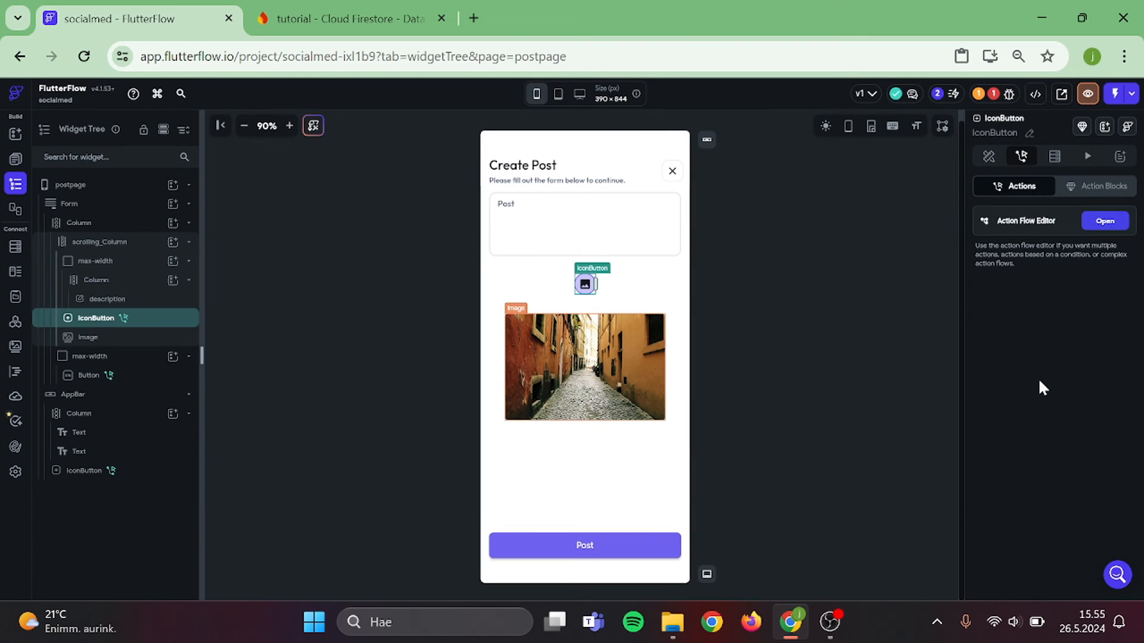
click(583, 358)
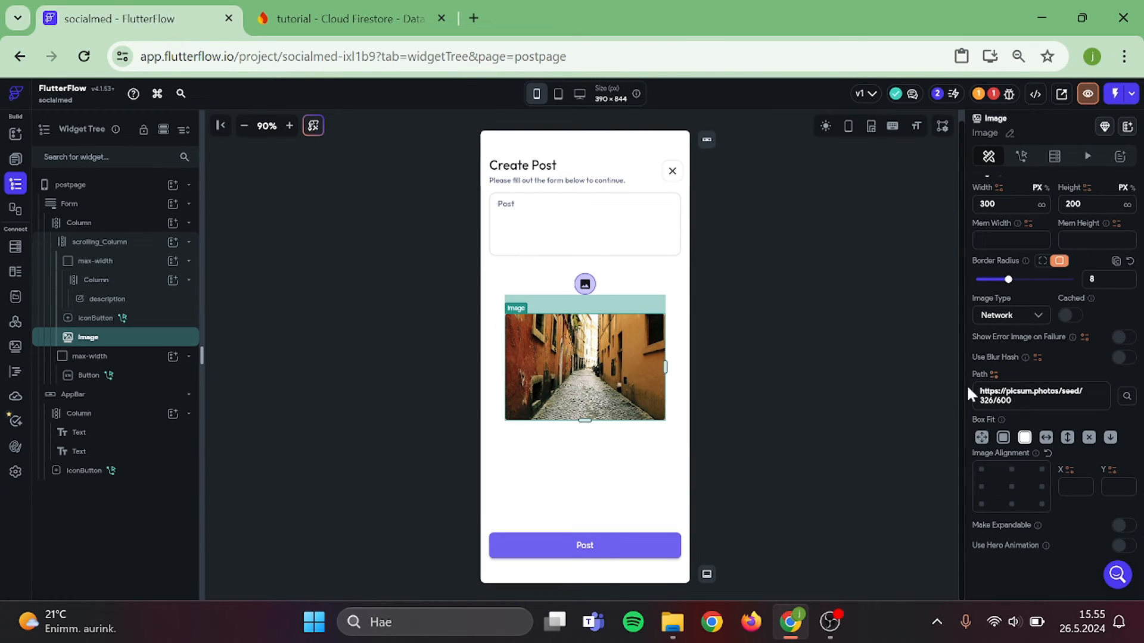
click(1126, 395)
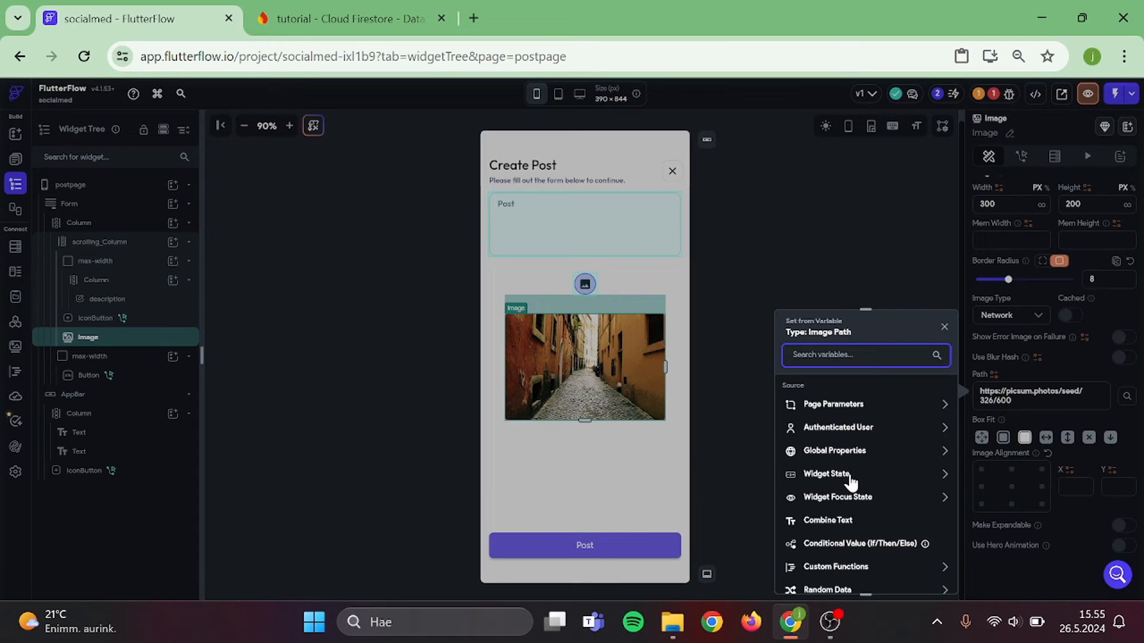
click(826, 473)
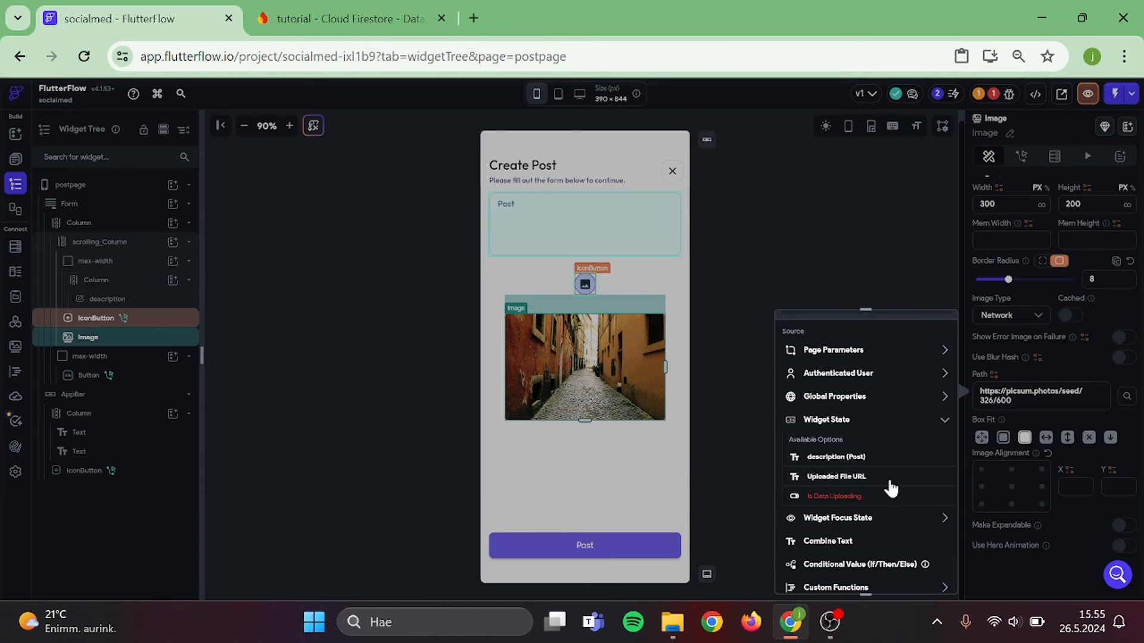
click(836, 476)
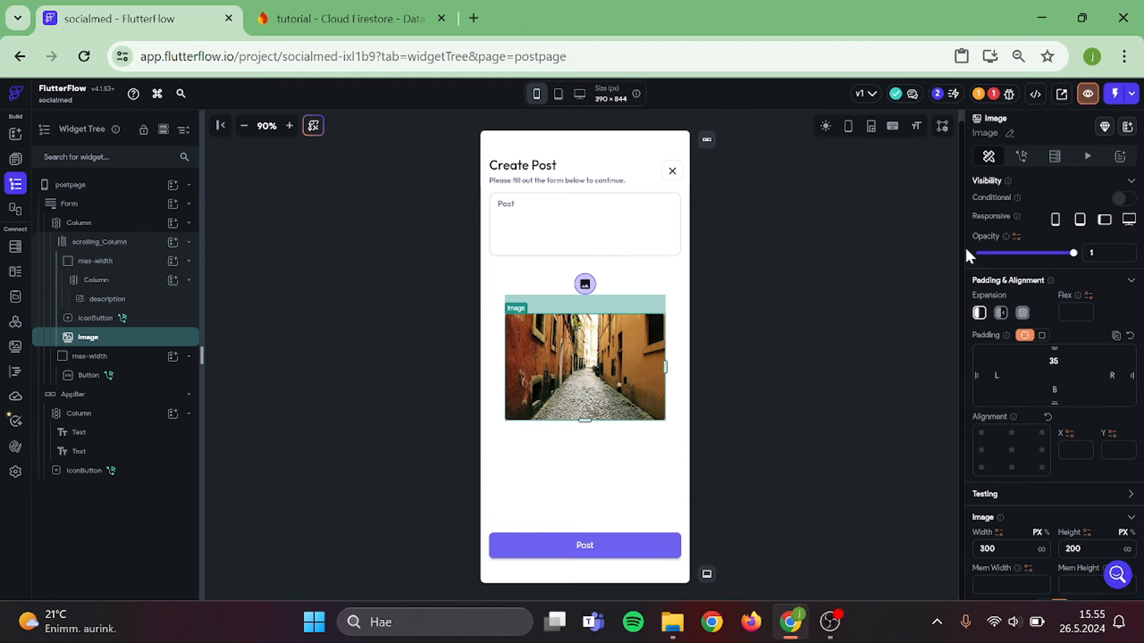
Show the image only when Widget State Uploaded File URL is set and not empty
click(1122, 197)
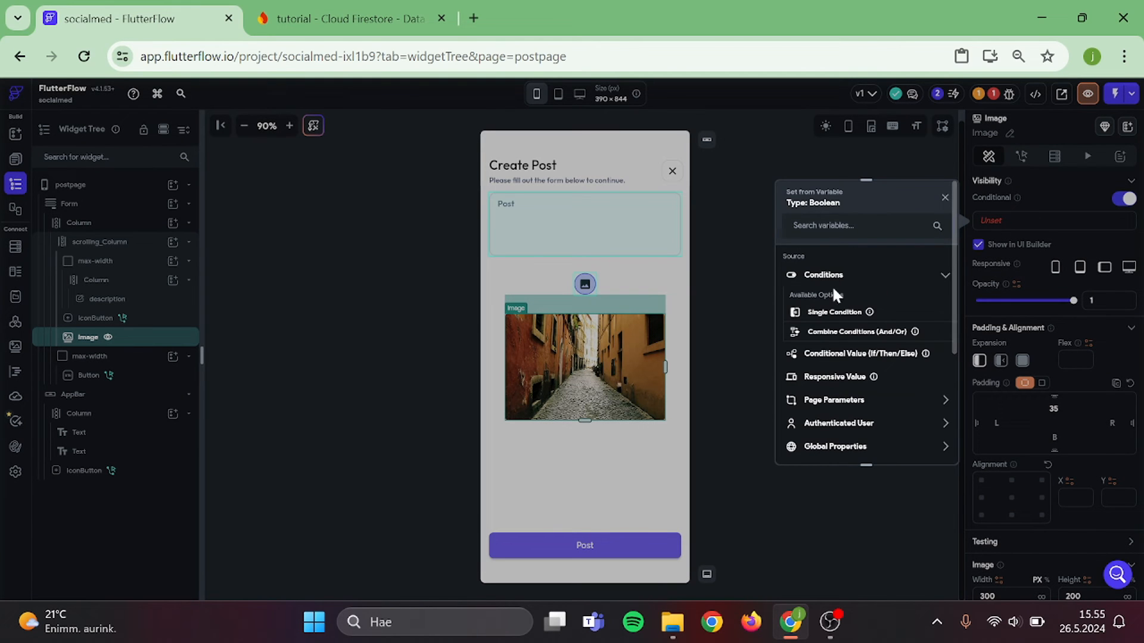
click(833, 312)
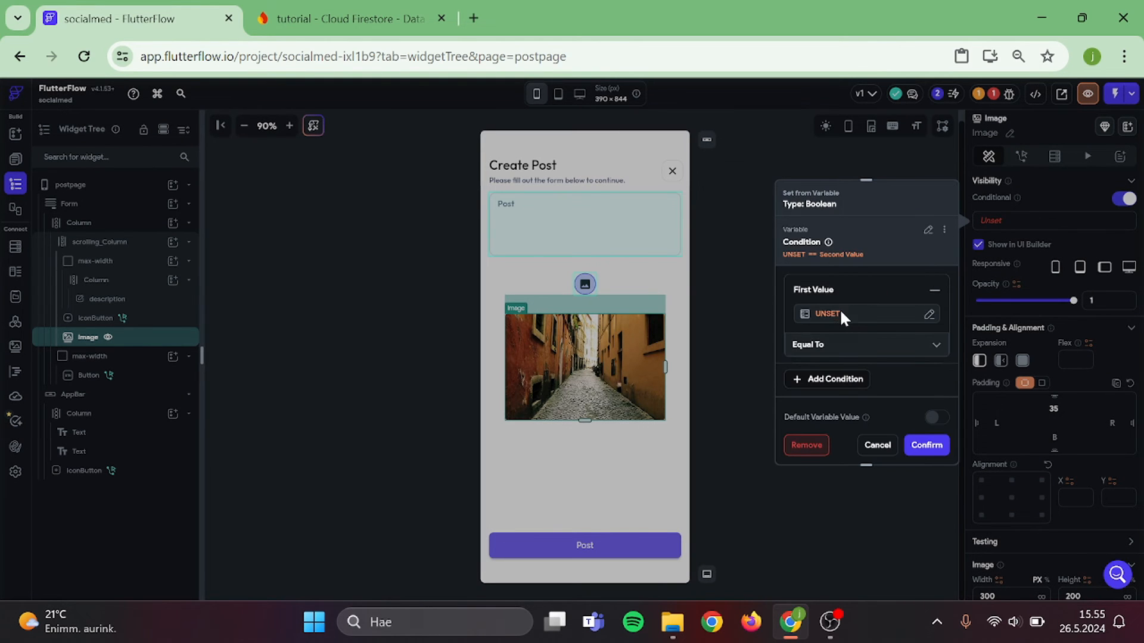
click(828, 315)
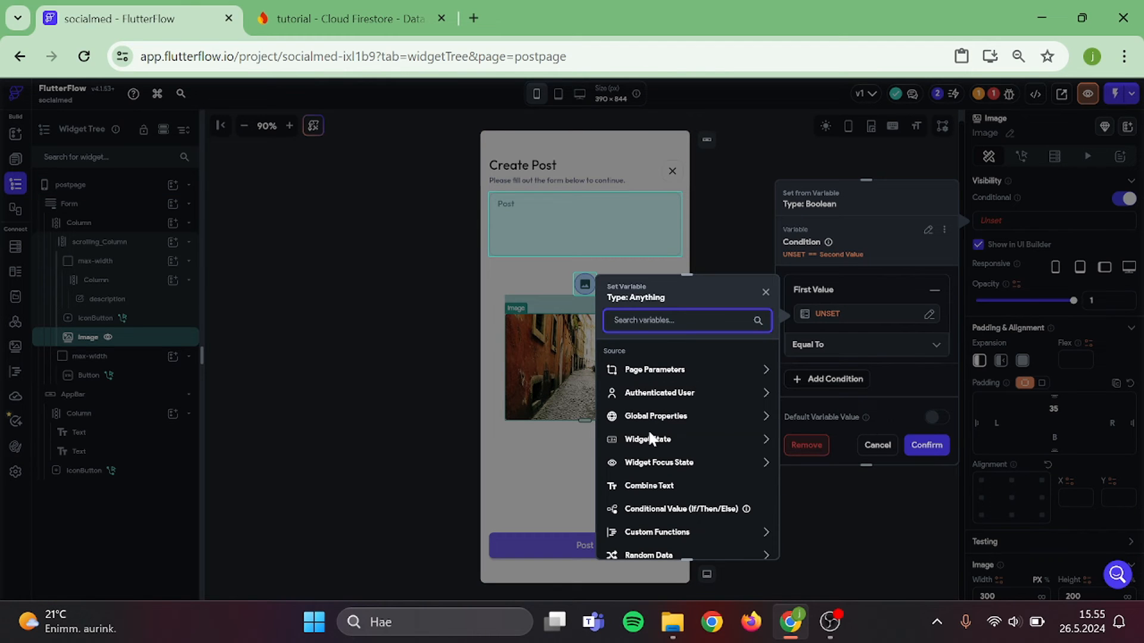
mouse_move(678, 416)
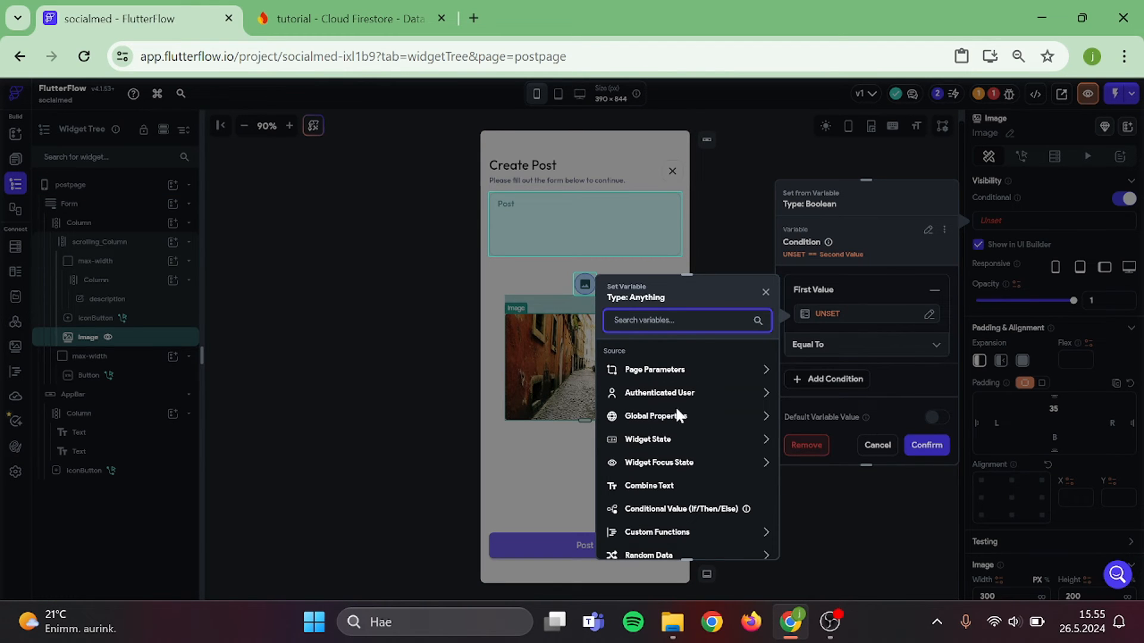
click(646, 439)
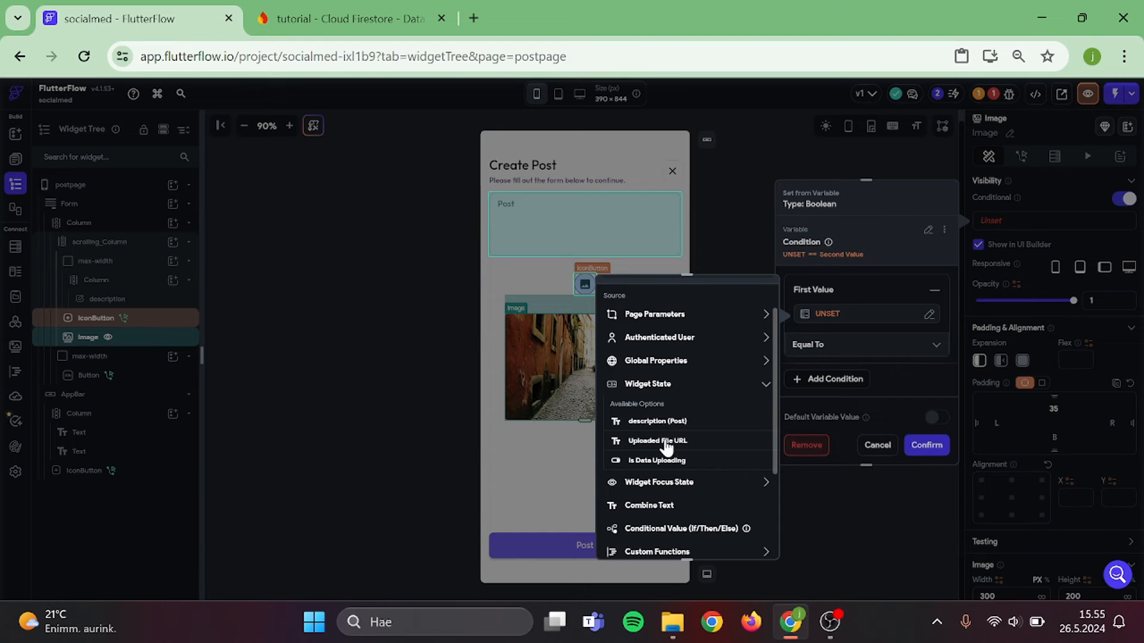
click(655, 441)
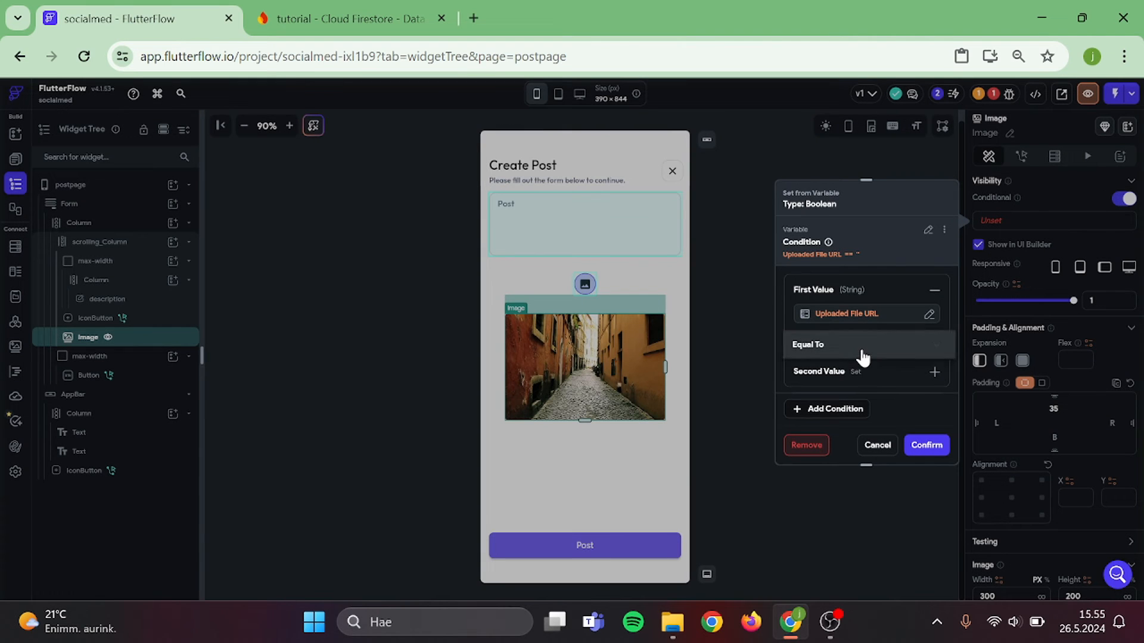
click(865, 345)
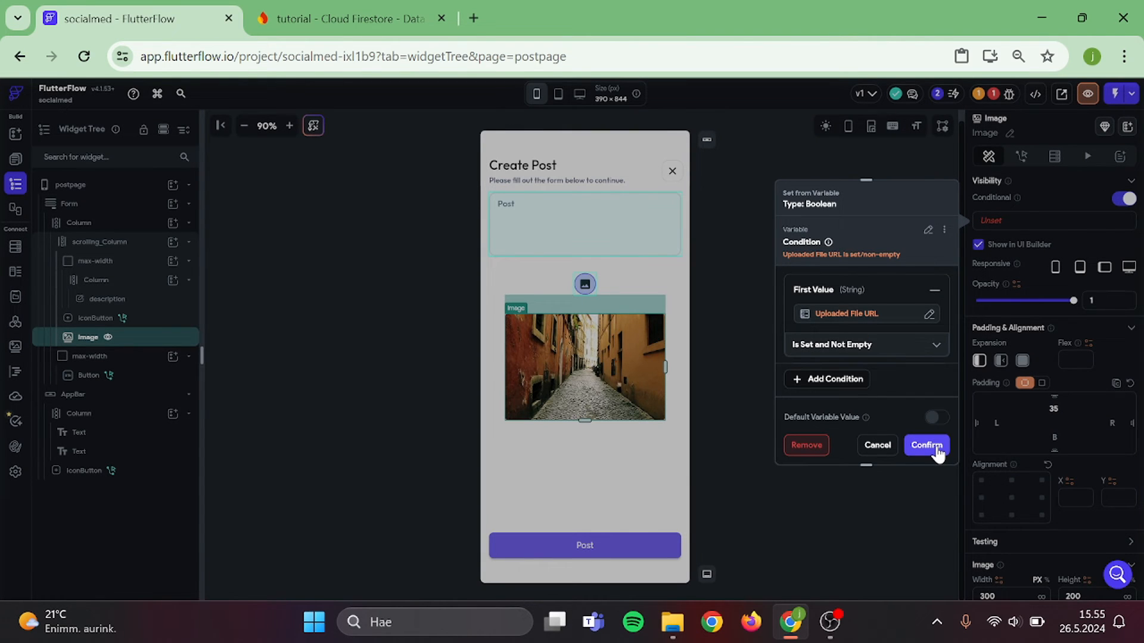
click(925, 445)
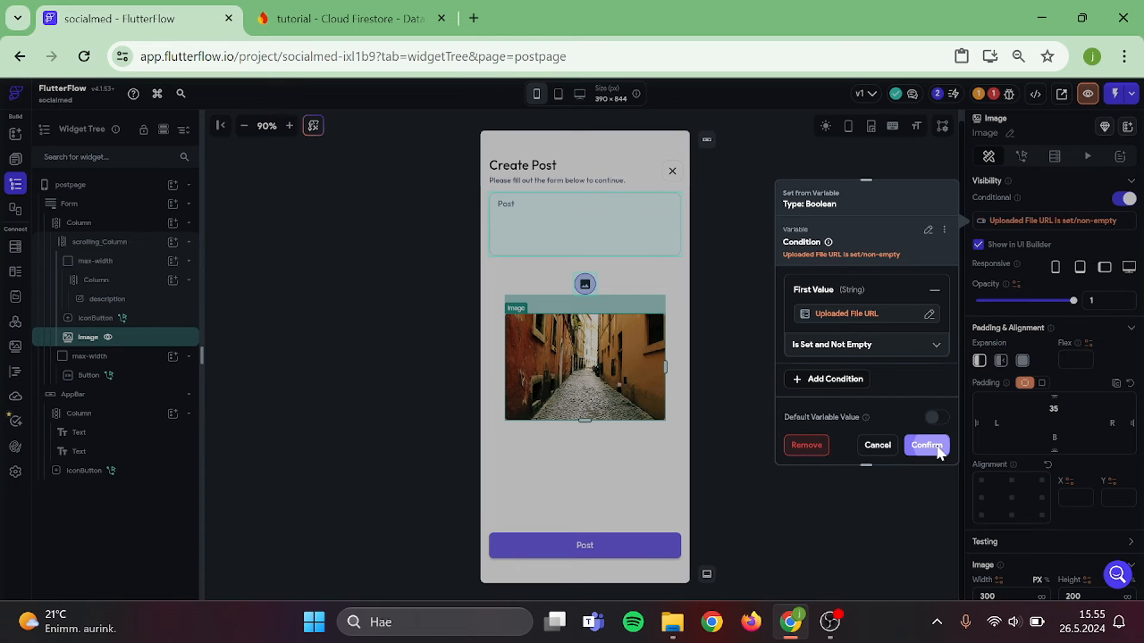
click(927, 444)
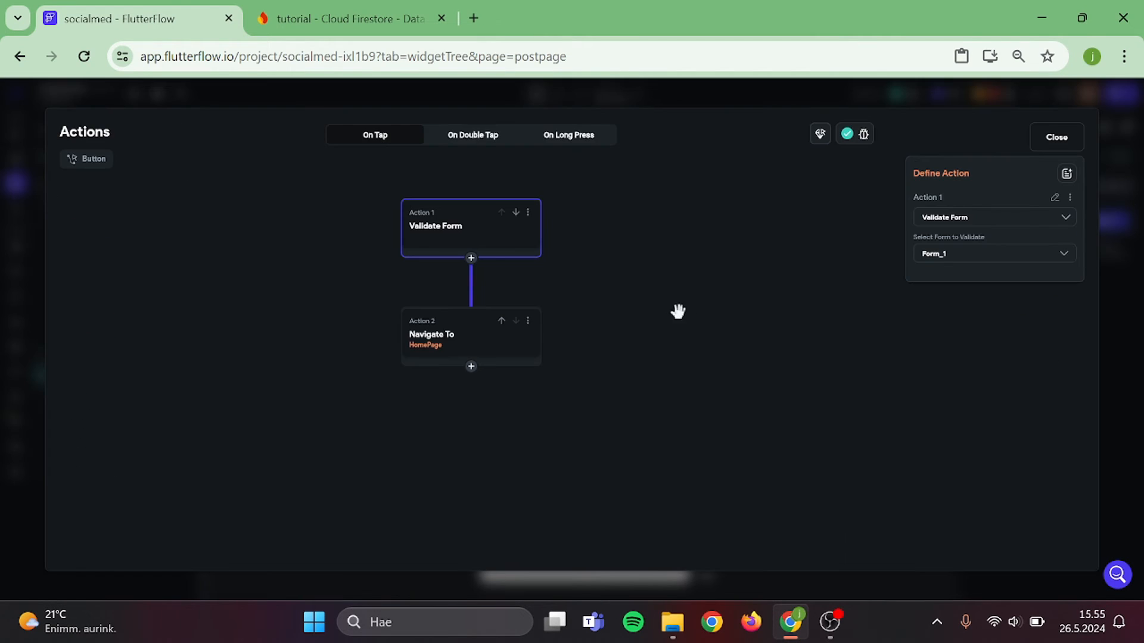
Insert a Create Document call on the posts collection after validation, with topic, poster, image and date fields
click(470, 258)
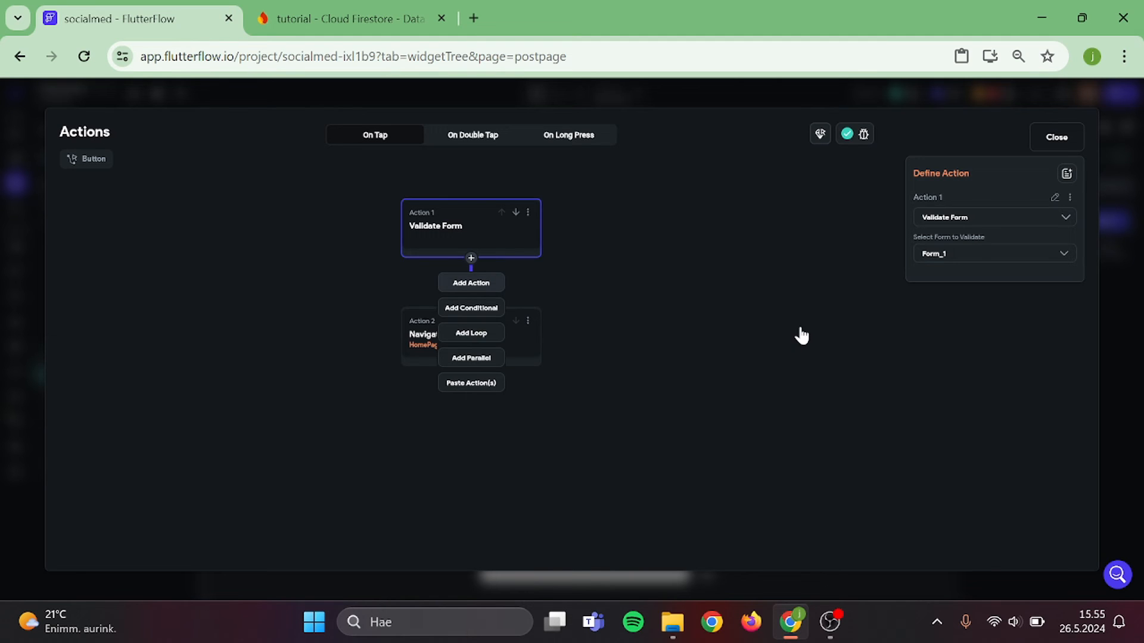
click(471, 282)
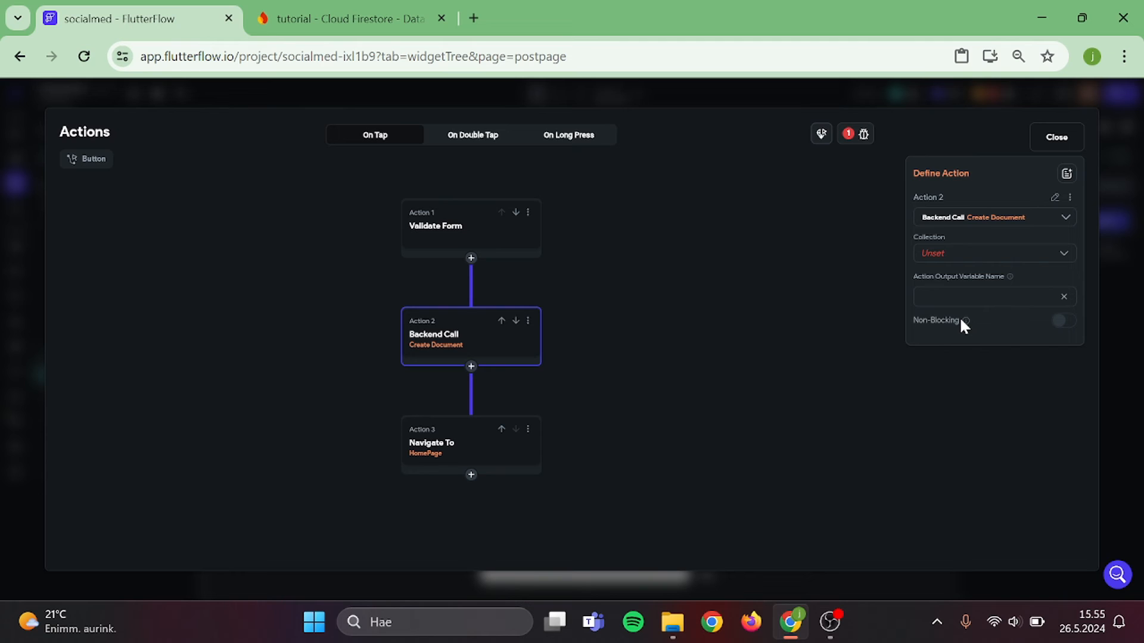
click(993, 253)
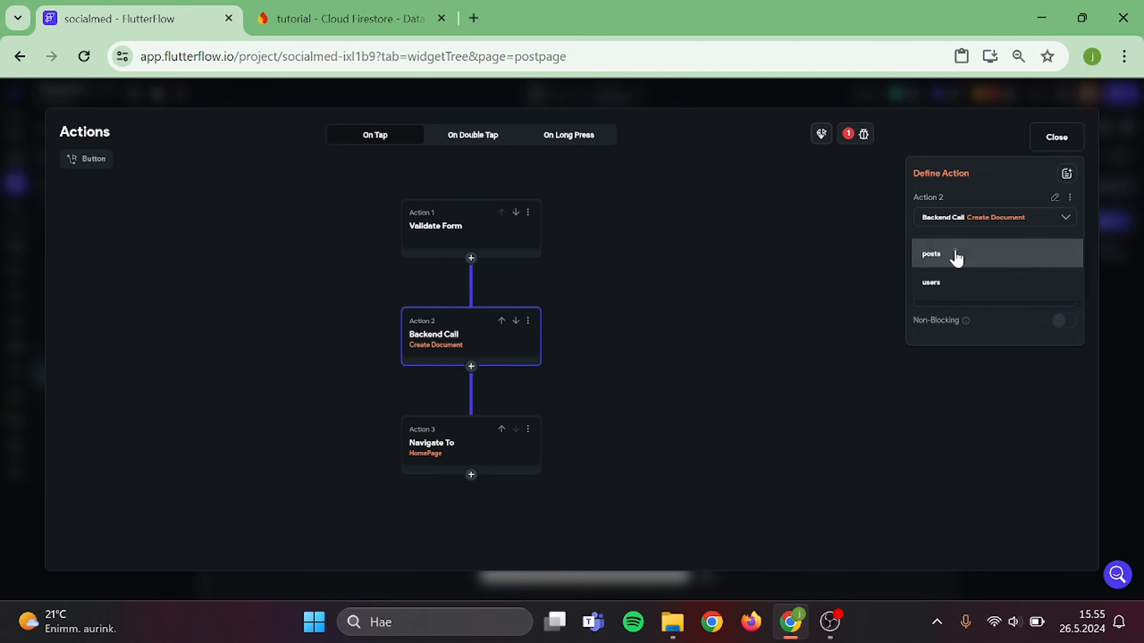
click(930, 254)
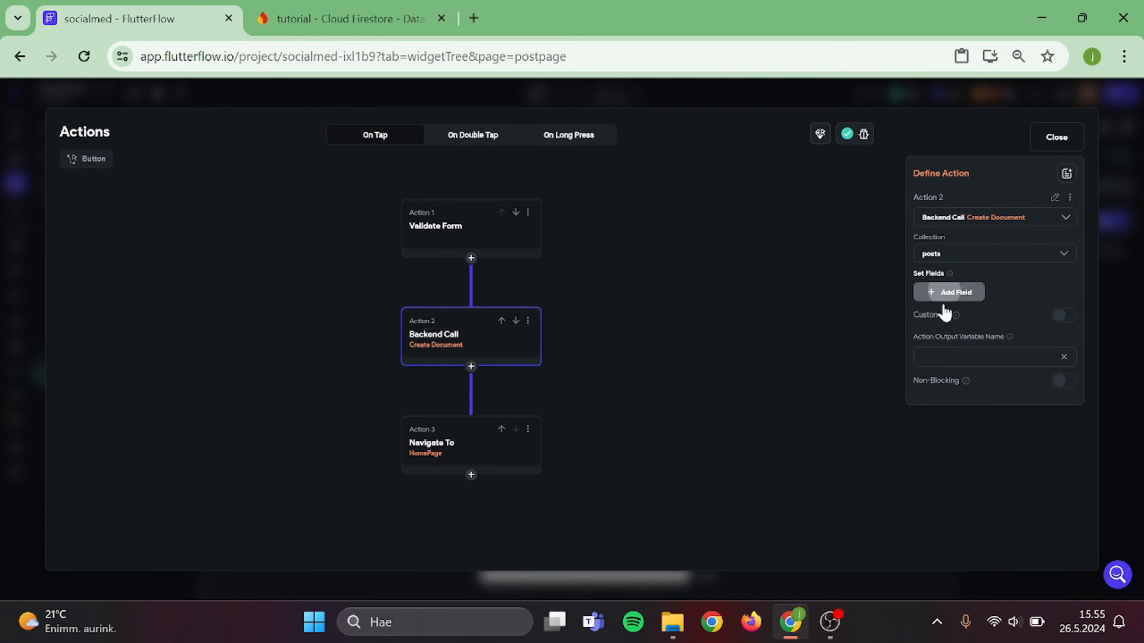
click(948, 291)
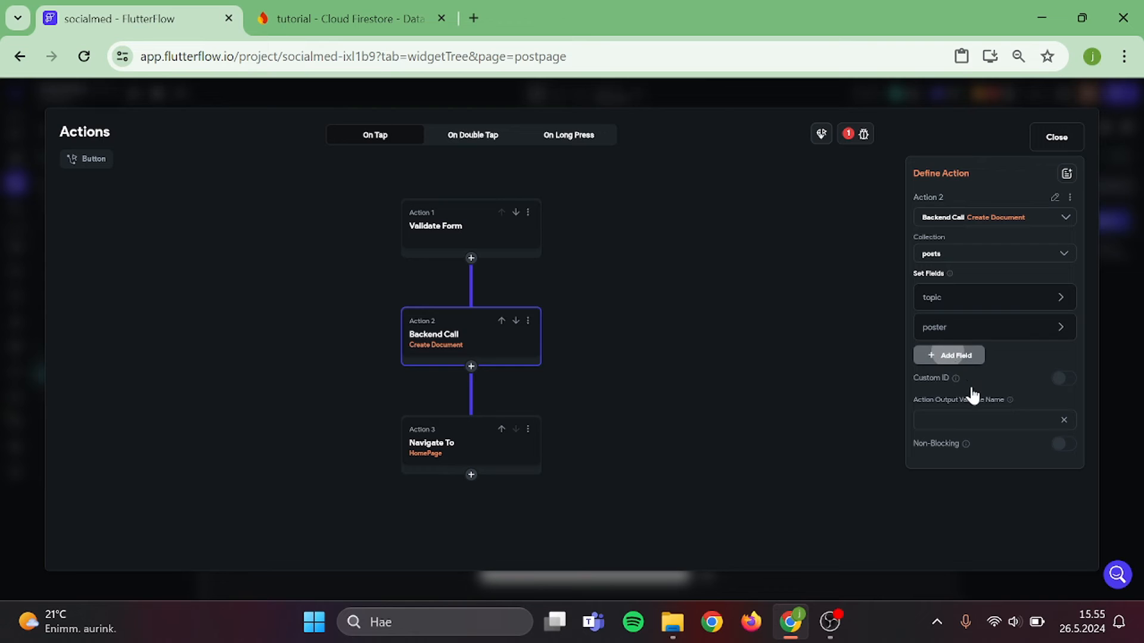
click(948, 355)
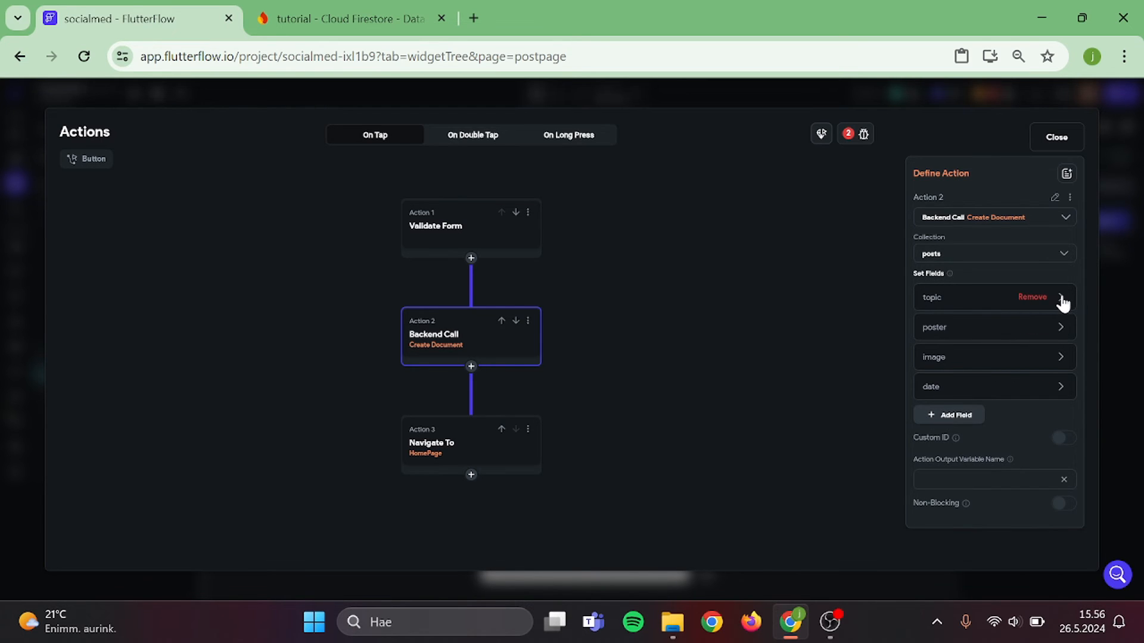
Source the topic field from the Widget State description variable
click(1060, 297)
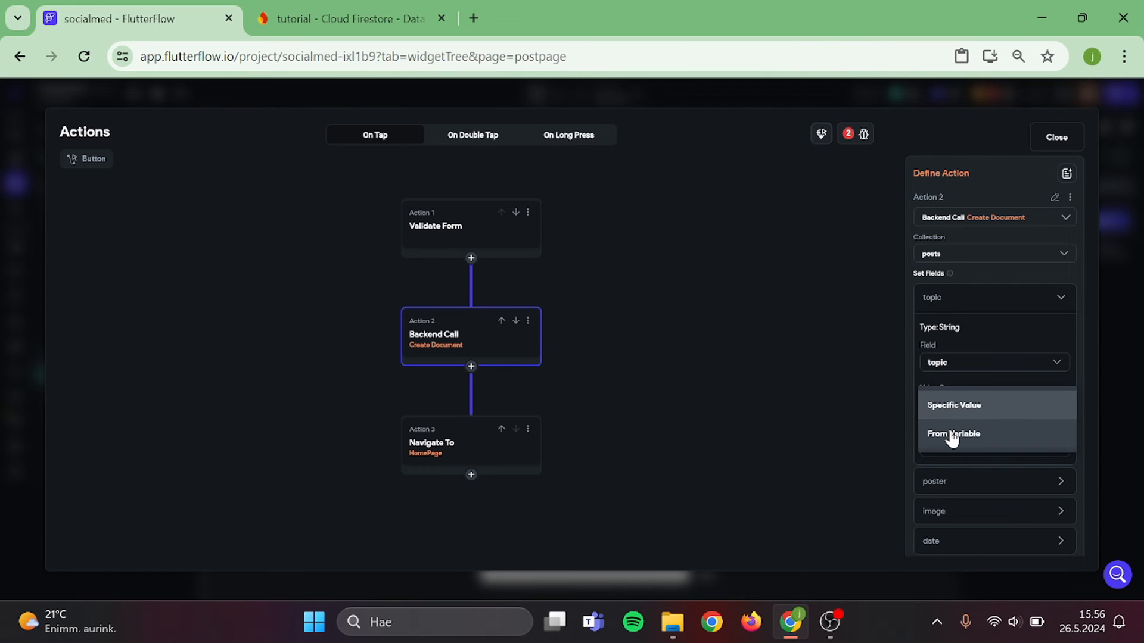
click(953, 434)
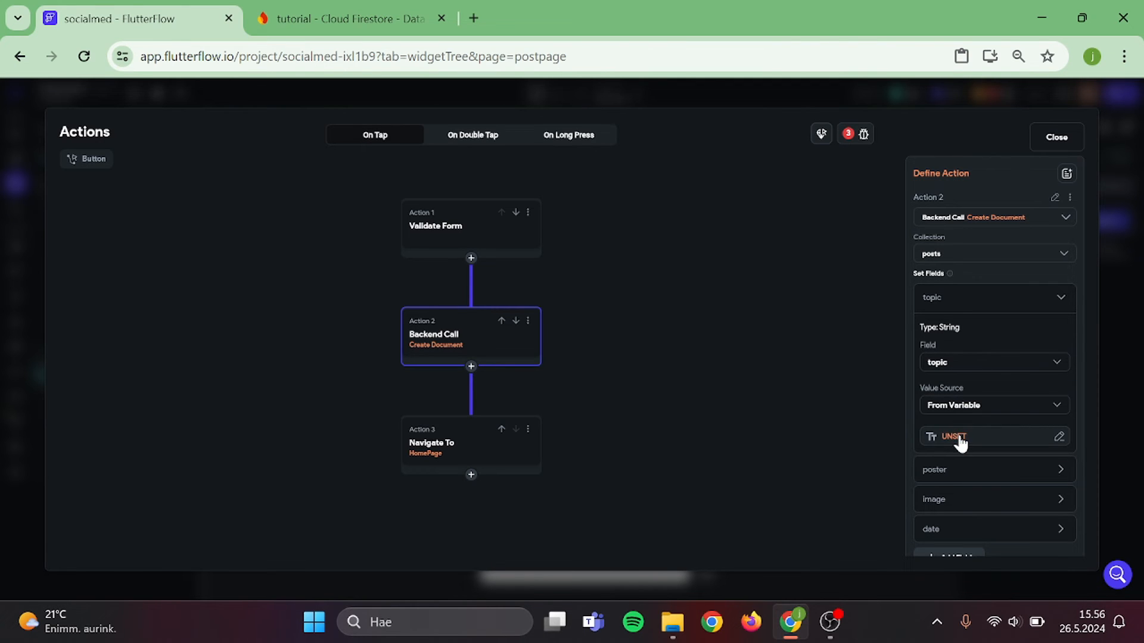
click(954, 436)
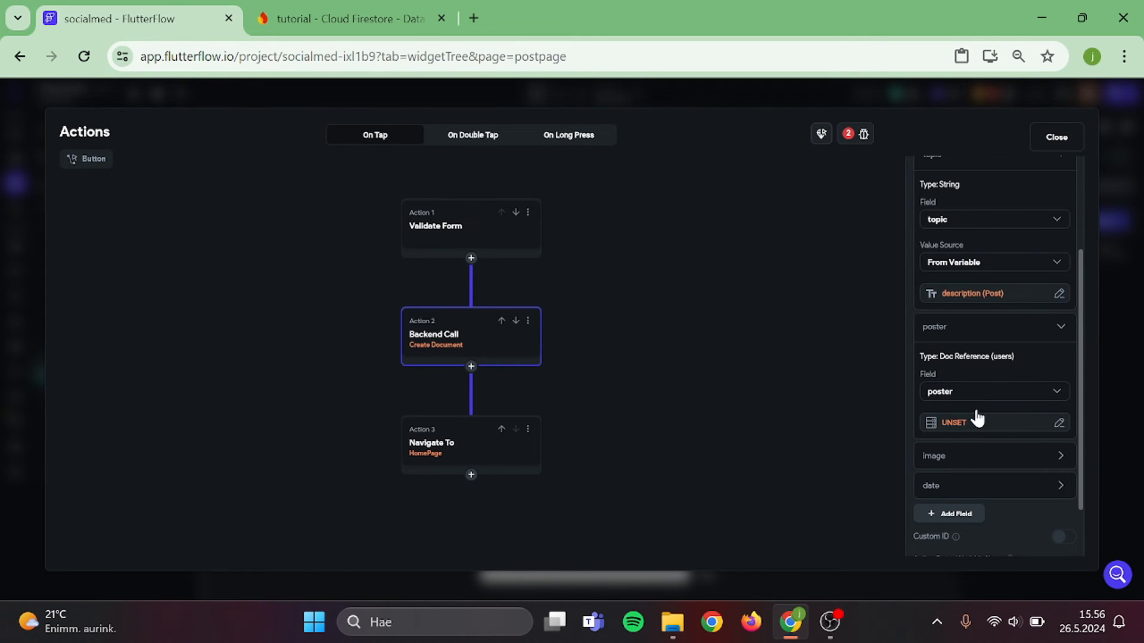
Set the poster field to the Authenticated User's reference
click(953, 422)
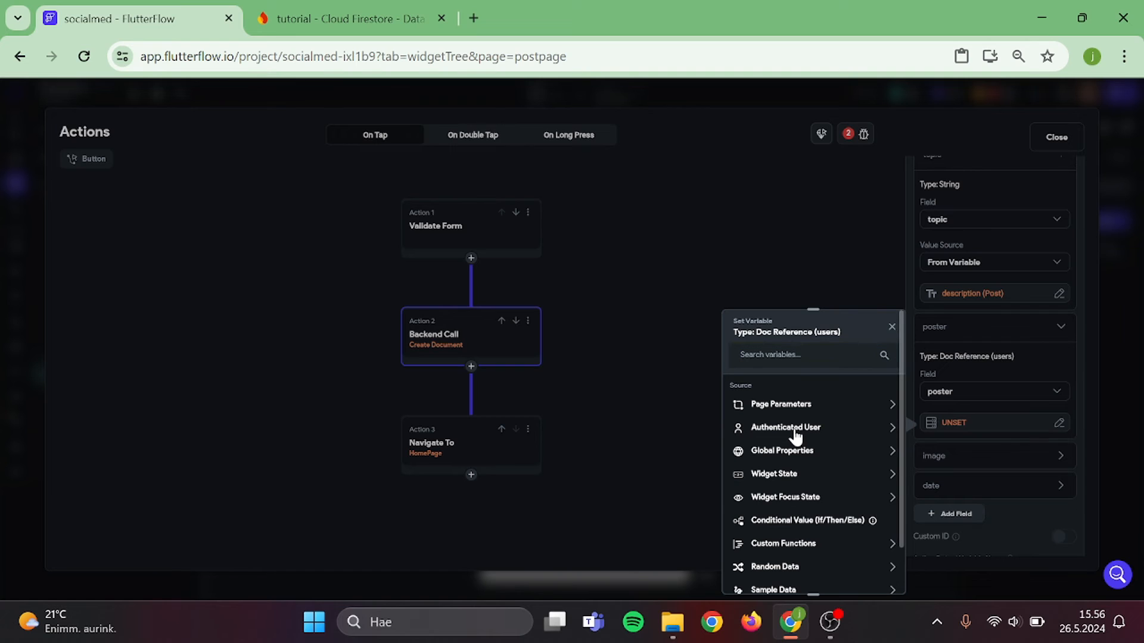
click(785, 428)
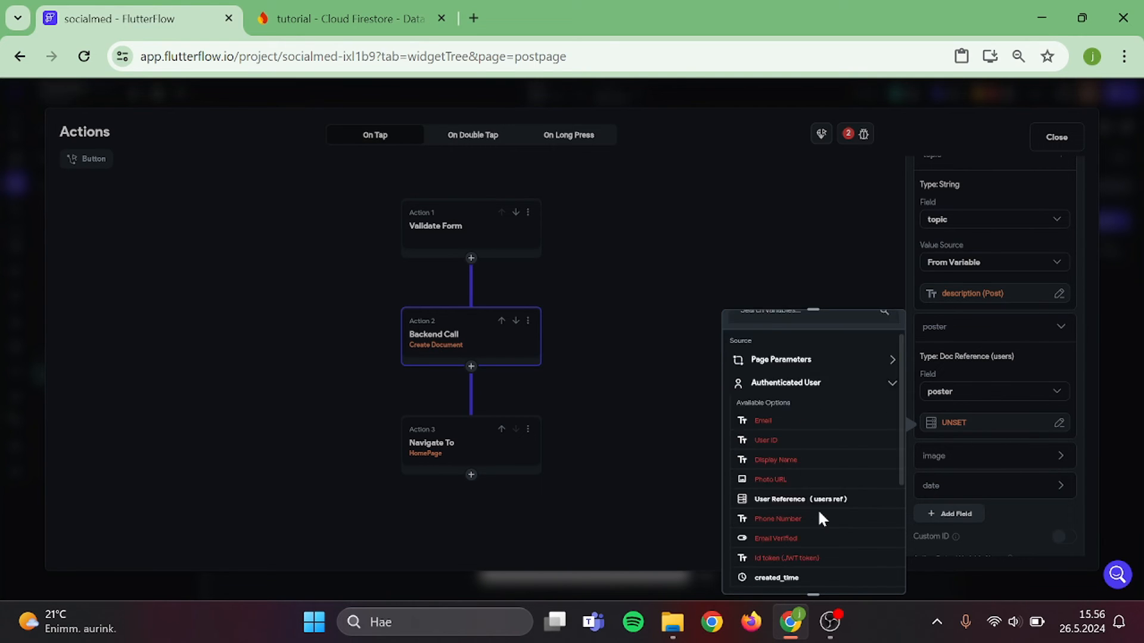
scroll(down, 3)
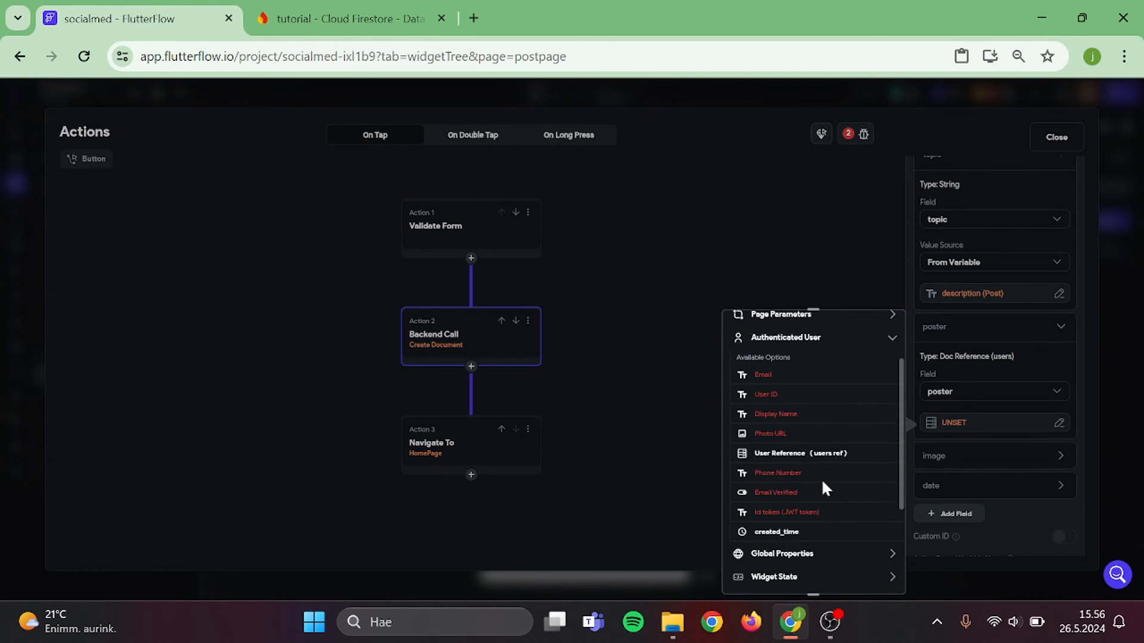
click(800, 453)
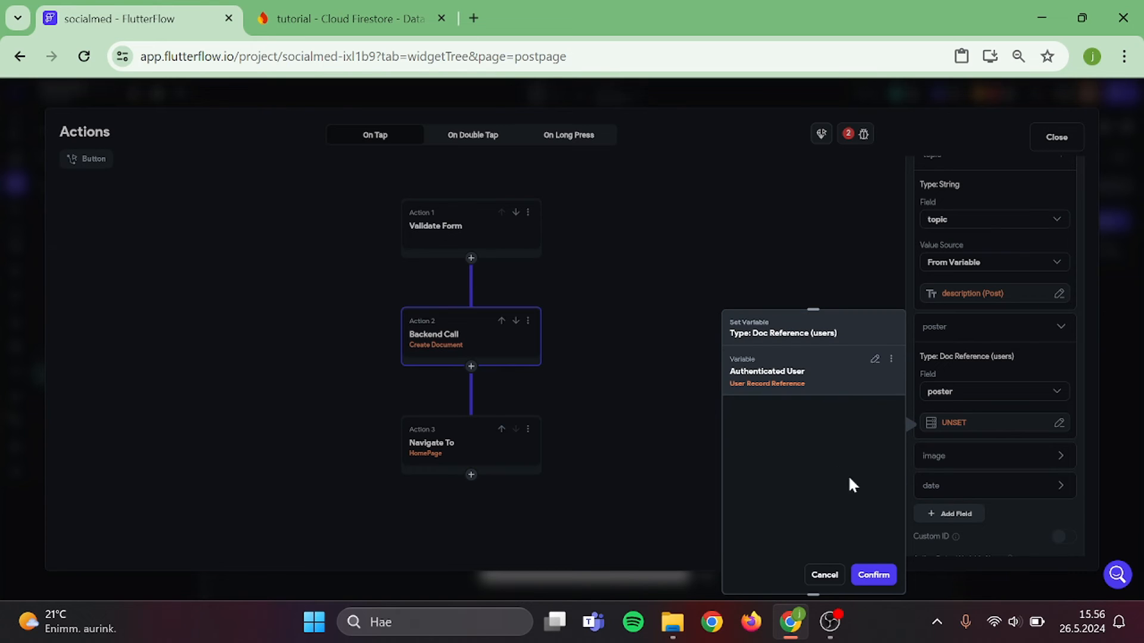
mouse_move(1076, 471)
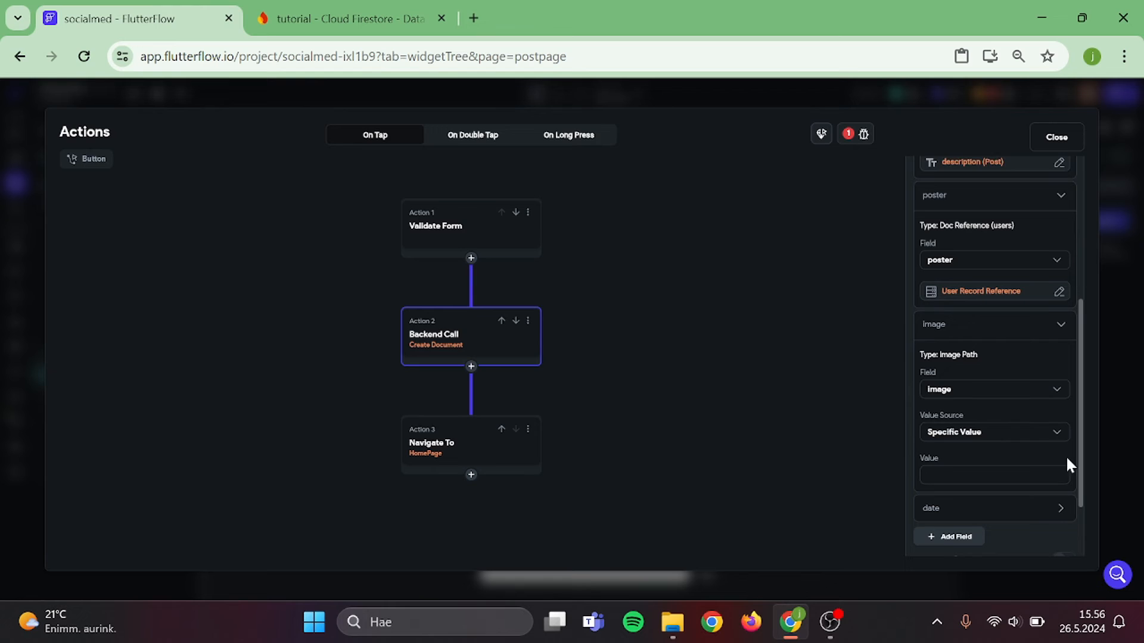
Set the image field to the uploaded photo URL
click(993, 431)
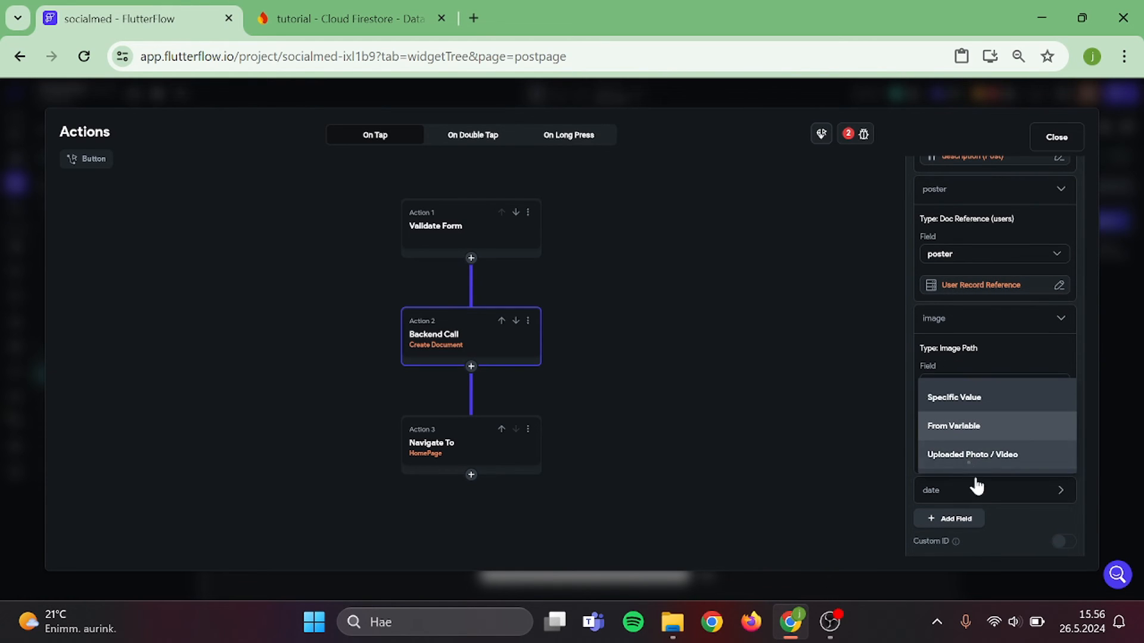
click(972, 454)
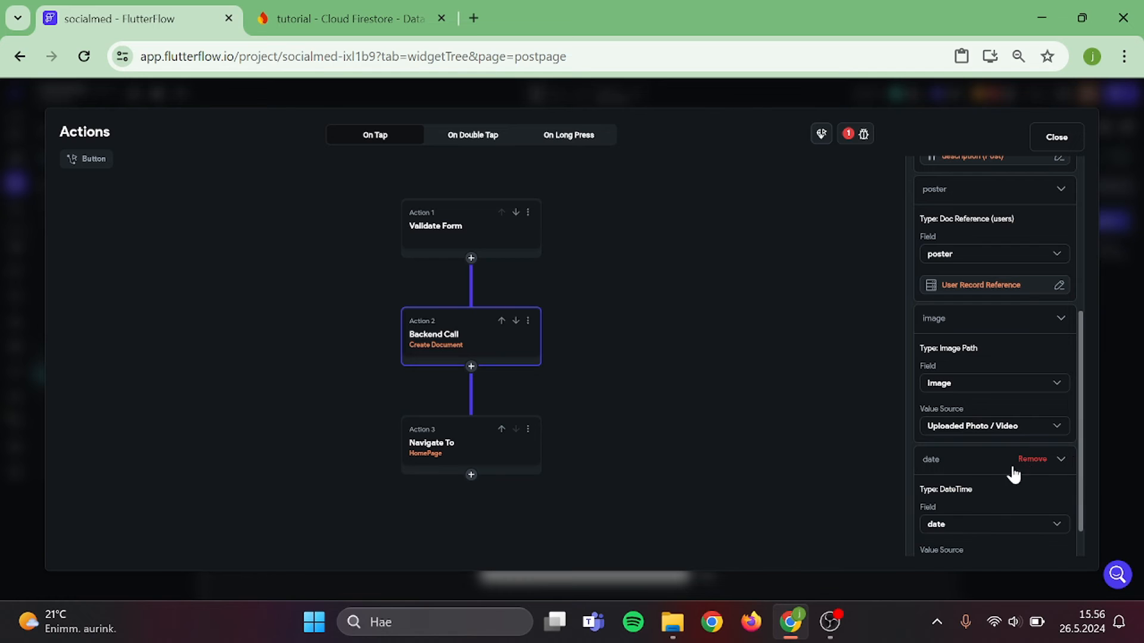
scroll(down, 3)
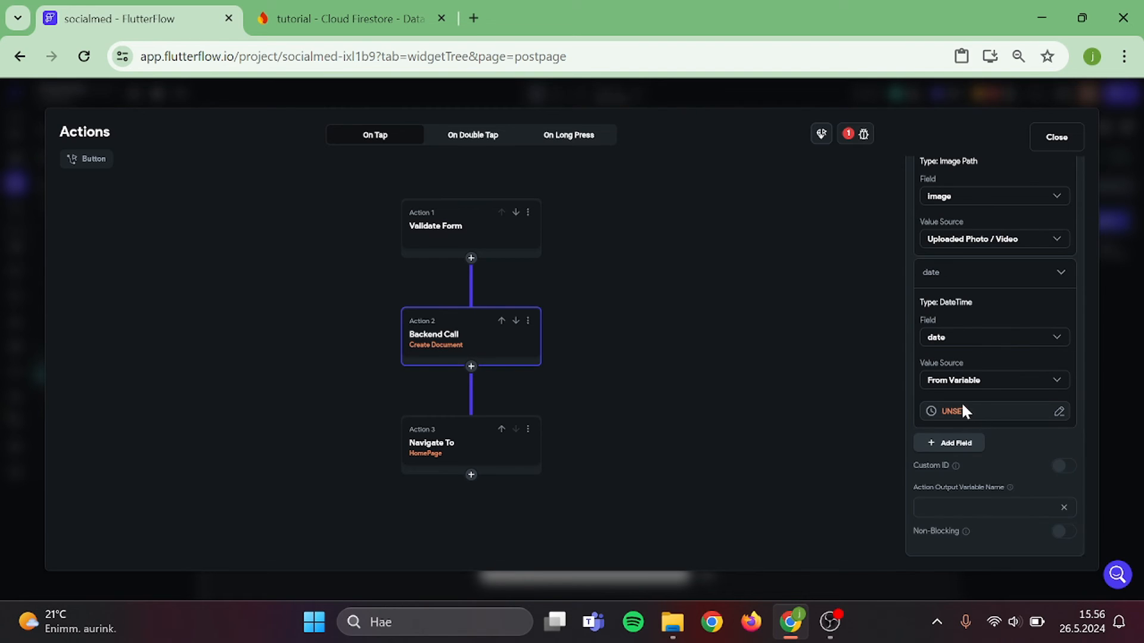
Set the date field to the global Current Time and close the action flow
click(981, 411)
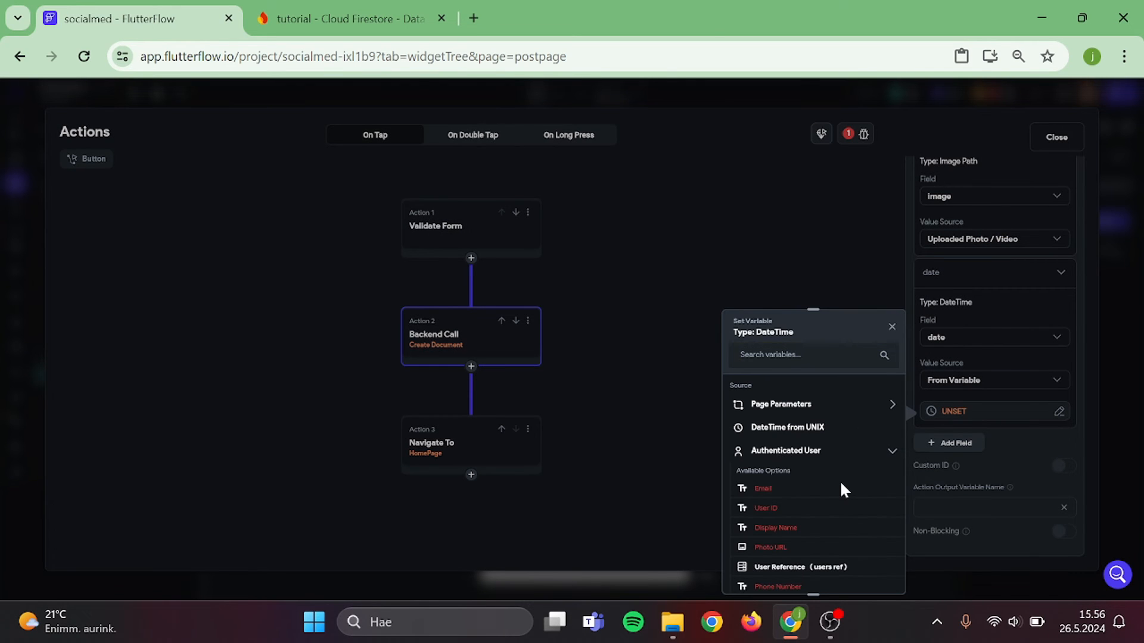
mouse_move(814, 460)
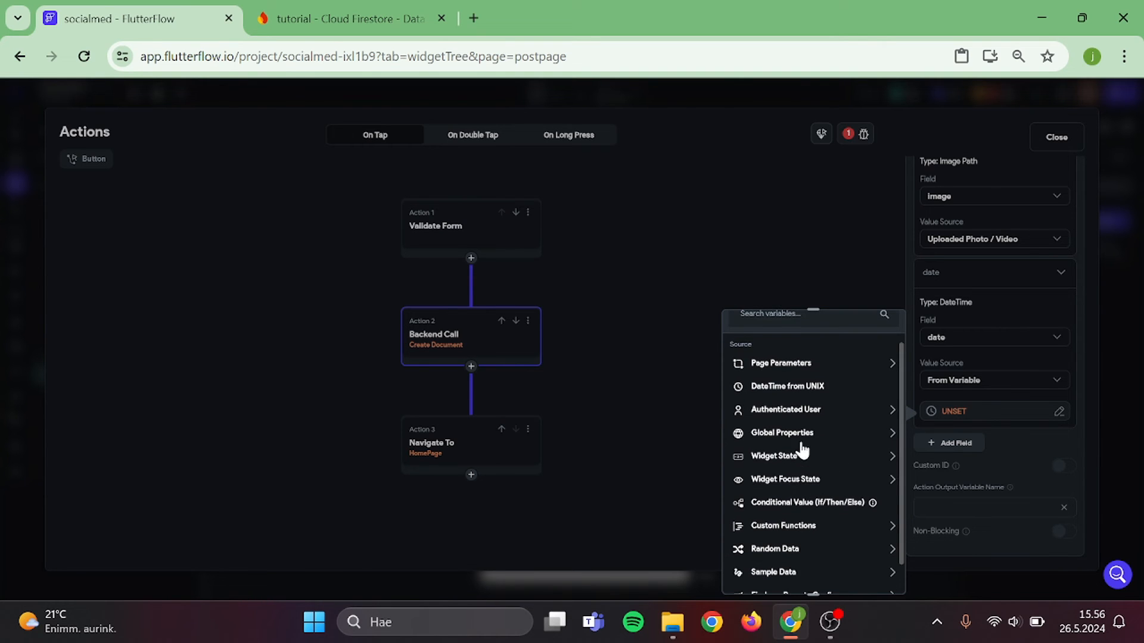
click(782, 433)
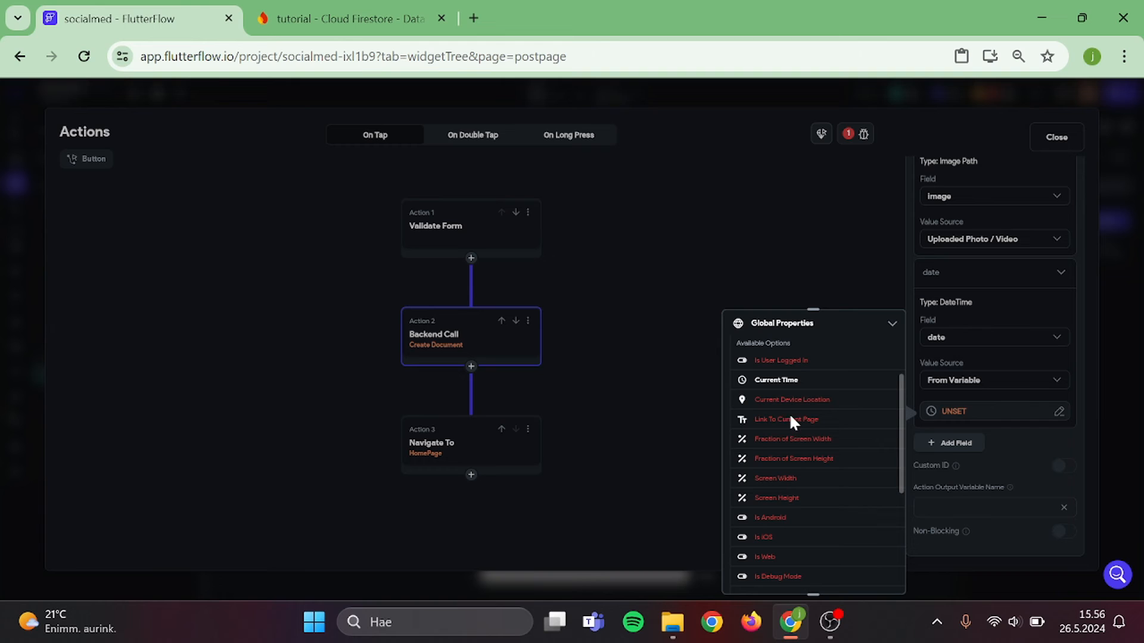
click(776, 380)
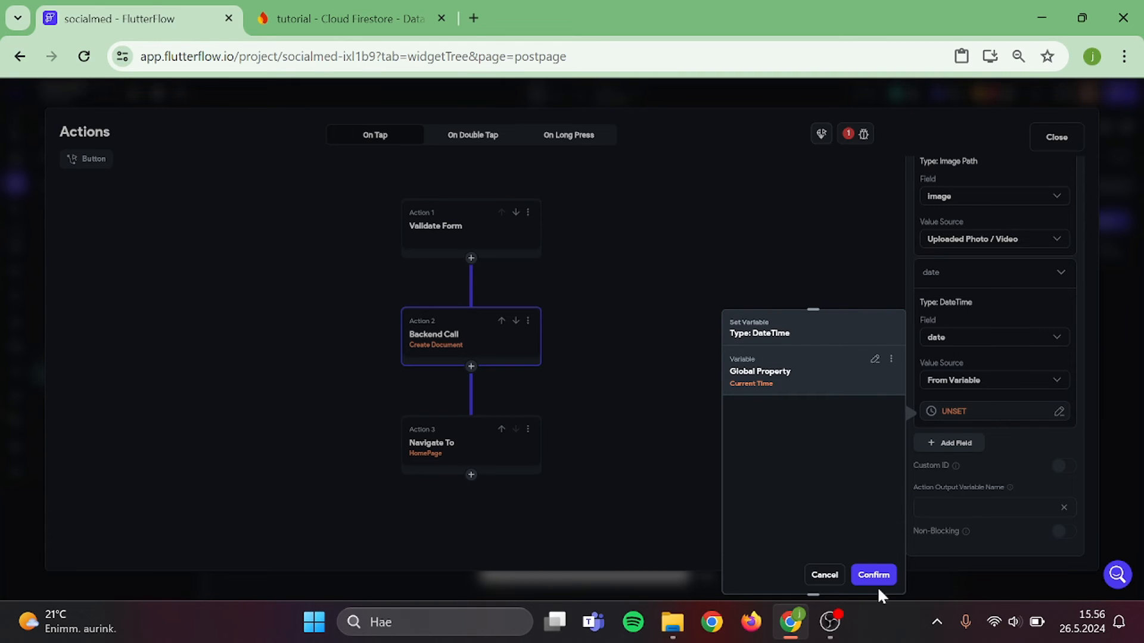
click(872, 574)
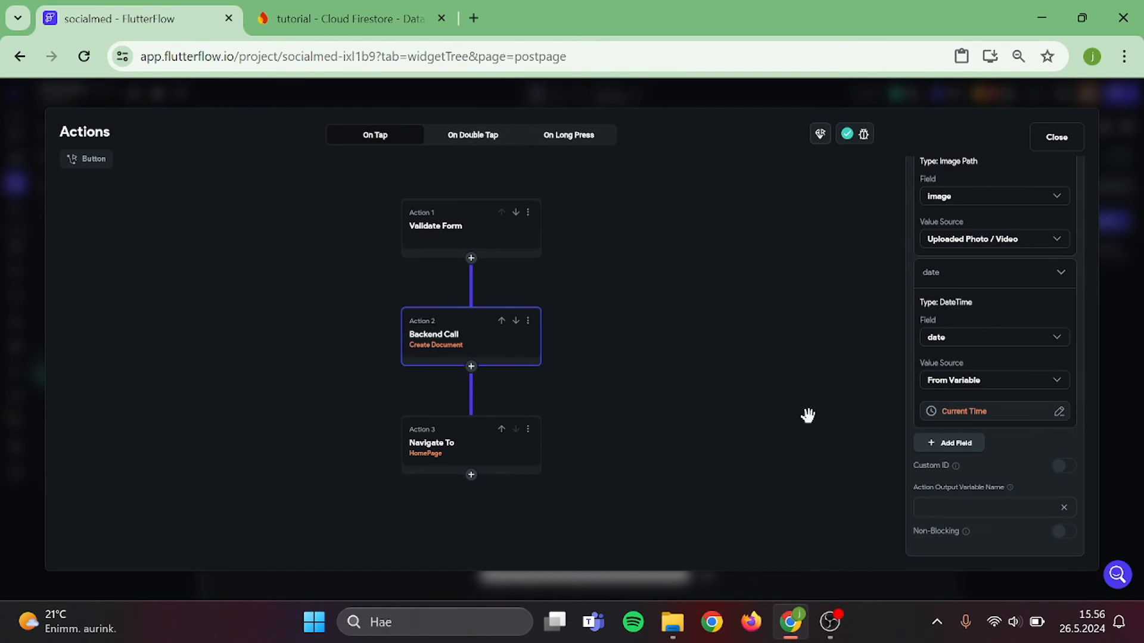
click(1056, 137)
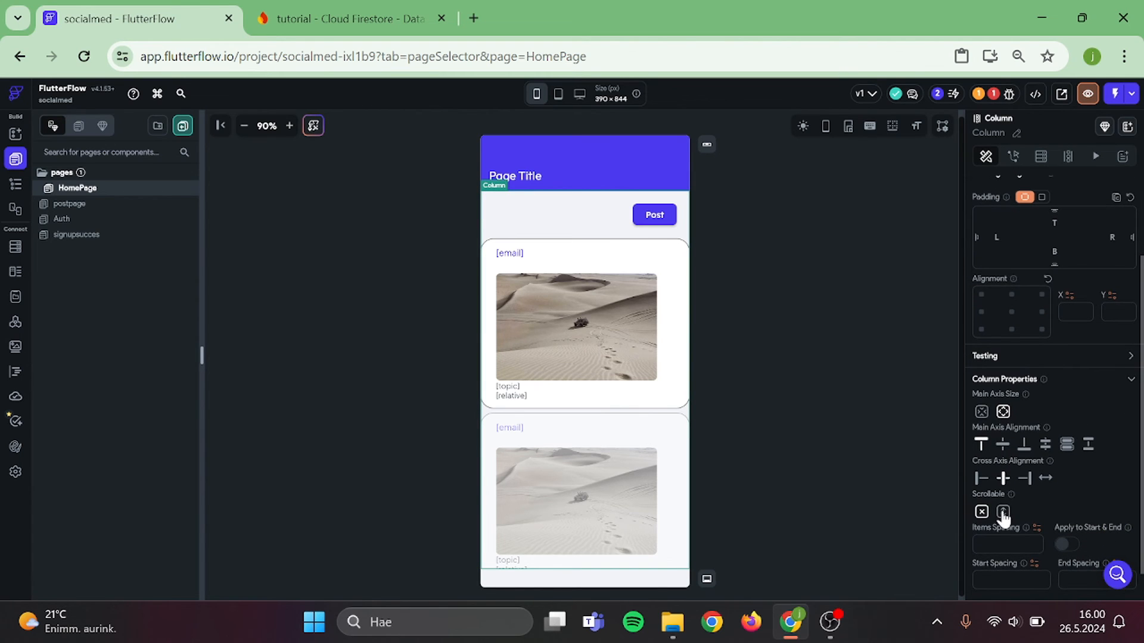
Turn on Scrollable for the feed Column and rename the Auth page to authent
click(876, 302)
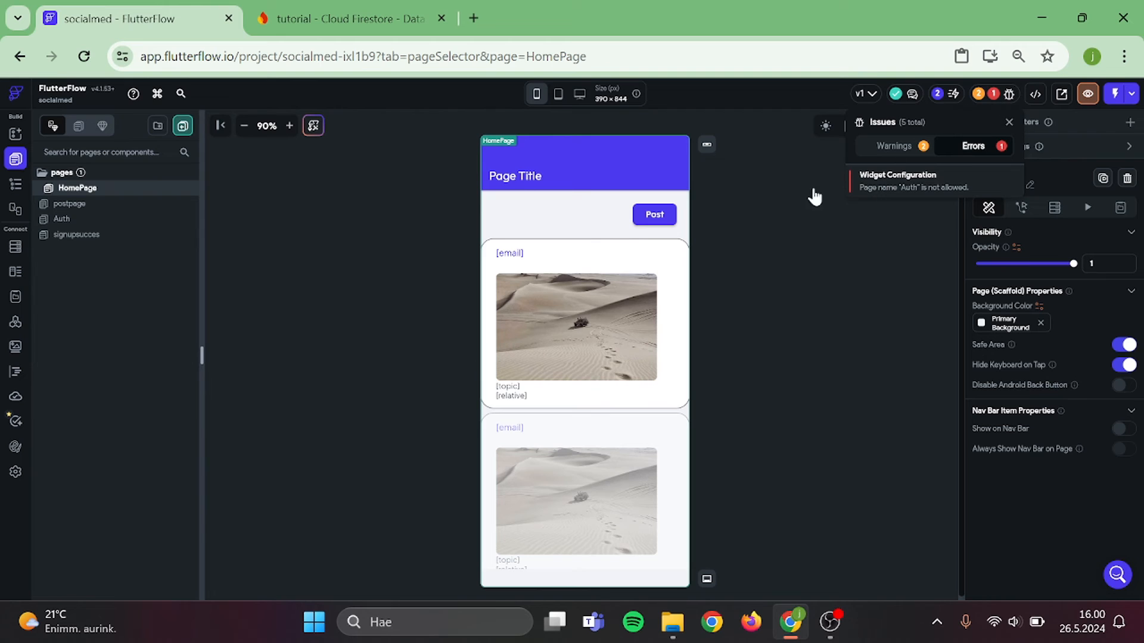
click(62, 219)
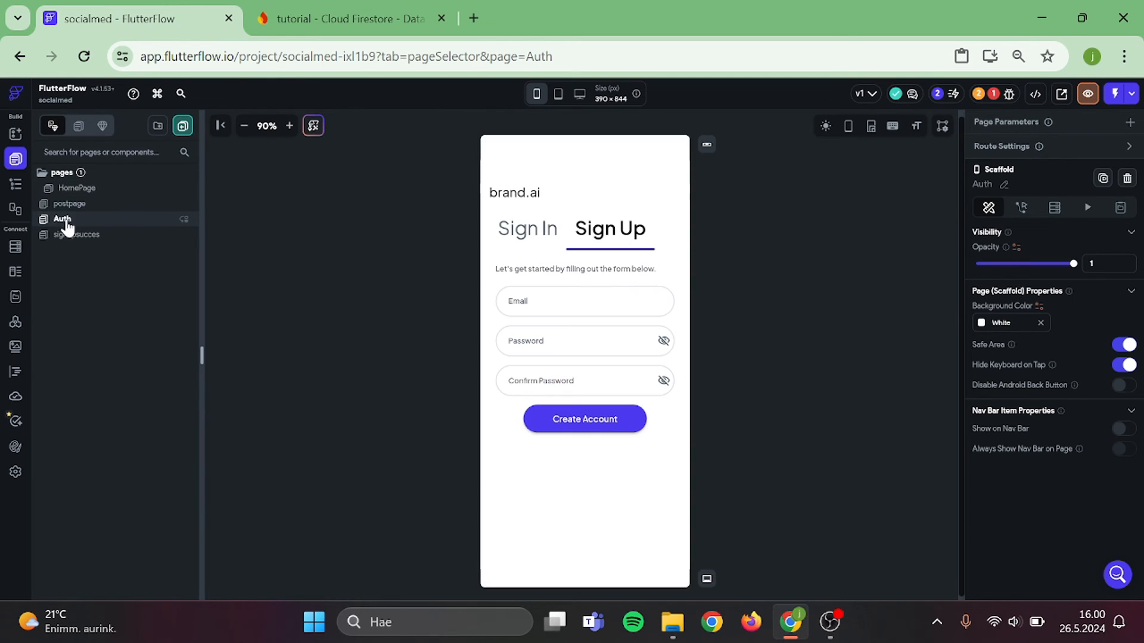
click(62, 220)
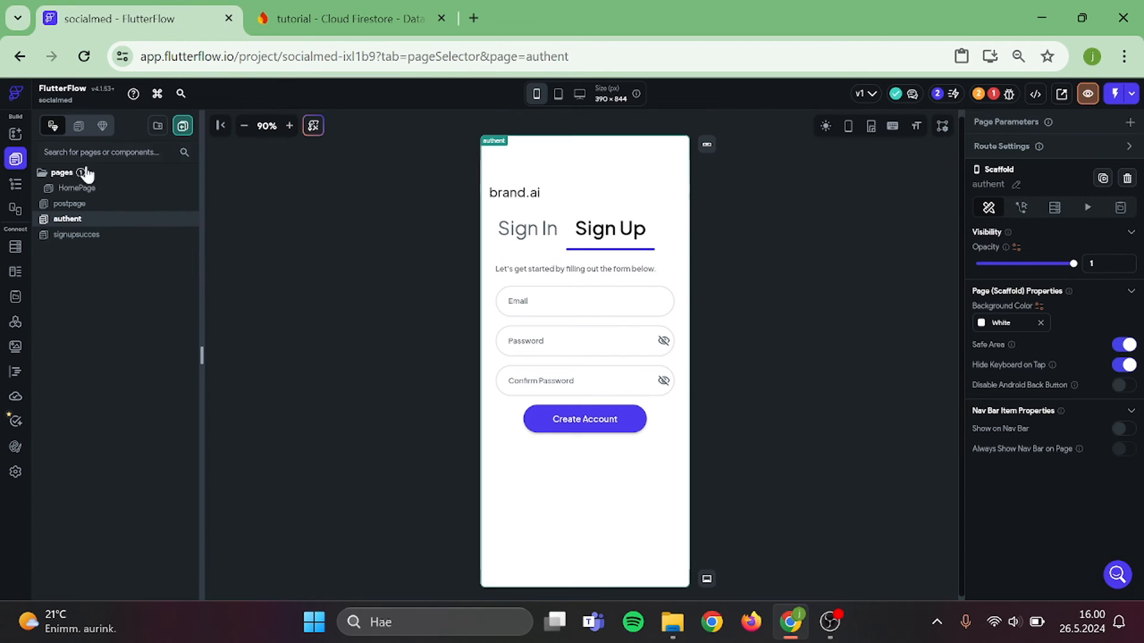
click(76, 189)
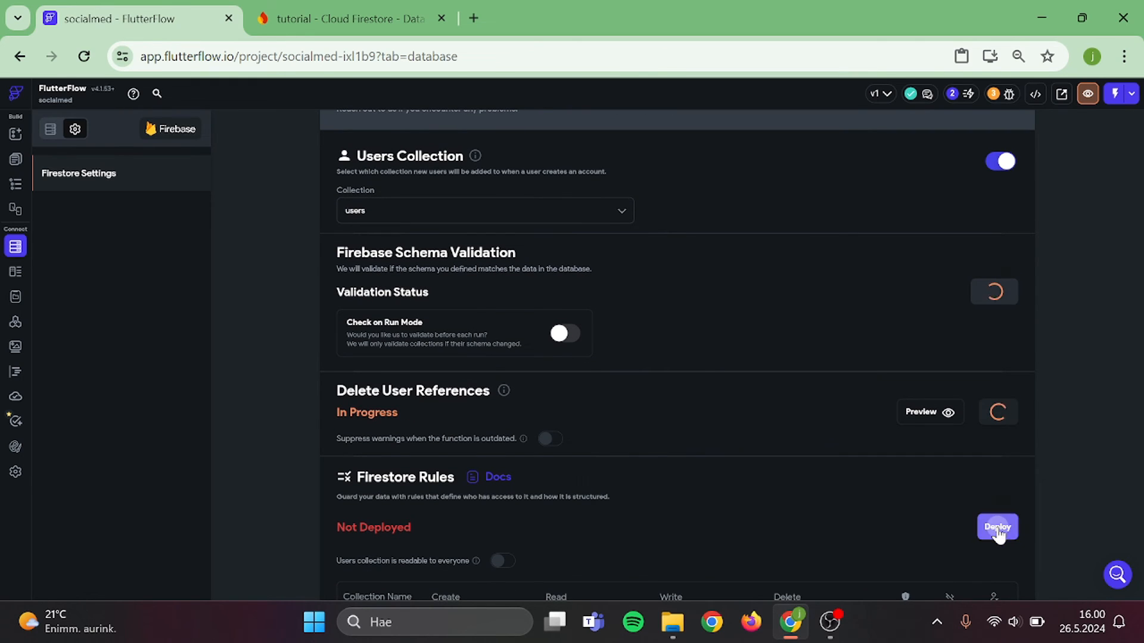
Deploy the Firestore rules with Deploy Now and return to the widget tree
click(997, 528)
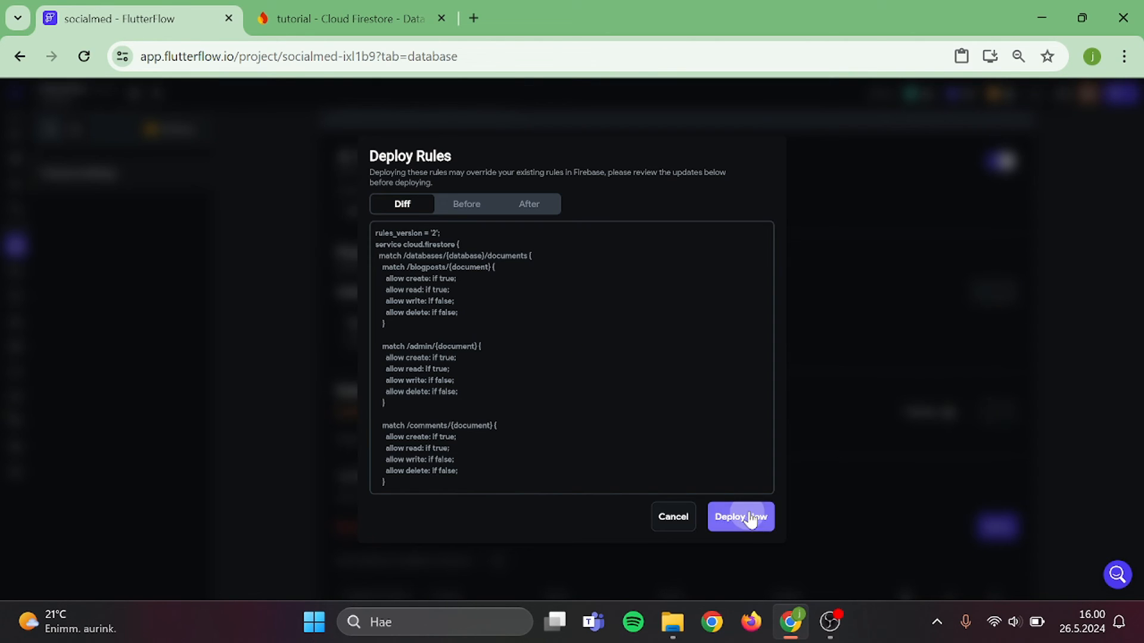
click(740, 516)
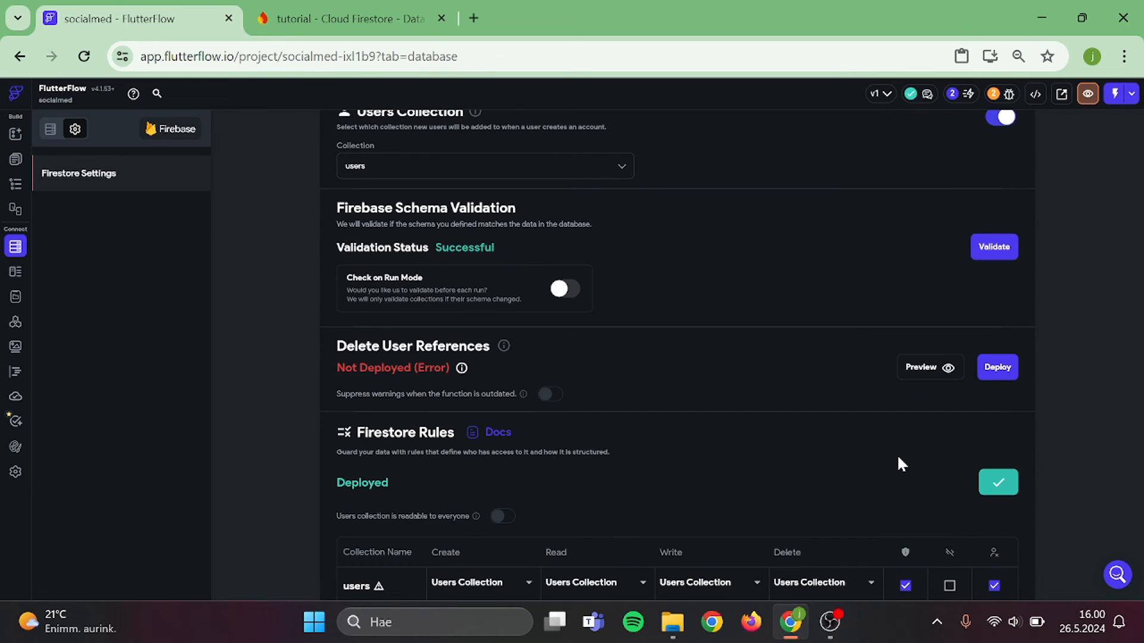
mouse_move(10, 185)
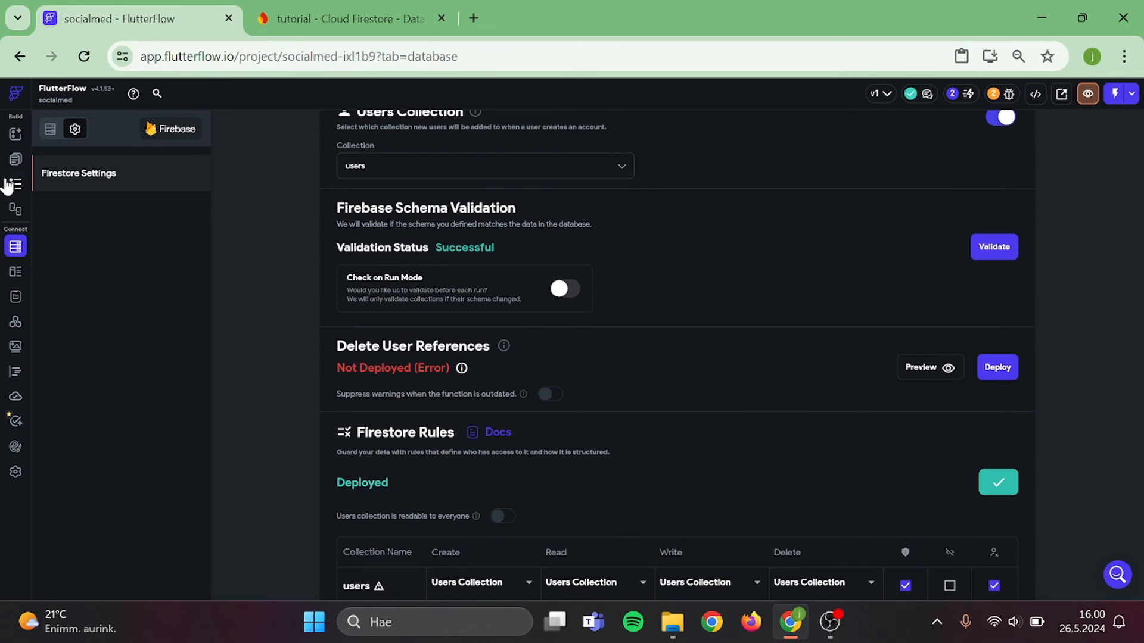
click(14, 184)
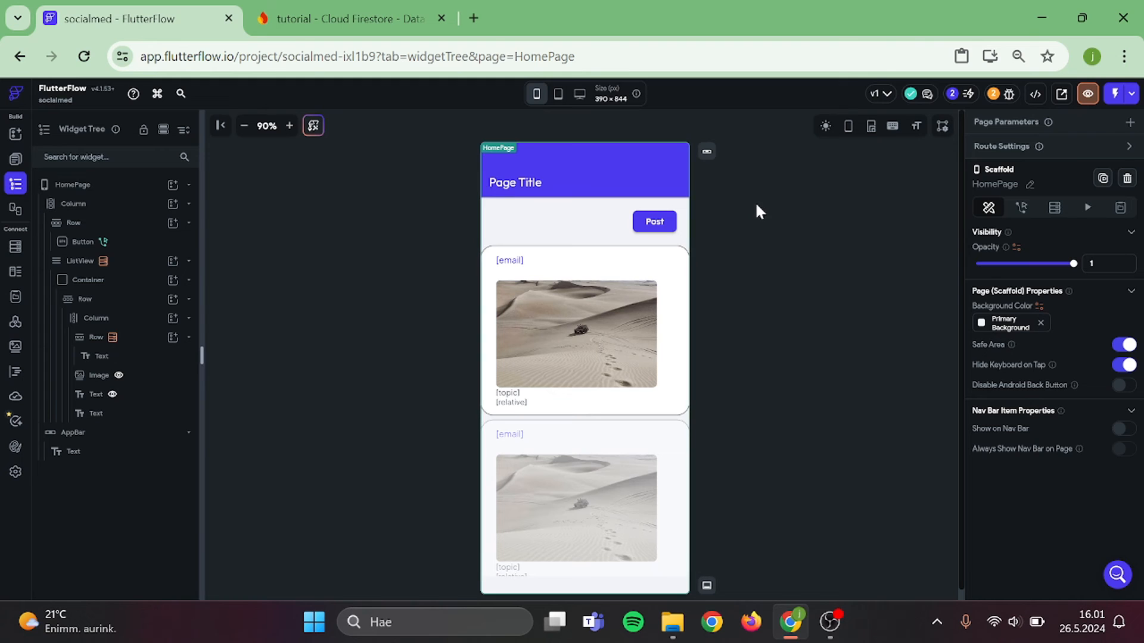
click(347, 18)
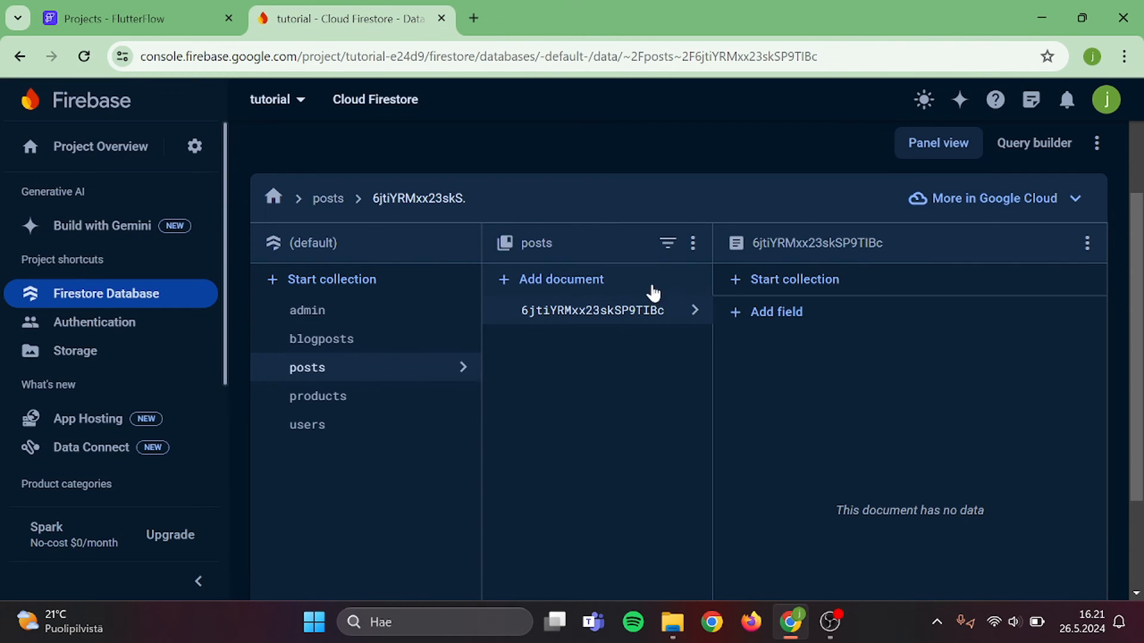
Delete the empty document from the Firebase posts collection and return to FlutterFlow
right_click(591, 310)
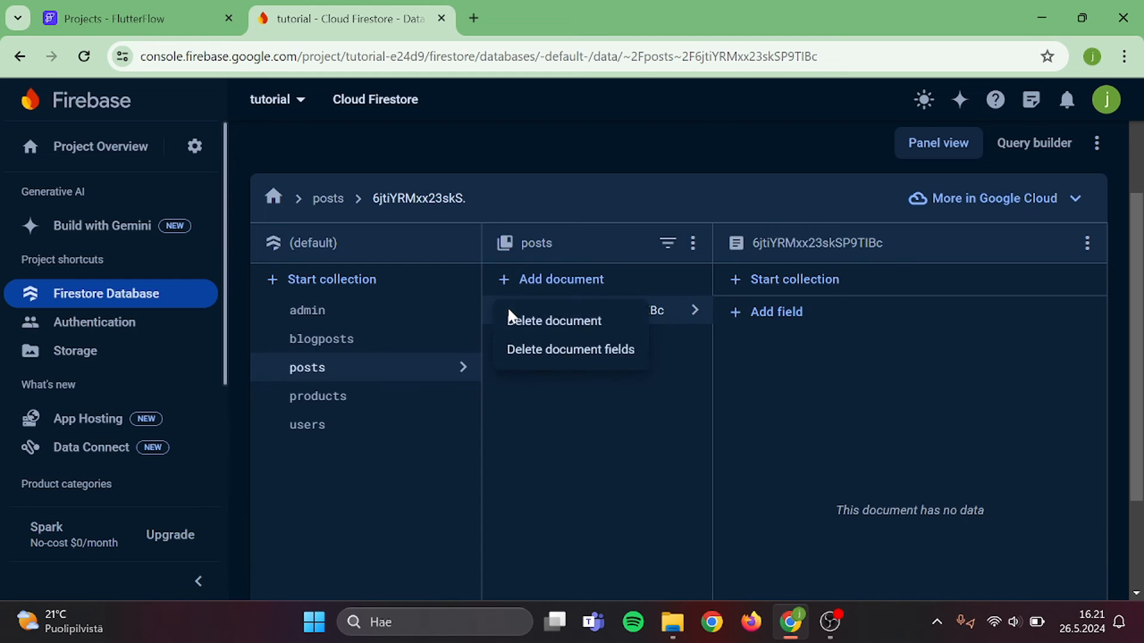
click(554, 321)
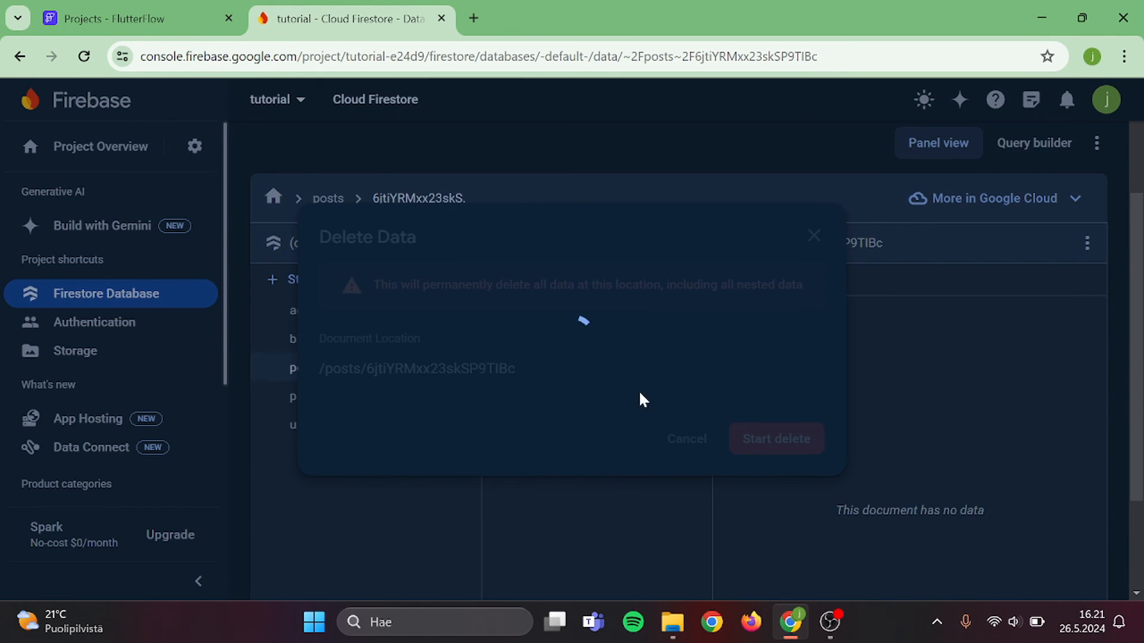
click(775, 438)
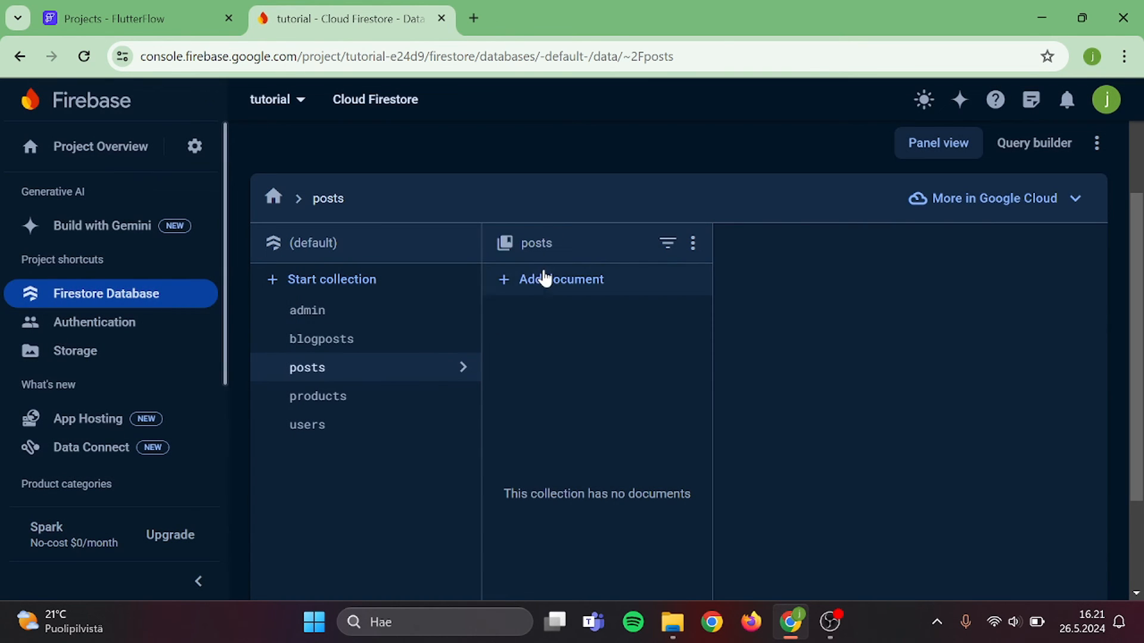
click(135, 18)
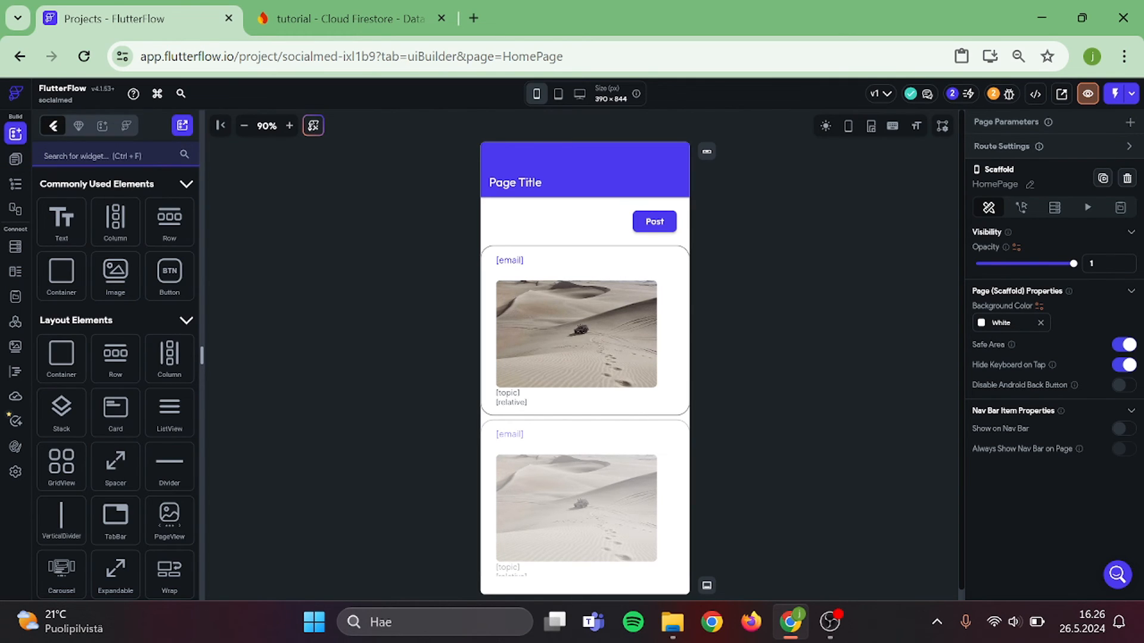
Find the Button widget, place it beside Post, and label it 'Log out'
text(buttonn)
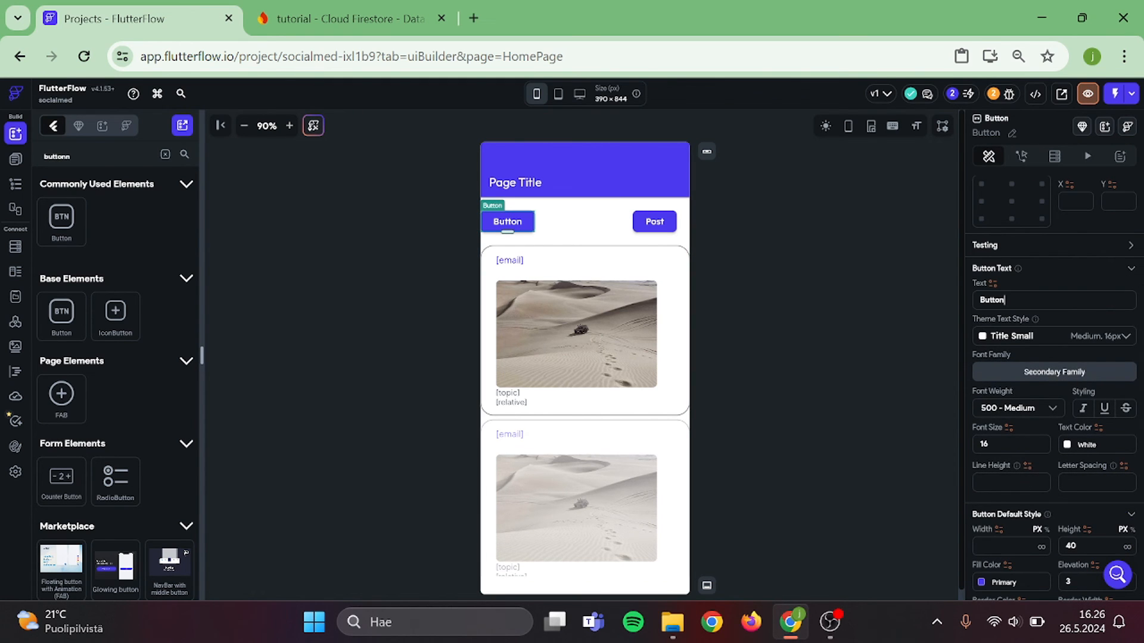
text(L)
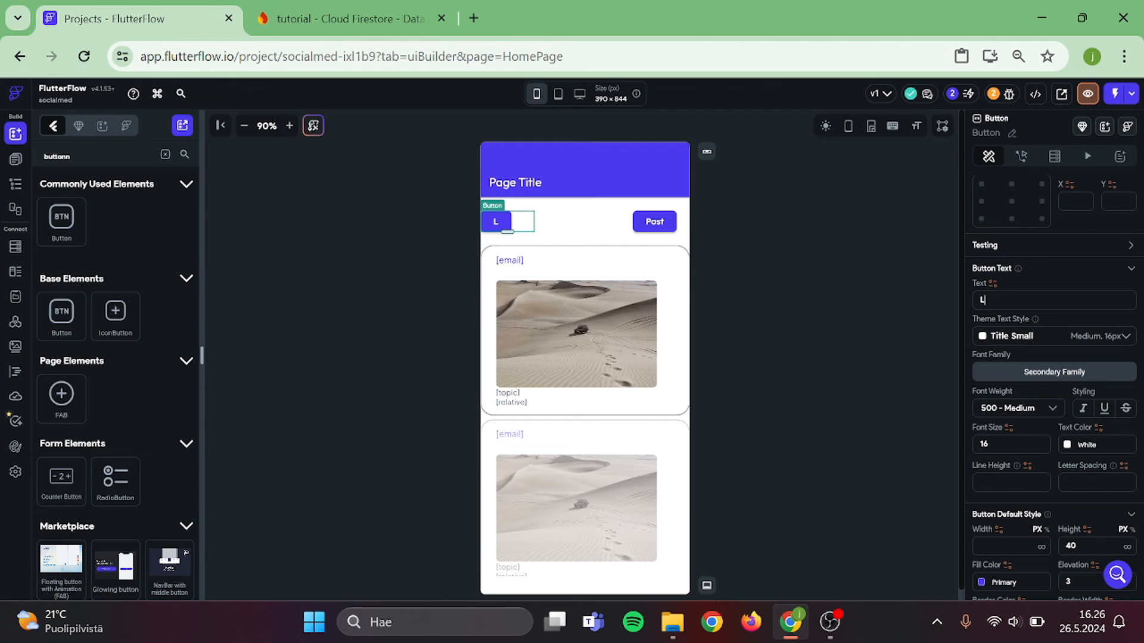
text(og out)
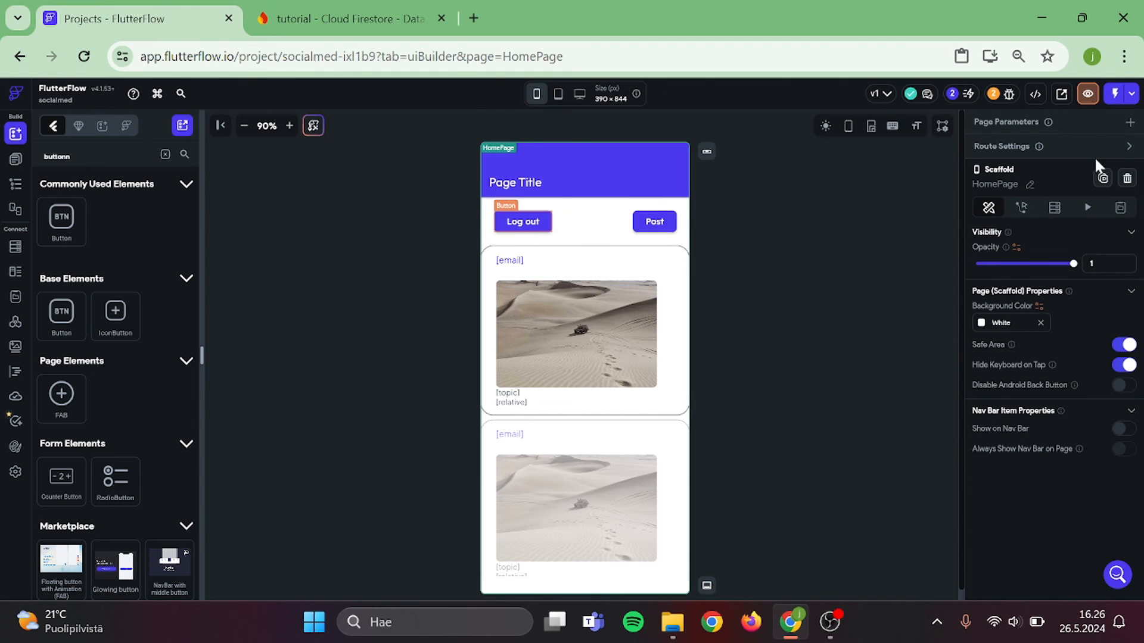
Give the Log out button a first action: Navigate To the authent page
click(522, 221)
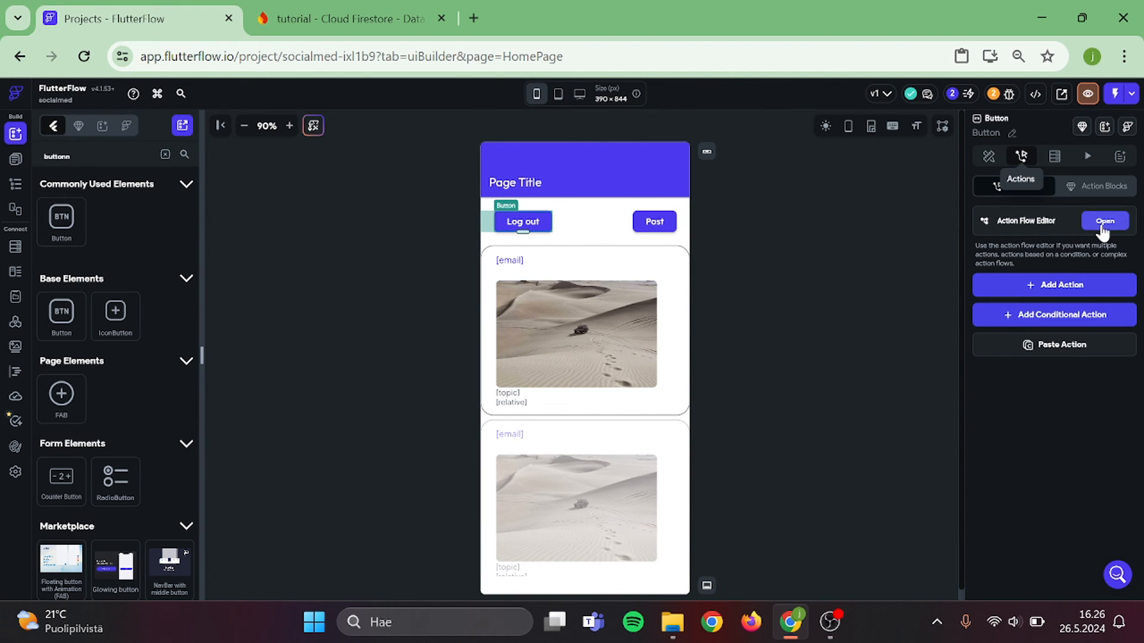
click(1104, 221)
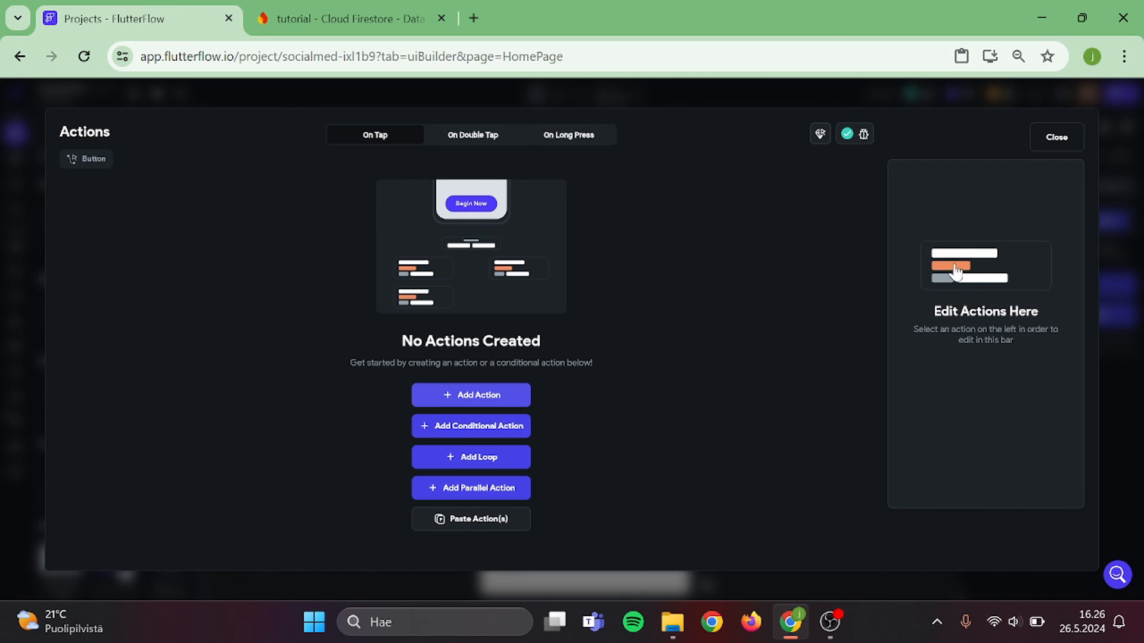
click(470, 394)
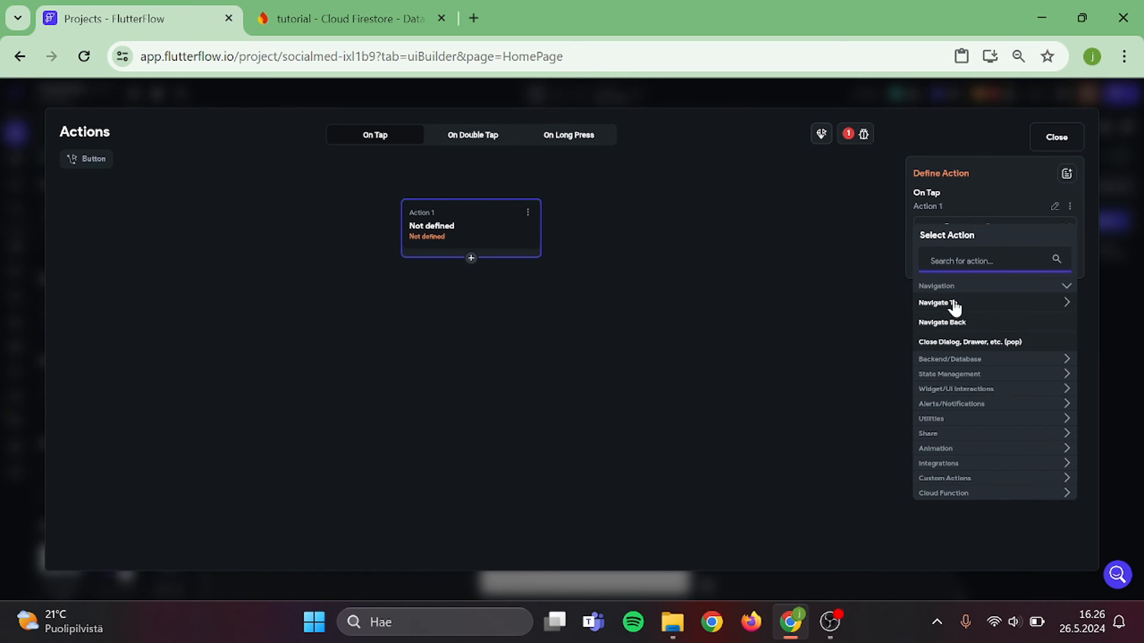
click(938, 303)
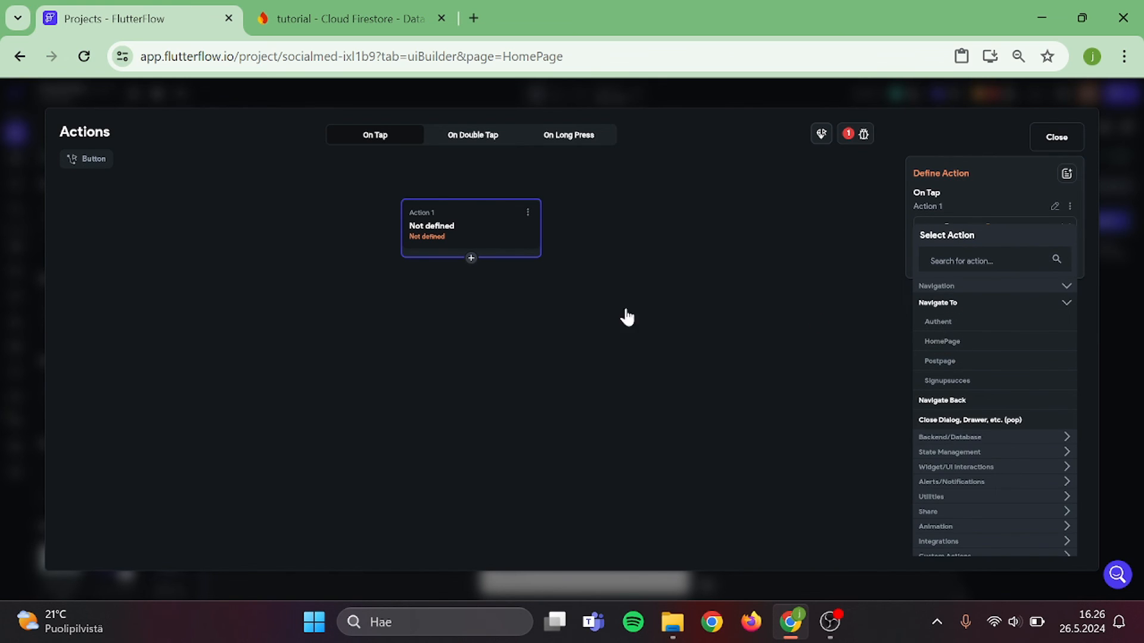
click(937, 322)
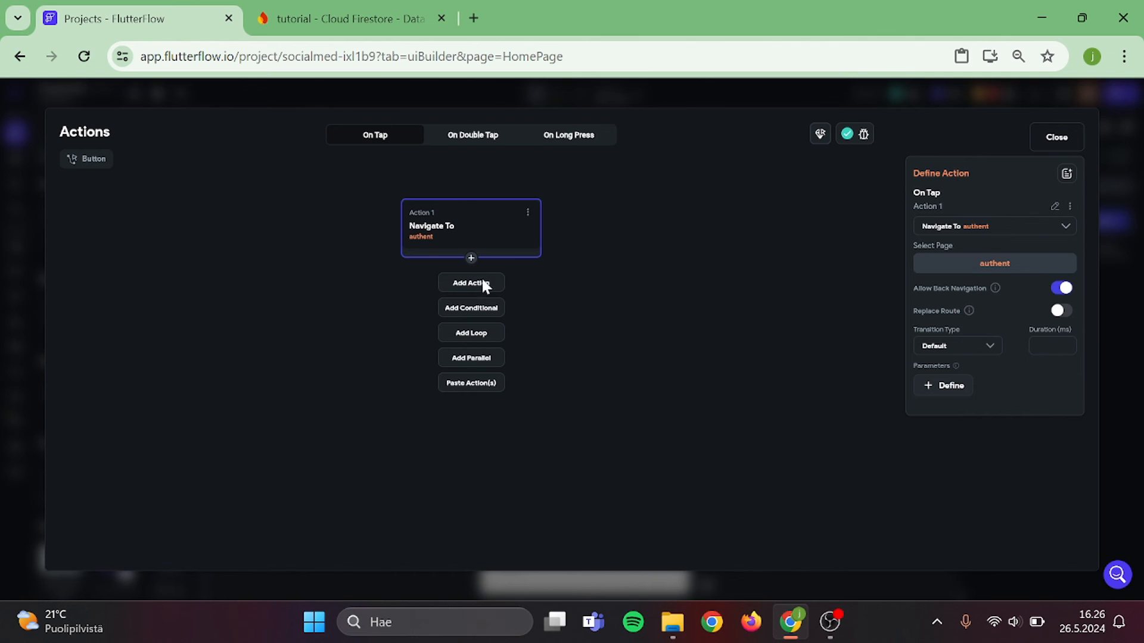
Add a second action, Firebase Authentication Log Out, and close the action flow
click(471, 284)
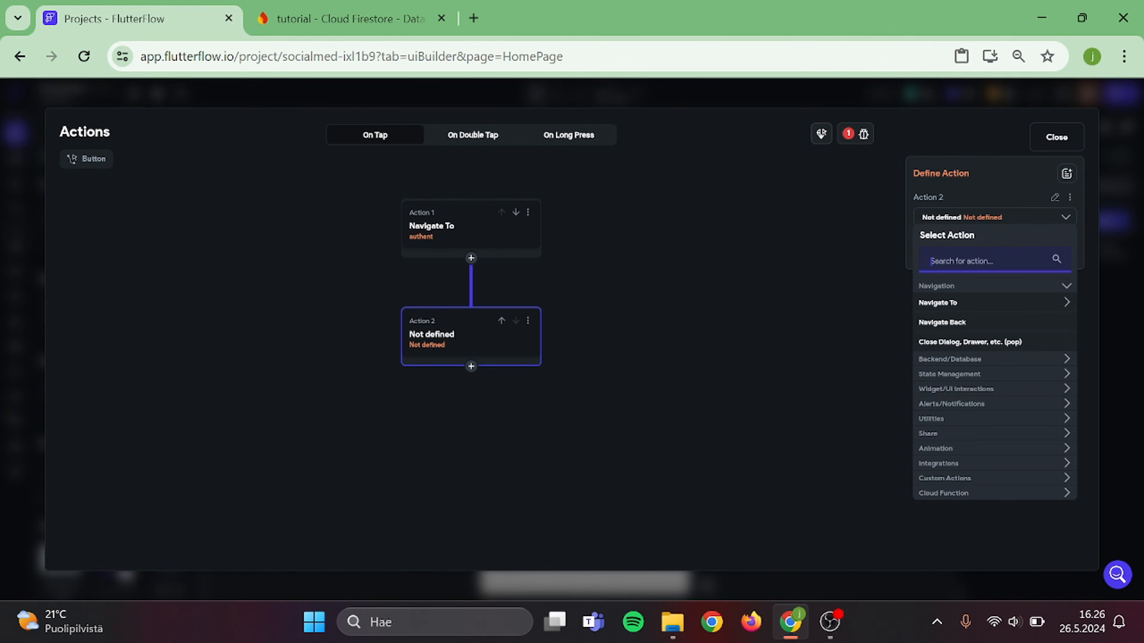
text(log)
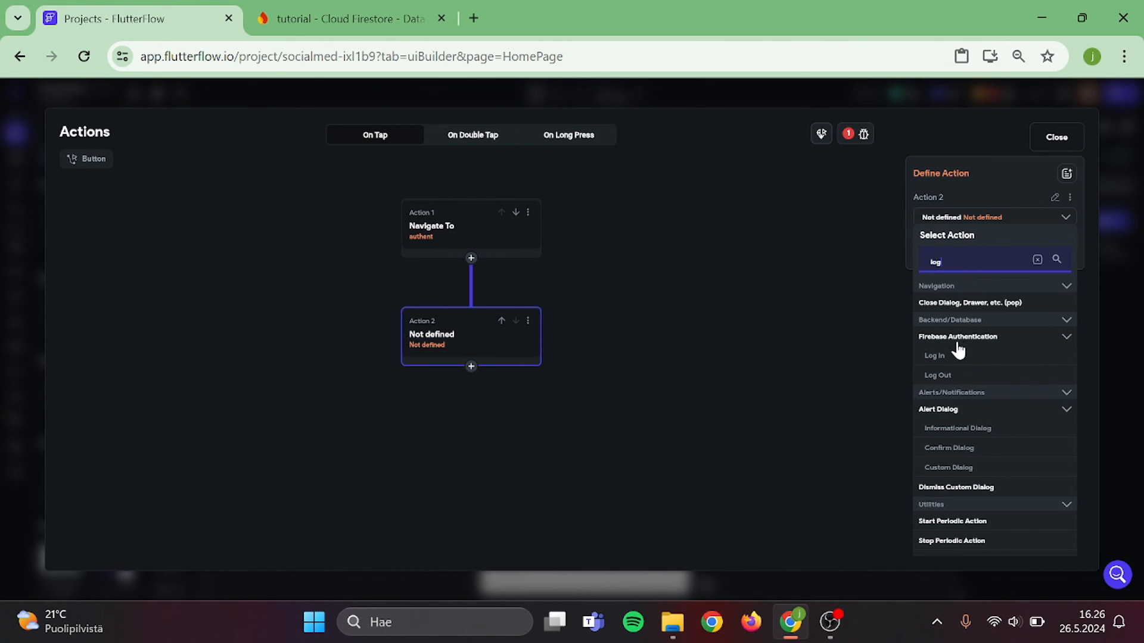
click(937, 376)
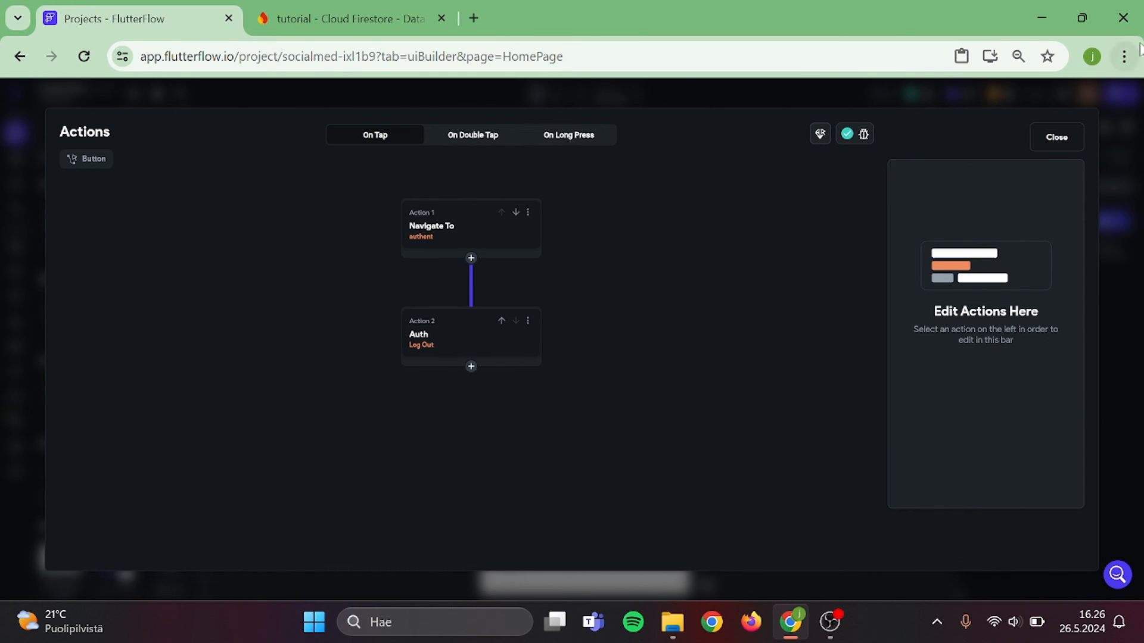
click(1055, 137)
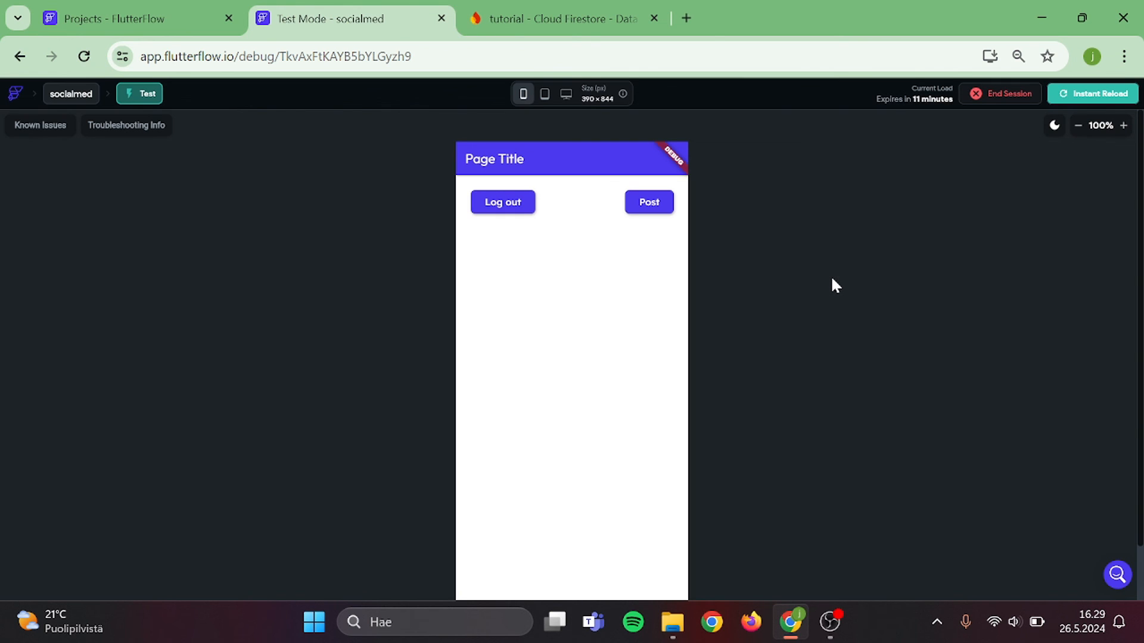
mouse_move(520, 243)
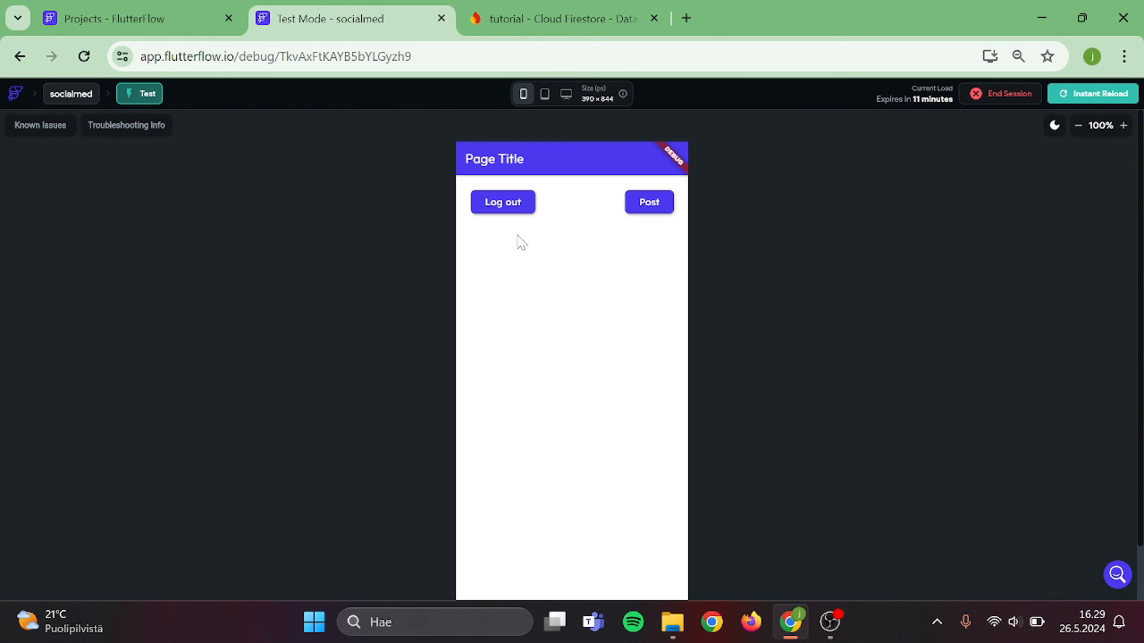
Log out in Test Mode, then sign up a new jim@ account and land on the empty home feed
click(501, 202)
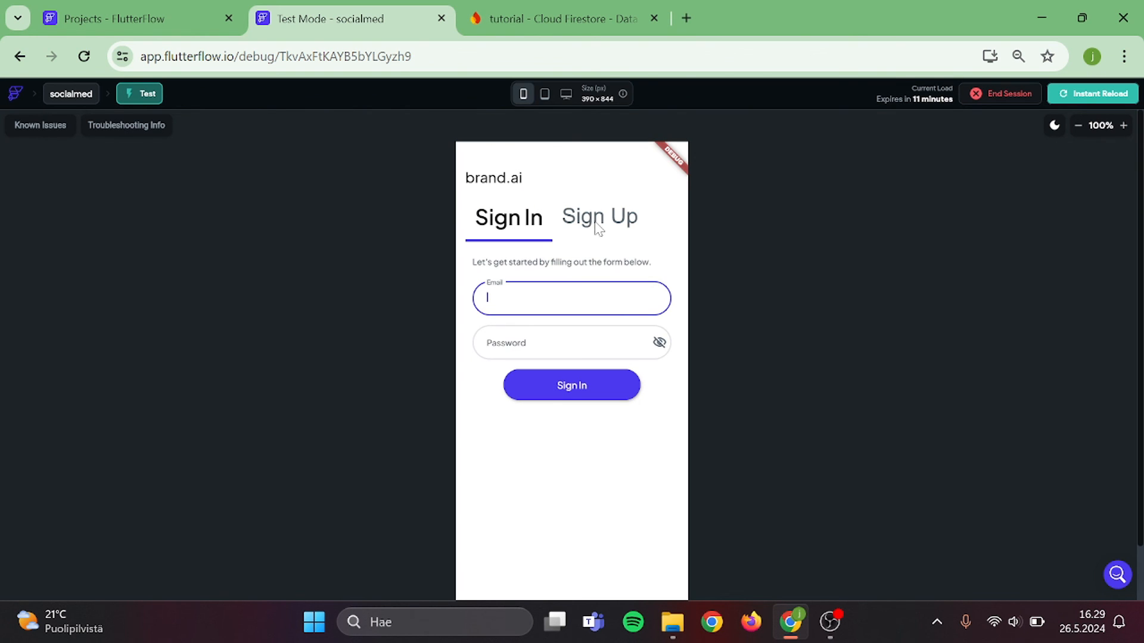
click(599, 217)
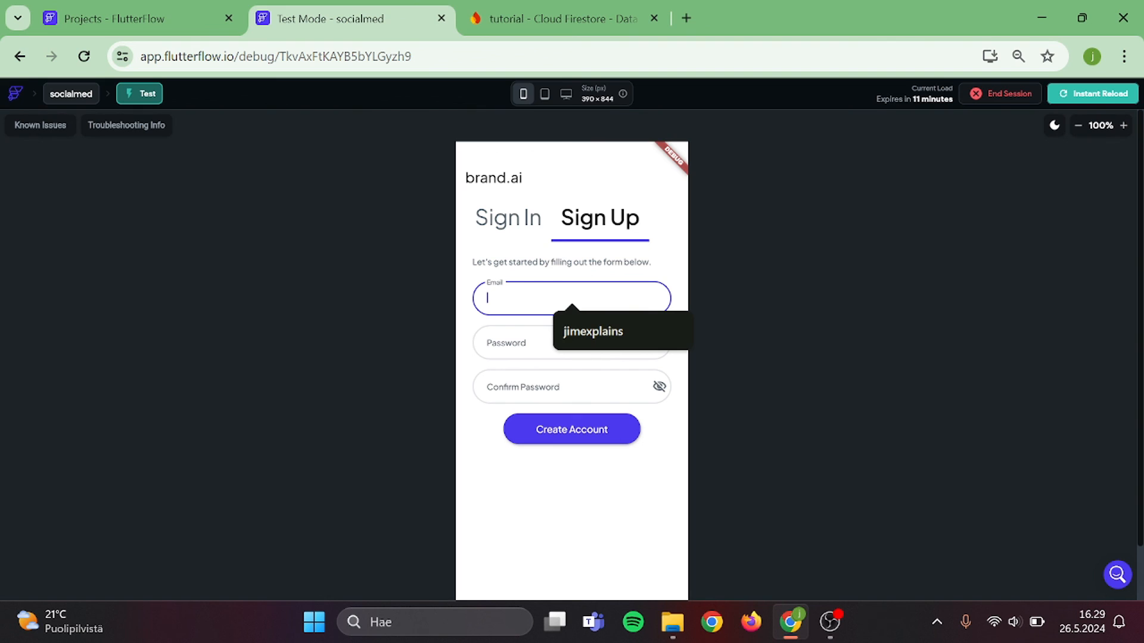
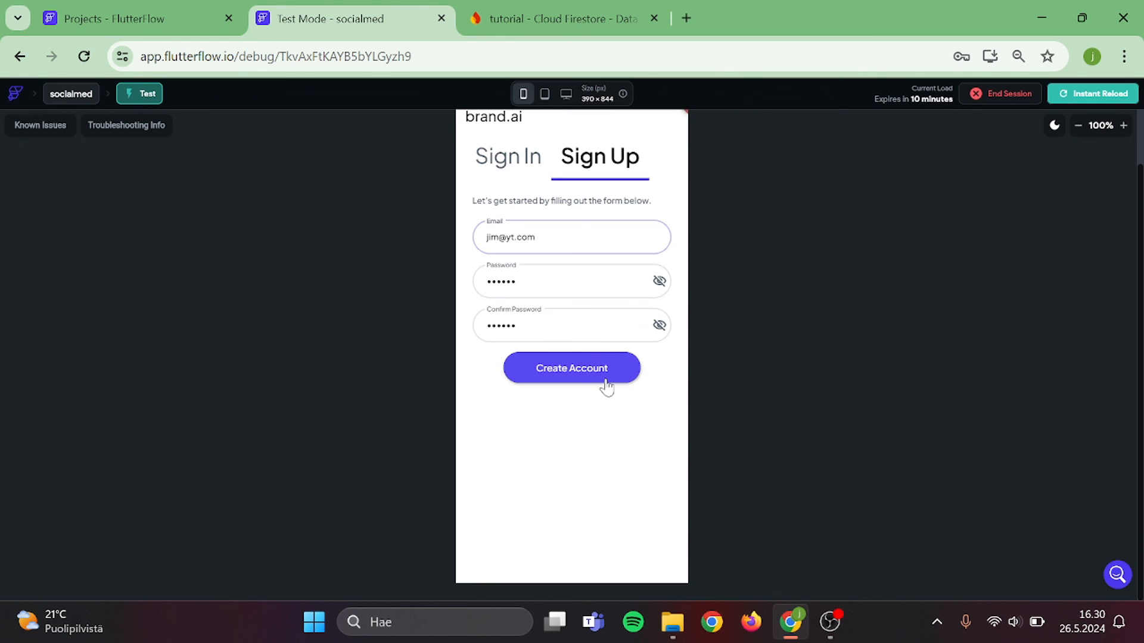
click(571, 368)
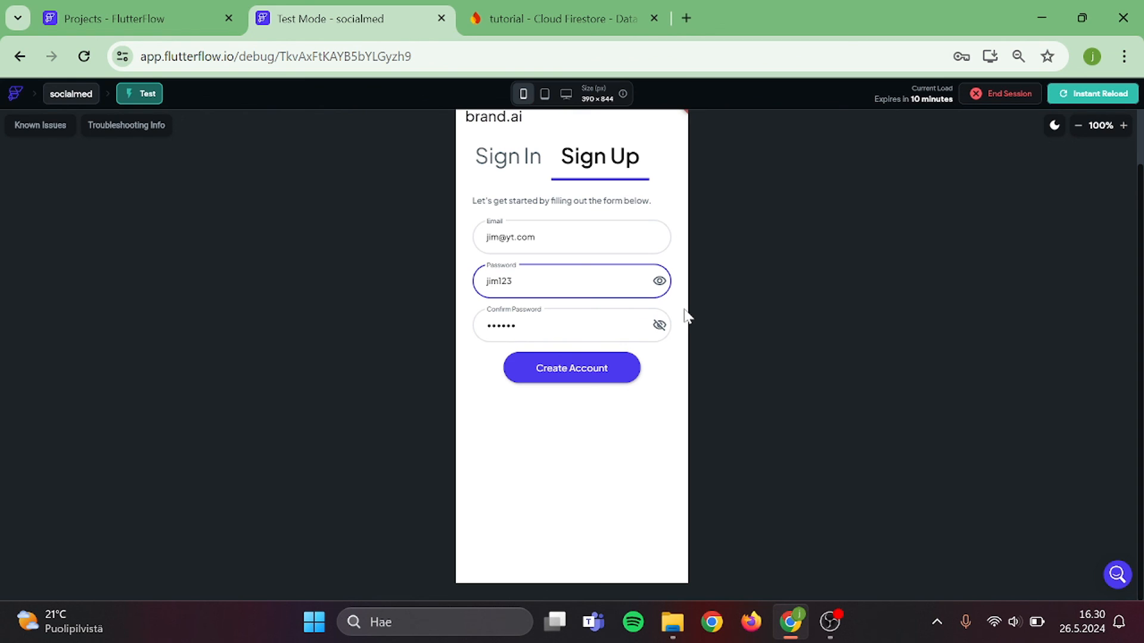
click(571, 369)
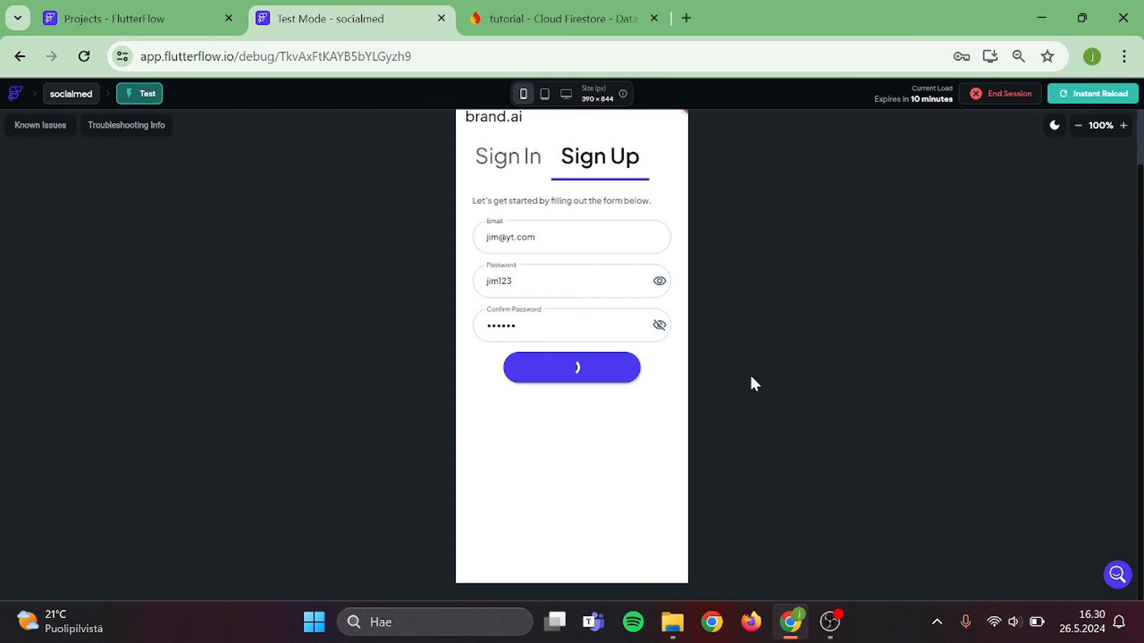
click(570, 367)
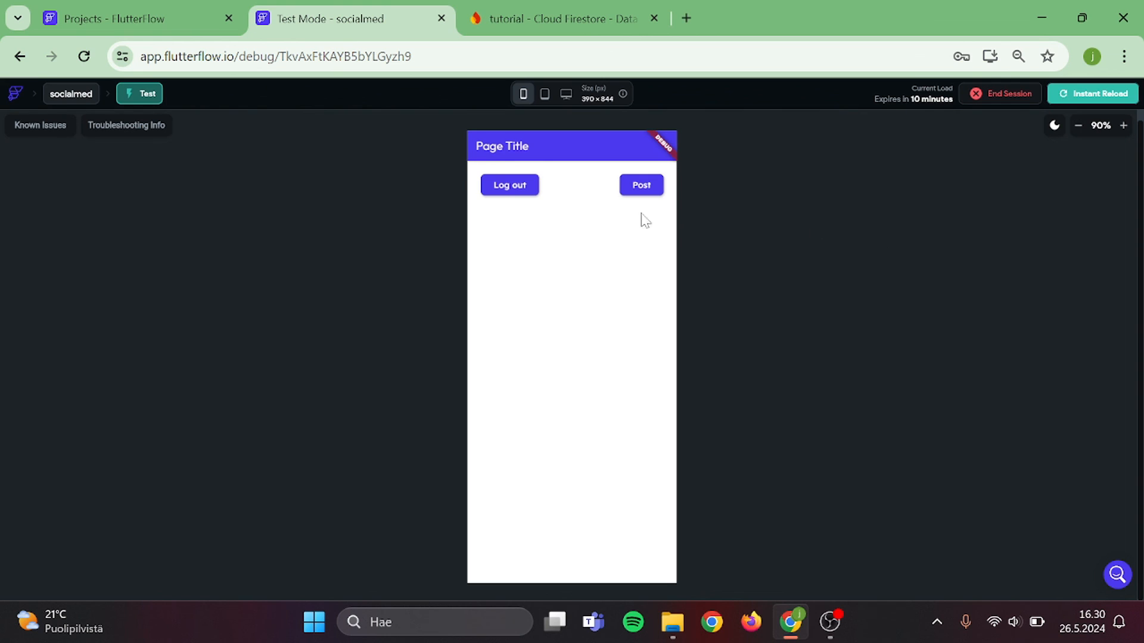
mouse_move(678, 334)
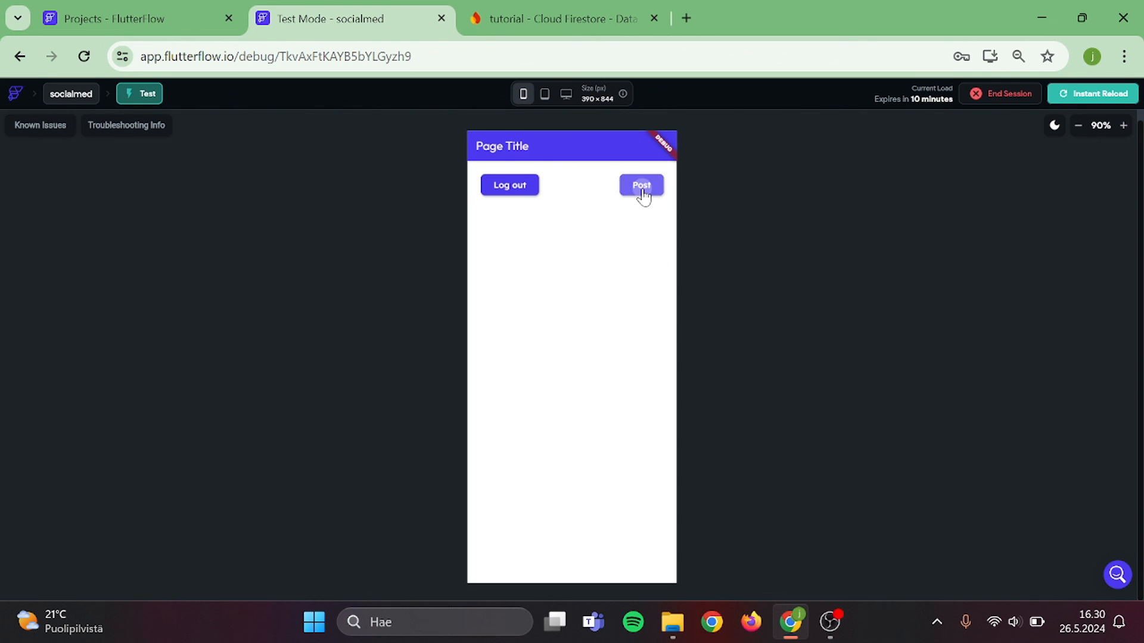
Publish a first text post reading 'Hello everyone'
click(641, 185)
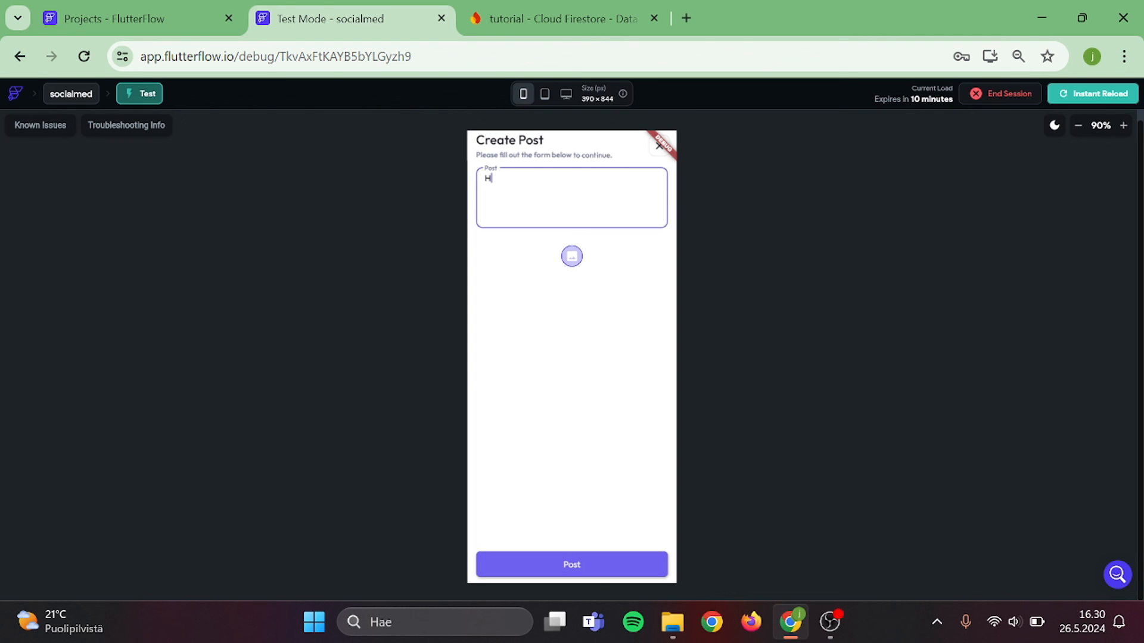
text(ello everyo)
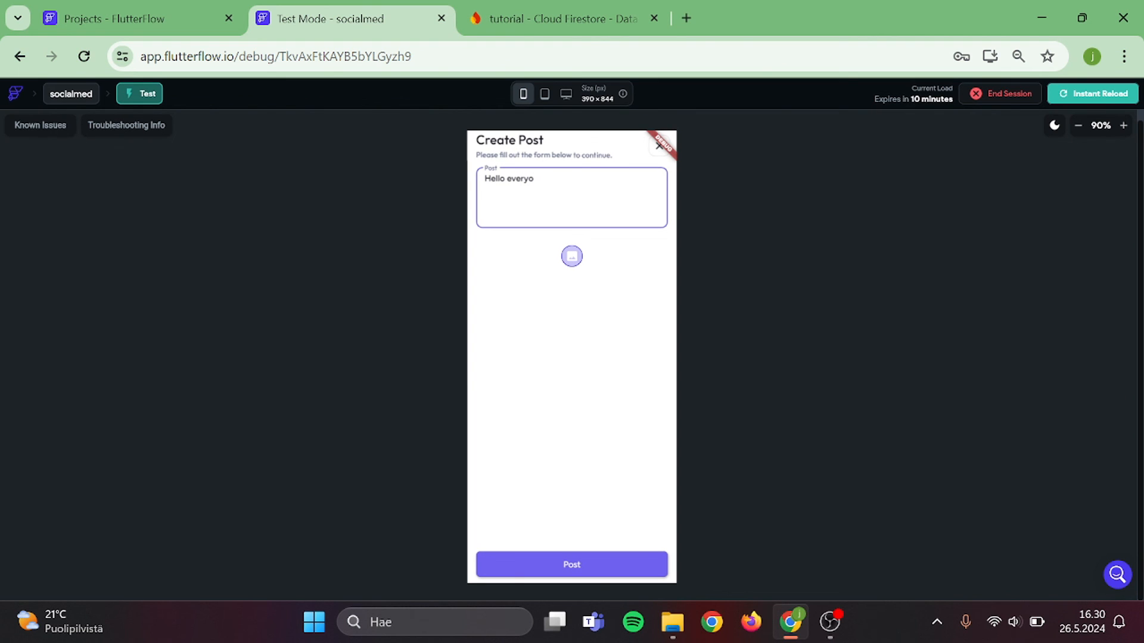
text(ne)
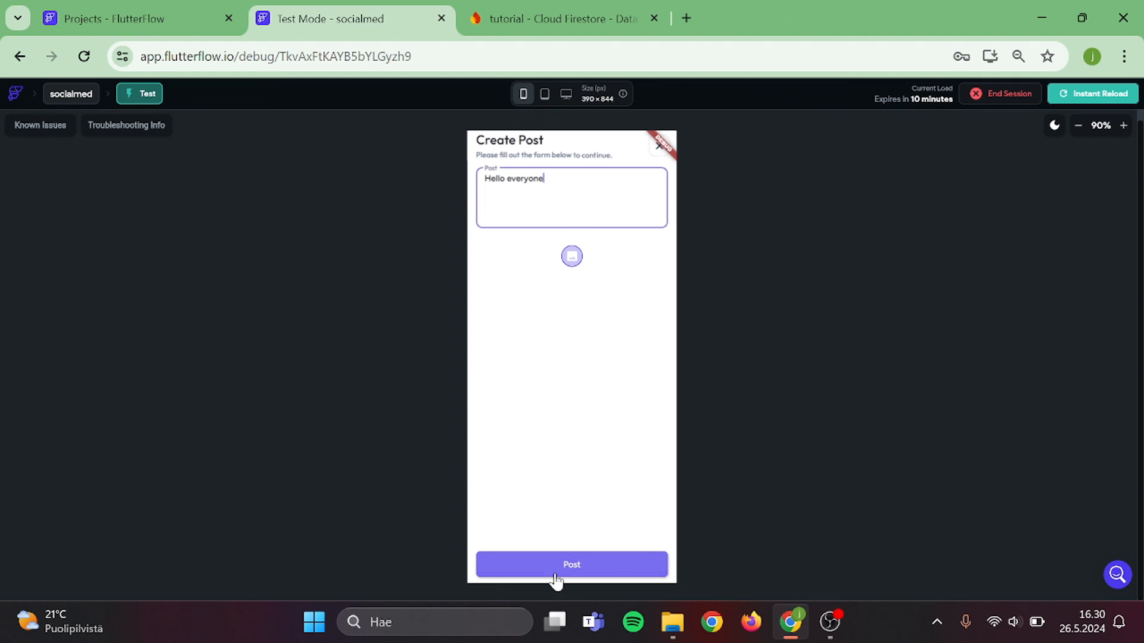
click(571, 563)
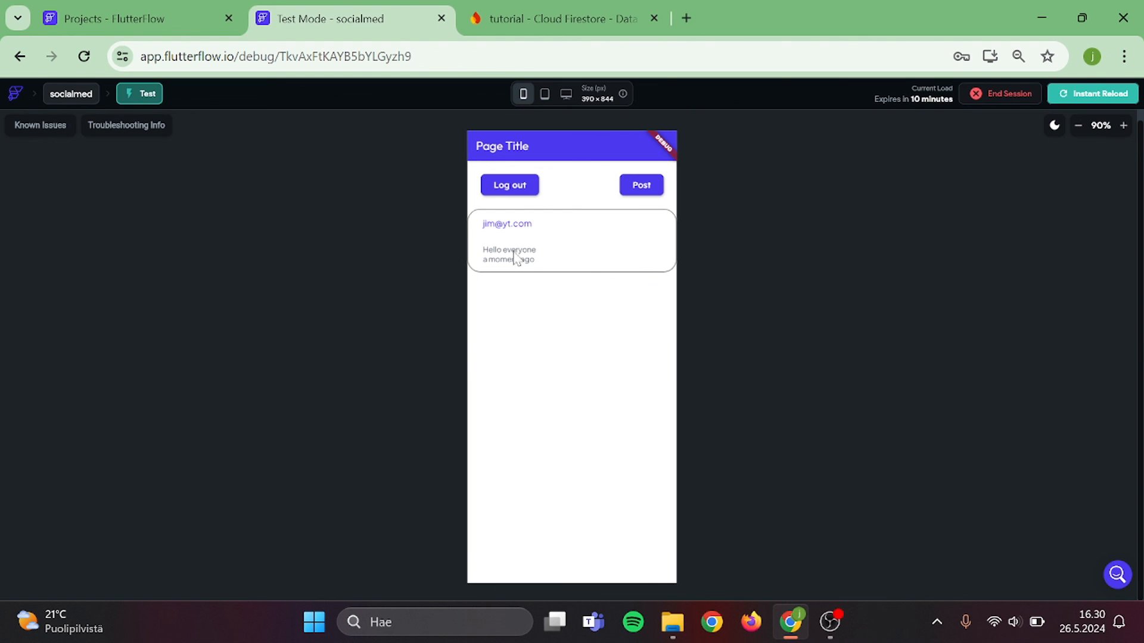
mouse_move(601, 261)
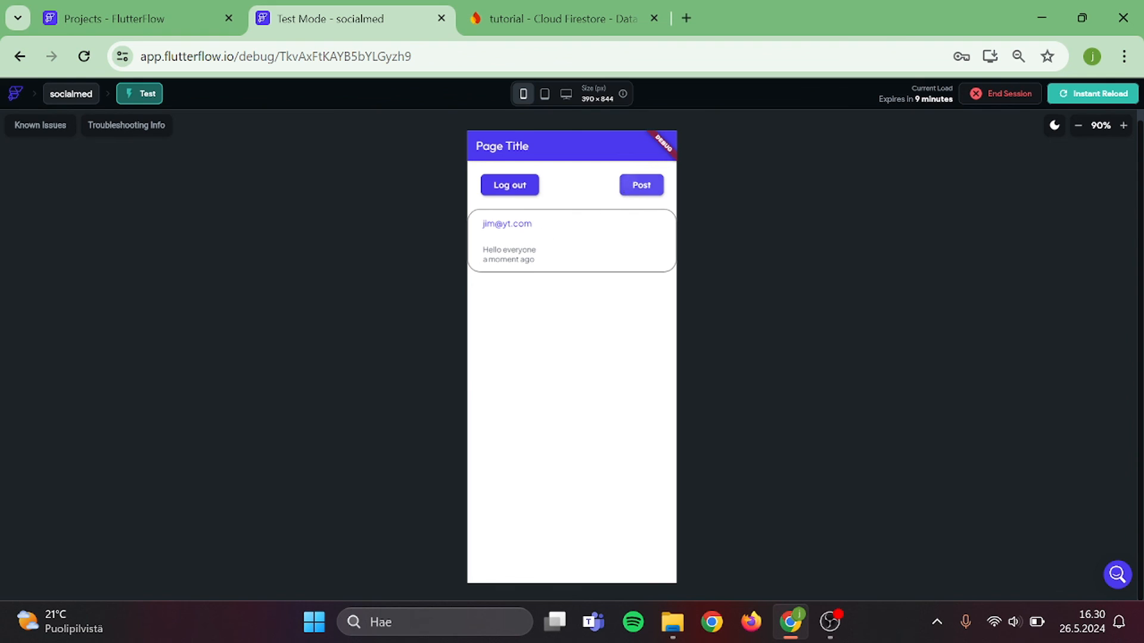
Publish a second text post reading 'another post :)'
click(639, 184)
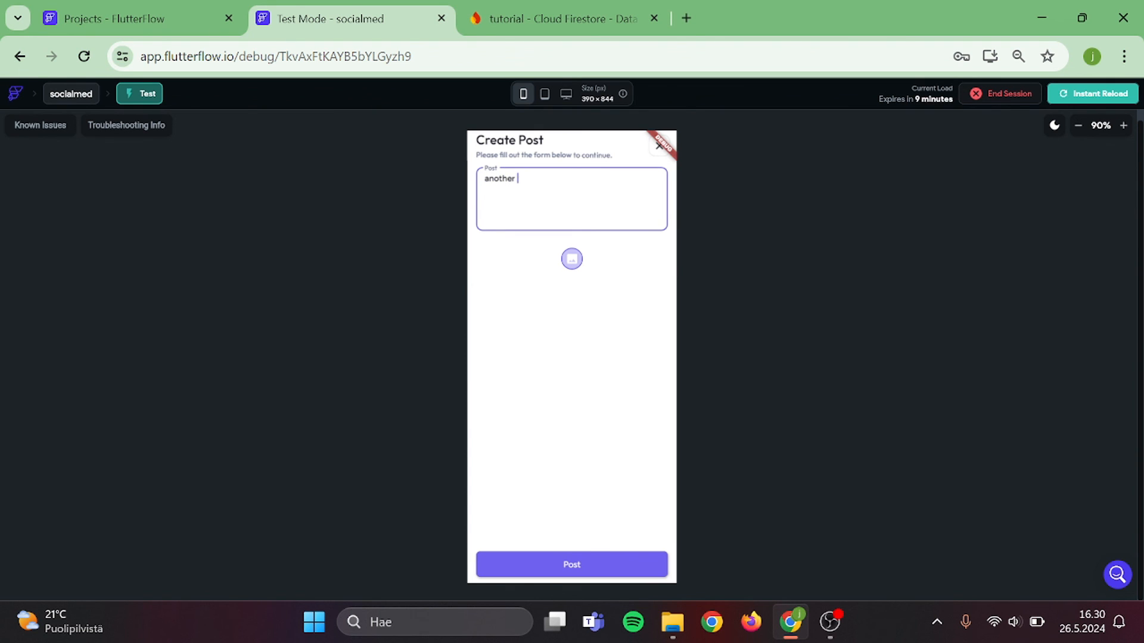
text(post :))
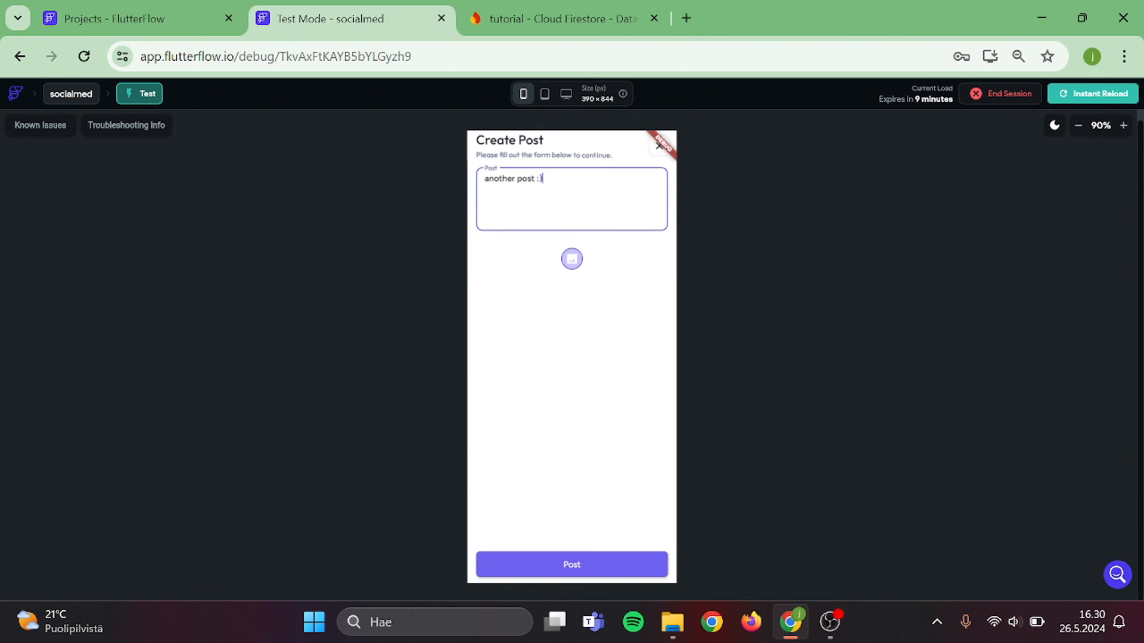
click(571, 564)
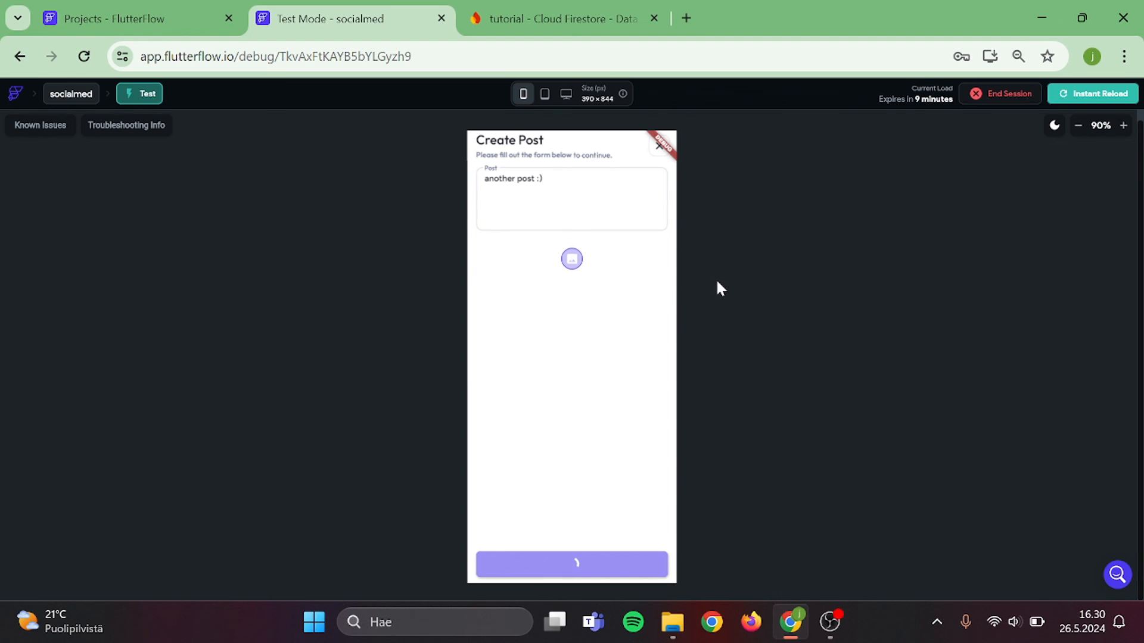
click(571, 564)
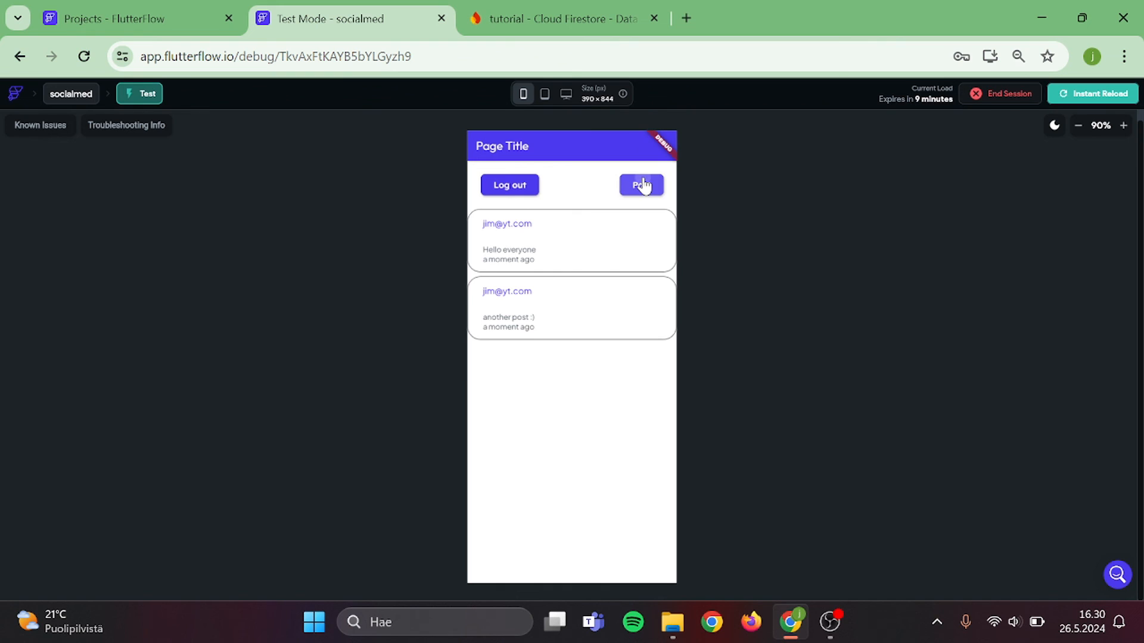
Write 'Lets post image' and attach the Notes app picture from the gallery
click(639, 185)
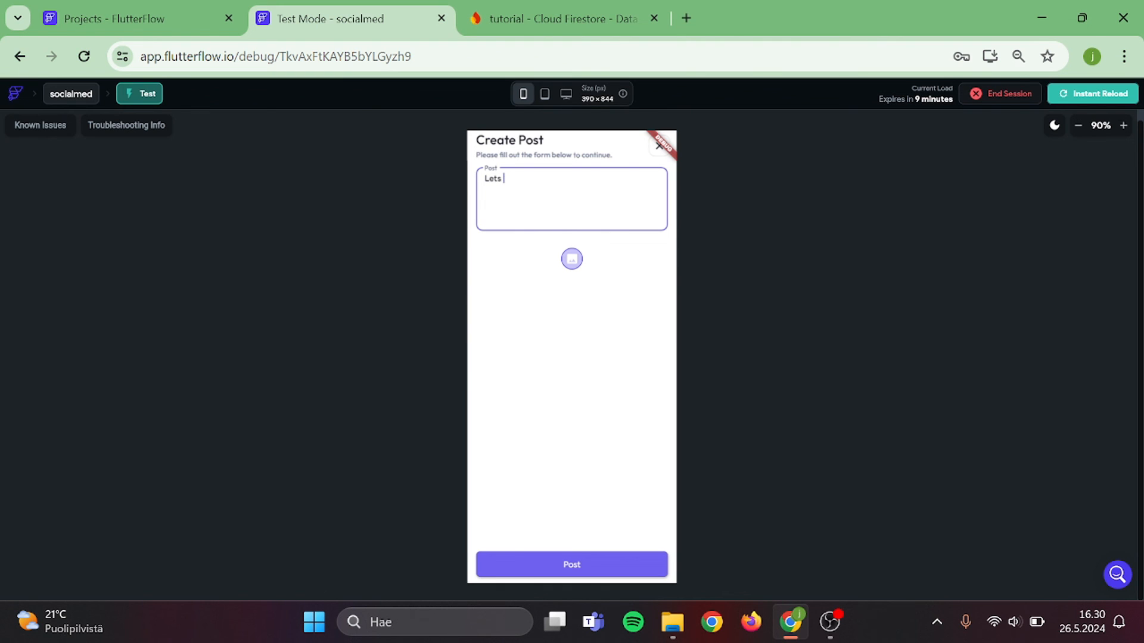
text(post image)
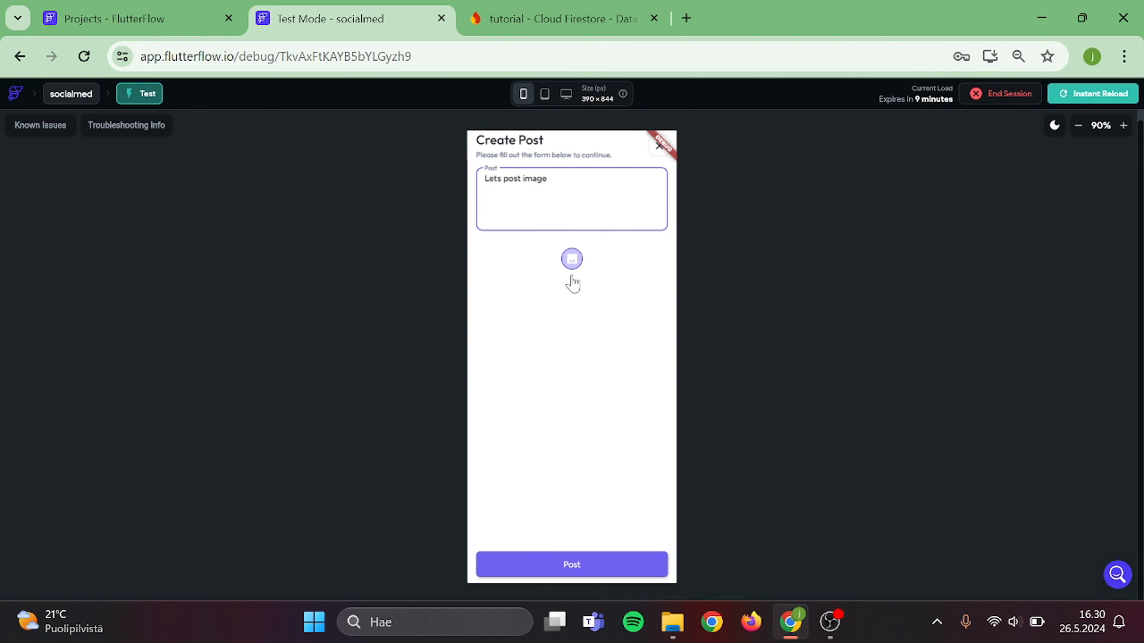
click(570, 258)
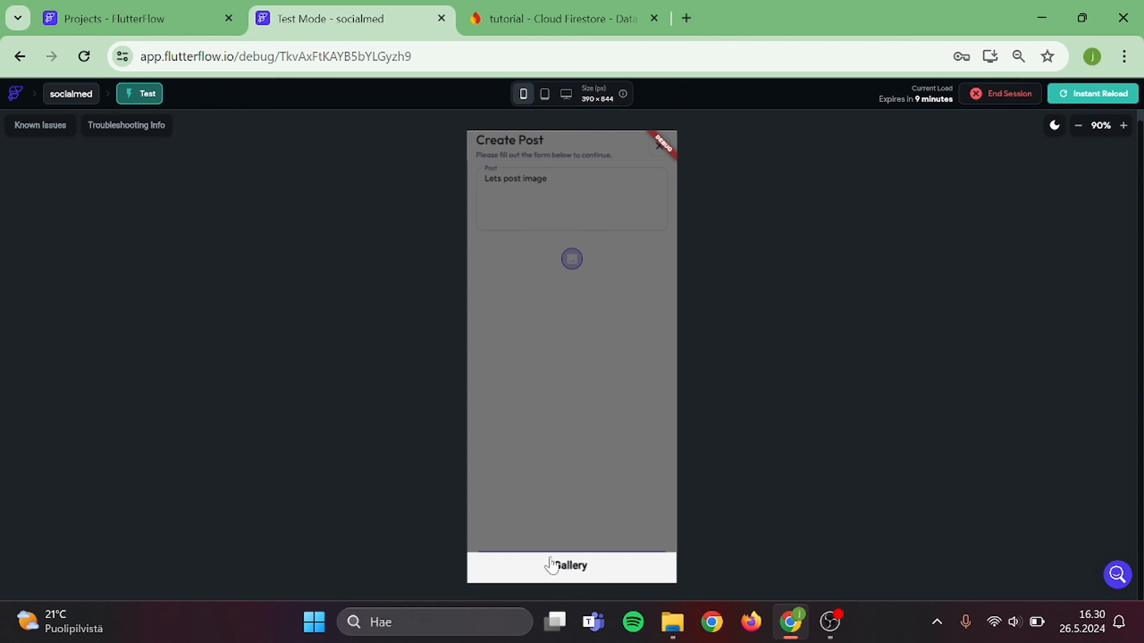
click(571, 564)
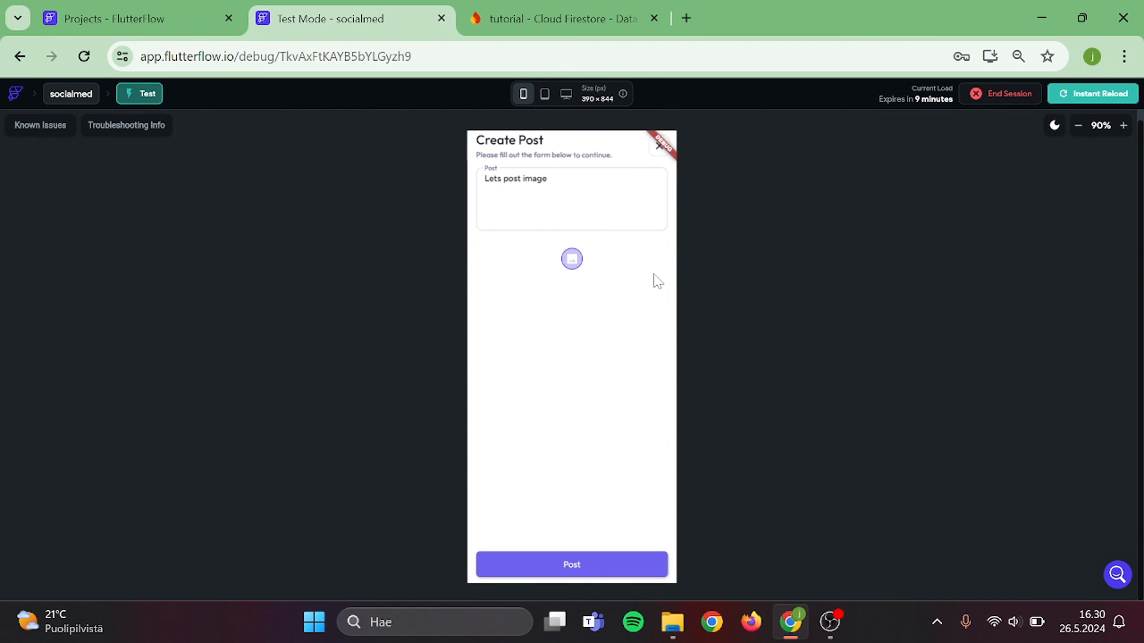
click(571, 259)
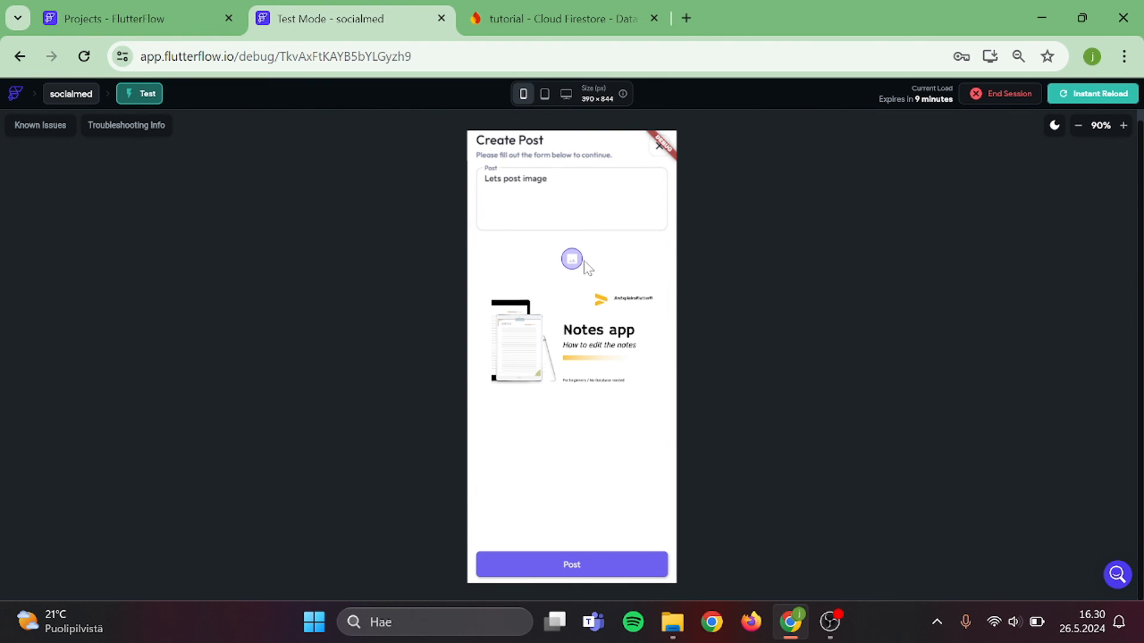
mouse_move(579, 341)
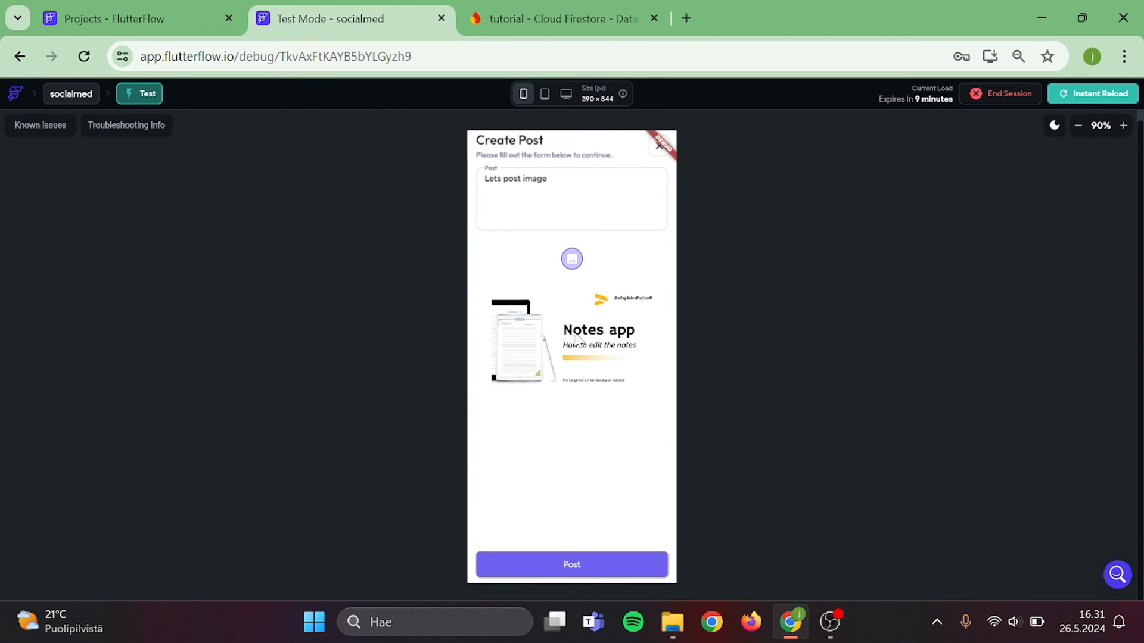
Publish the image post so it shows third in the feed
click(571, 564)
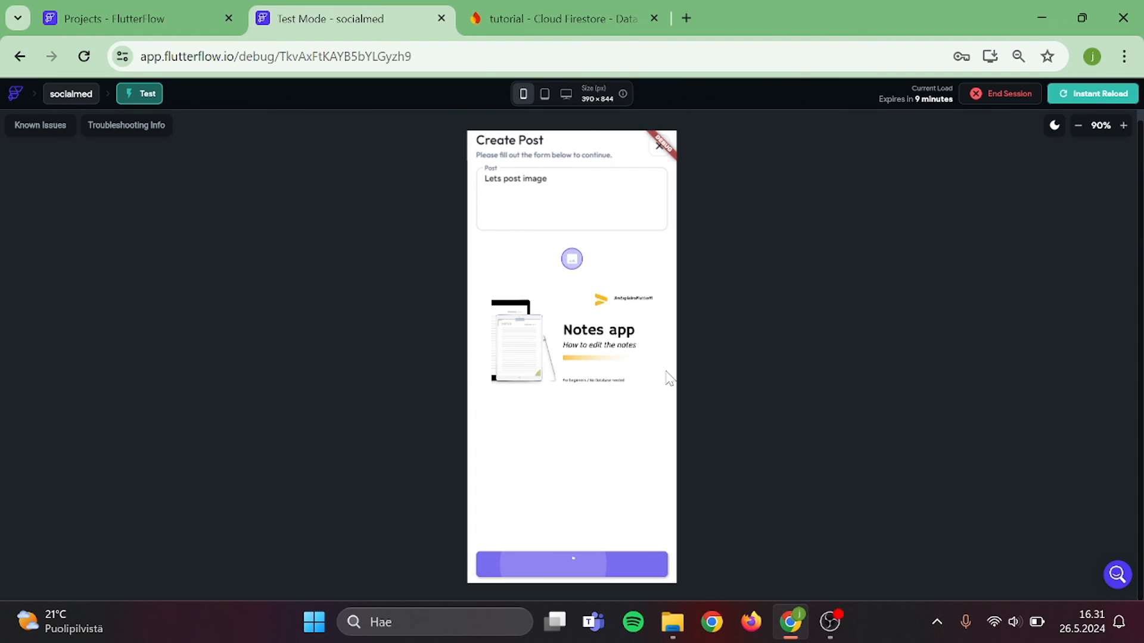
click(571, 563)
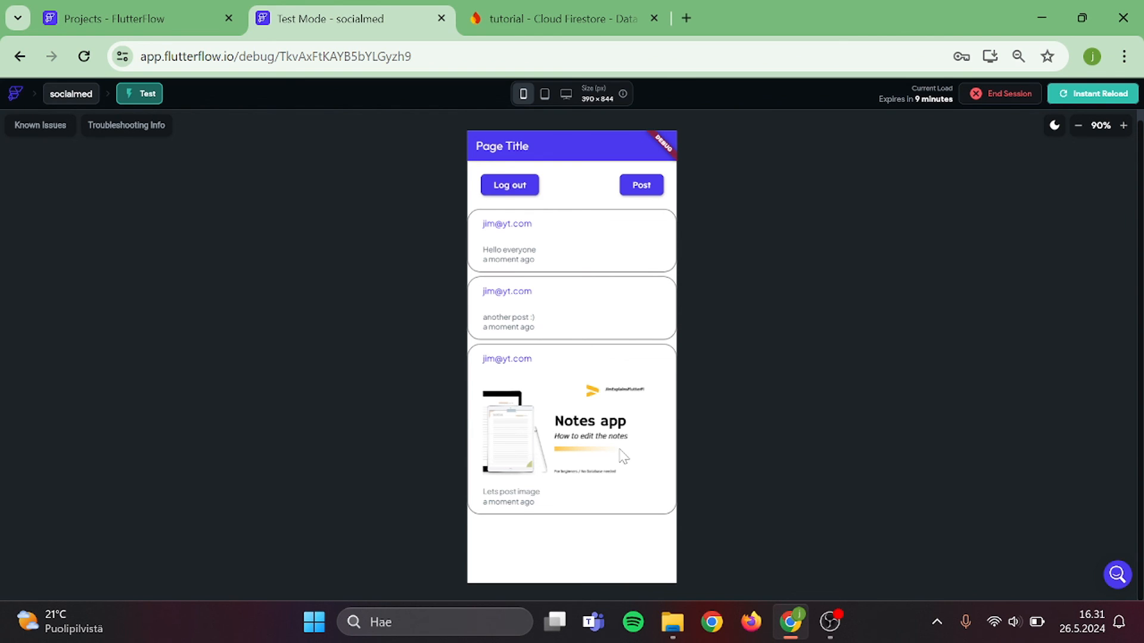
mouse_move(591, 386)
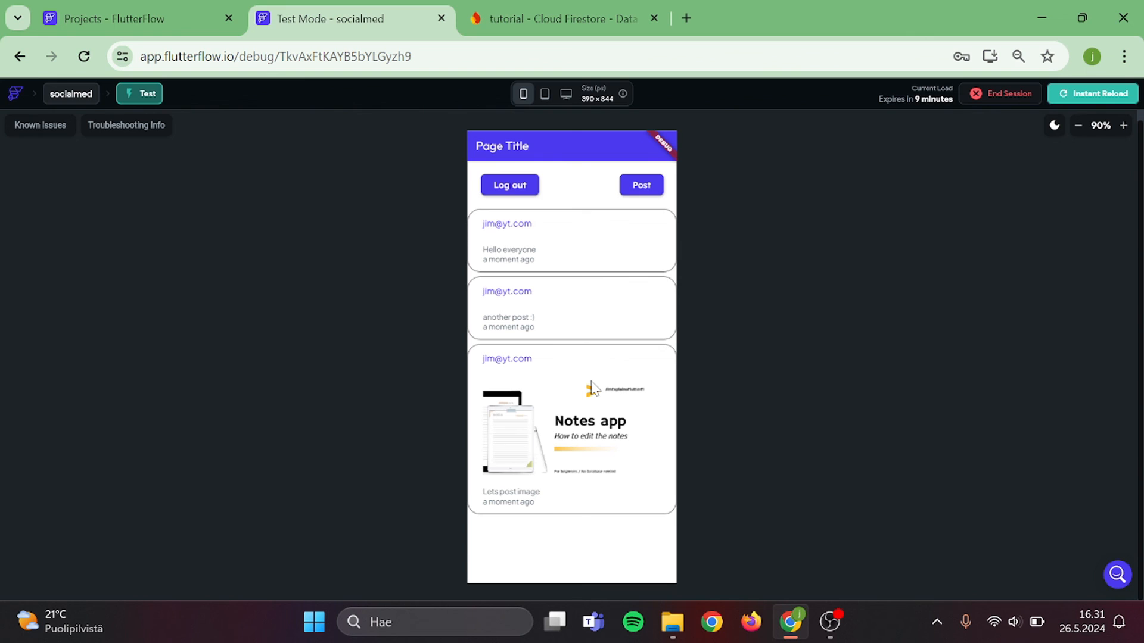
mouse_move(601, 372)
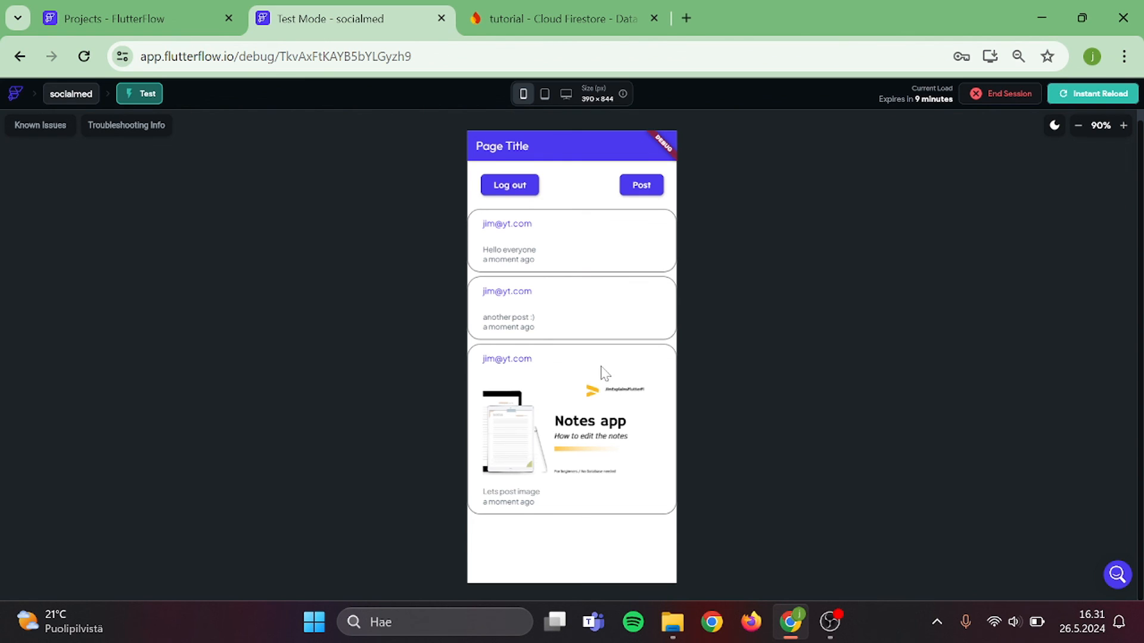
mouse_move(666, 324)
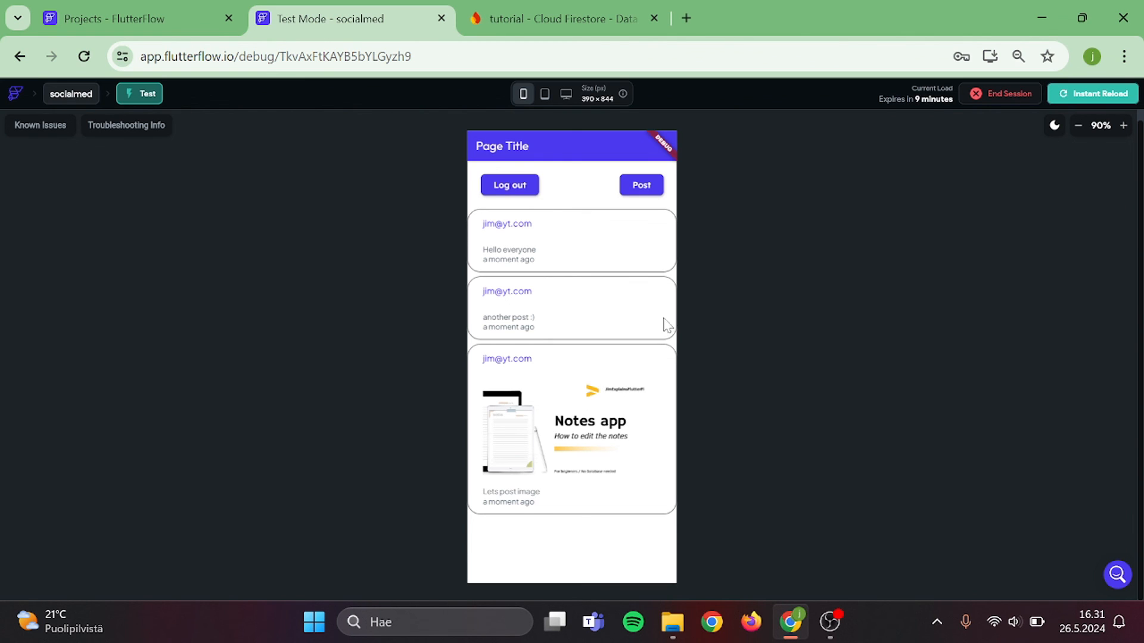
mouse_move(694, 306)
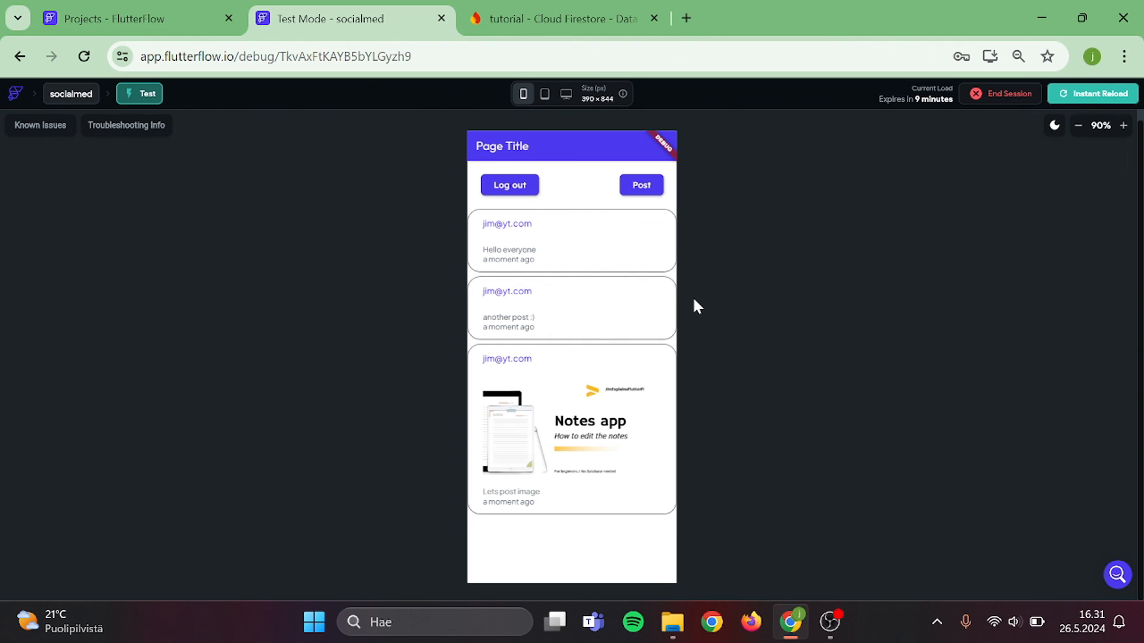